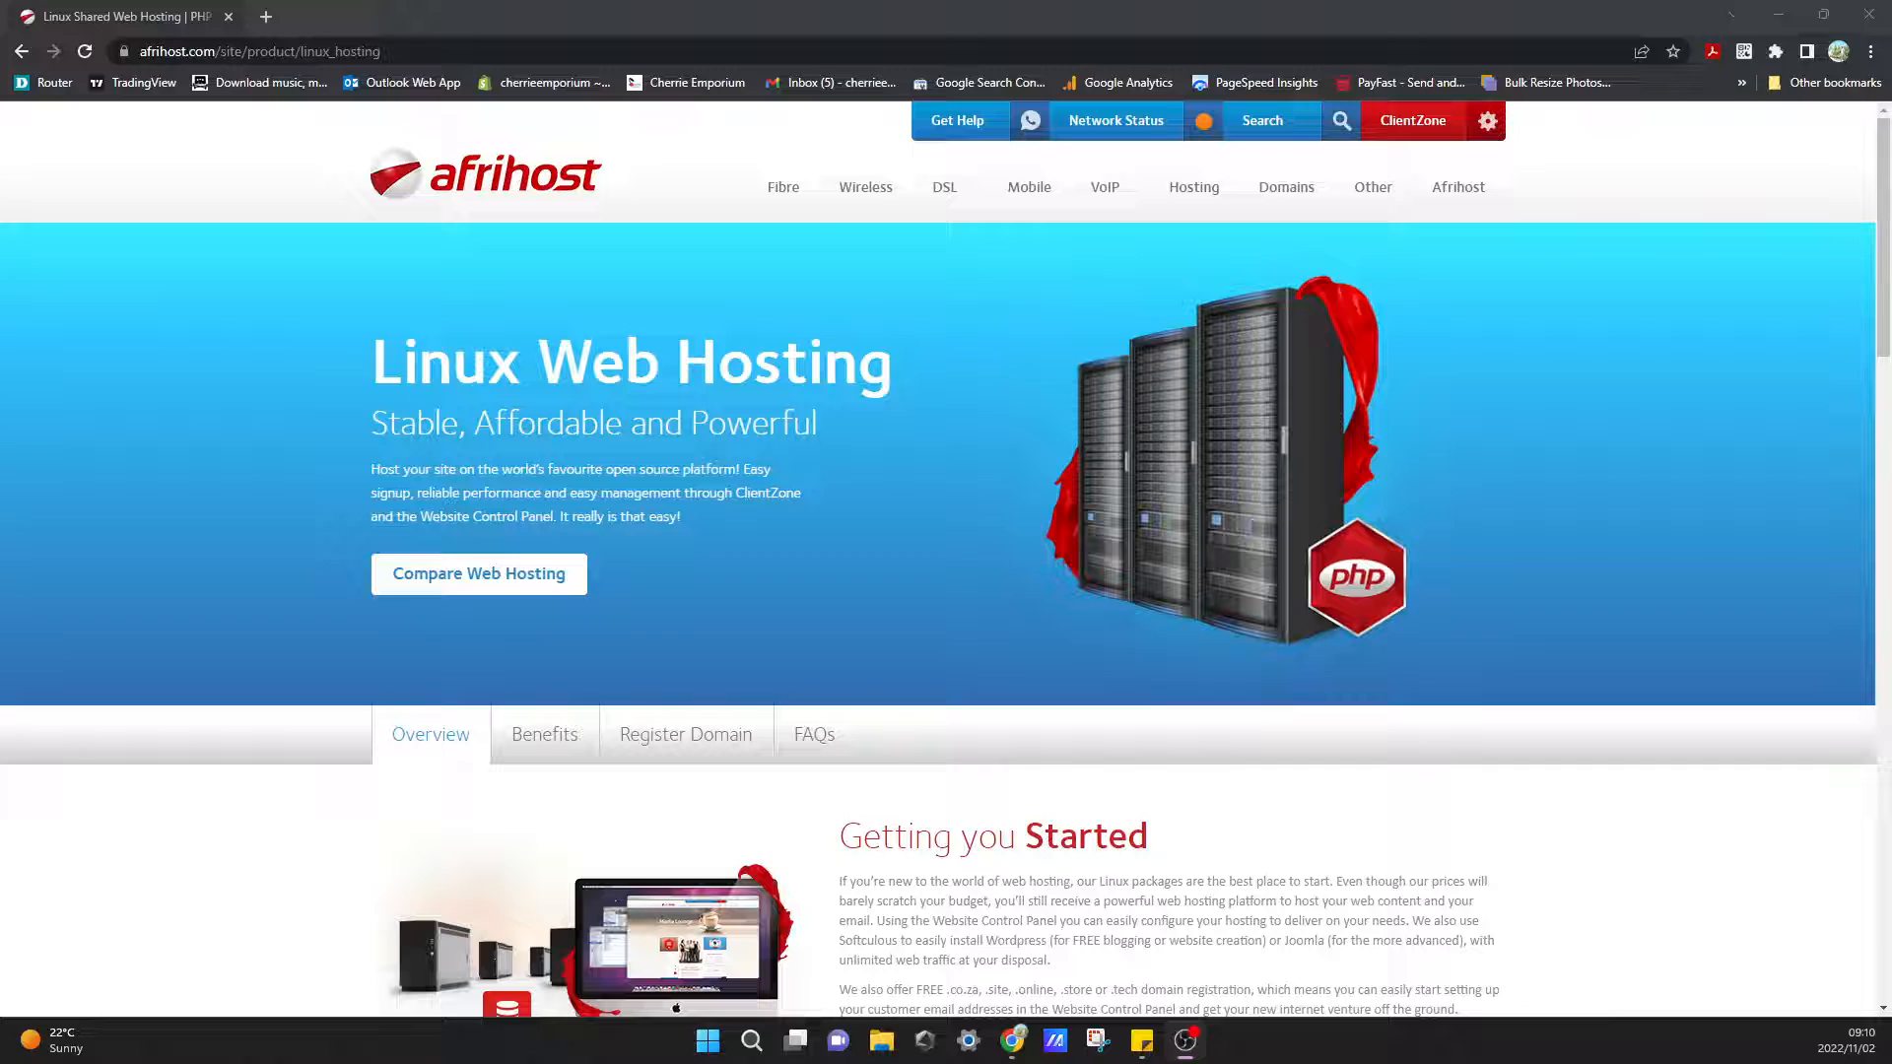
pyautogui.moveTo(232, 422)
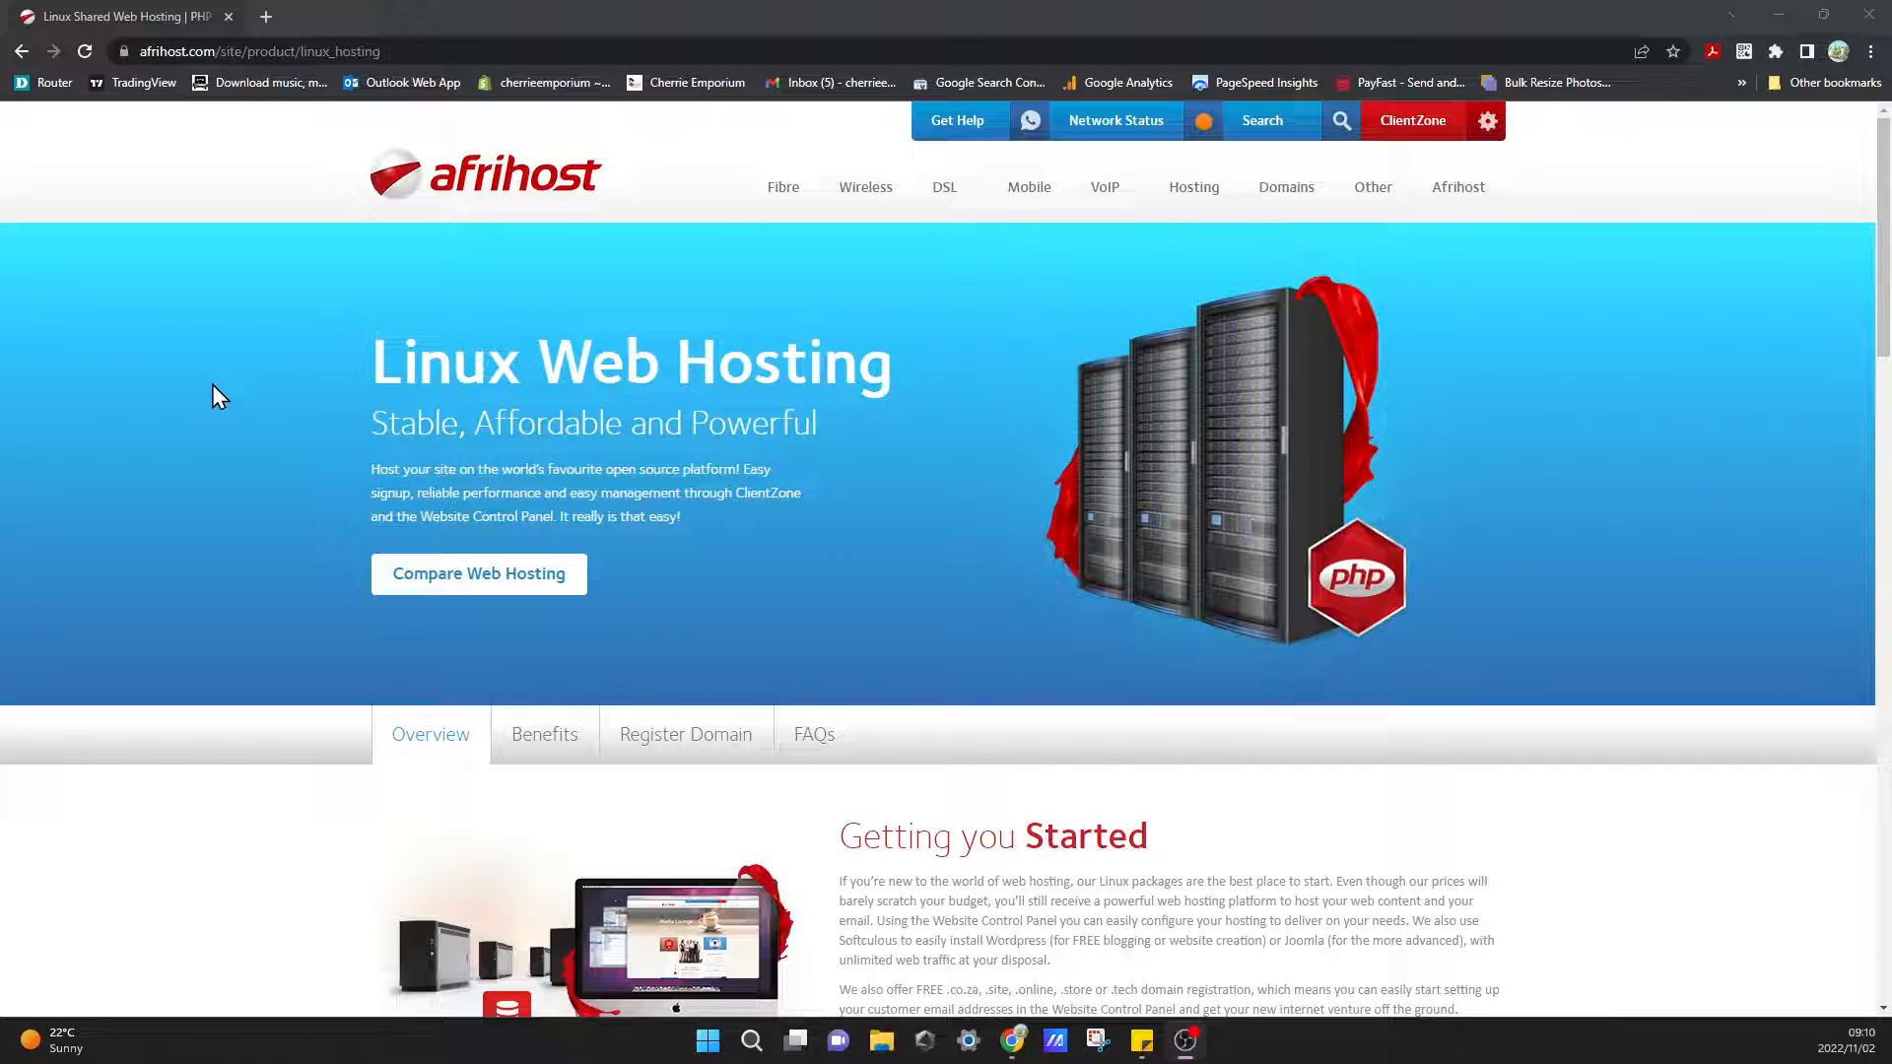
pyautogui.moveTo(211, 406)
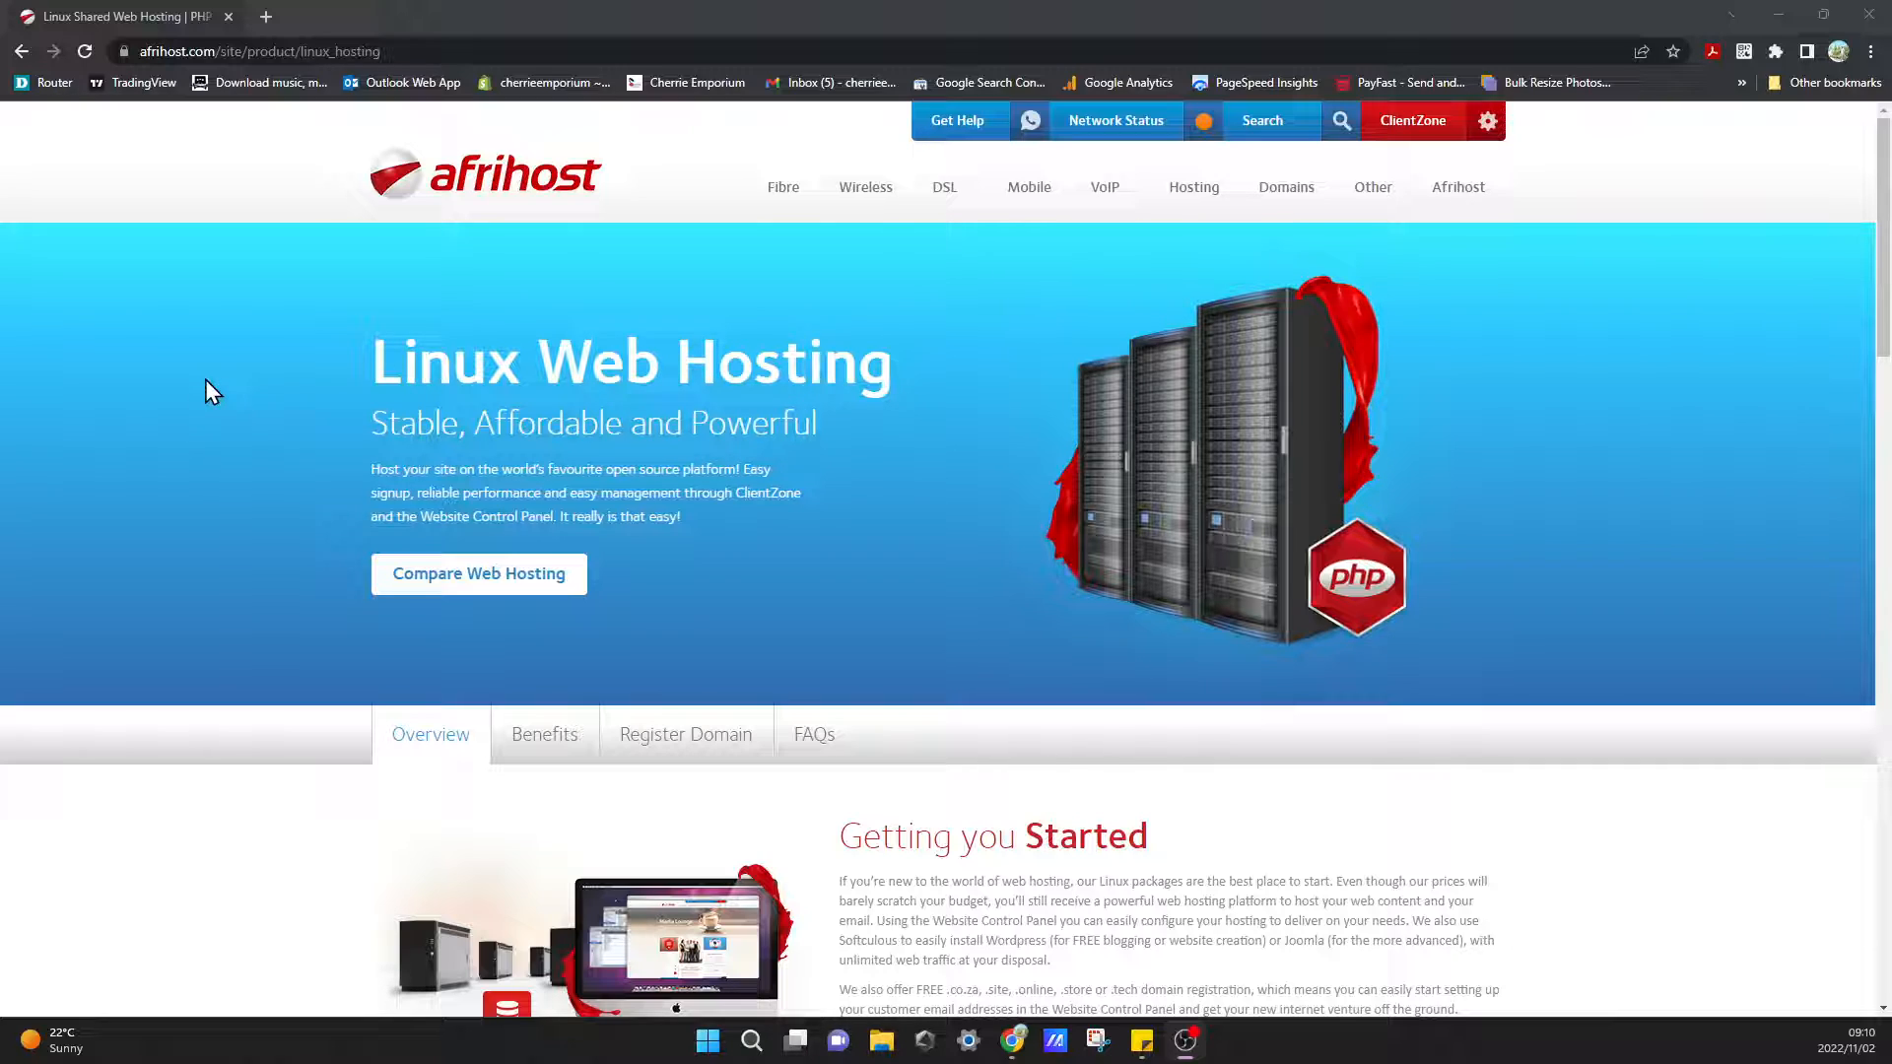
pyautogui.moveTo(235, 431)
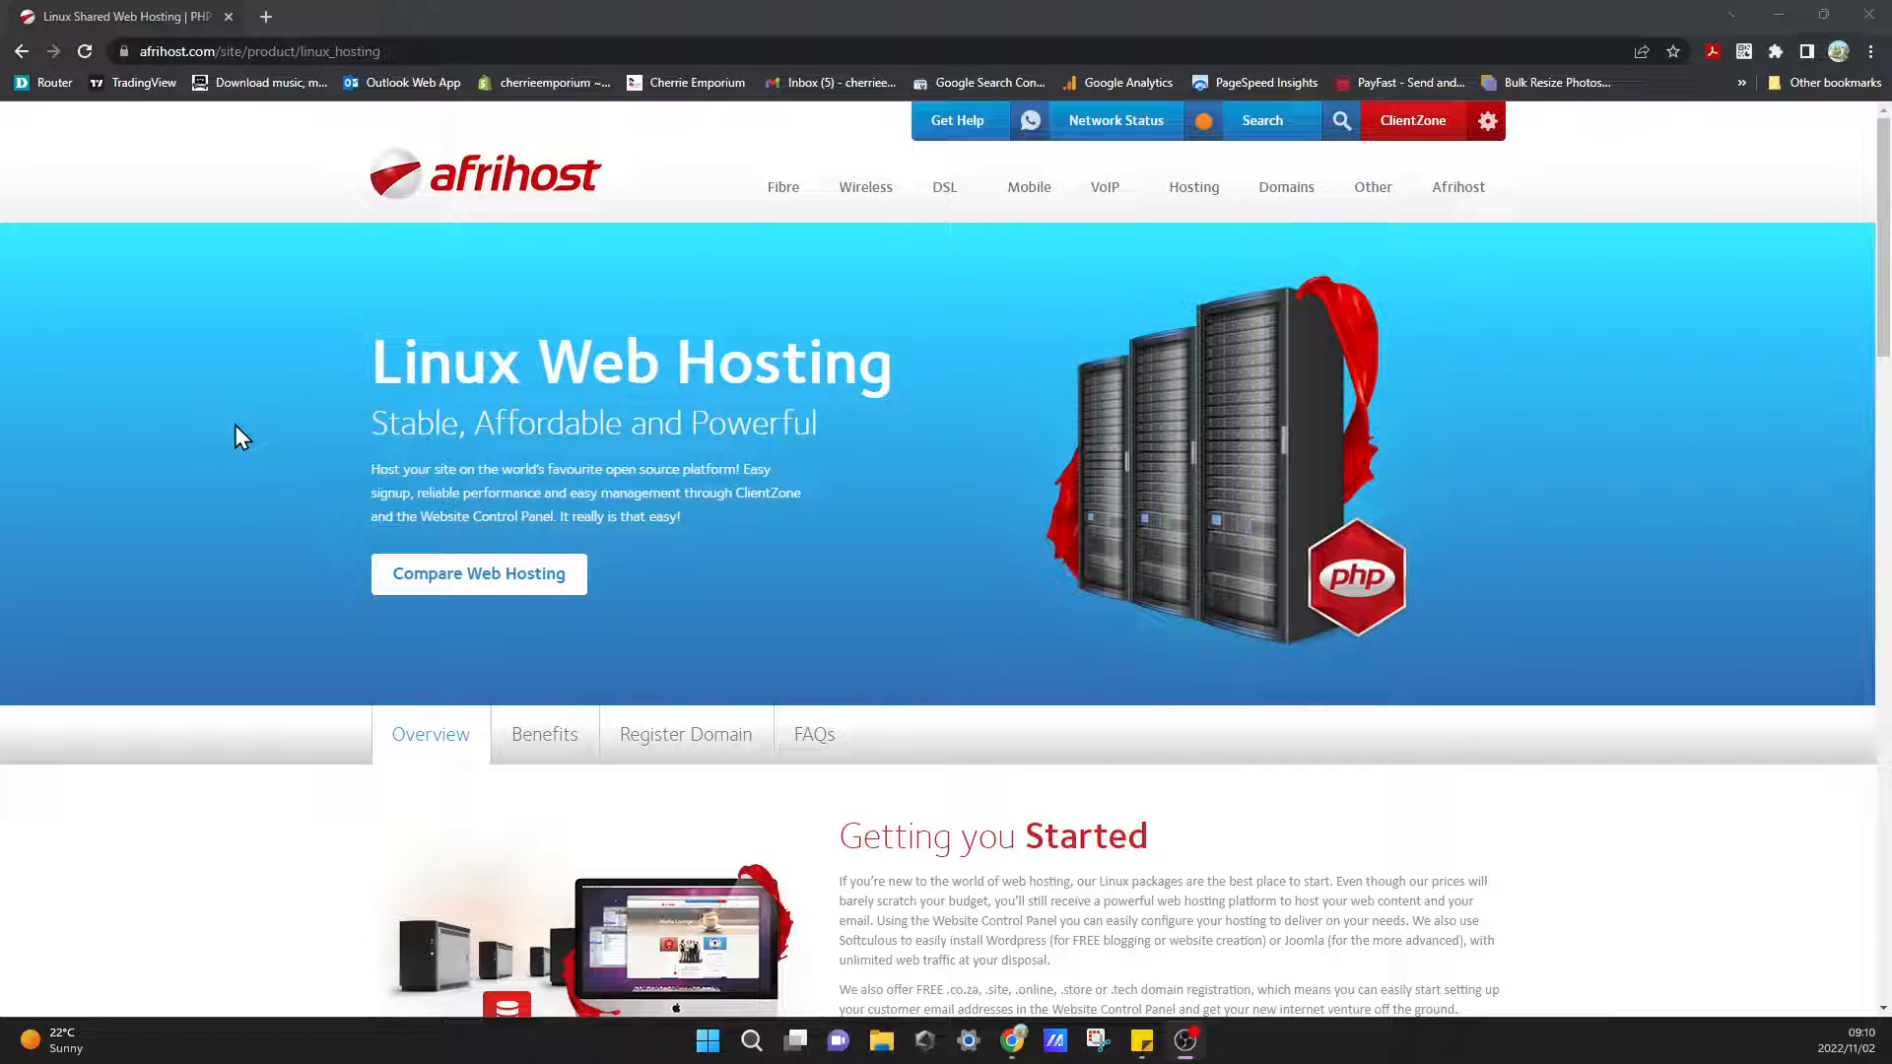
pyautogui.moveTo(1277, 491)
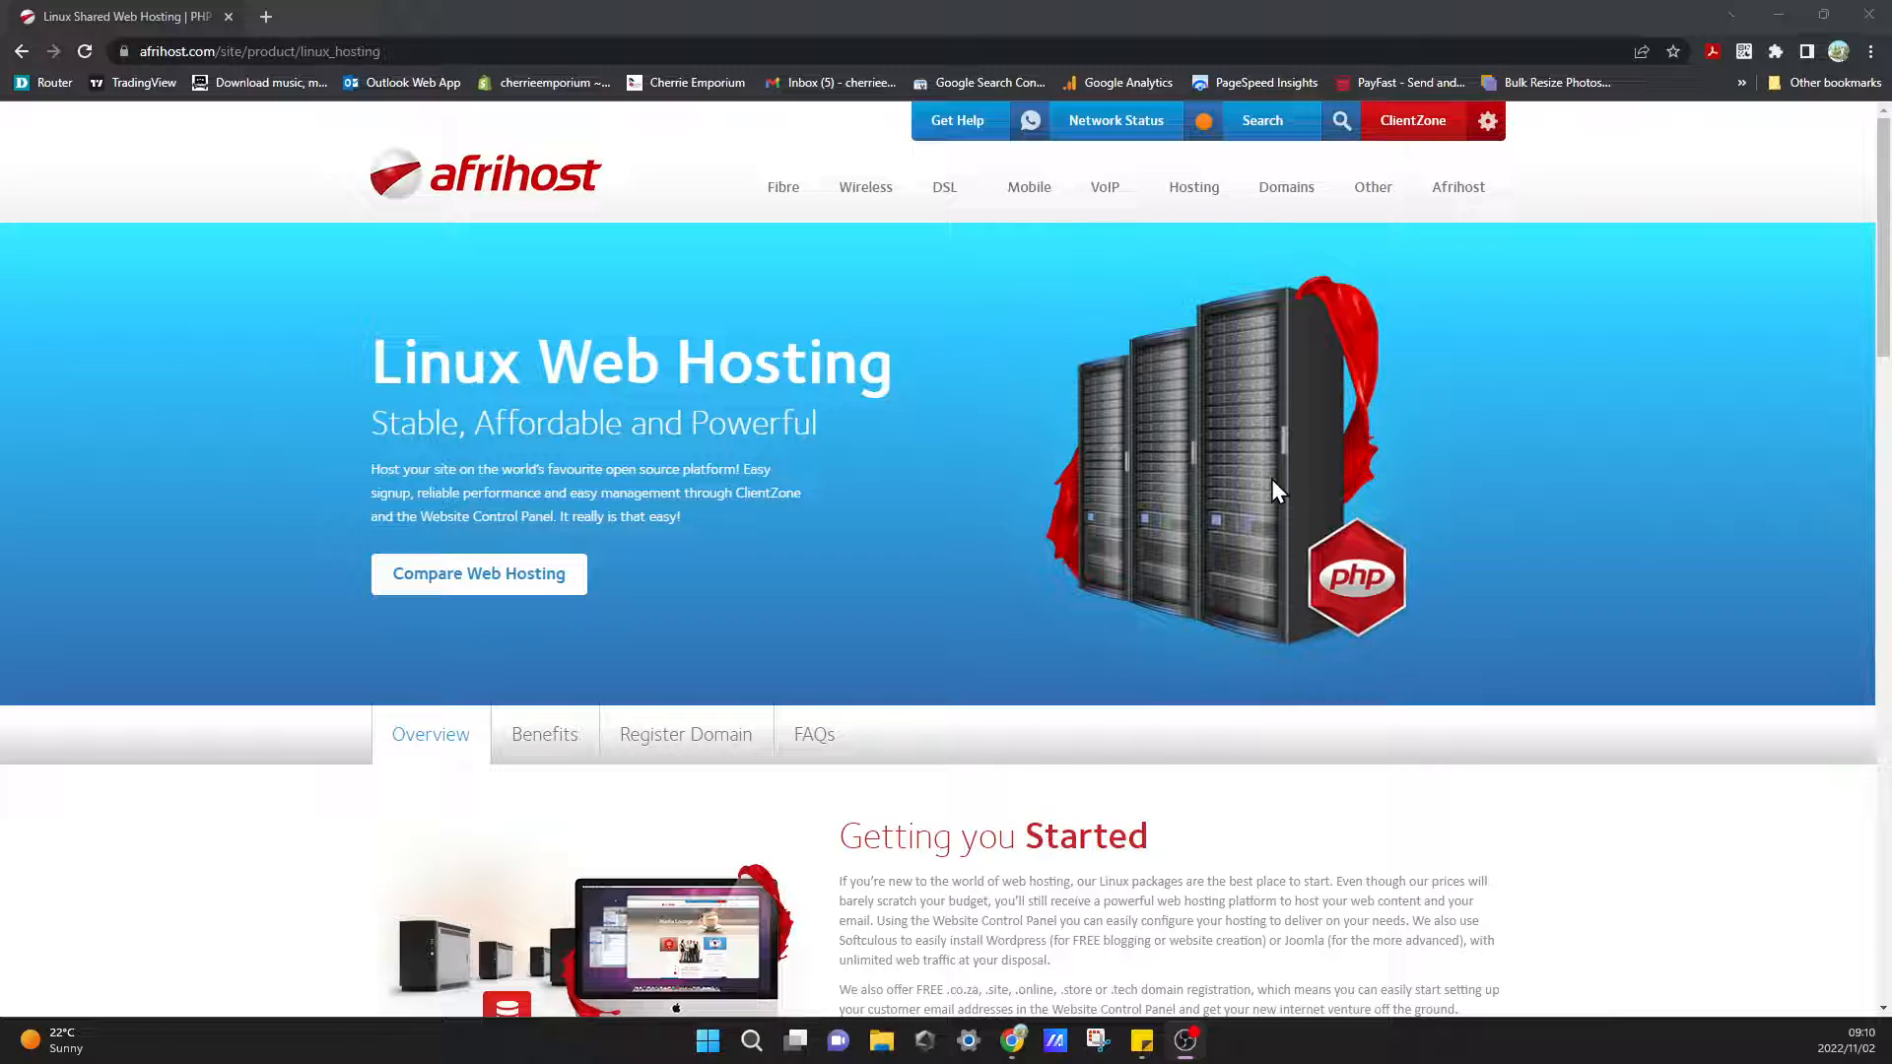
pyautogui.moveTo(1194, 280)
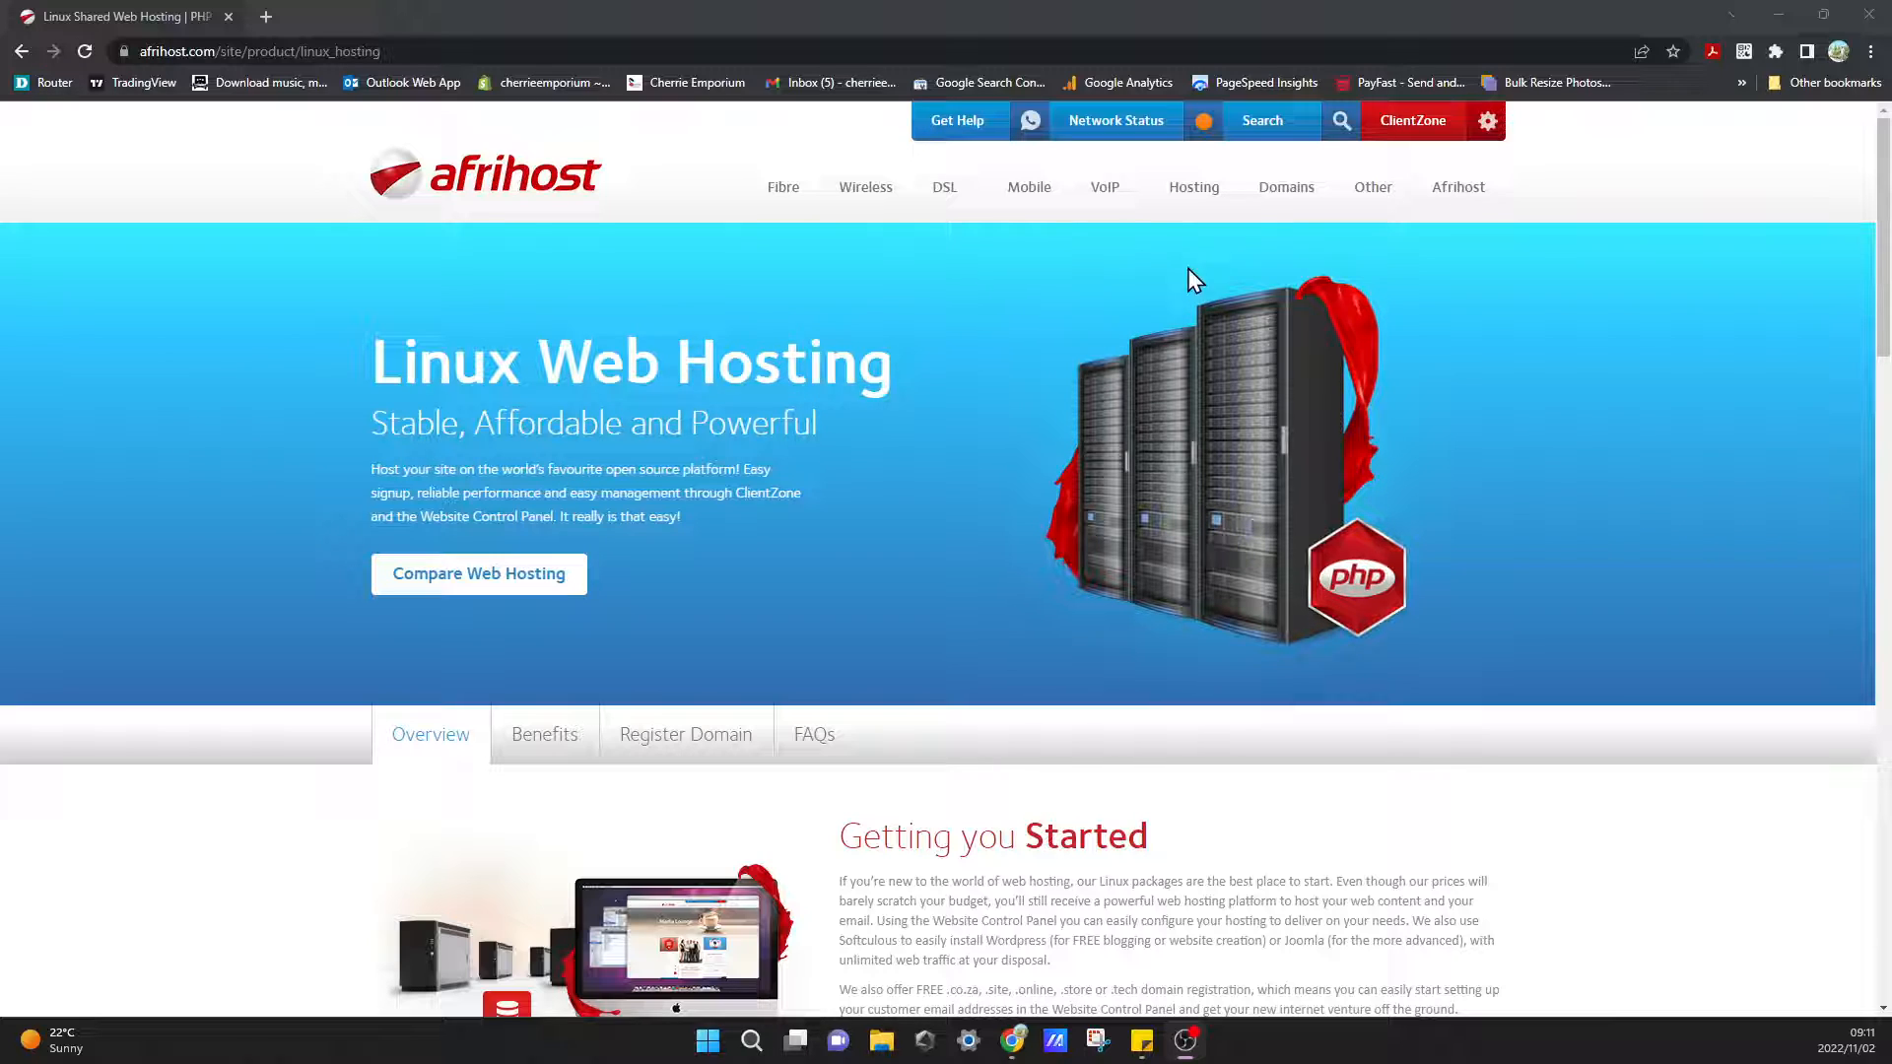
# Show the web hosting comparison table with Silver Home at R49 per month featured.
pyautogui.click(1192, 187)
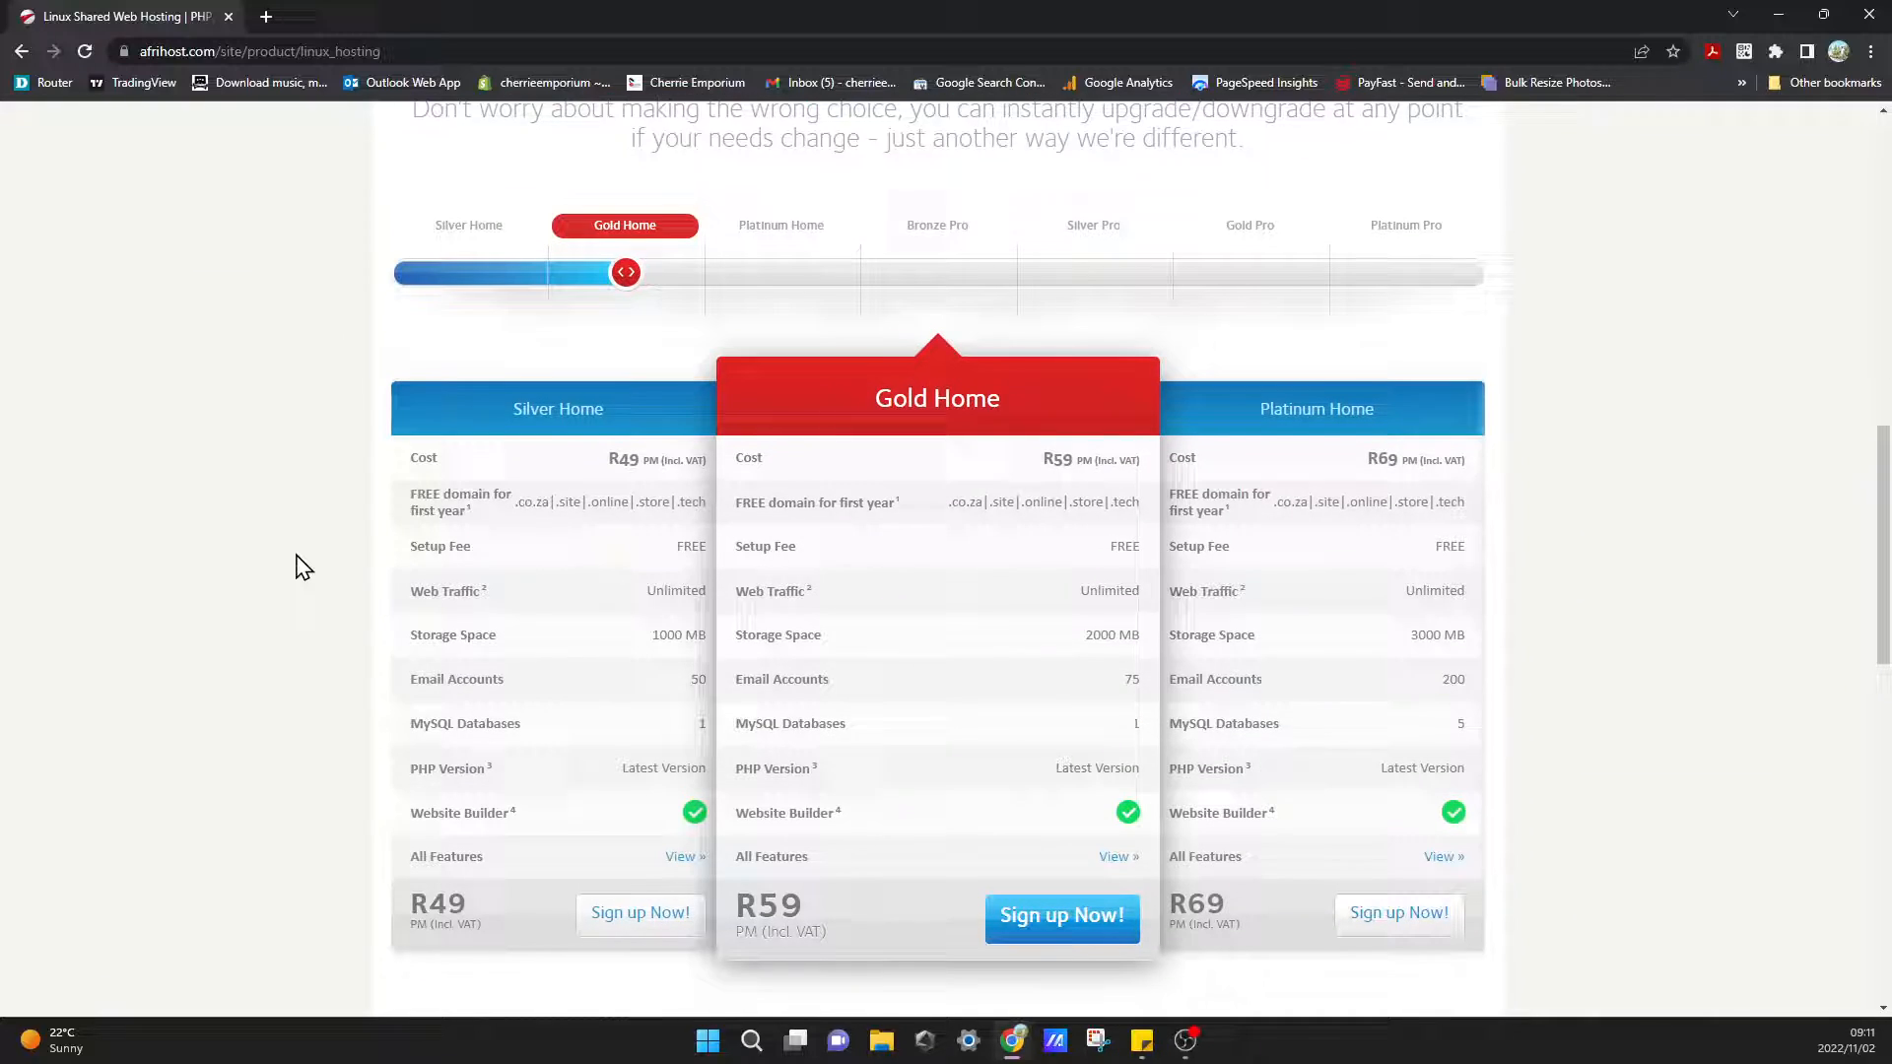
pyautogui.scroll(-3)
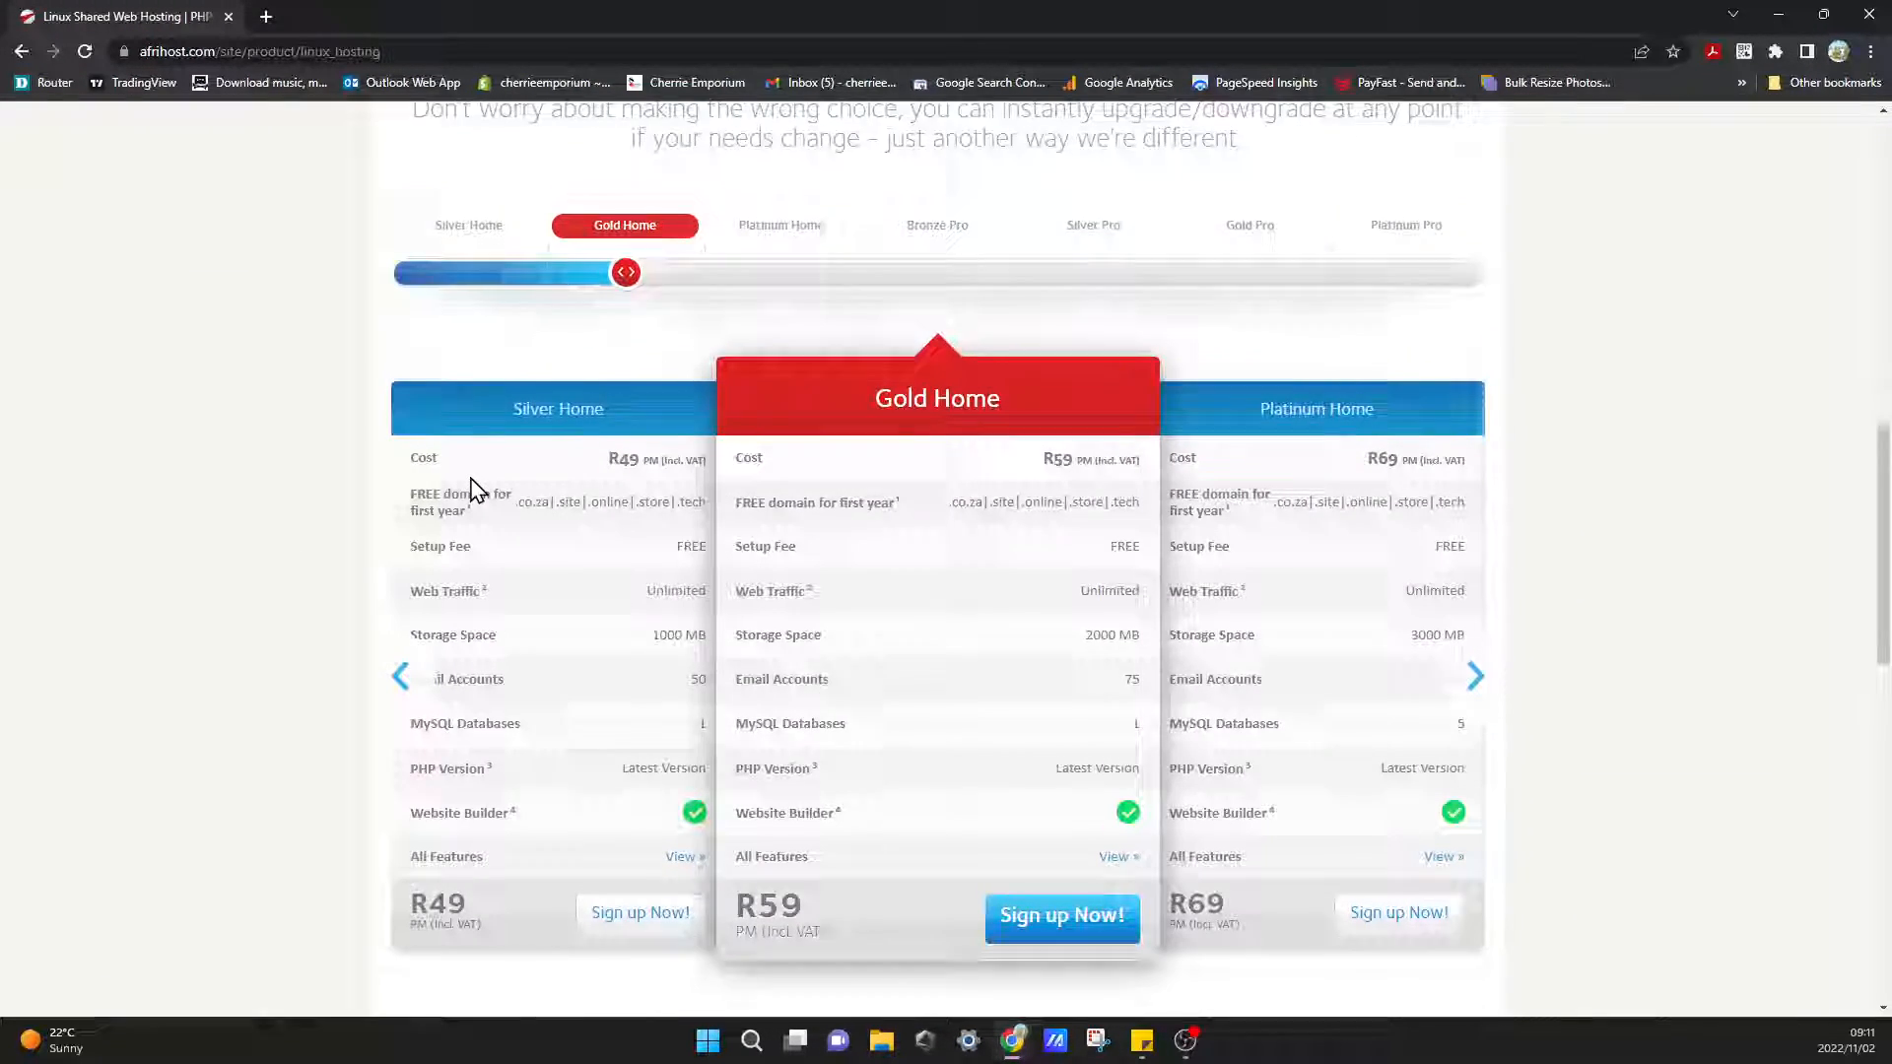
pyautogui.scroll(-3)
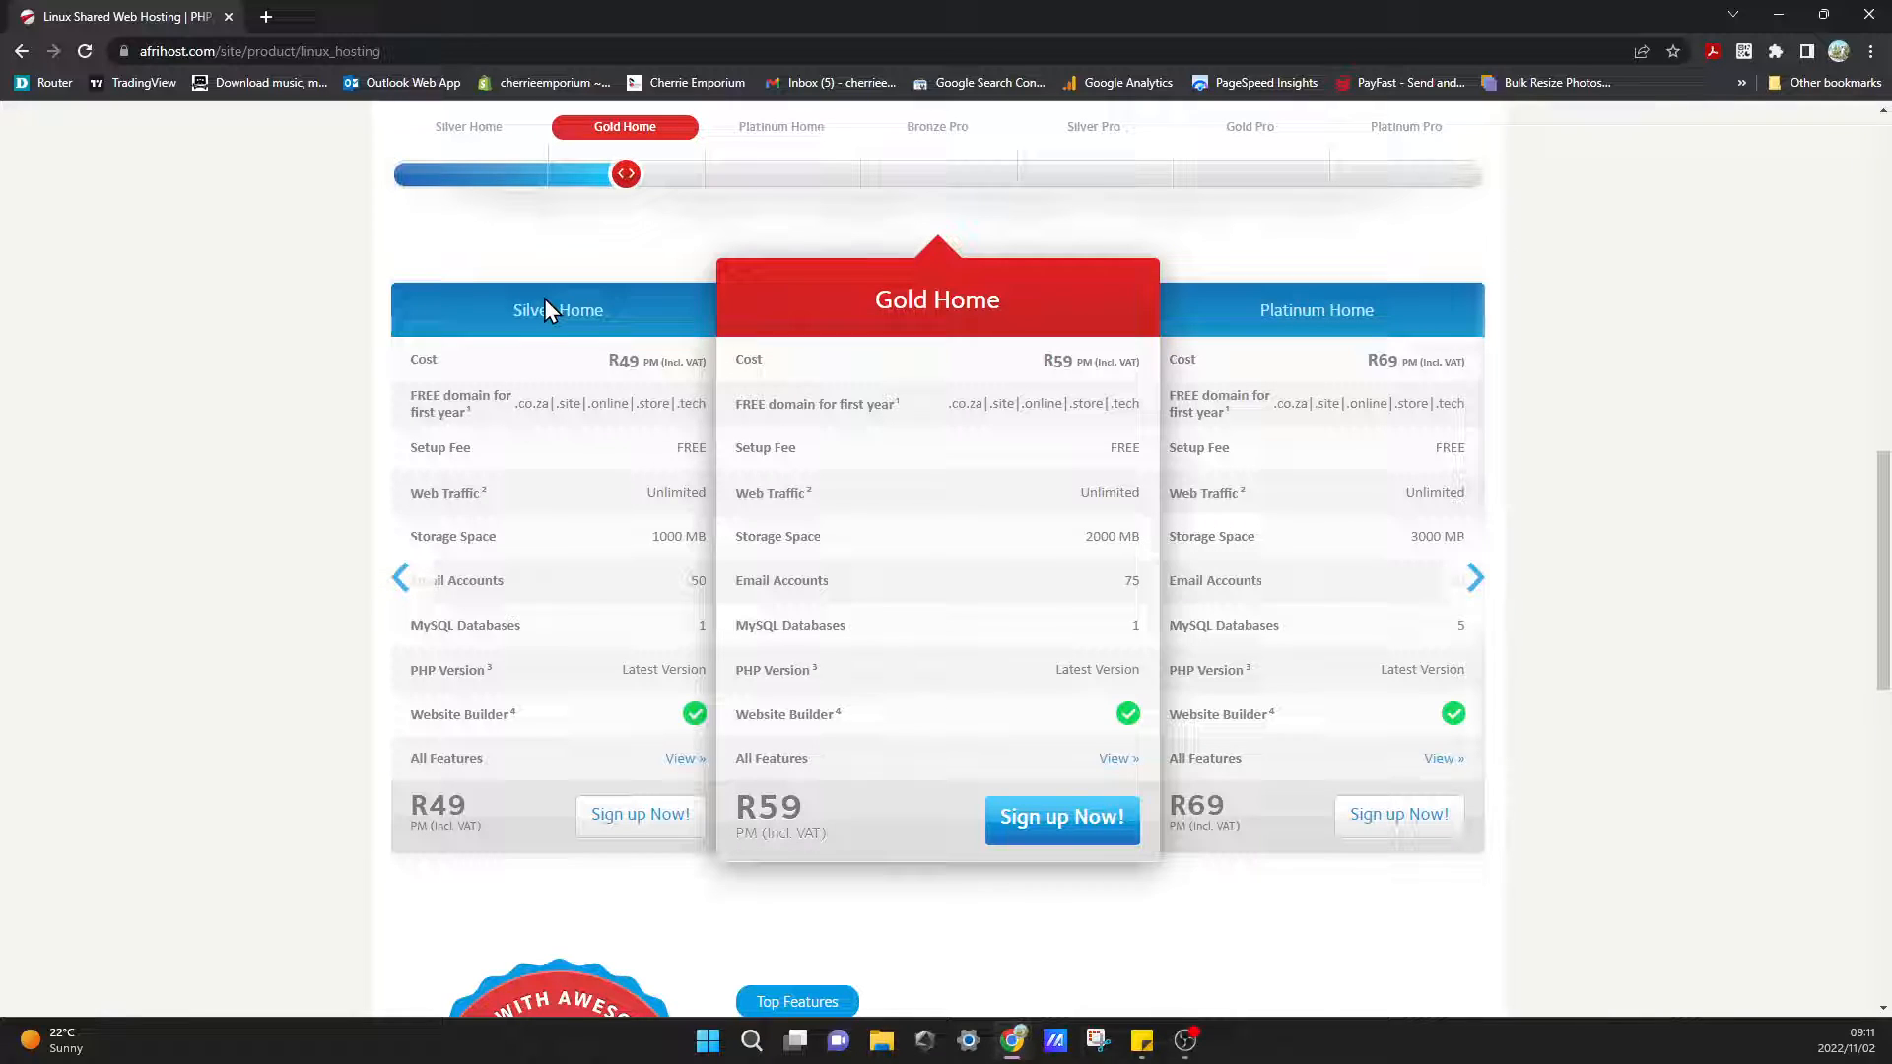
pyautogui.moveTo(1381, 305)
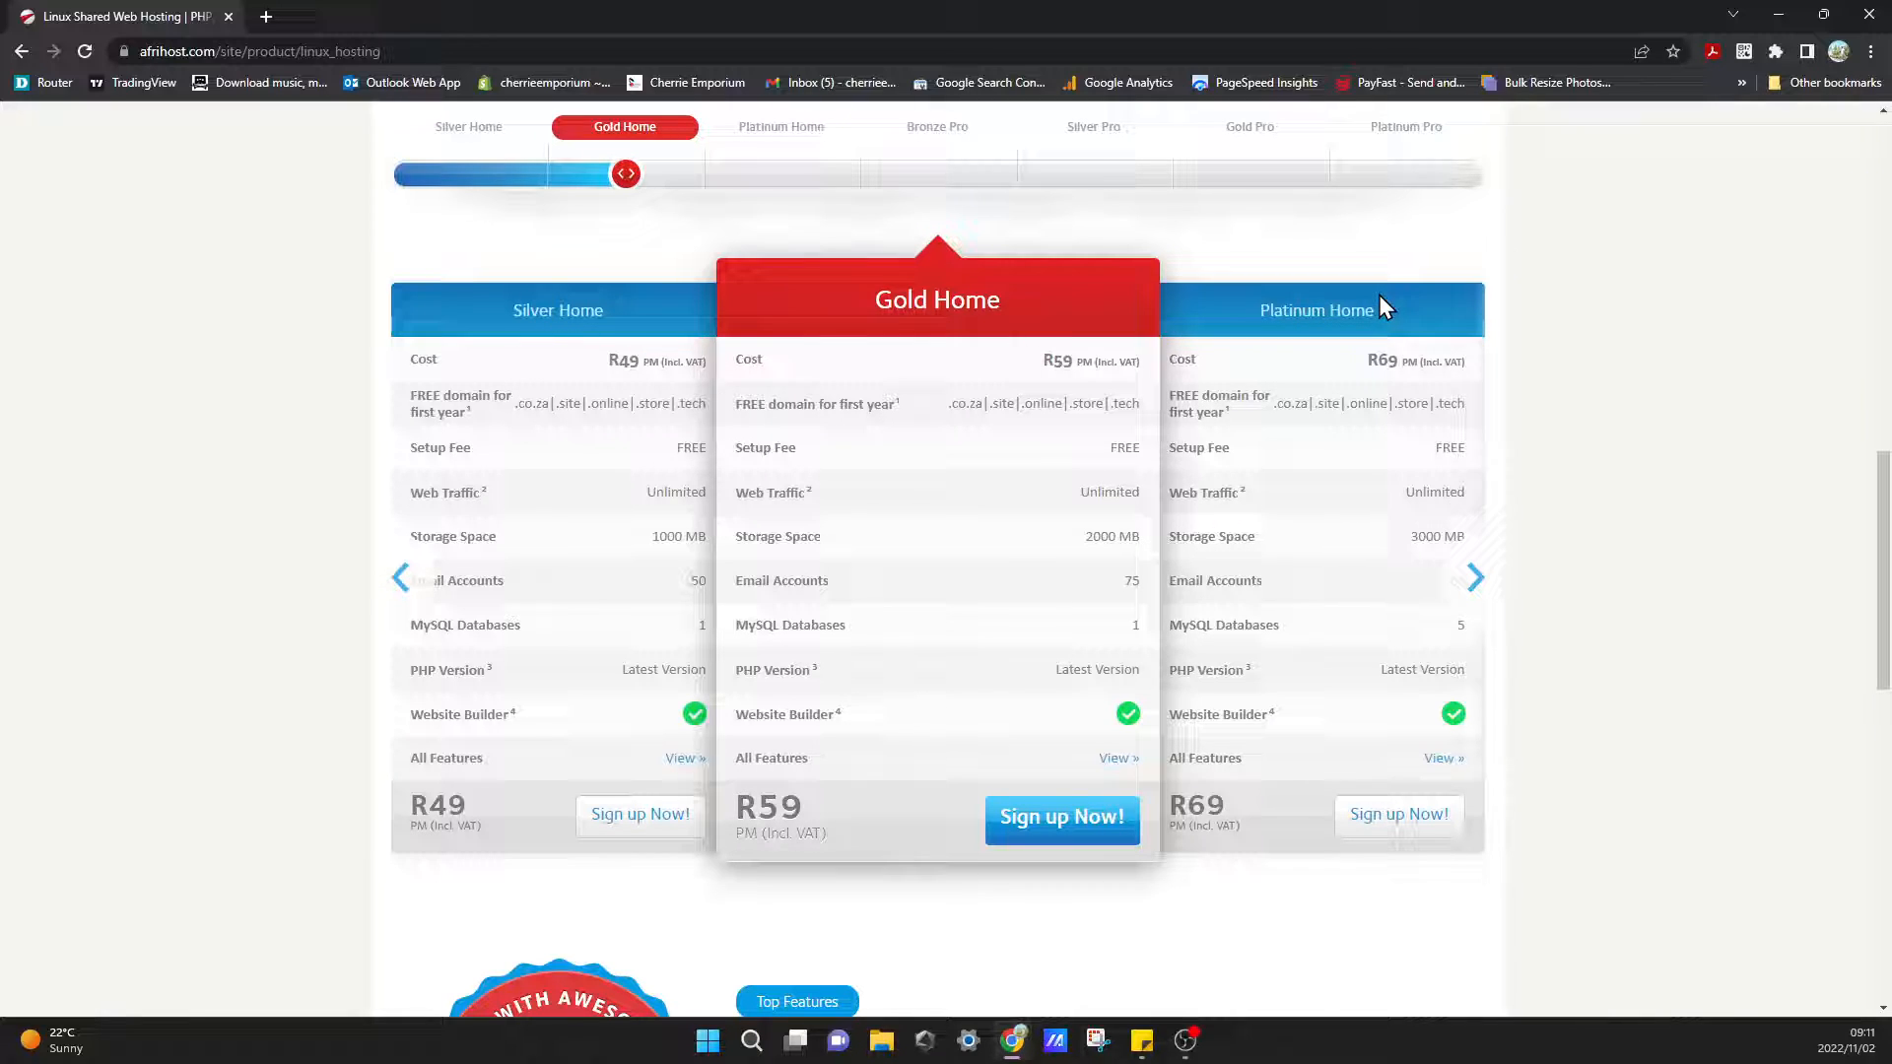
pyautogui.click(400, 578)
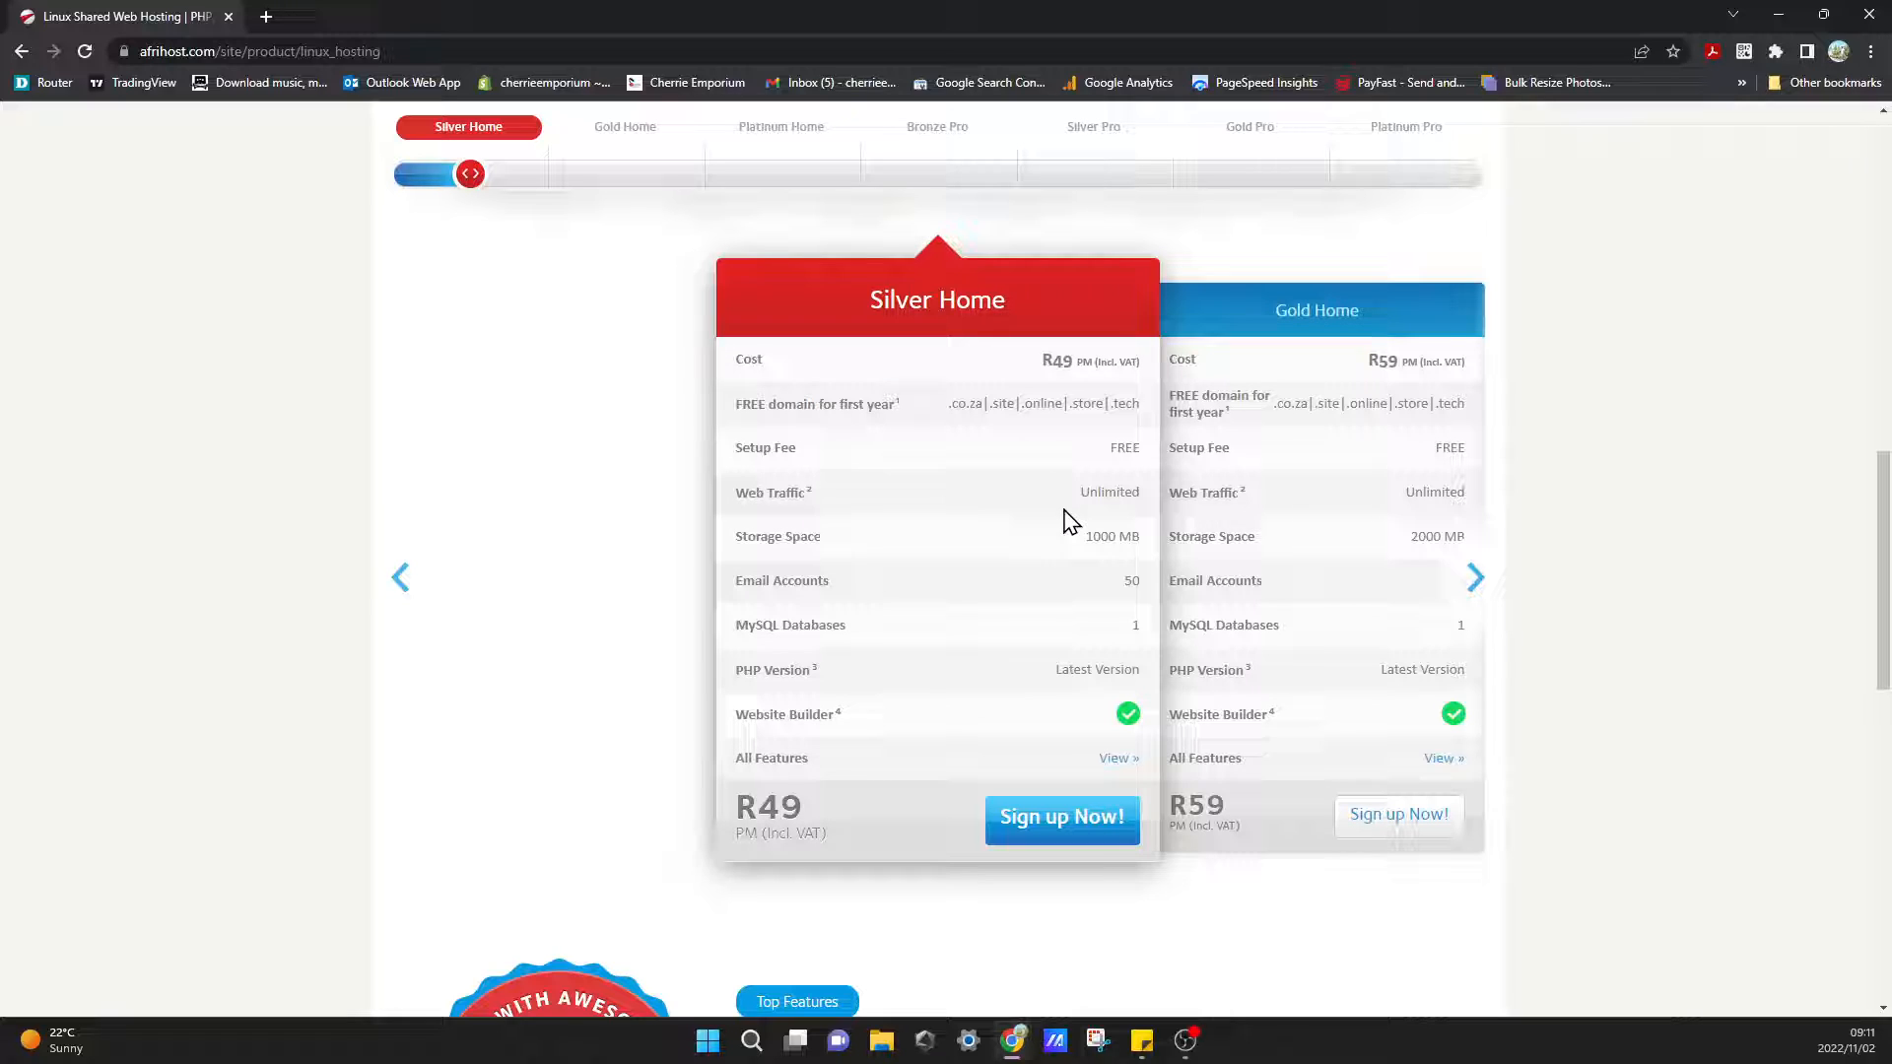
pyautogui.moveTo(1141, 572)
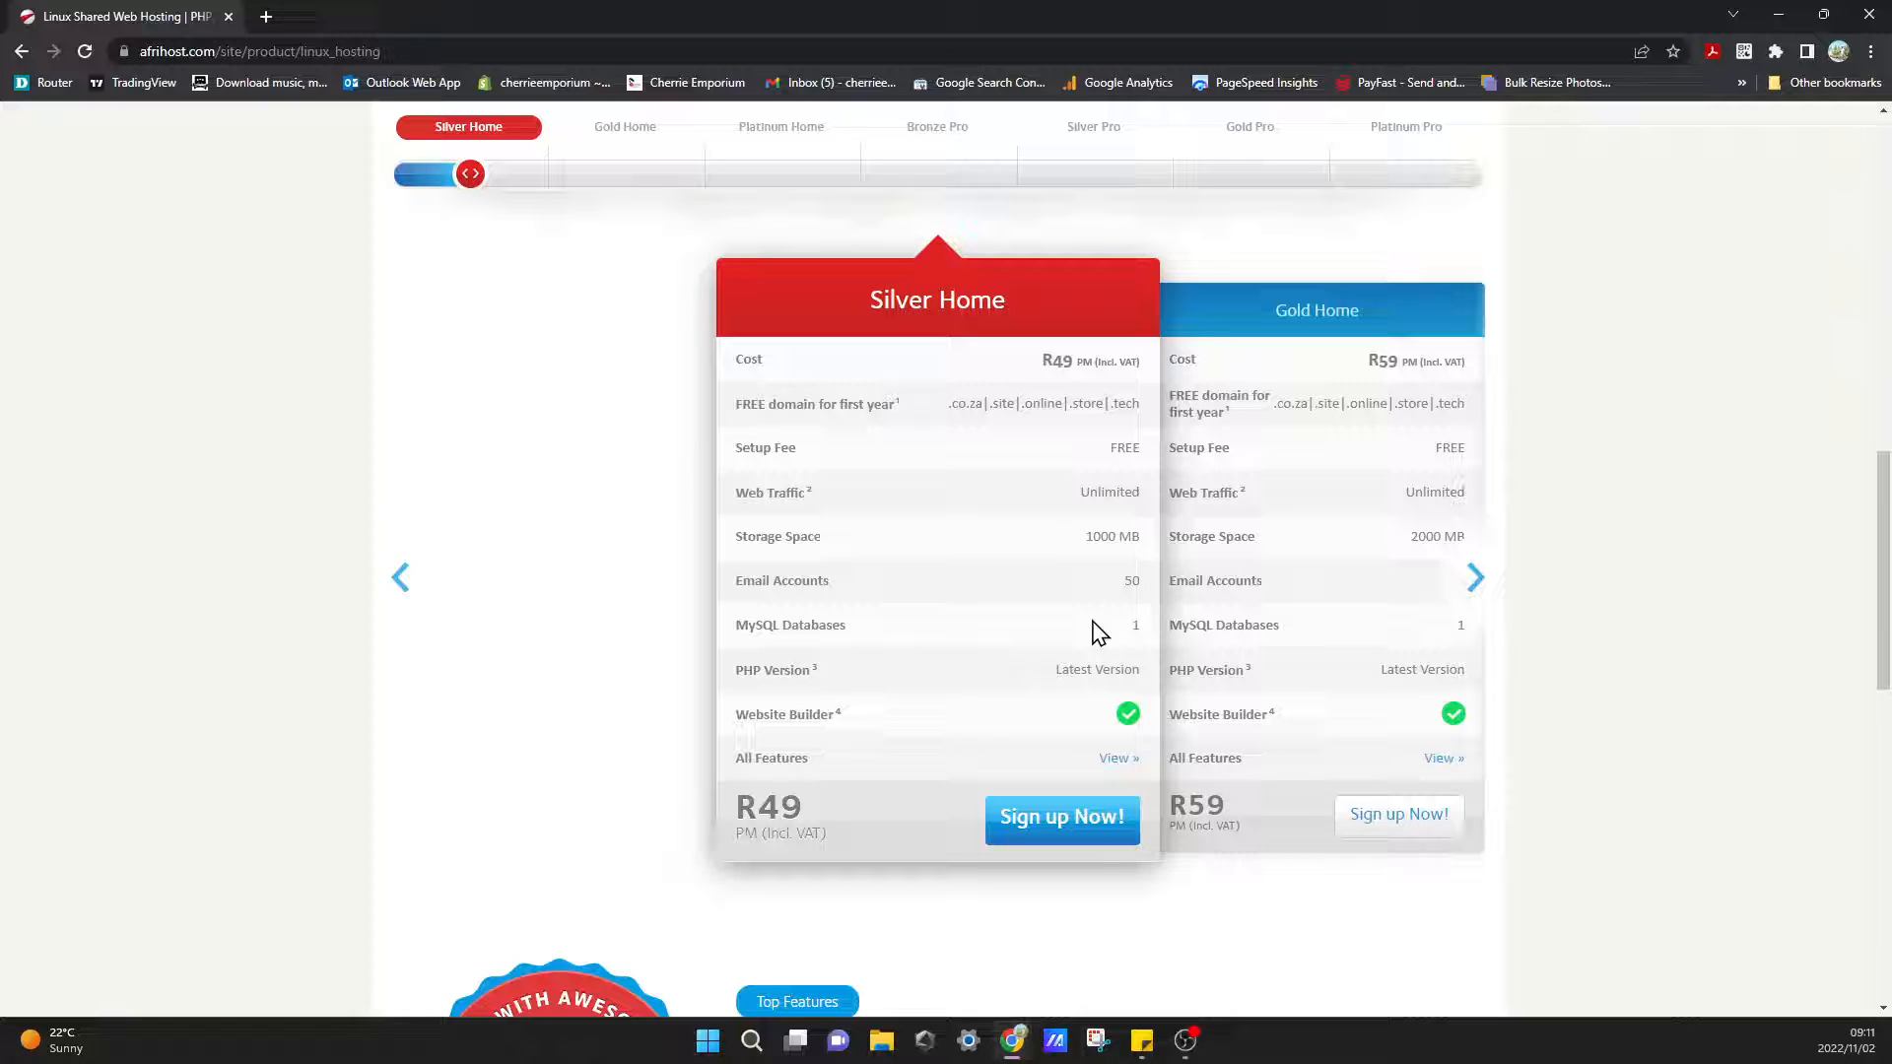
pyautogui.moveTo(1073, 779)
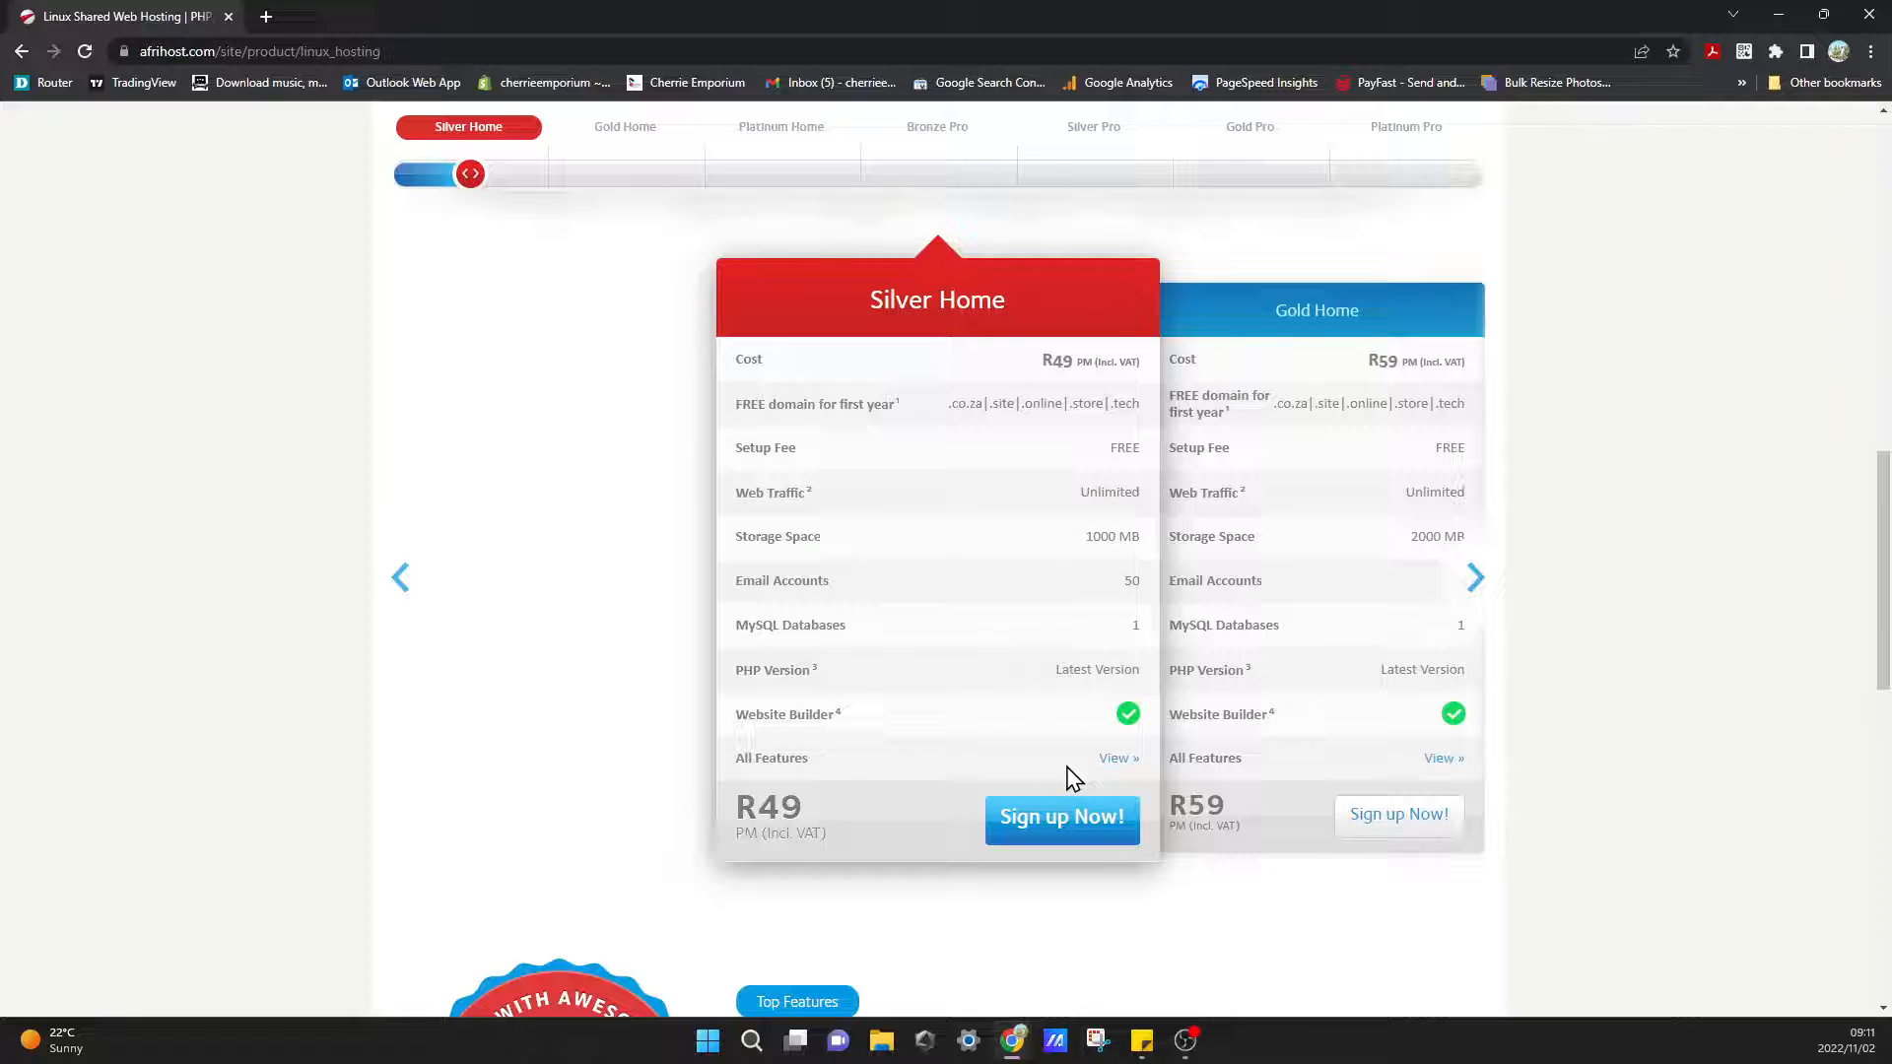
pyautogui.scroll(-3)
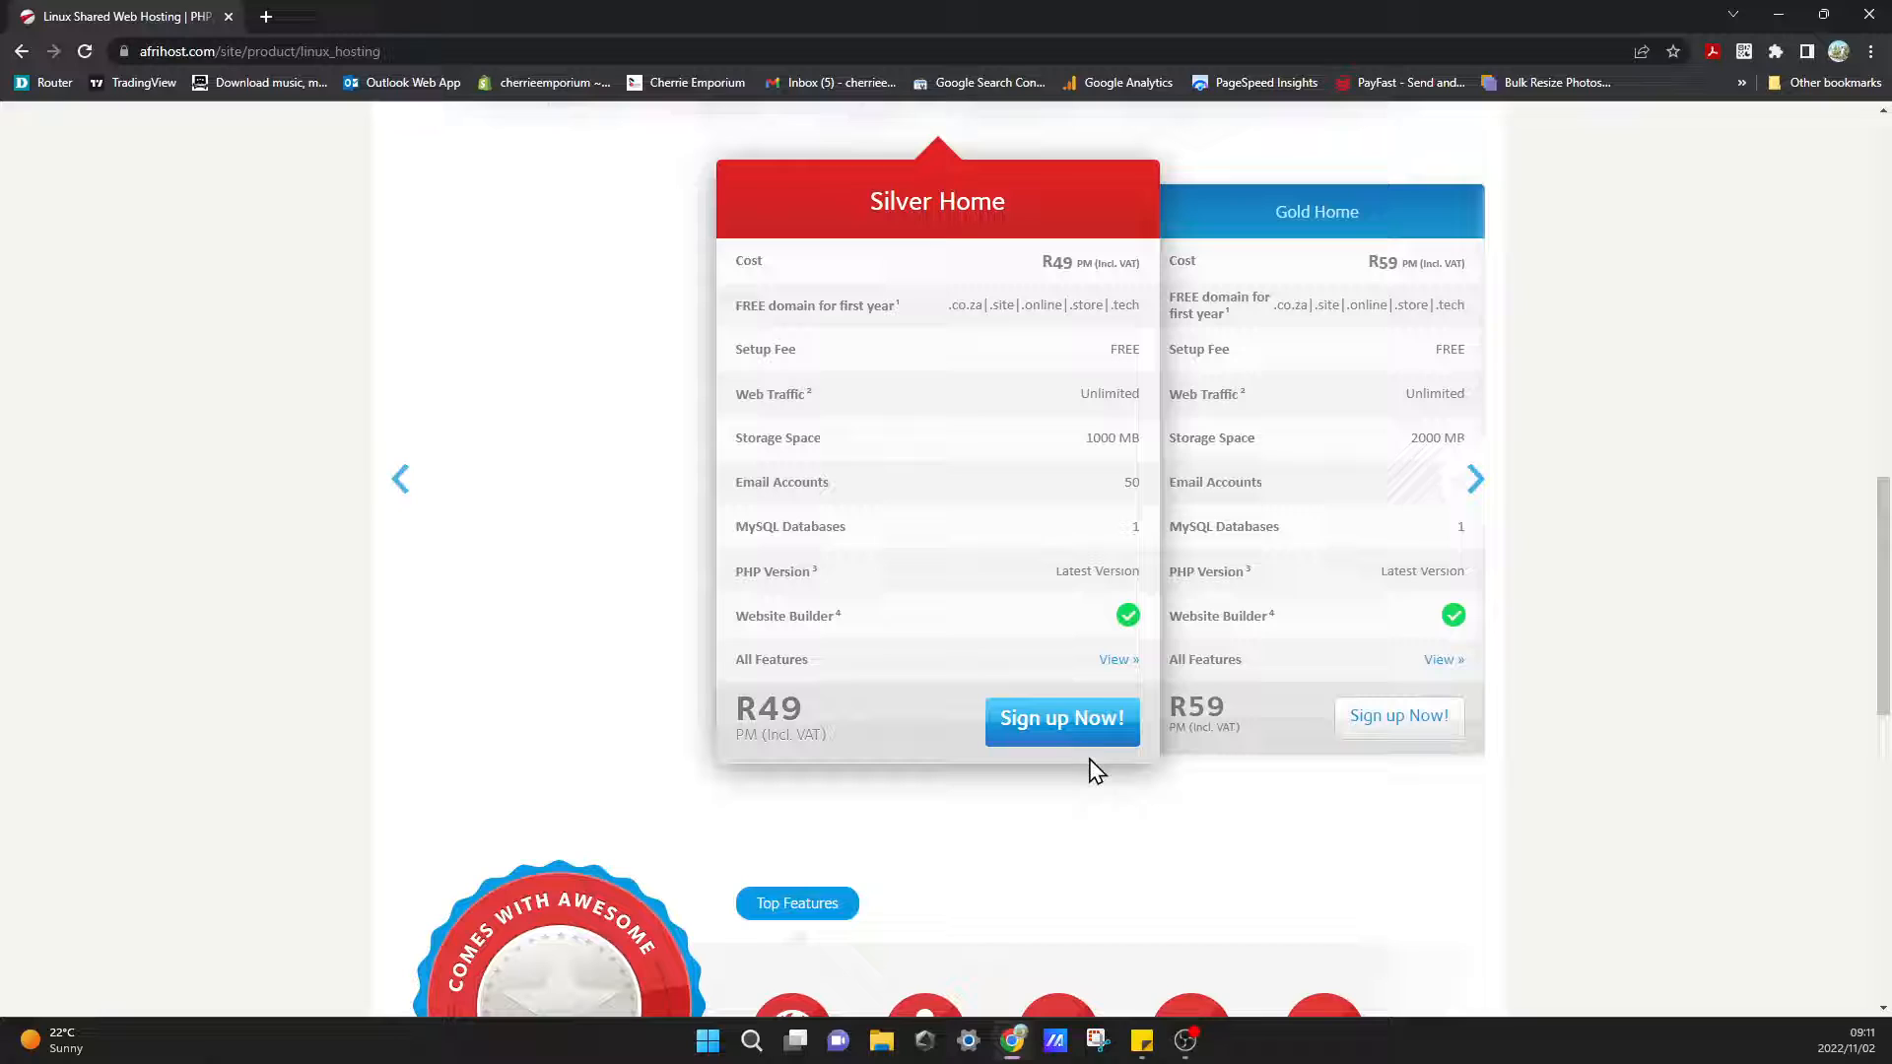
# Sign up for Silver Home and continue the order to the Domain Options step.
pyautogui.click(1060, 717)
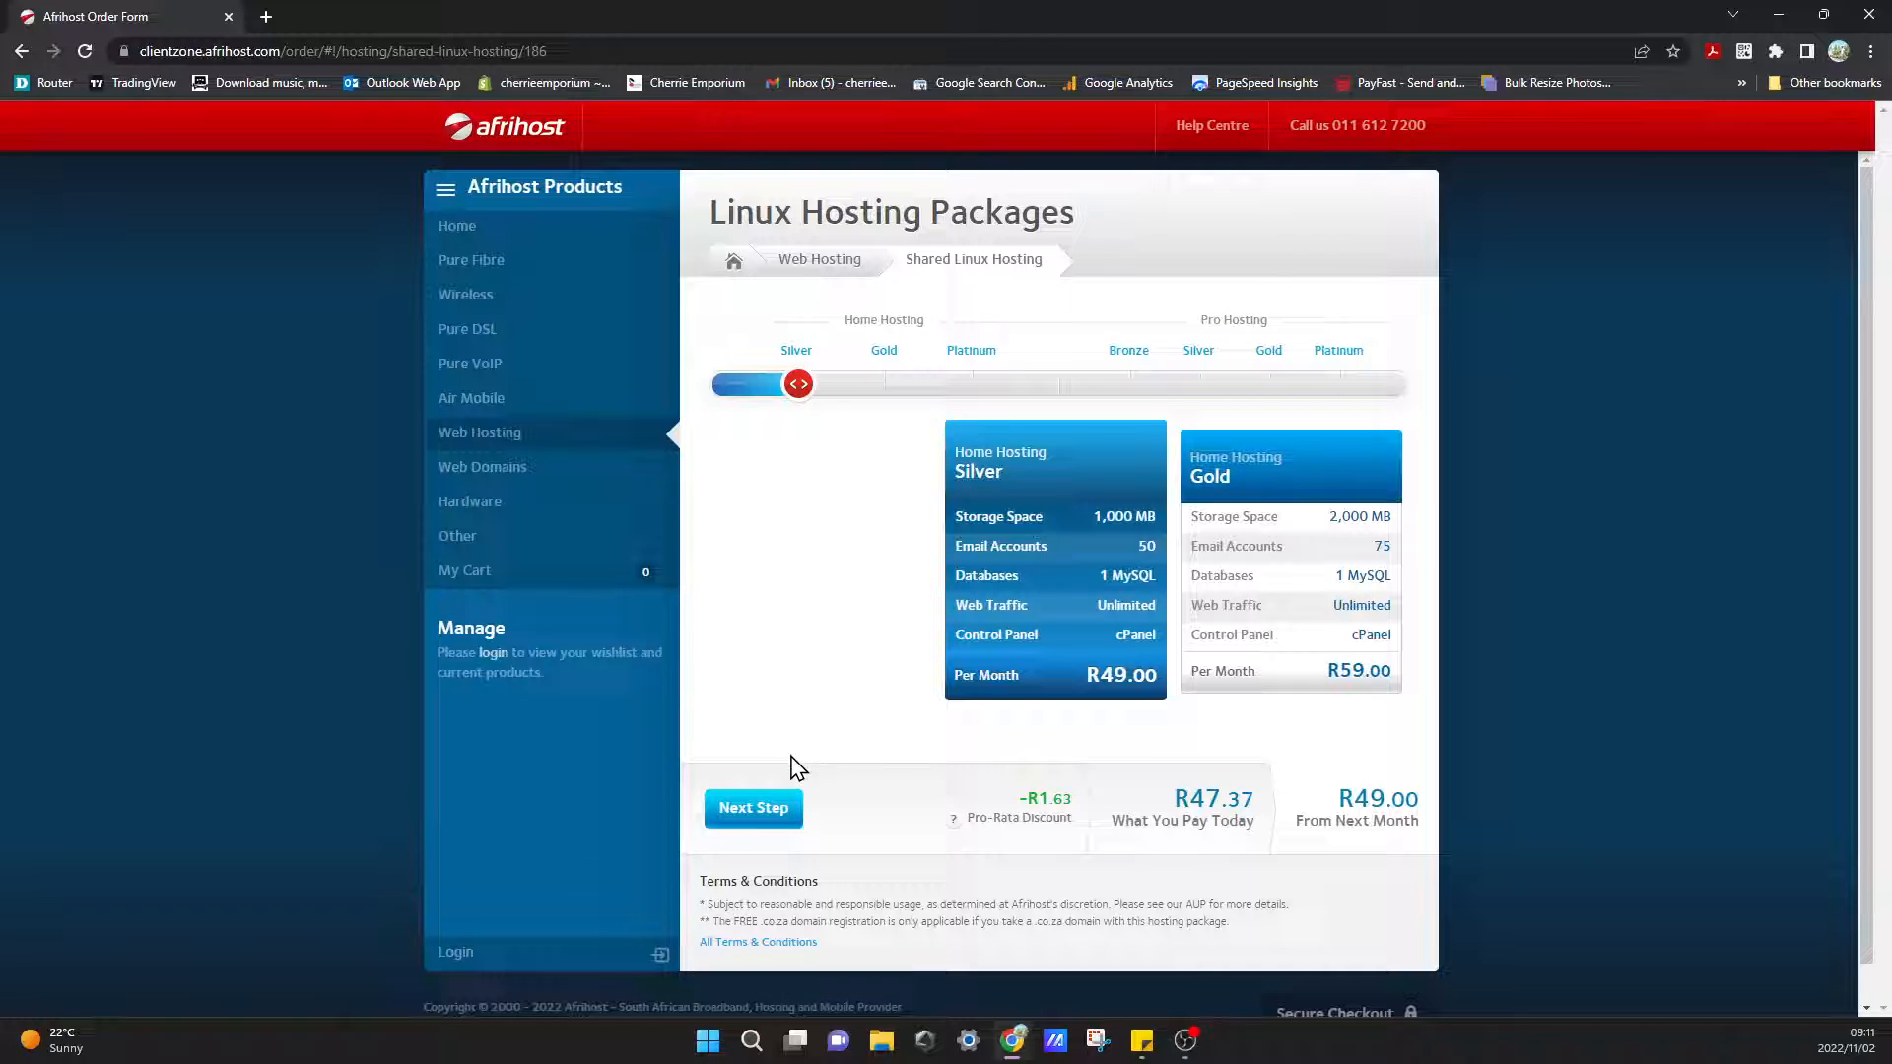
pyautogui.moveTo(1358, 826)
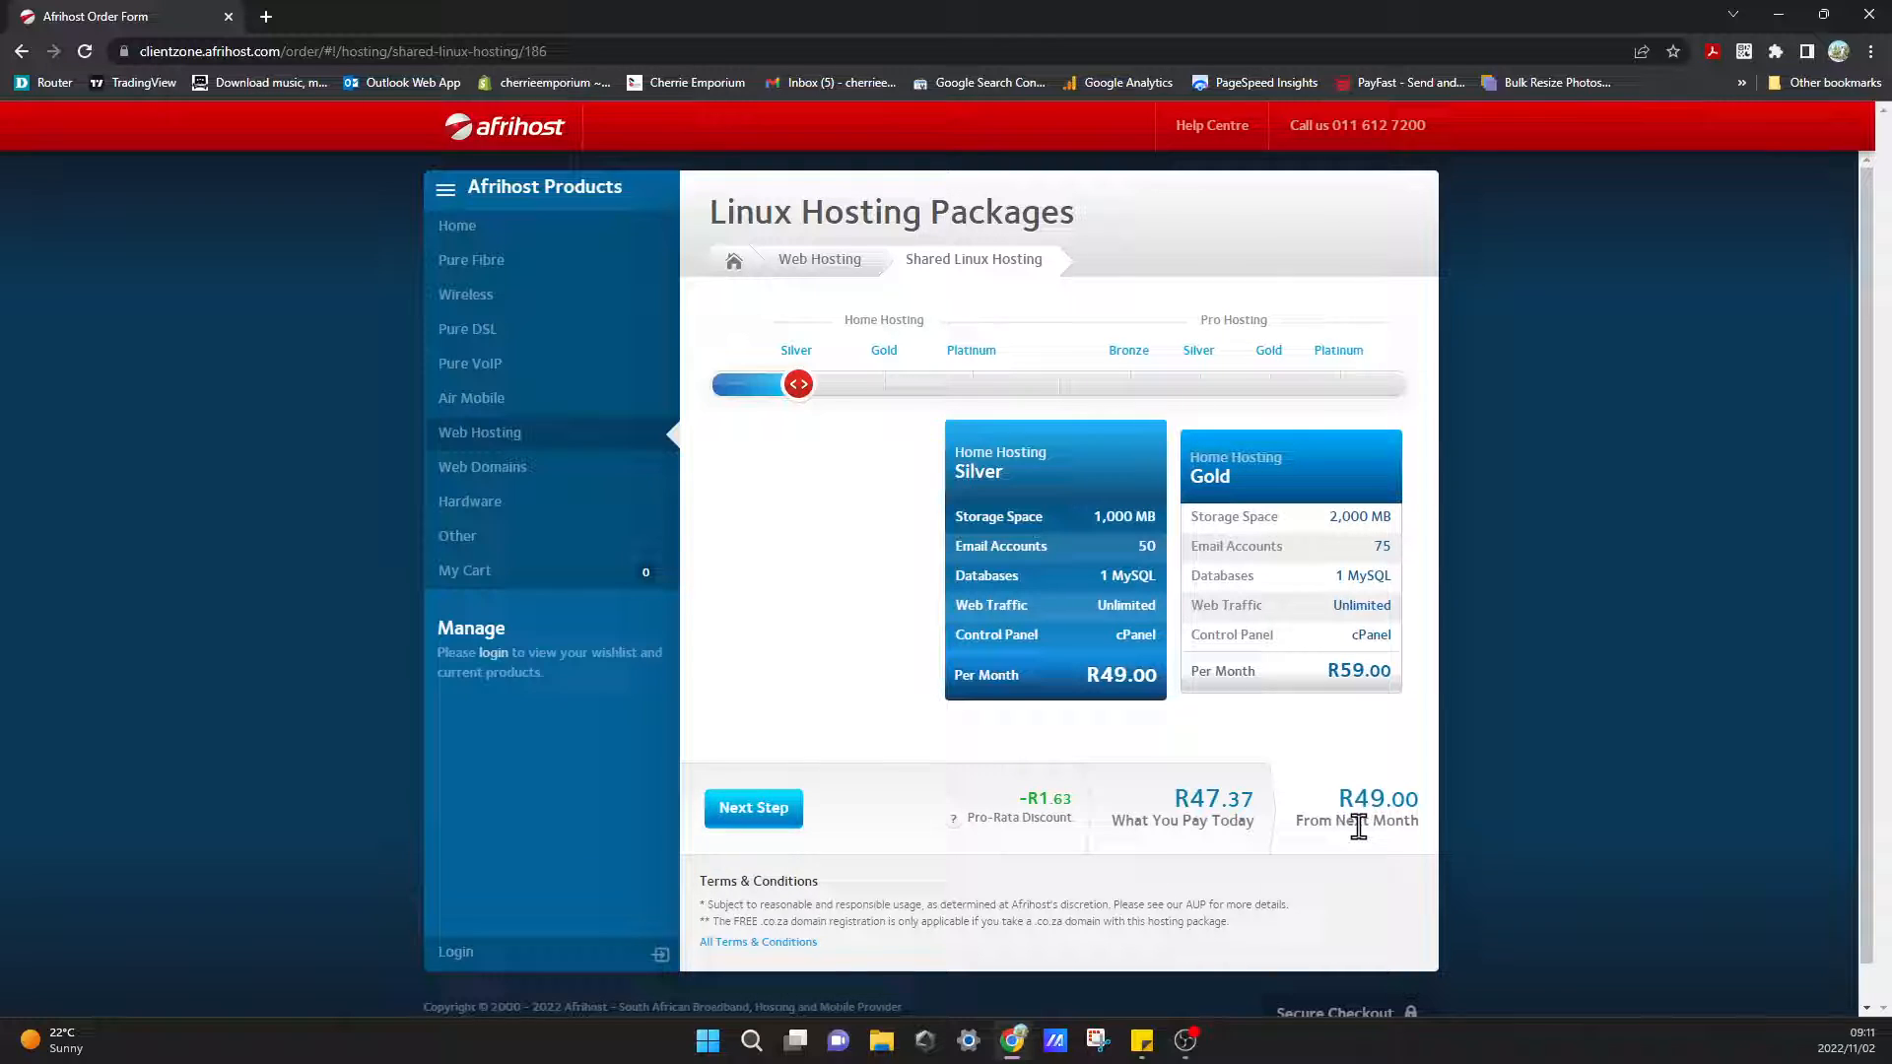
pyautogui.moveTo(1111, 873)
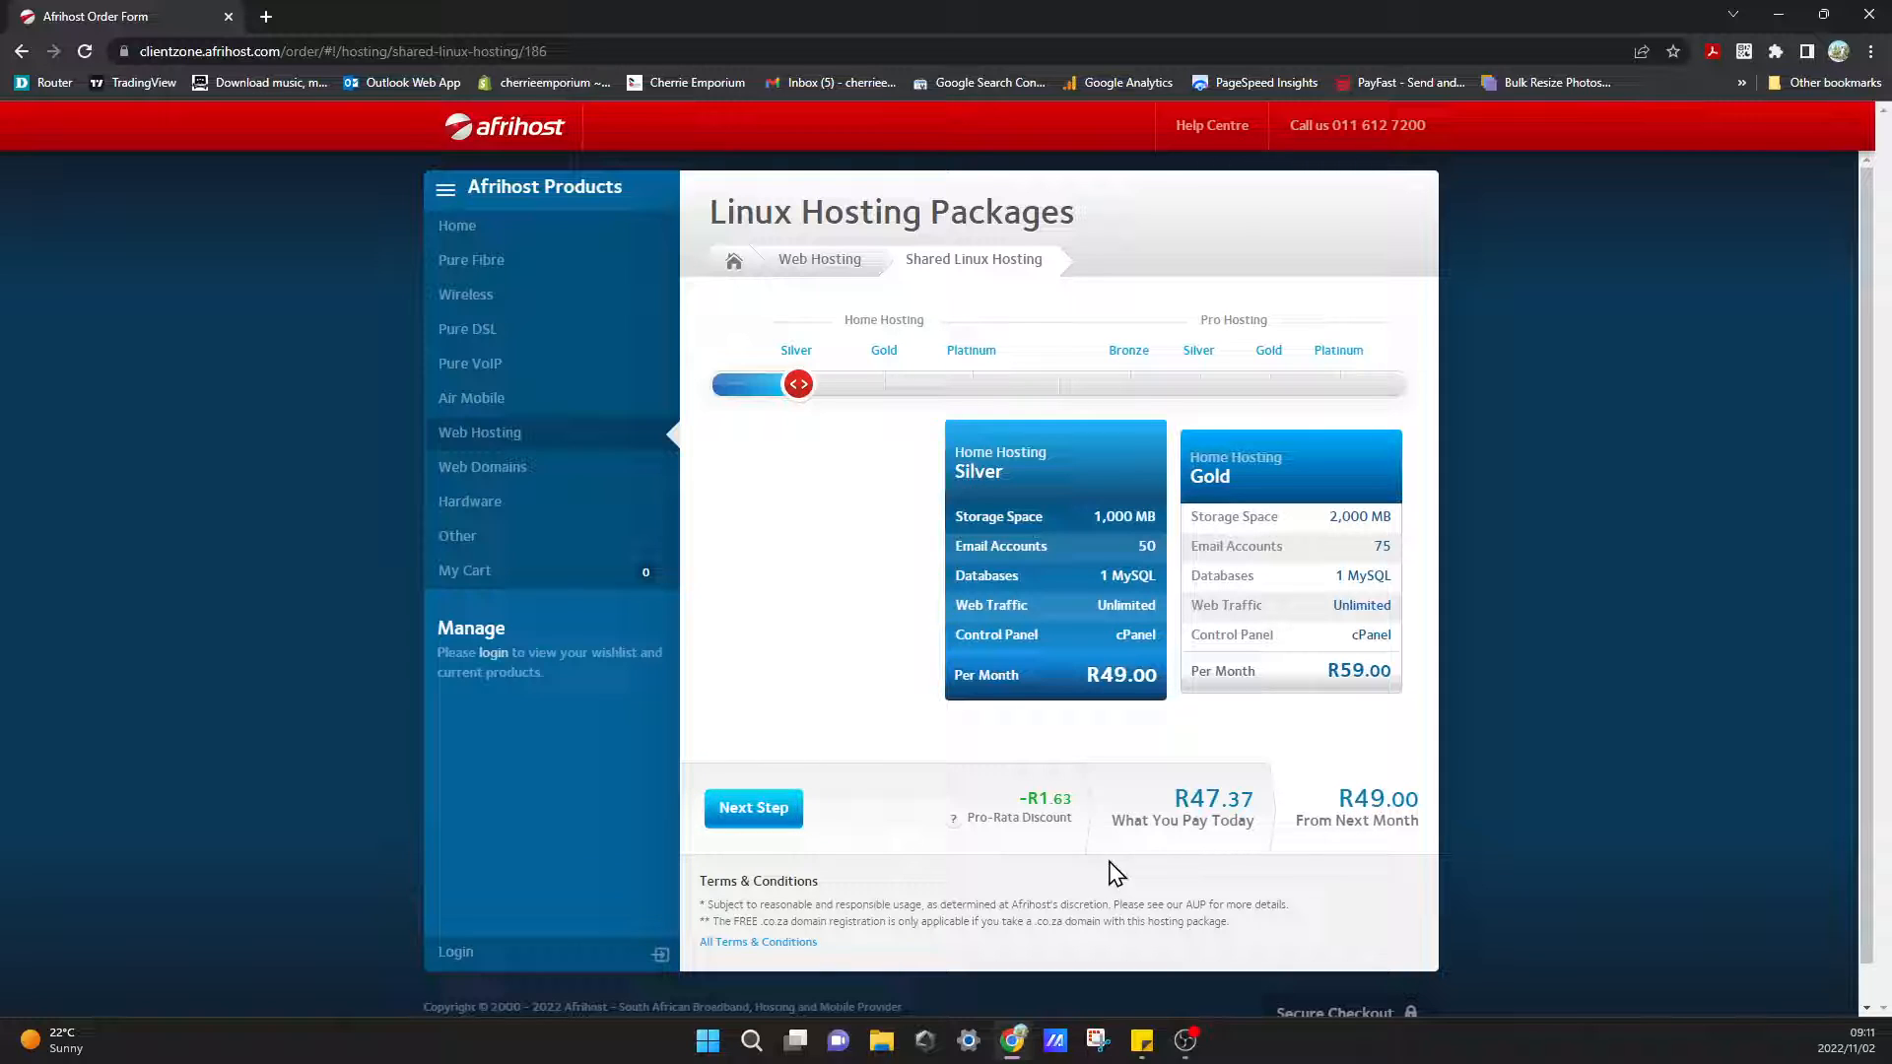
pyautogui.click(751, 808)
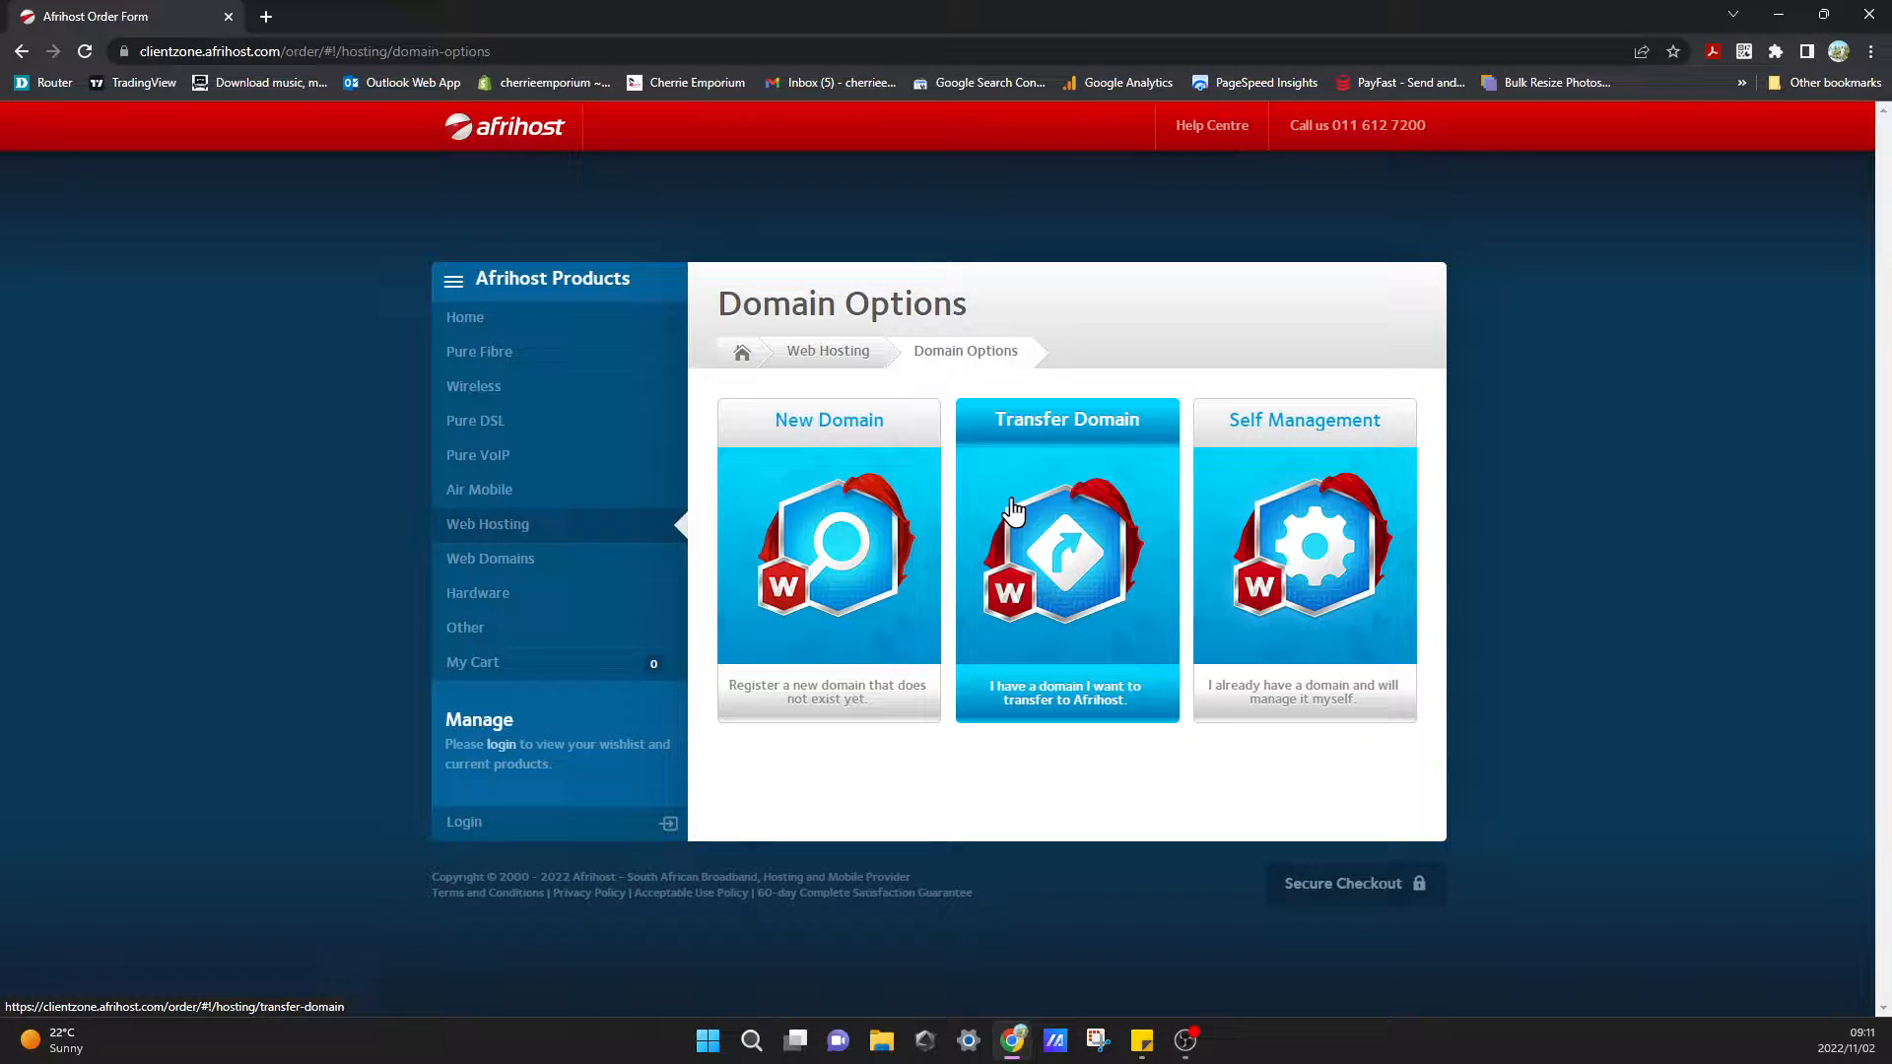
pyautogui.moveTo(1287, 499)
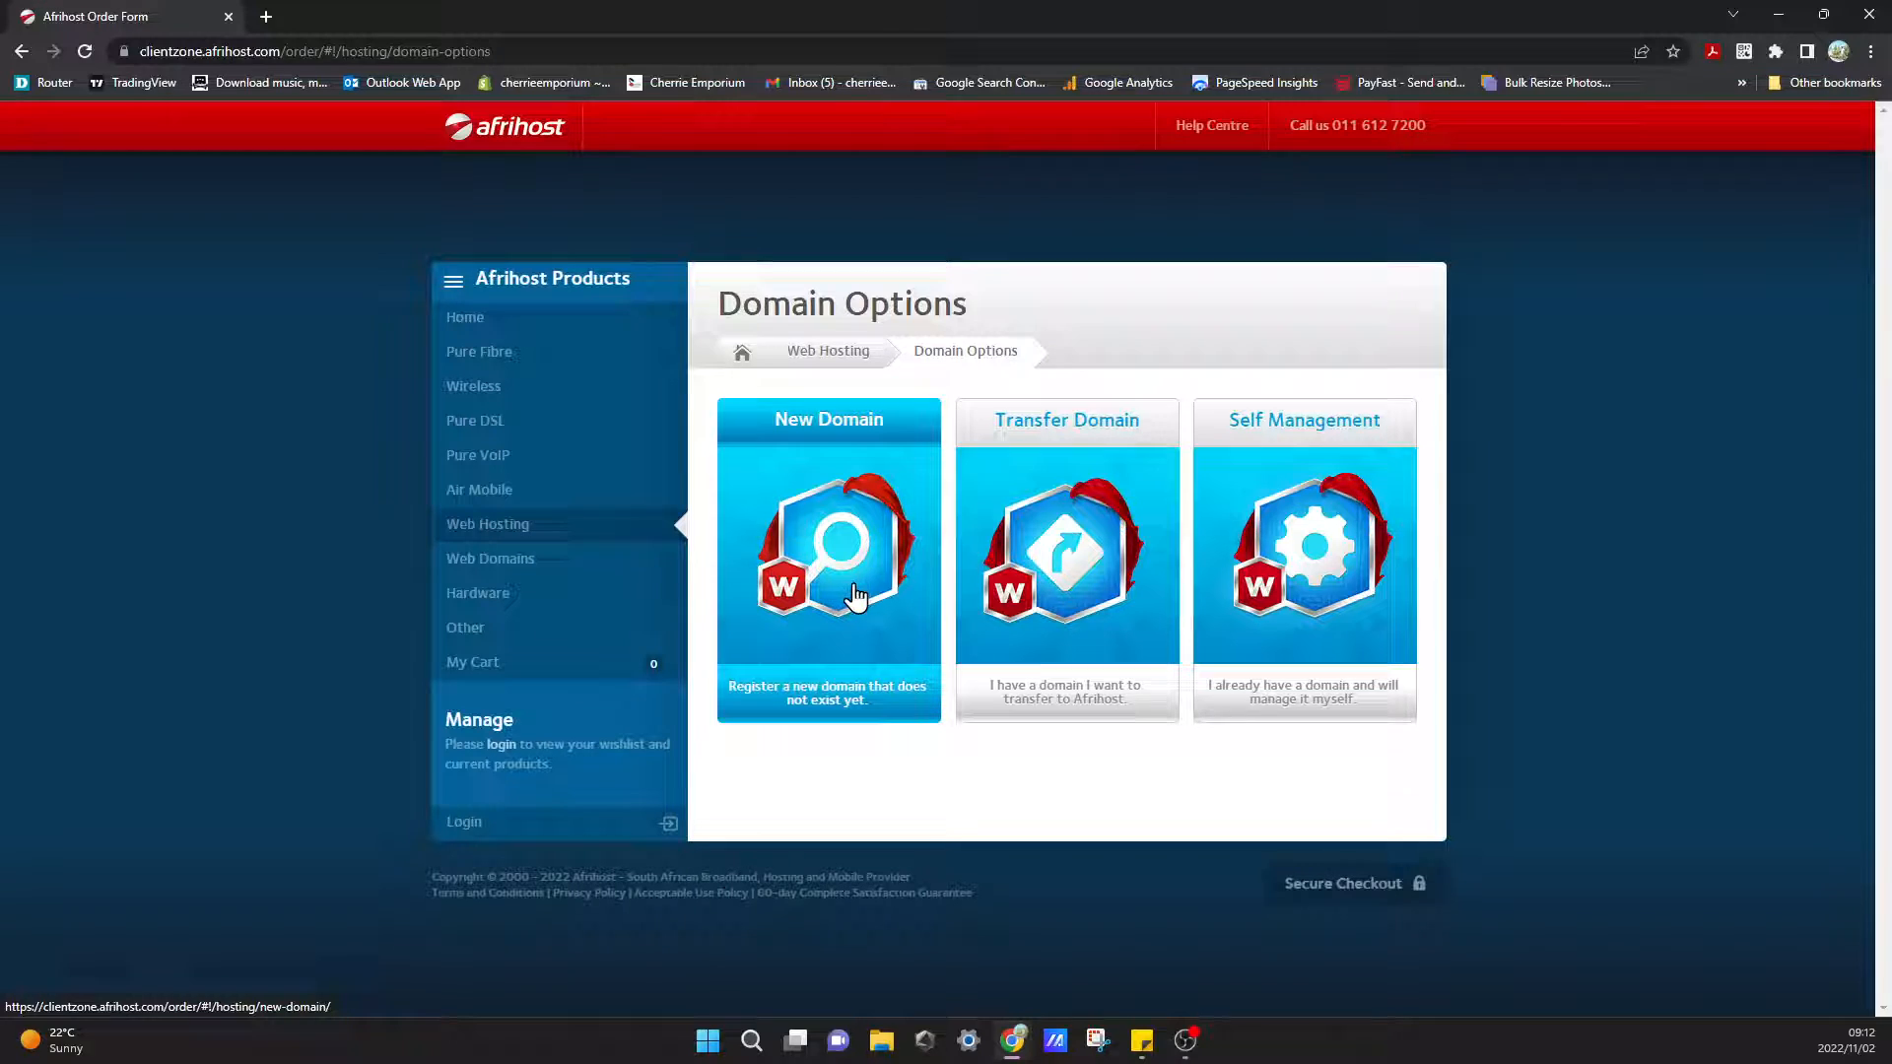
# Choose New Domain and search availability for test, finding test.co.za already registered.
pyautogui.click(828, 558)
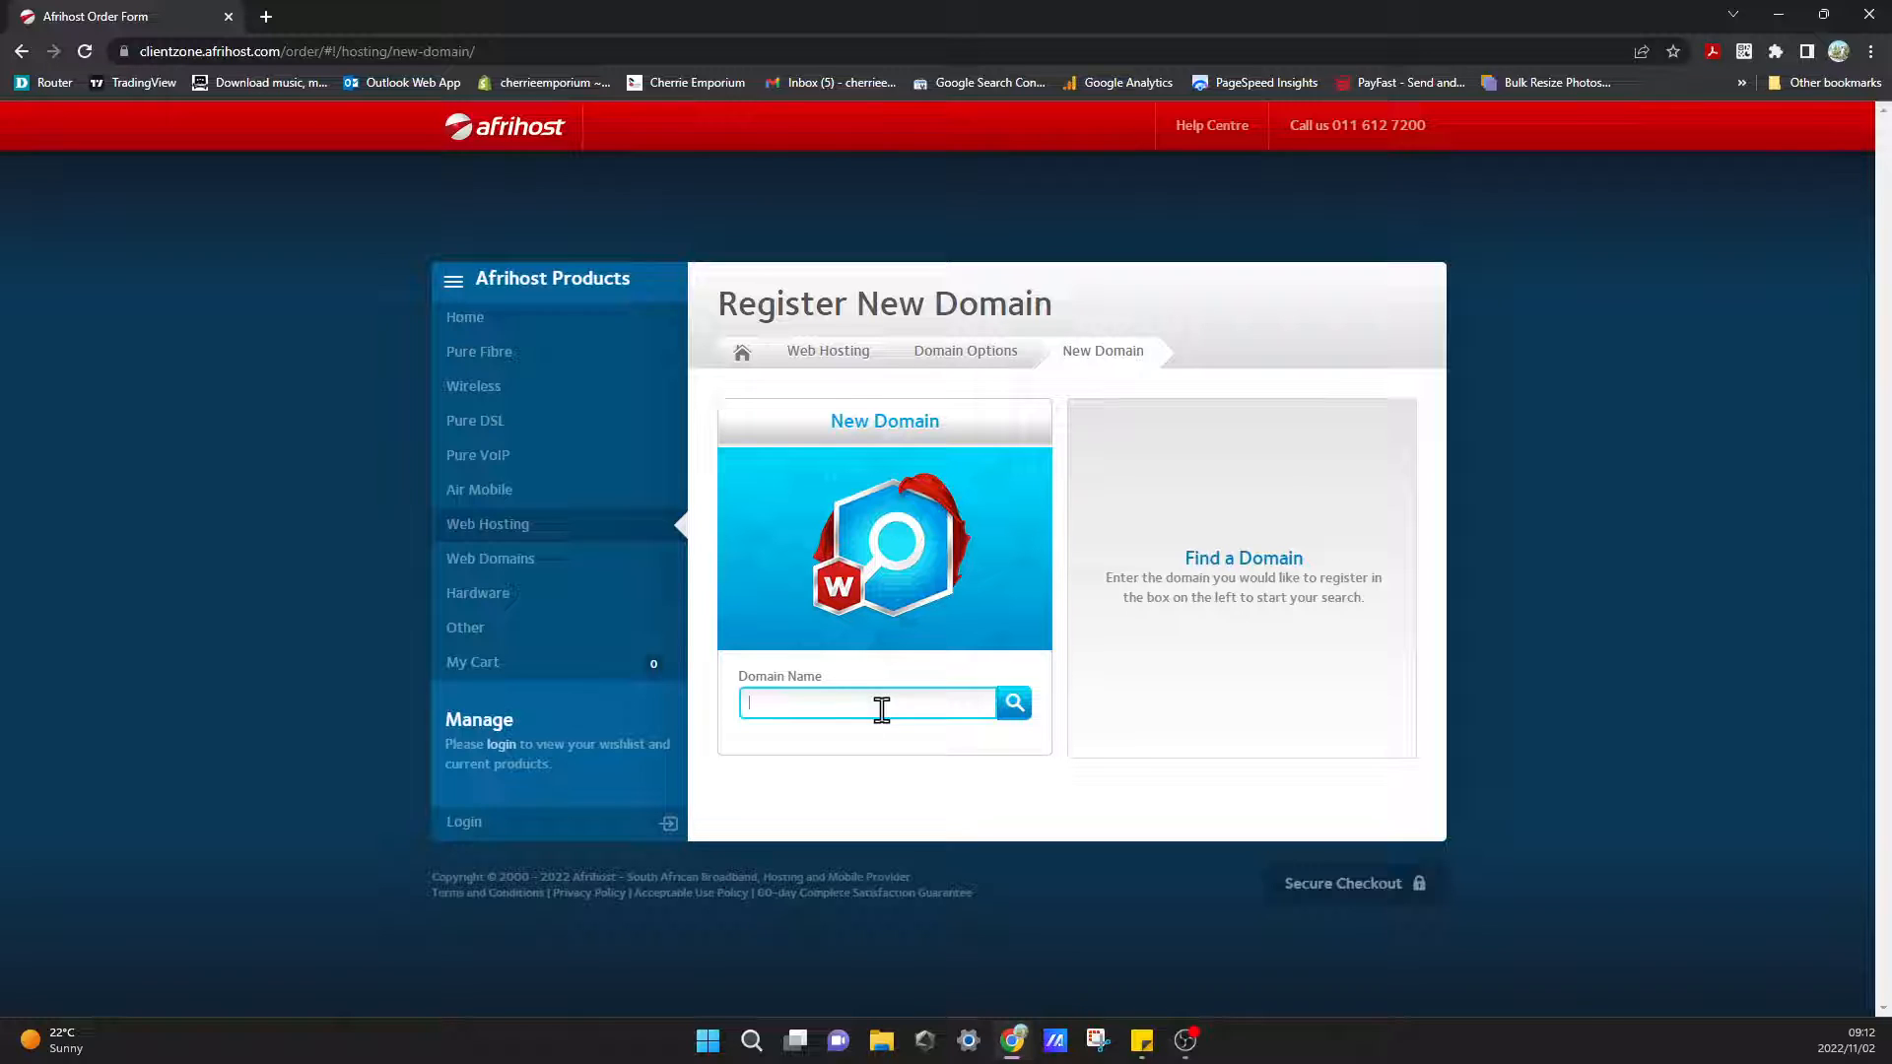
pyautogui.write('g')
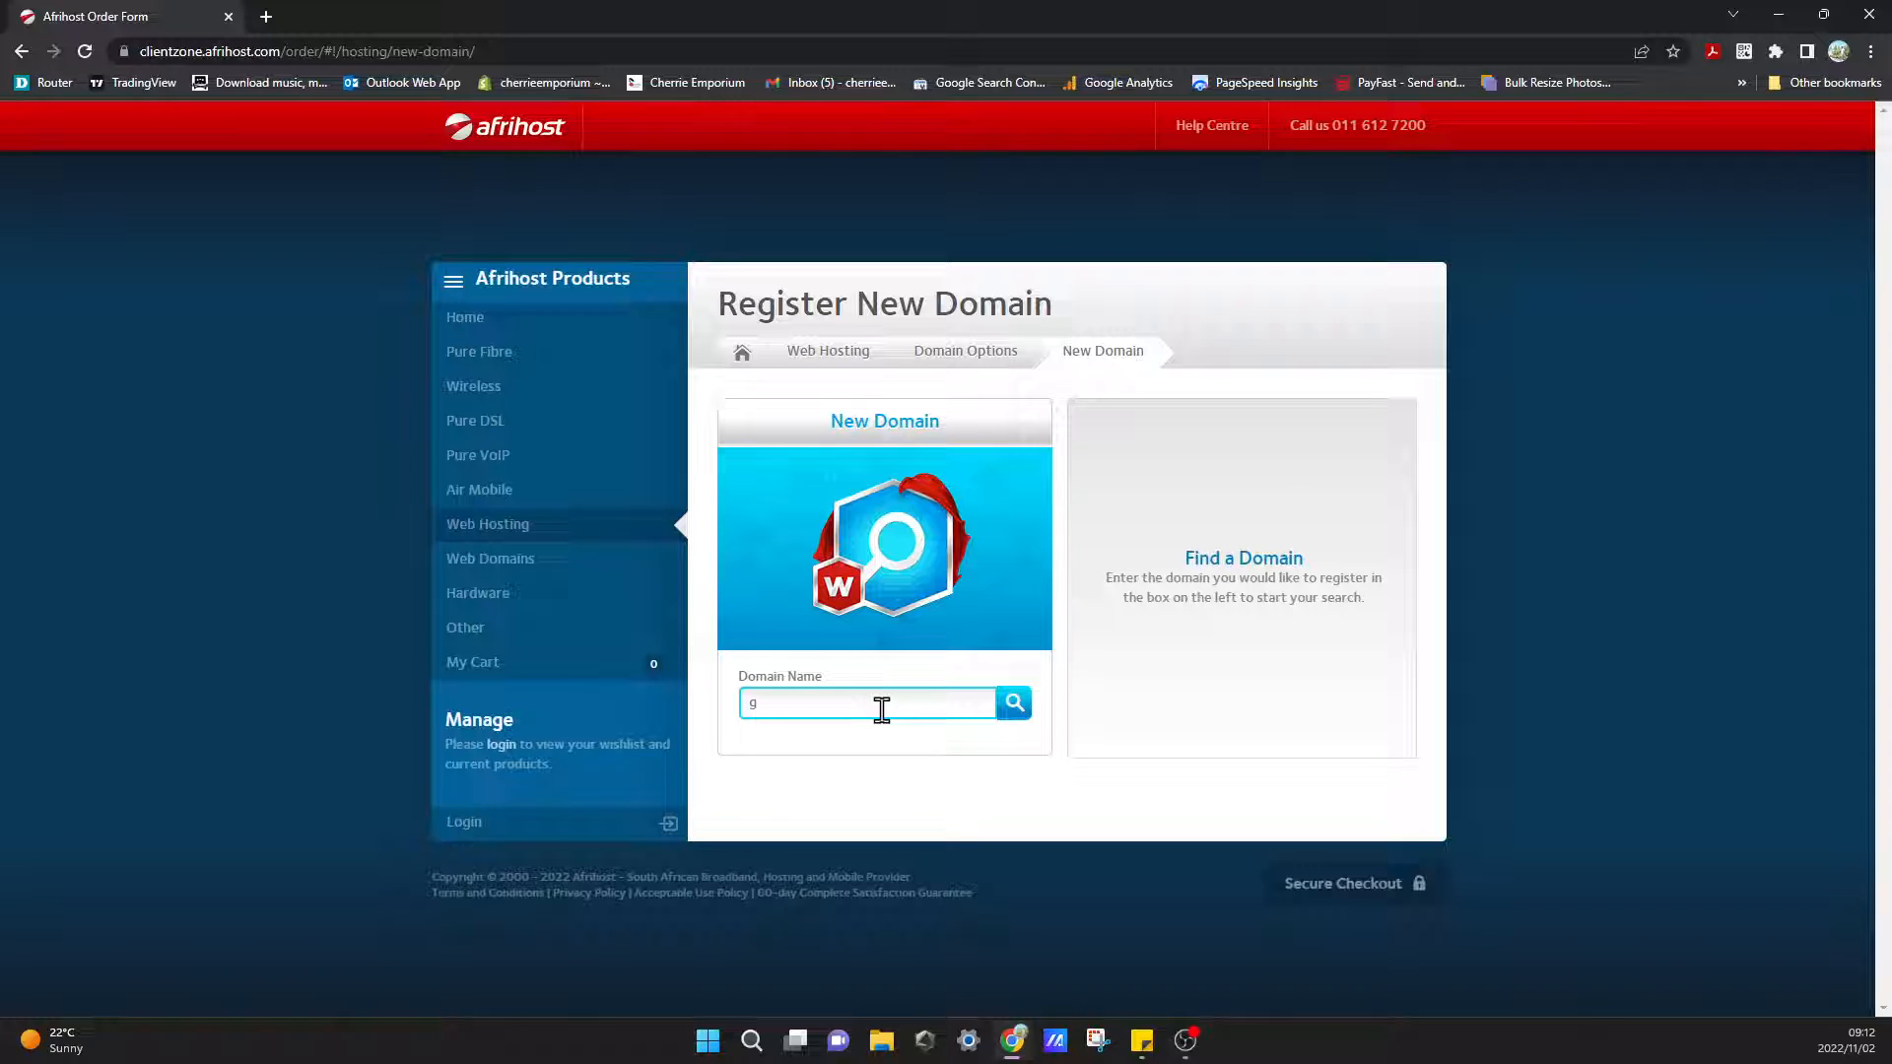
pyautogui.press('Backspace')
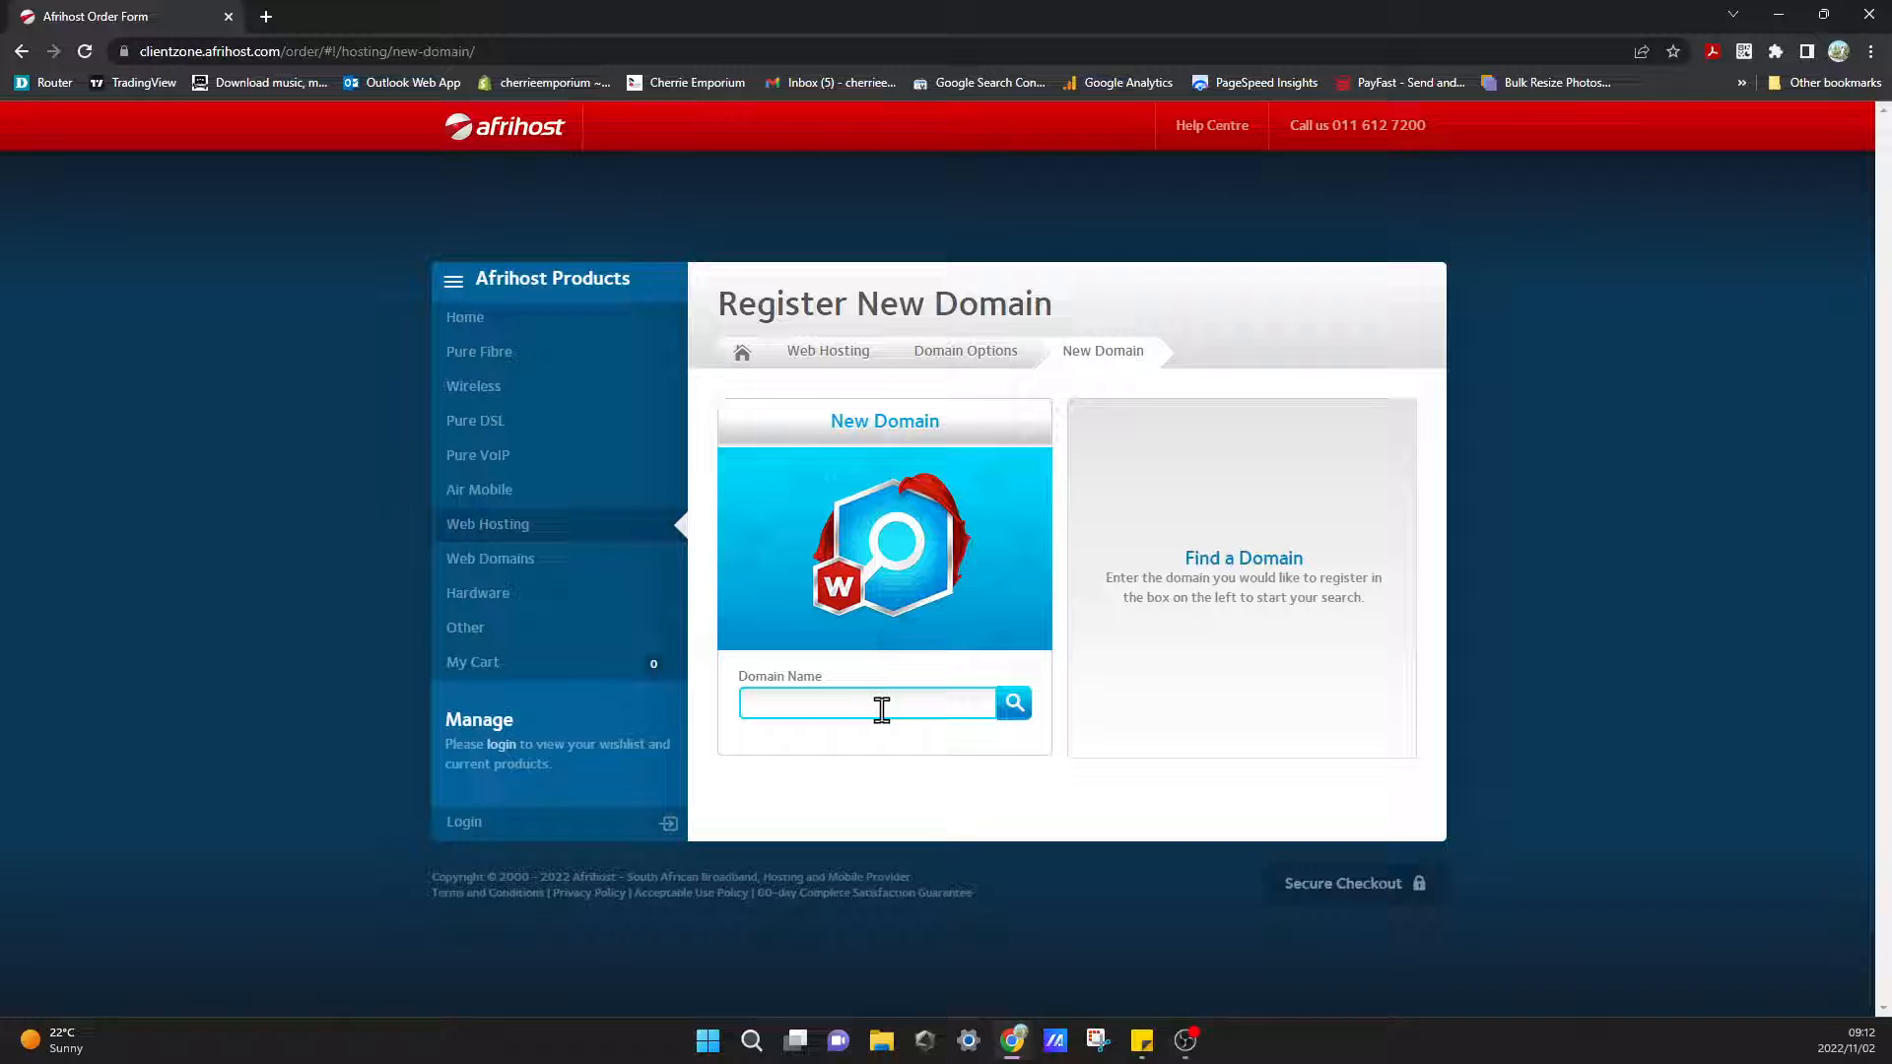
pyautogui.click(1014, 704)
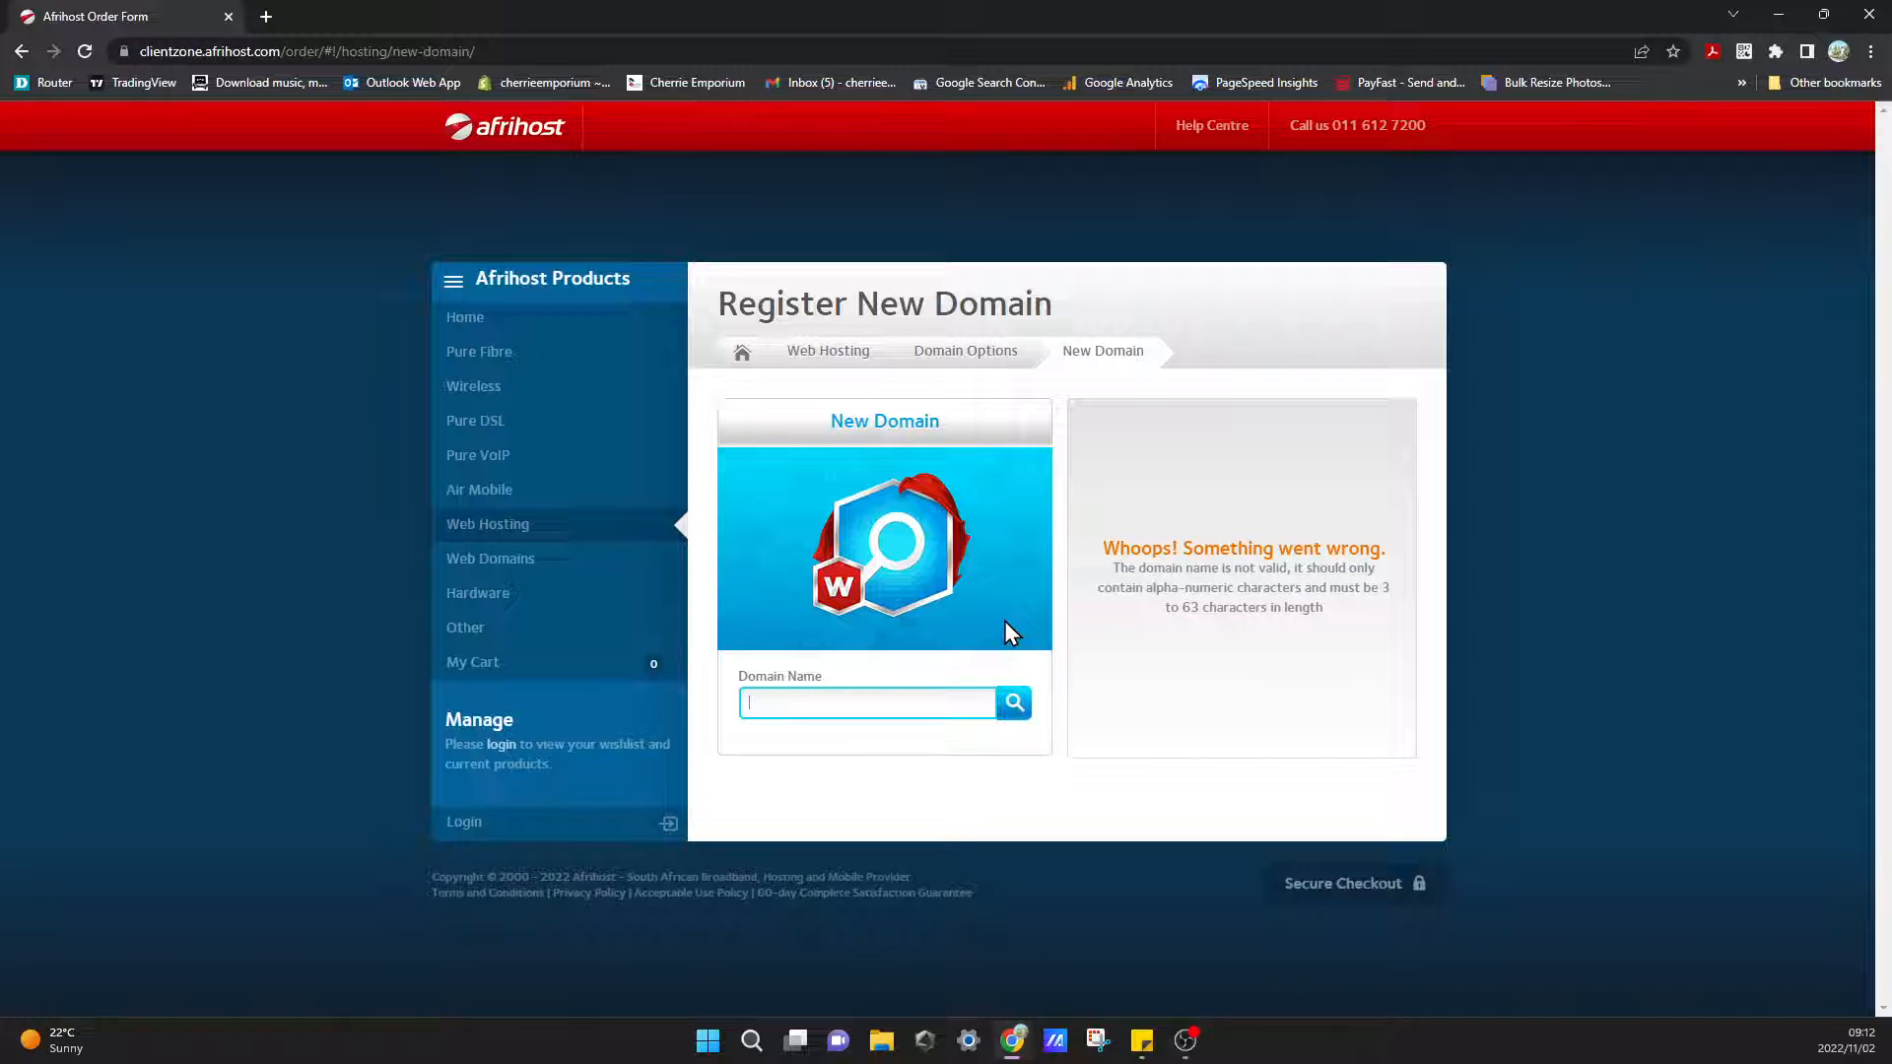
pyautogui.moveTo(1153, 693)
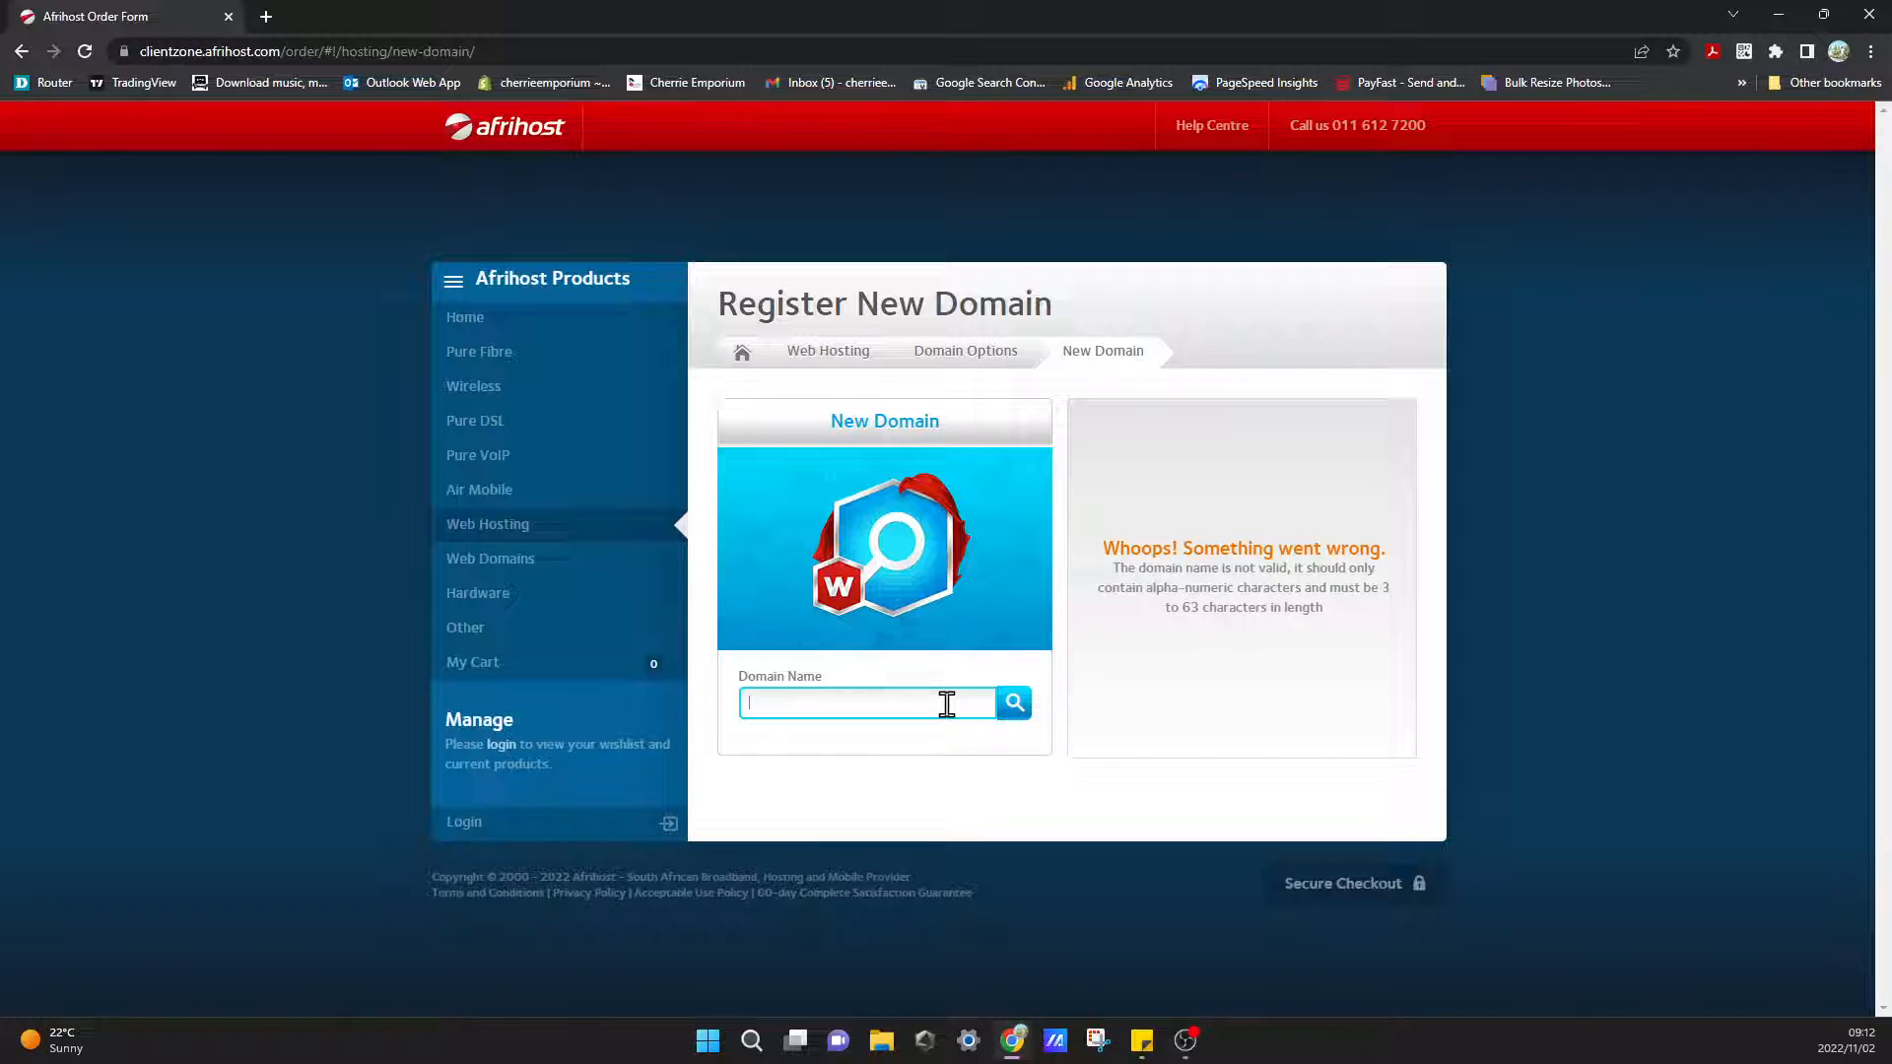
pyautogui.write('test')
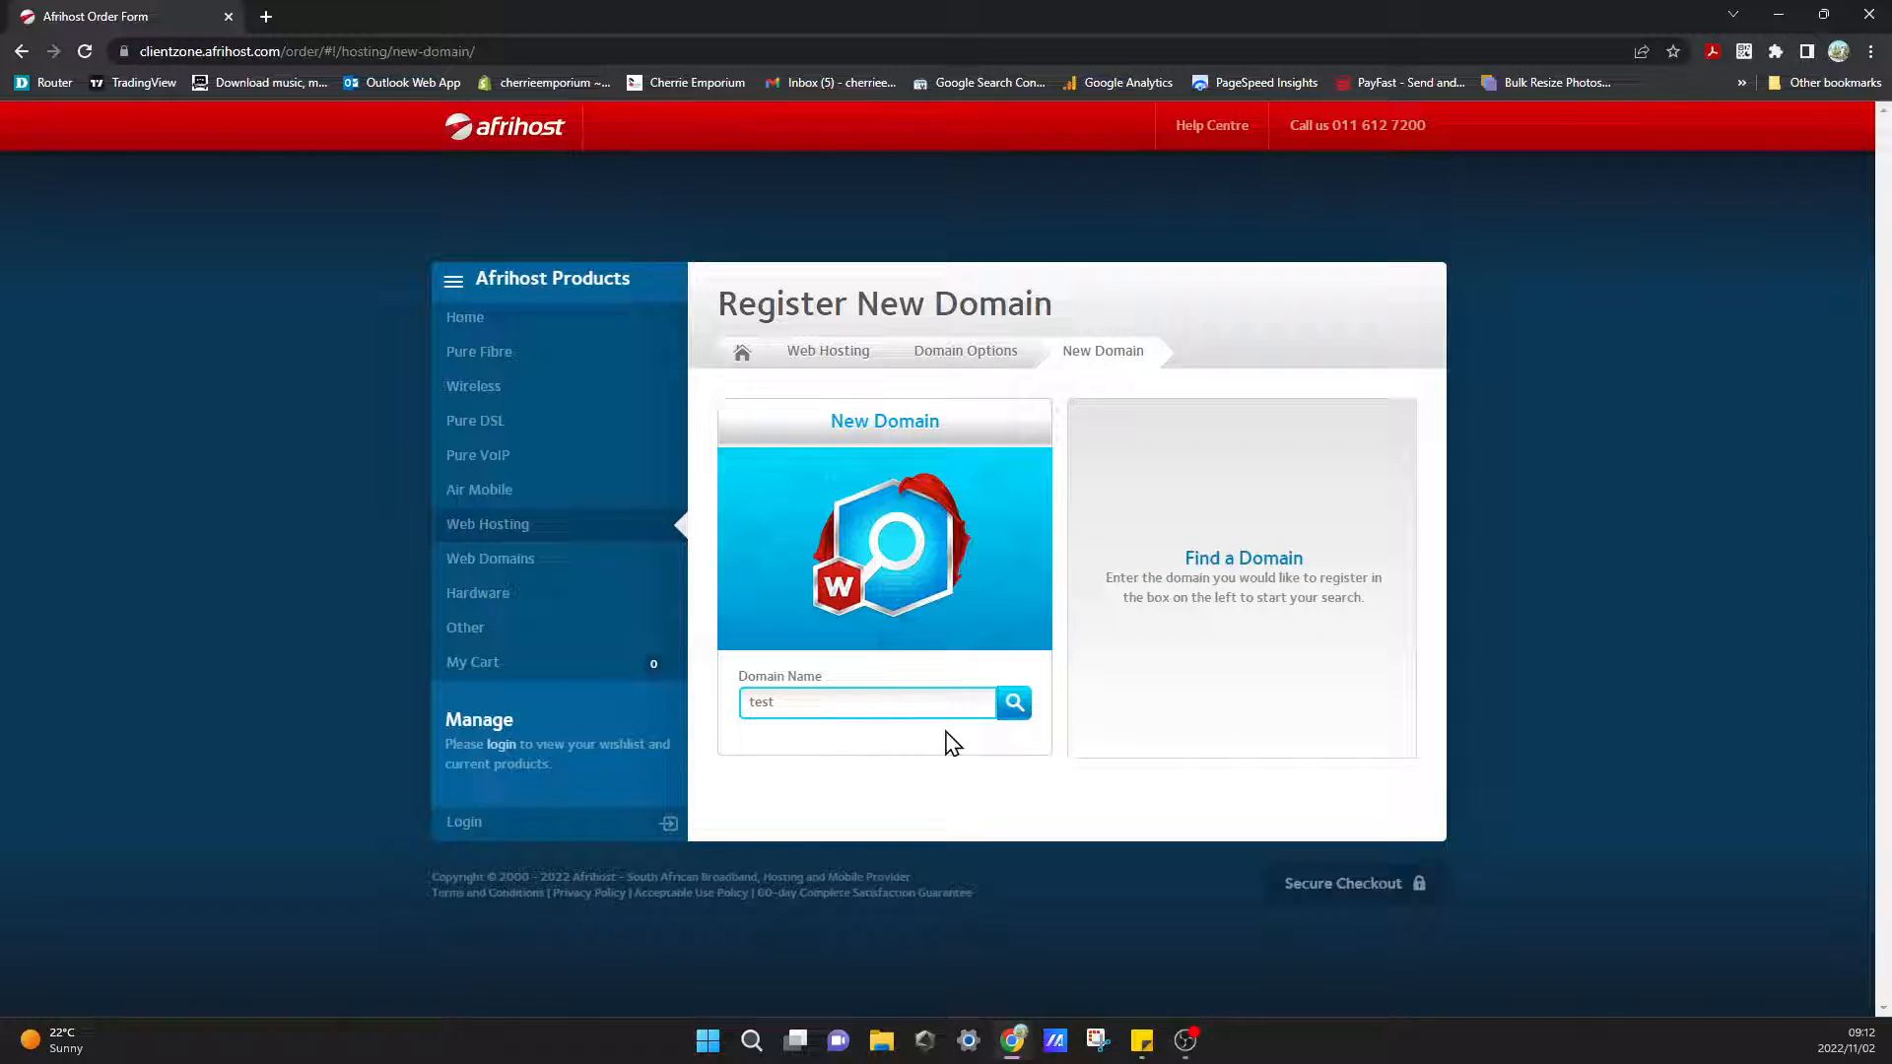
pyautogui.click(1014, 701)
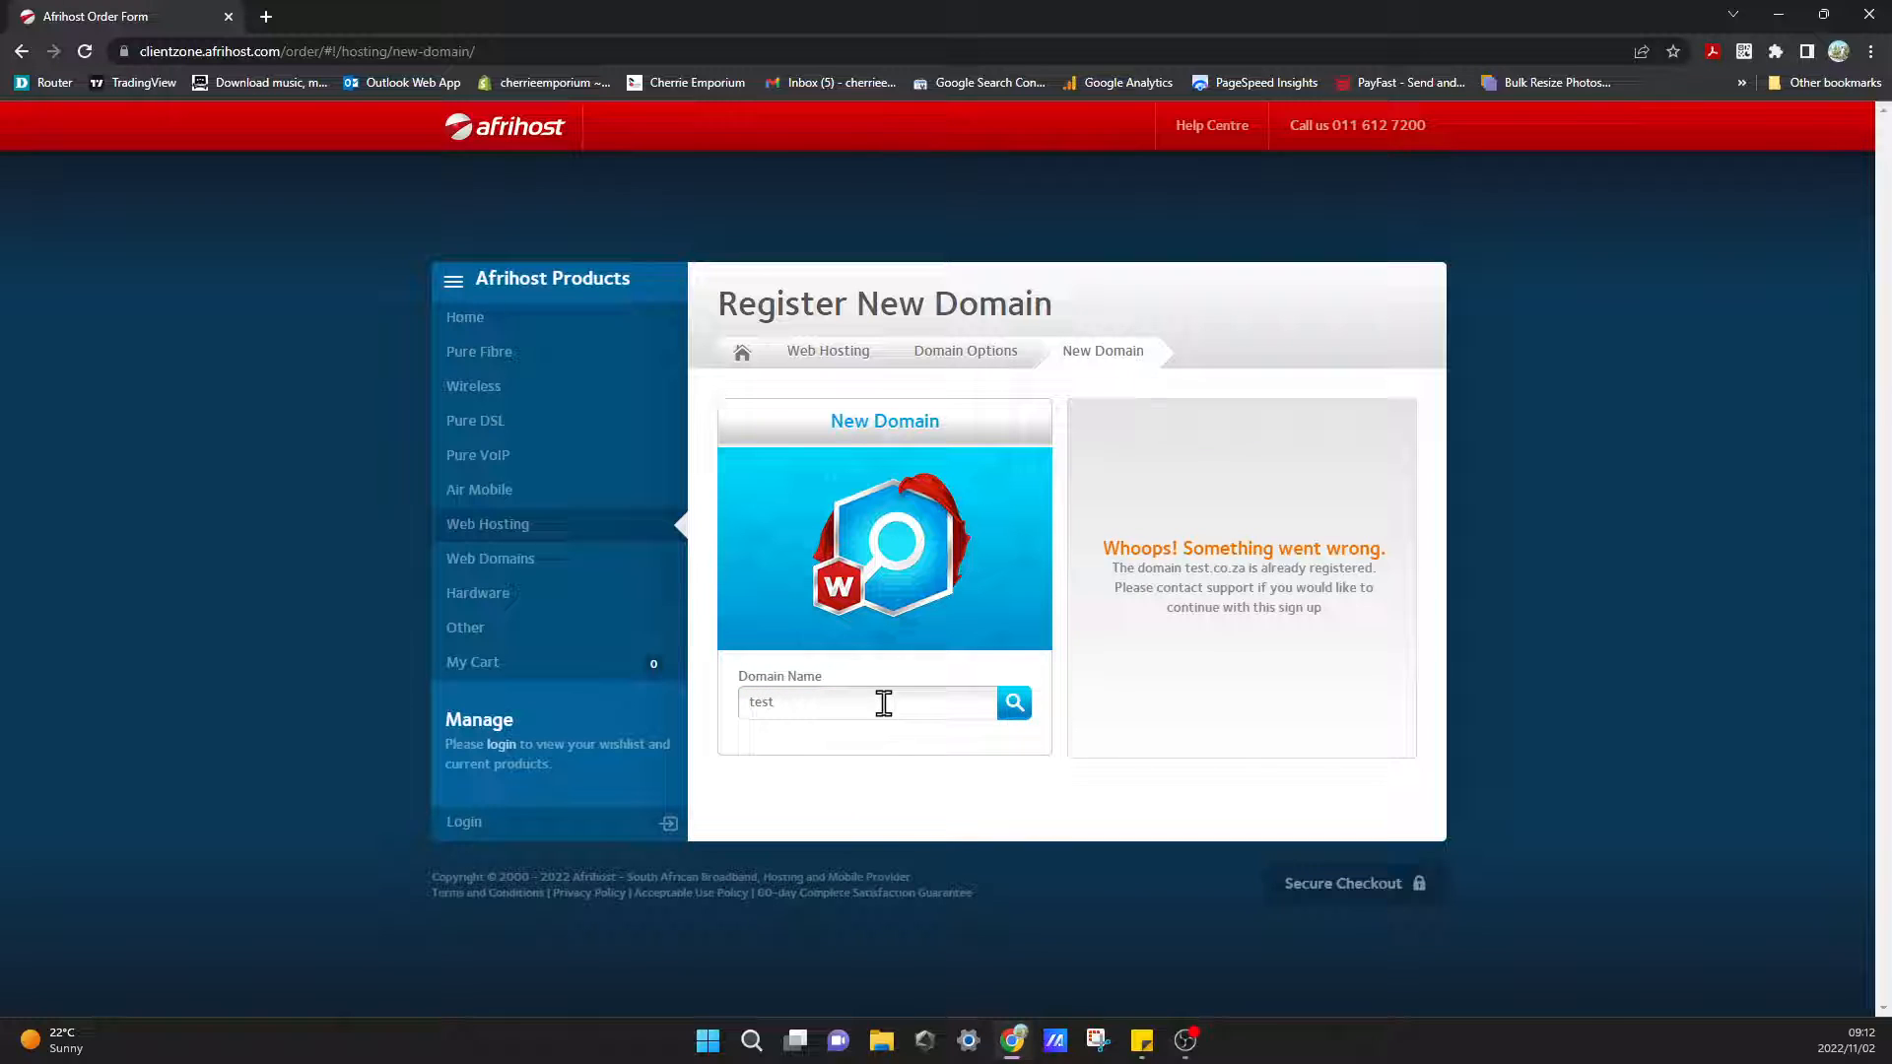
pyautogui.moveTo(840, 713)
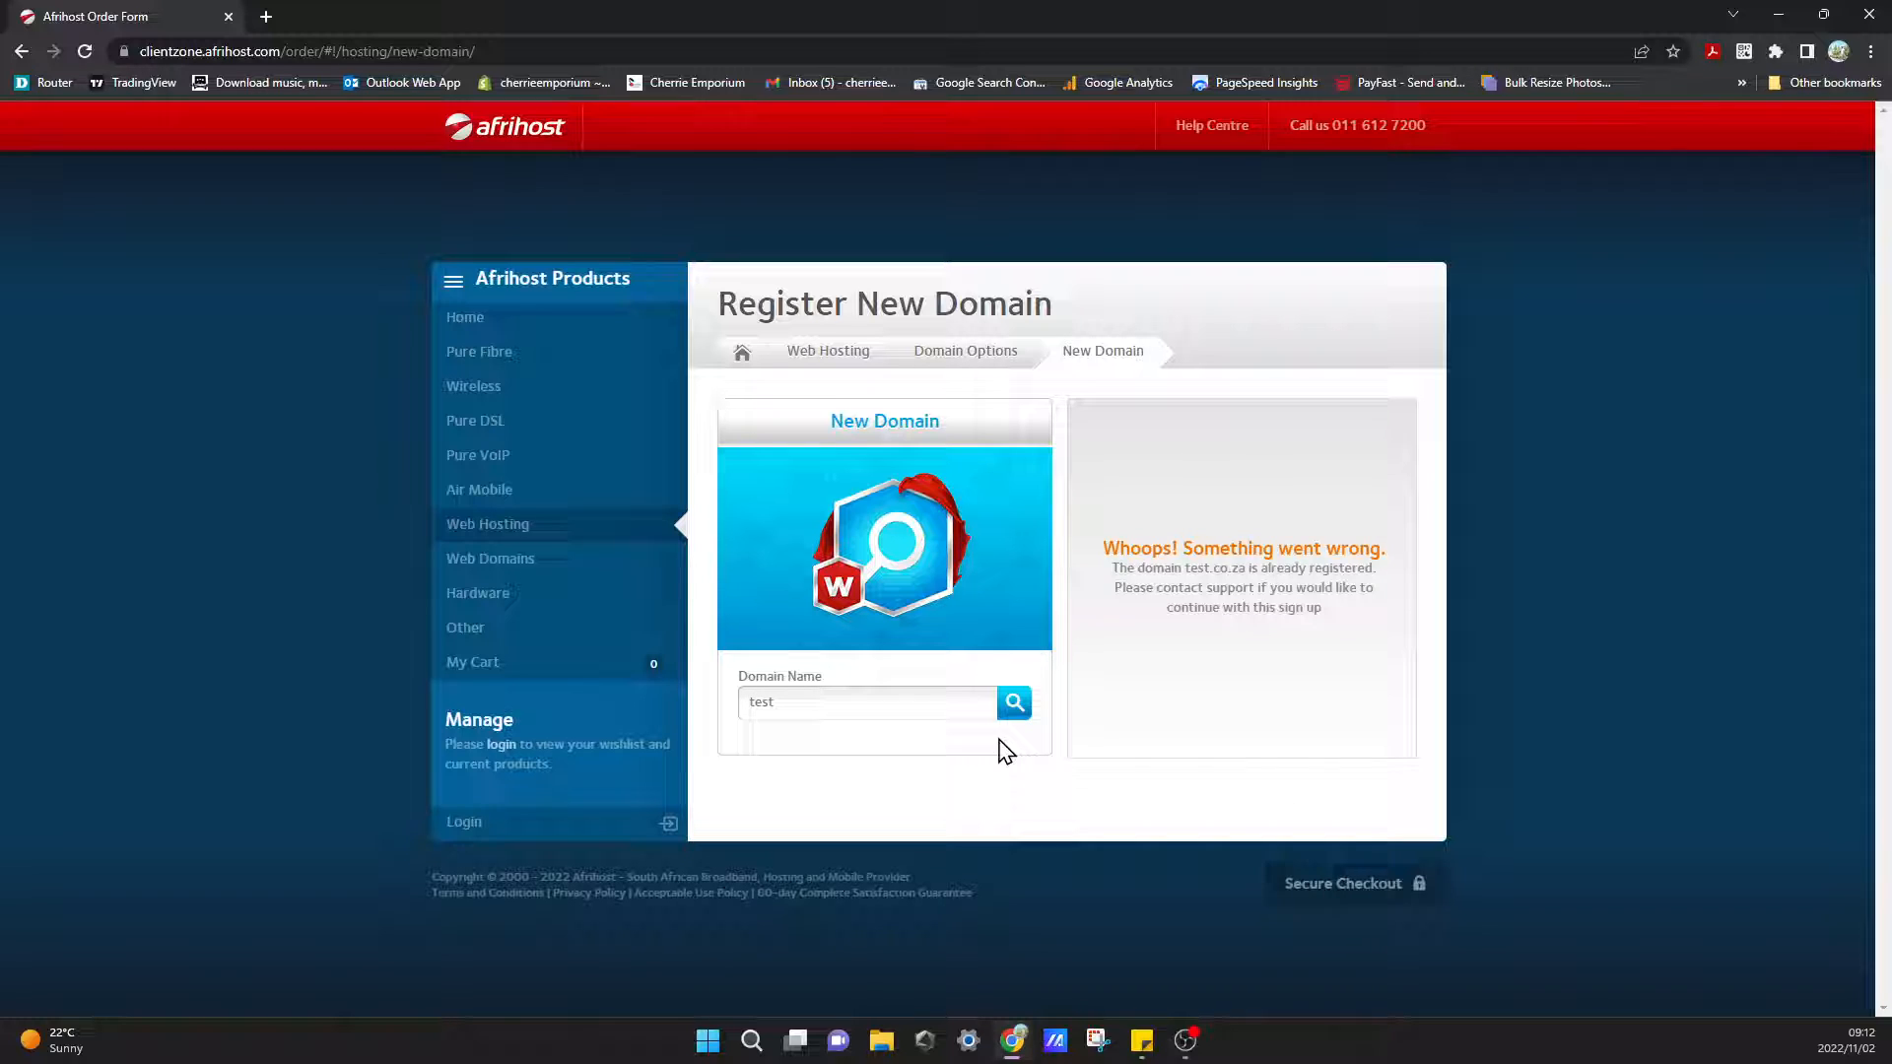
pyautogui.moveTo(1080, 798)
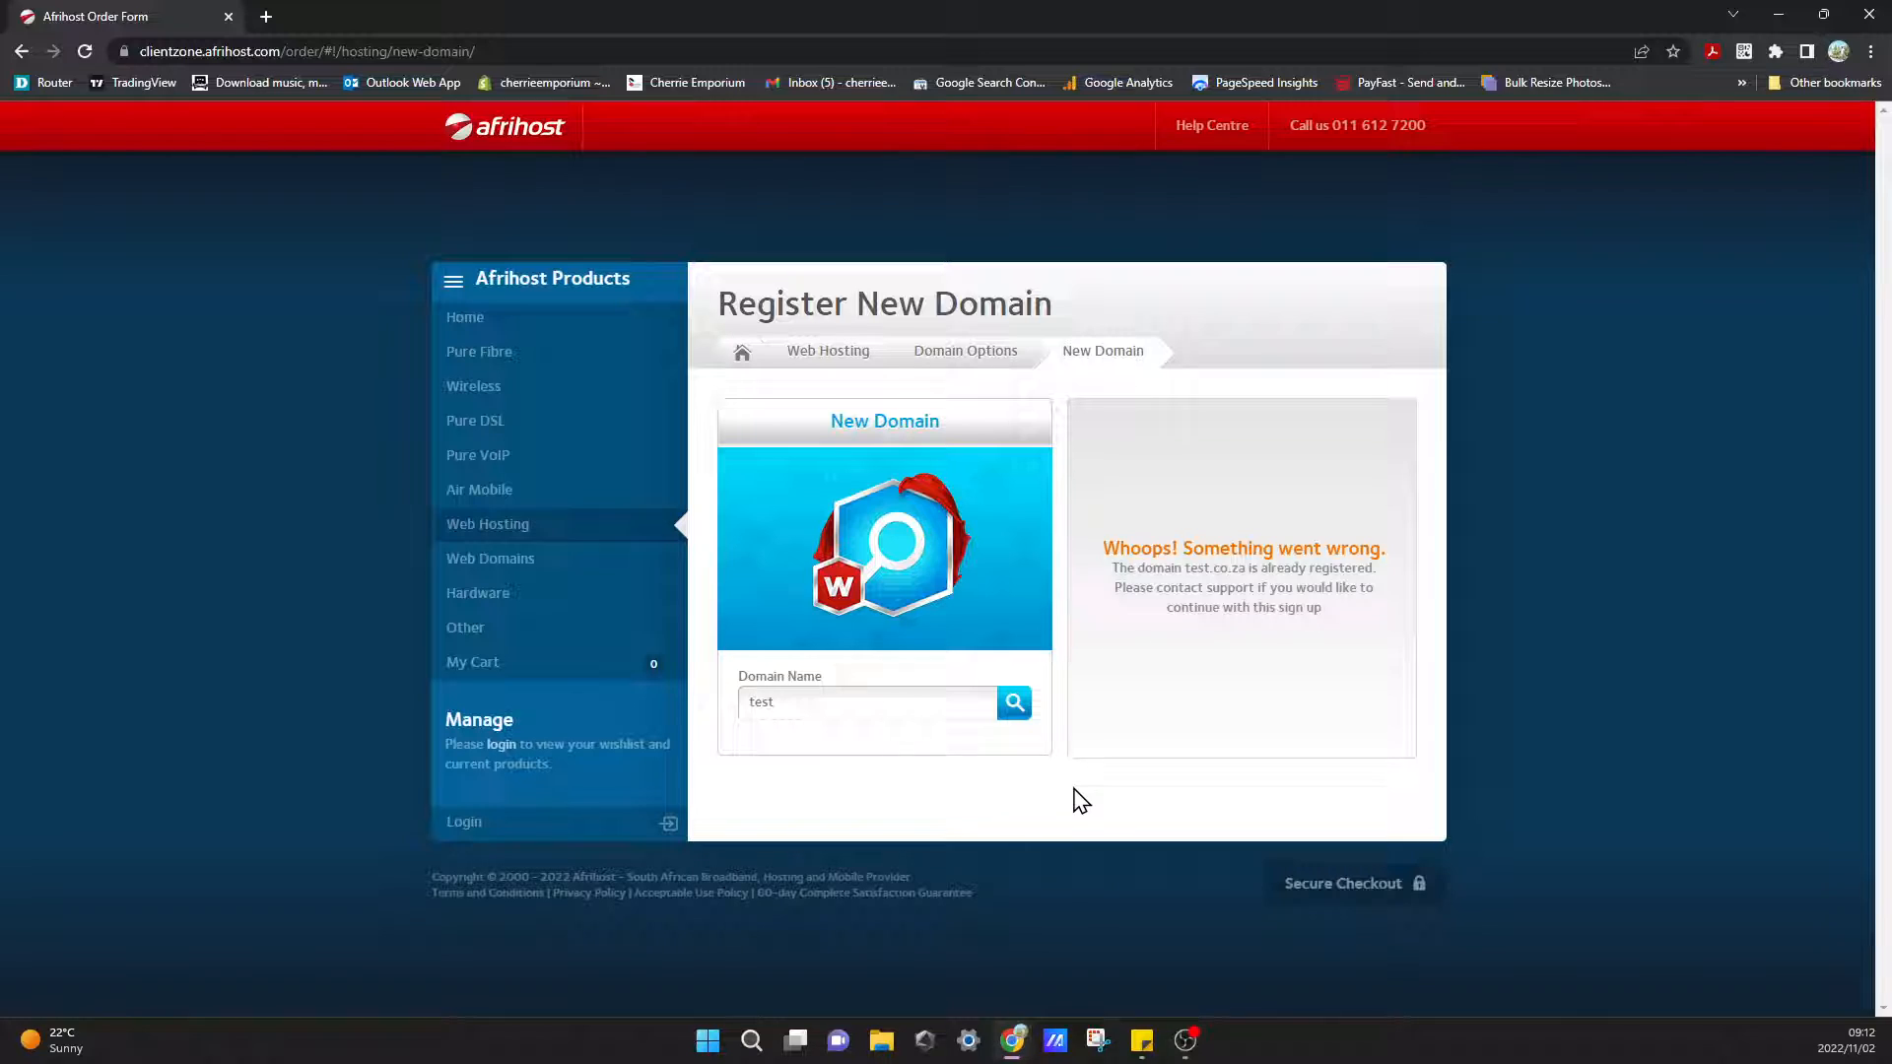
pyautogui.moveTo(1060, 745)
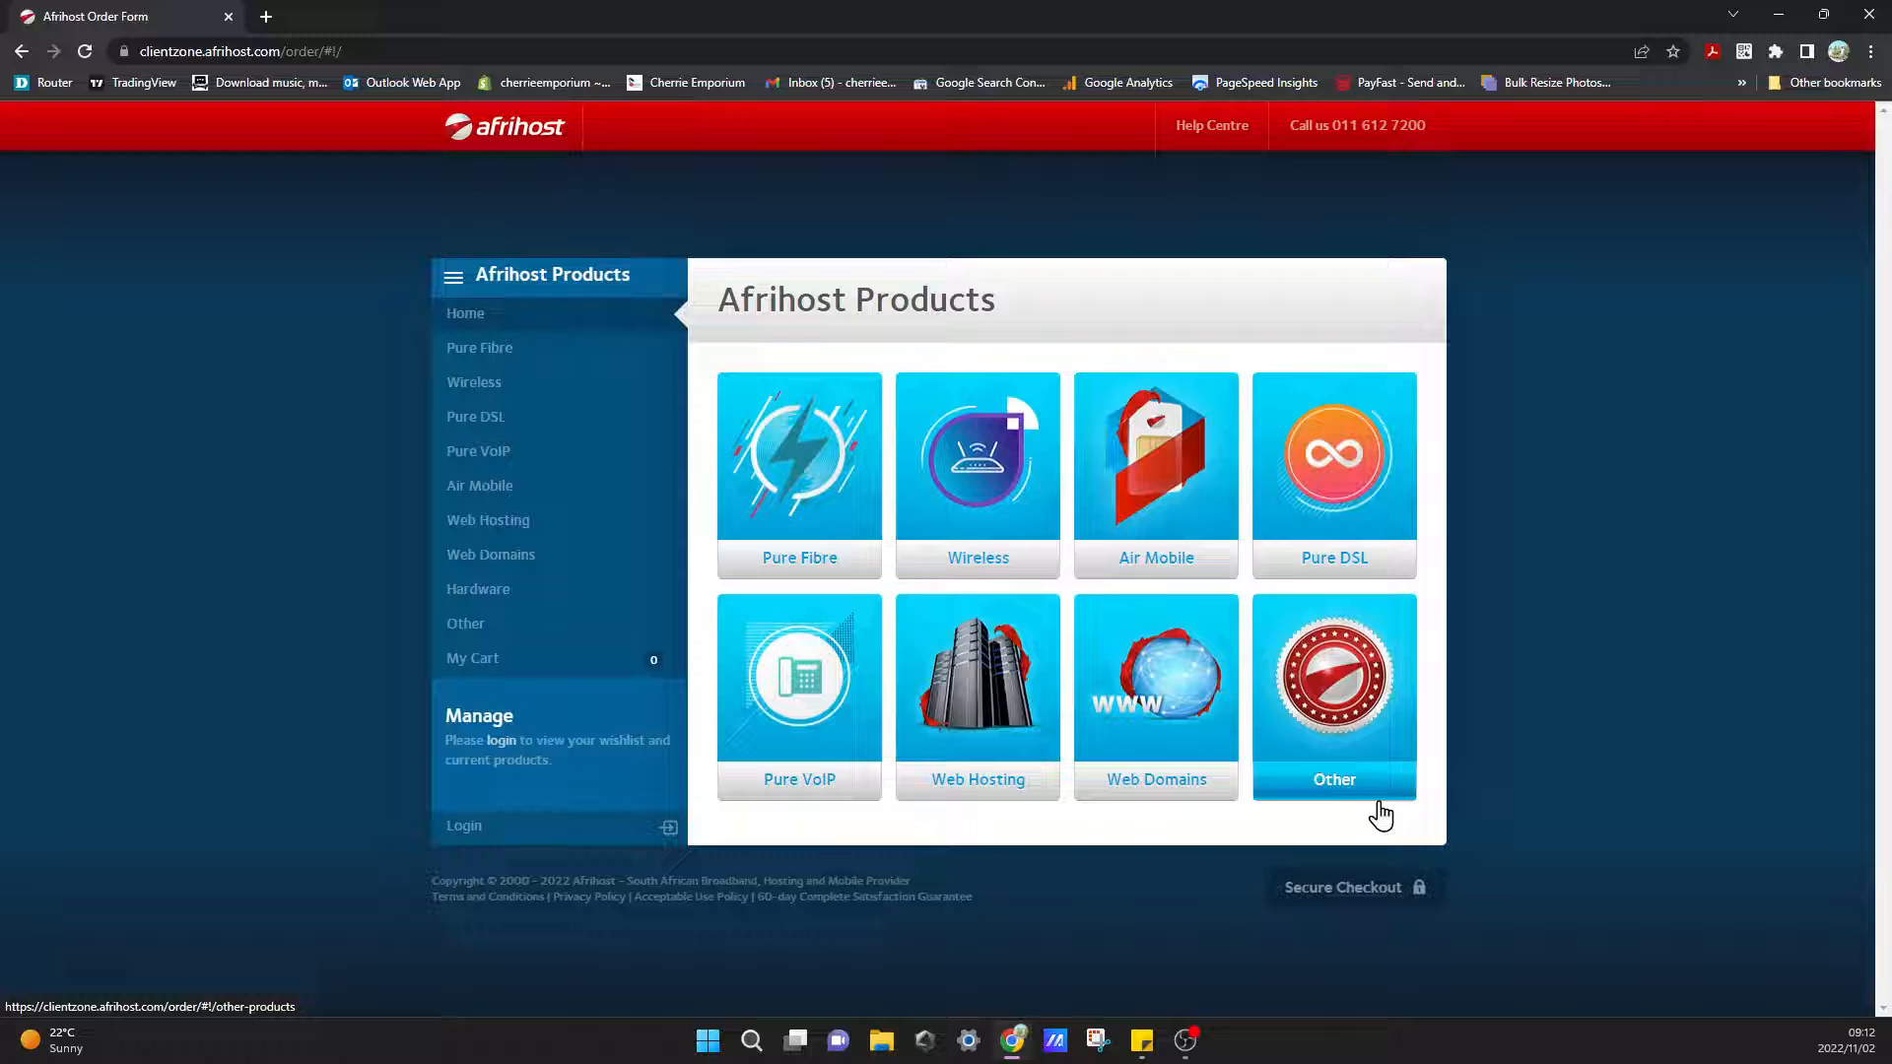
pyautogui.moveTo(631, 351)
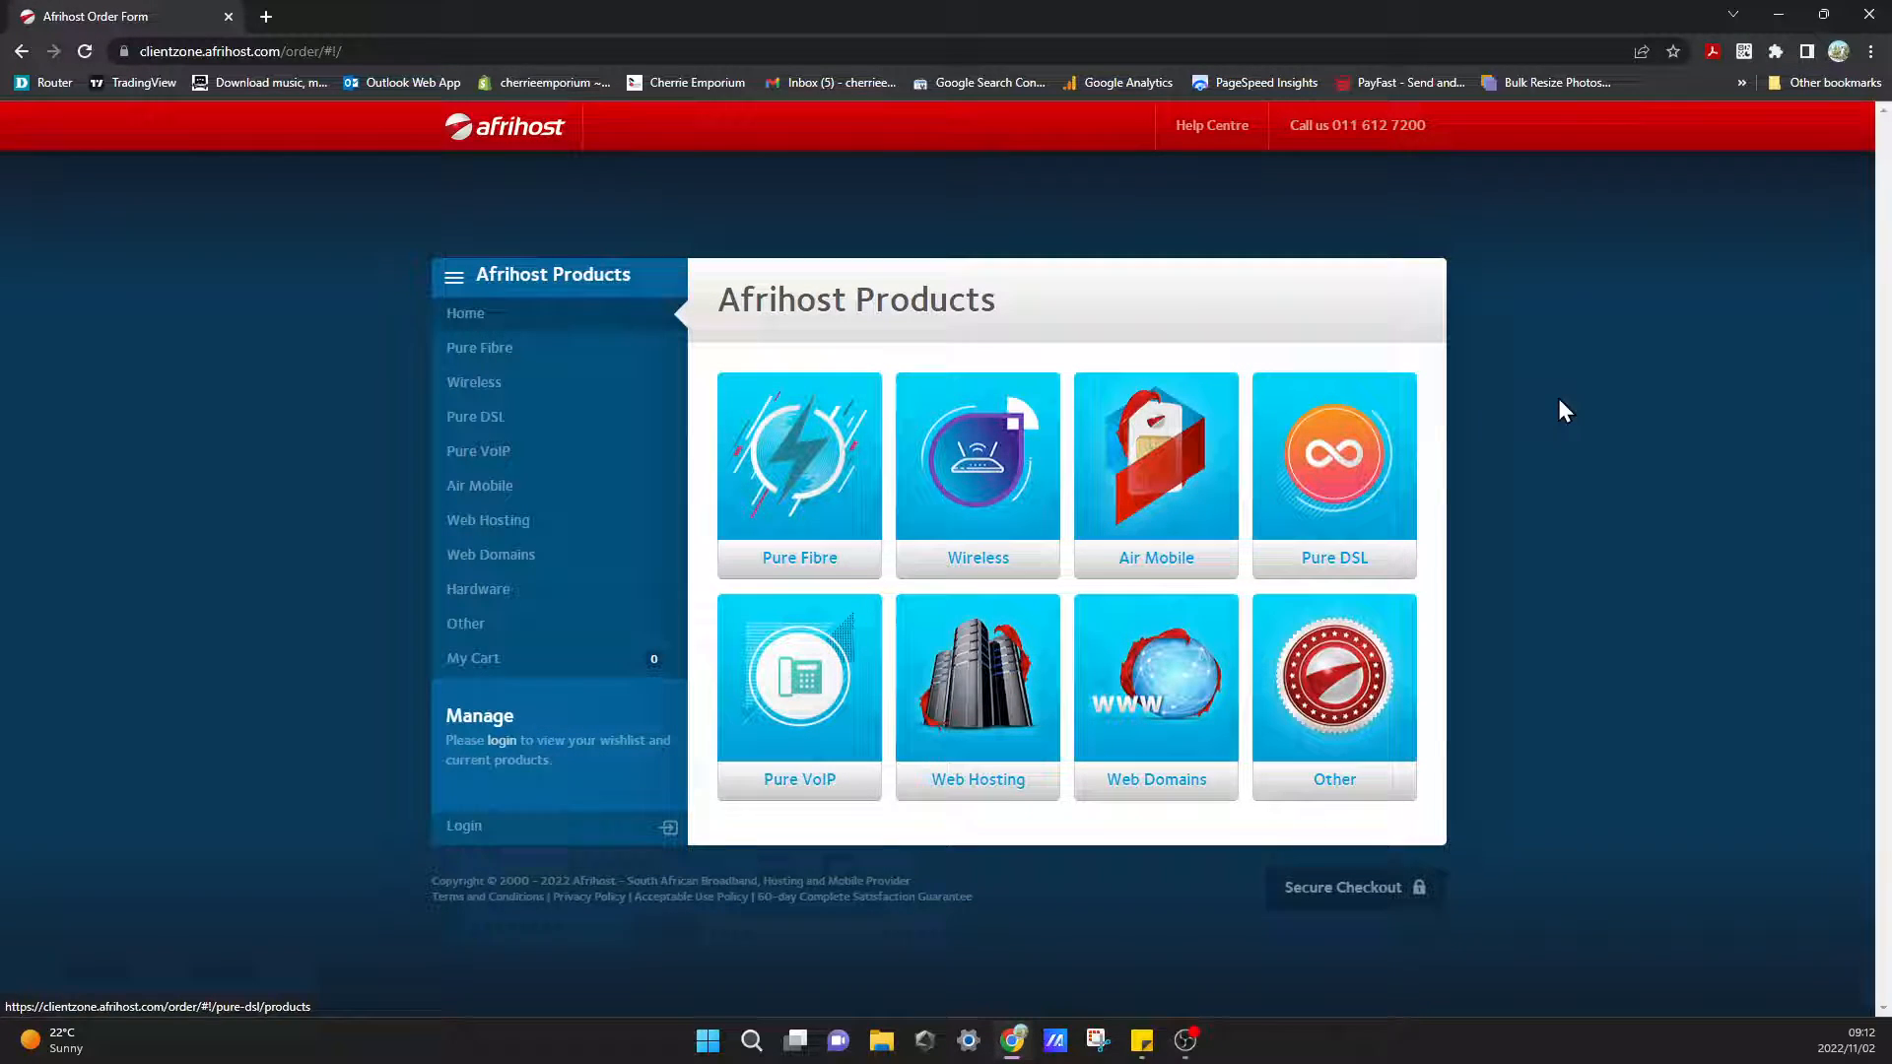
pyautogui.moveTo(1587, 753)
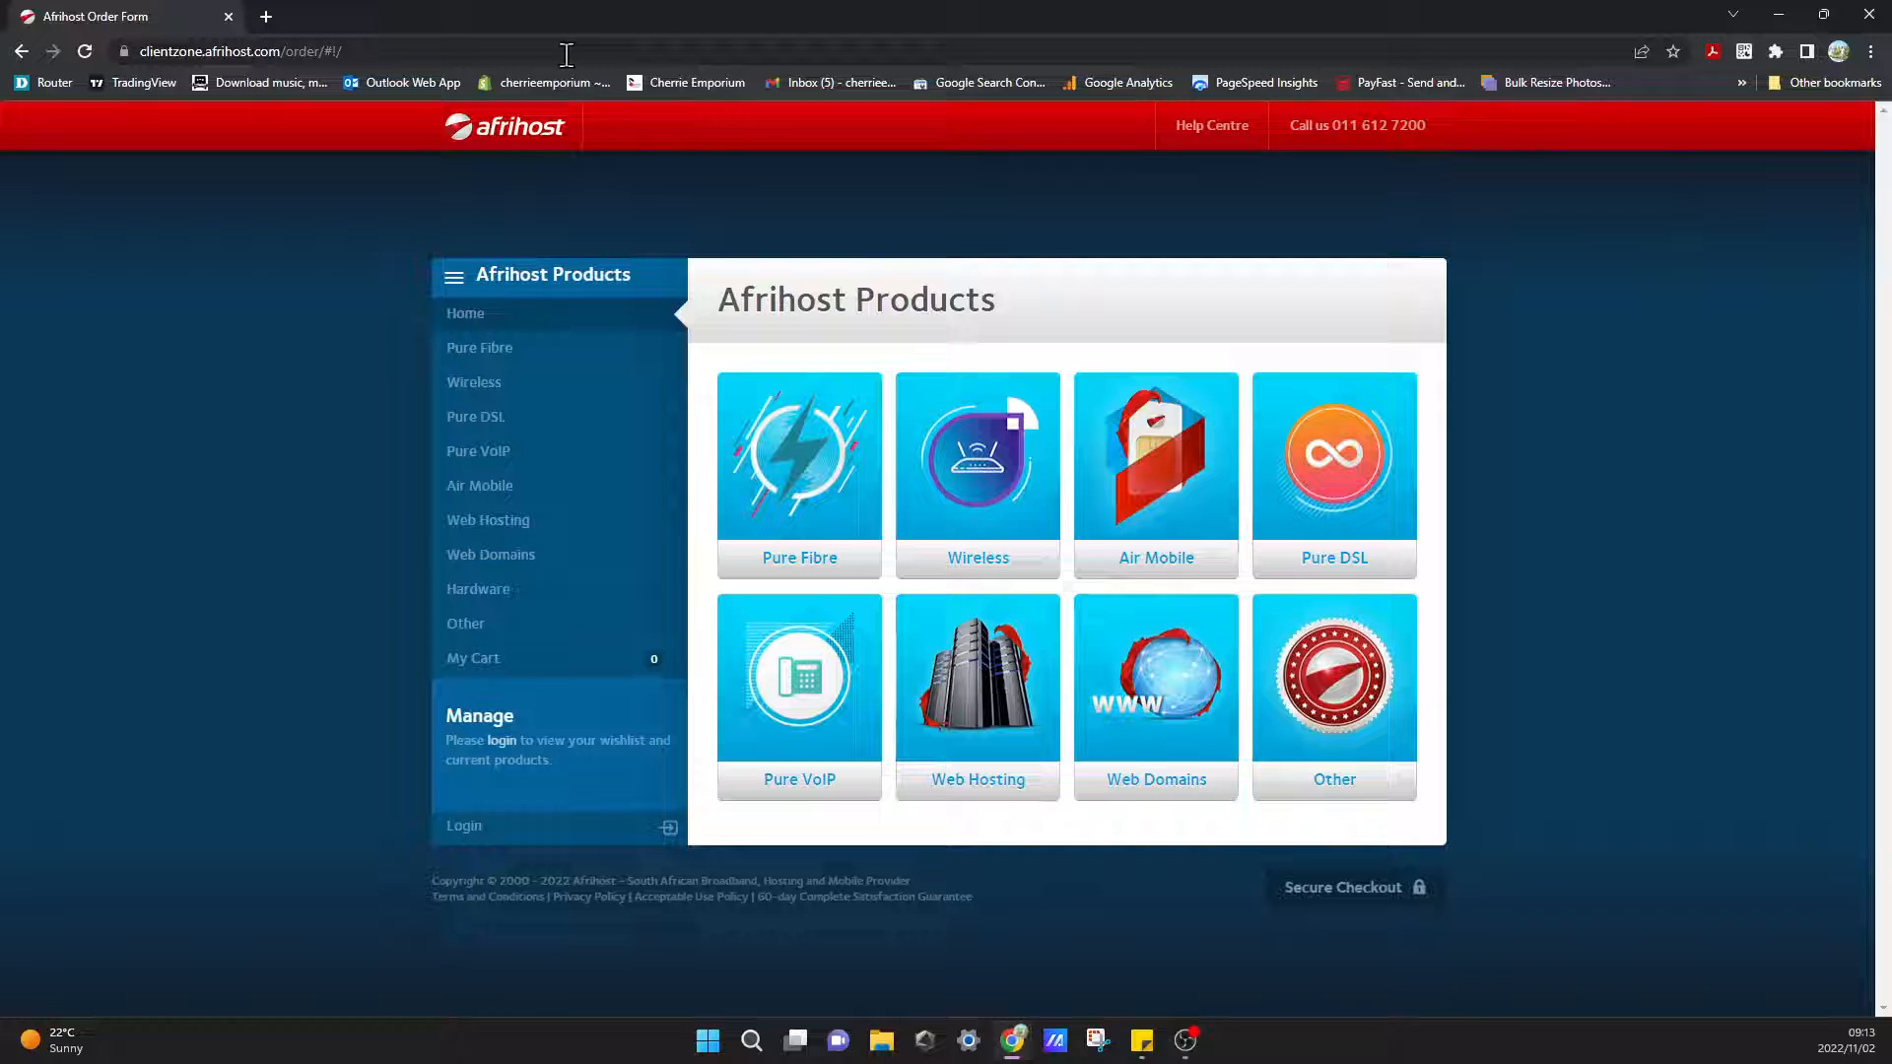
# Enter a new address in Chrome's address bar to load the Afrihost homepage.
pyautogui.click(241, 51)
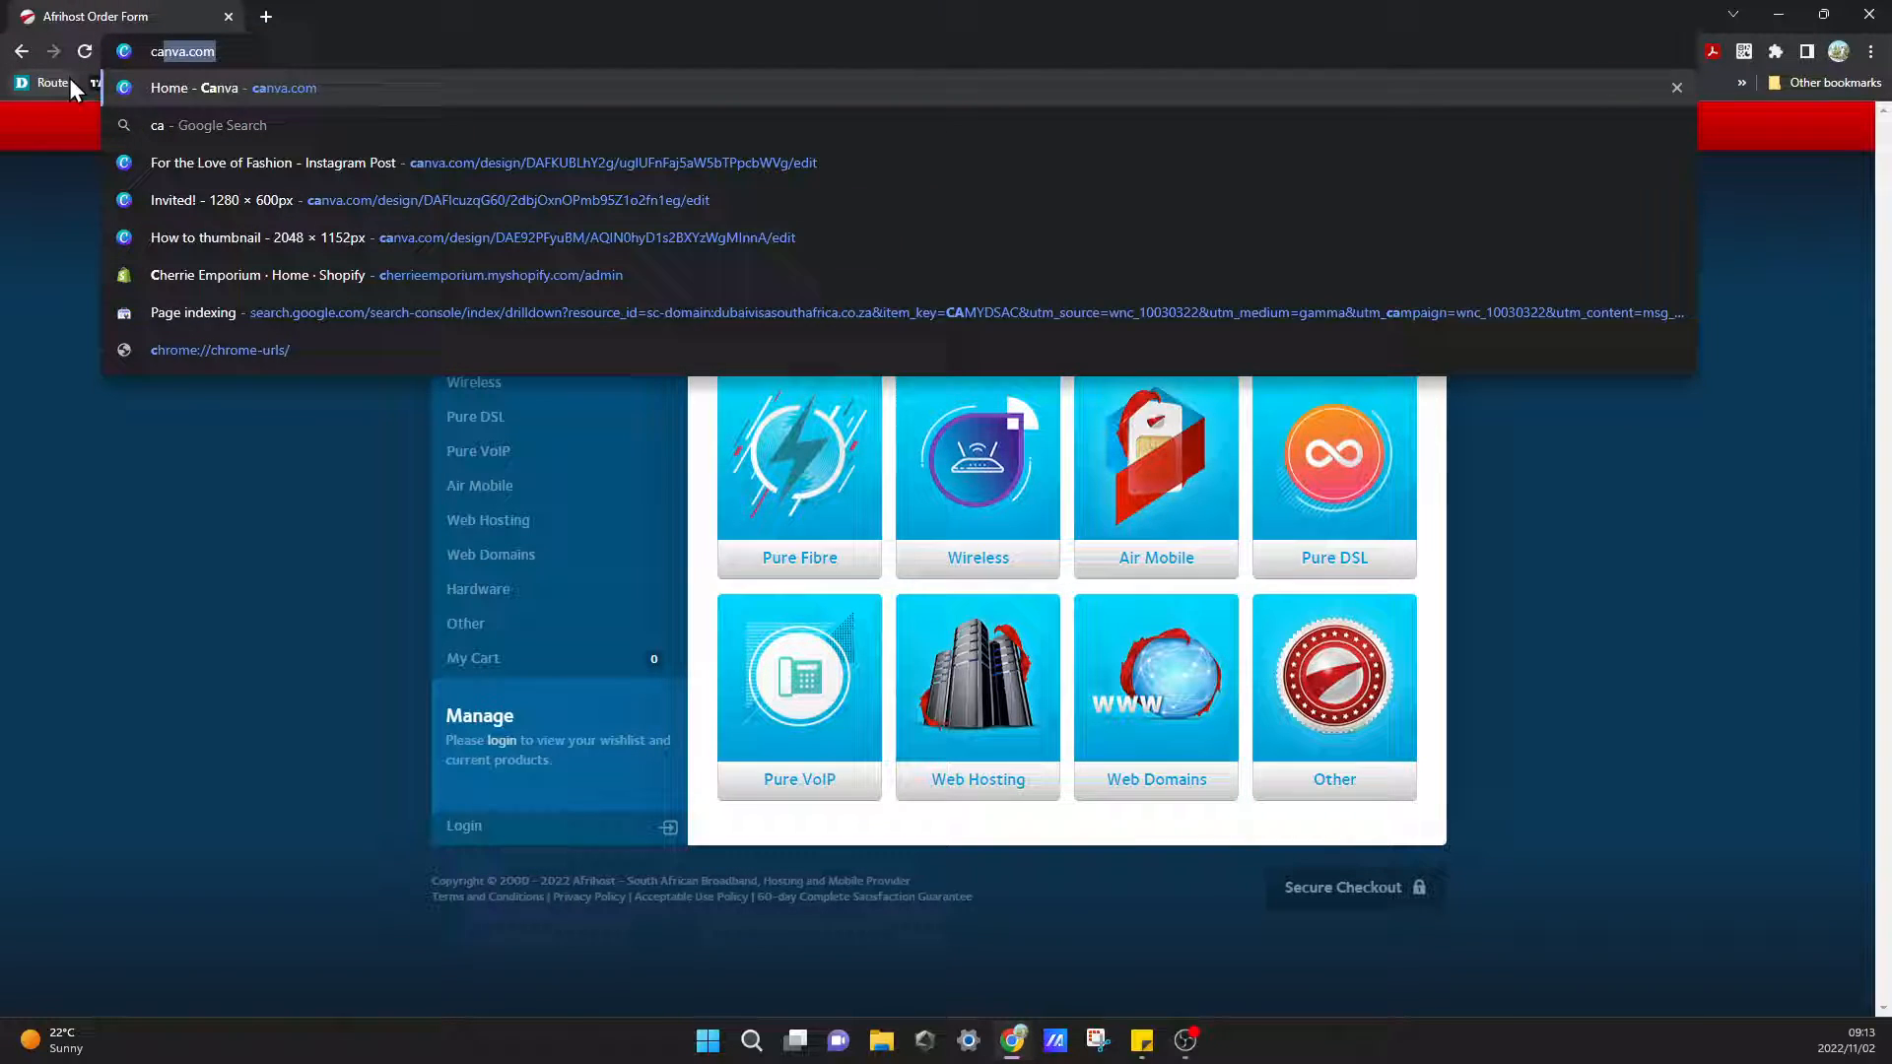
pyautogui.write('cafi')
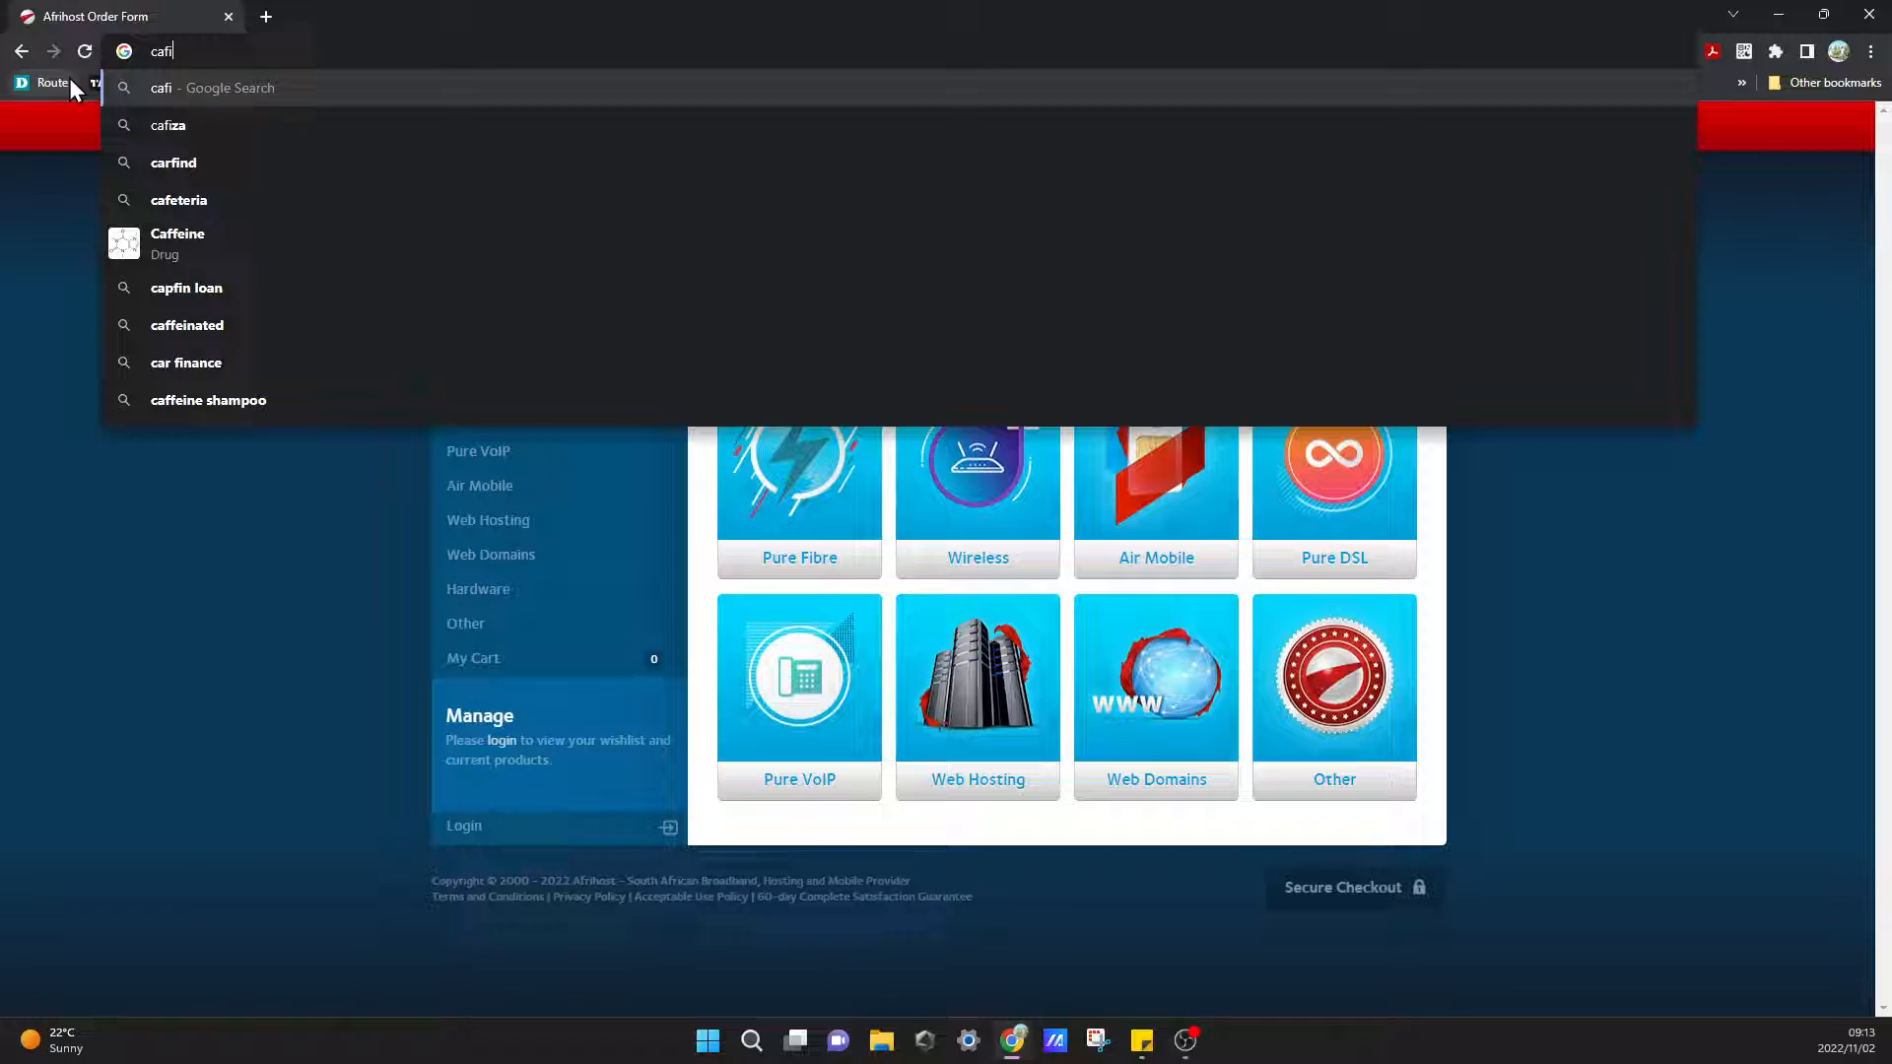
pyautogui.write('google workspace')
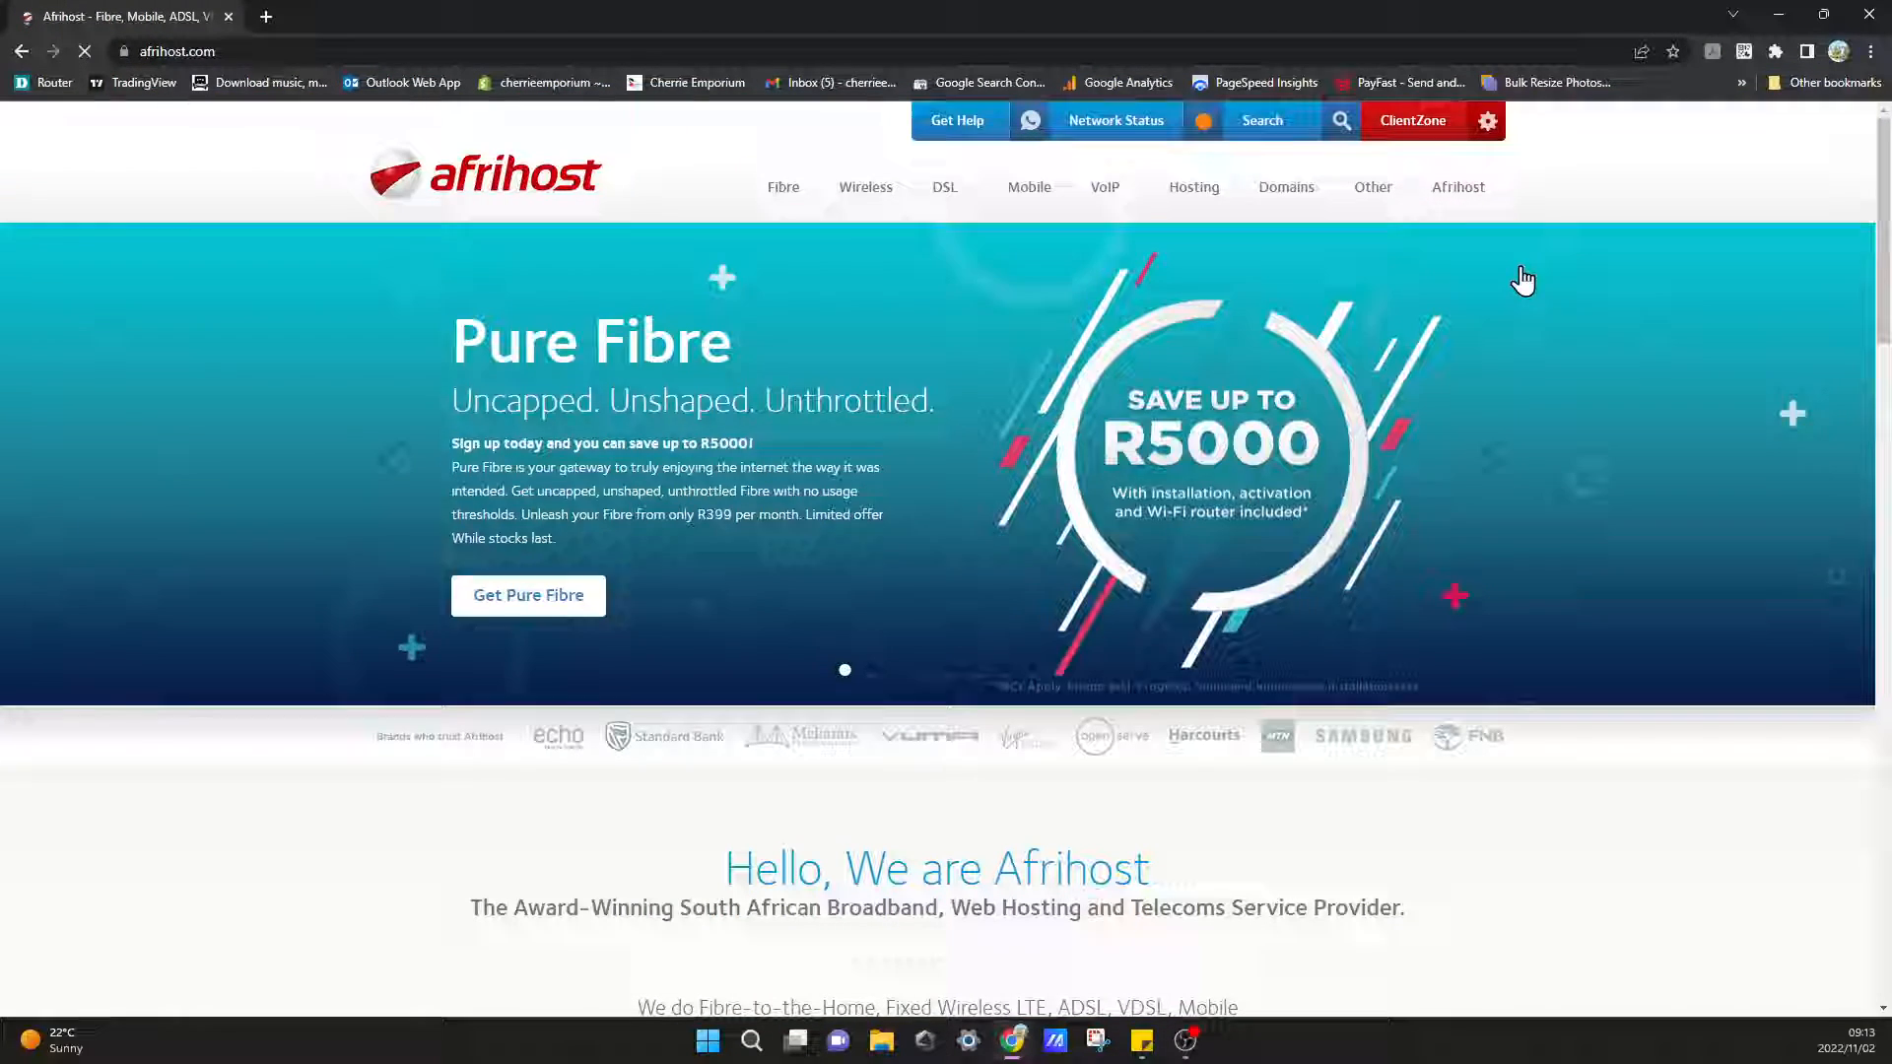
# Sign into ClientZone with the saved credentials and reach its home dashboard.
pyautogui.click(1411, 120)
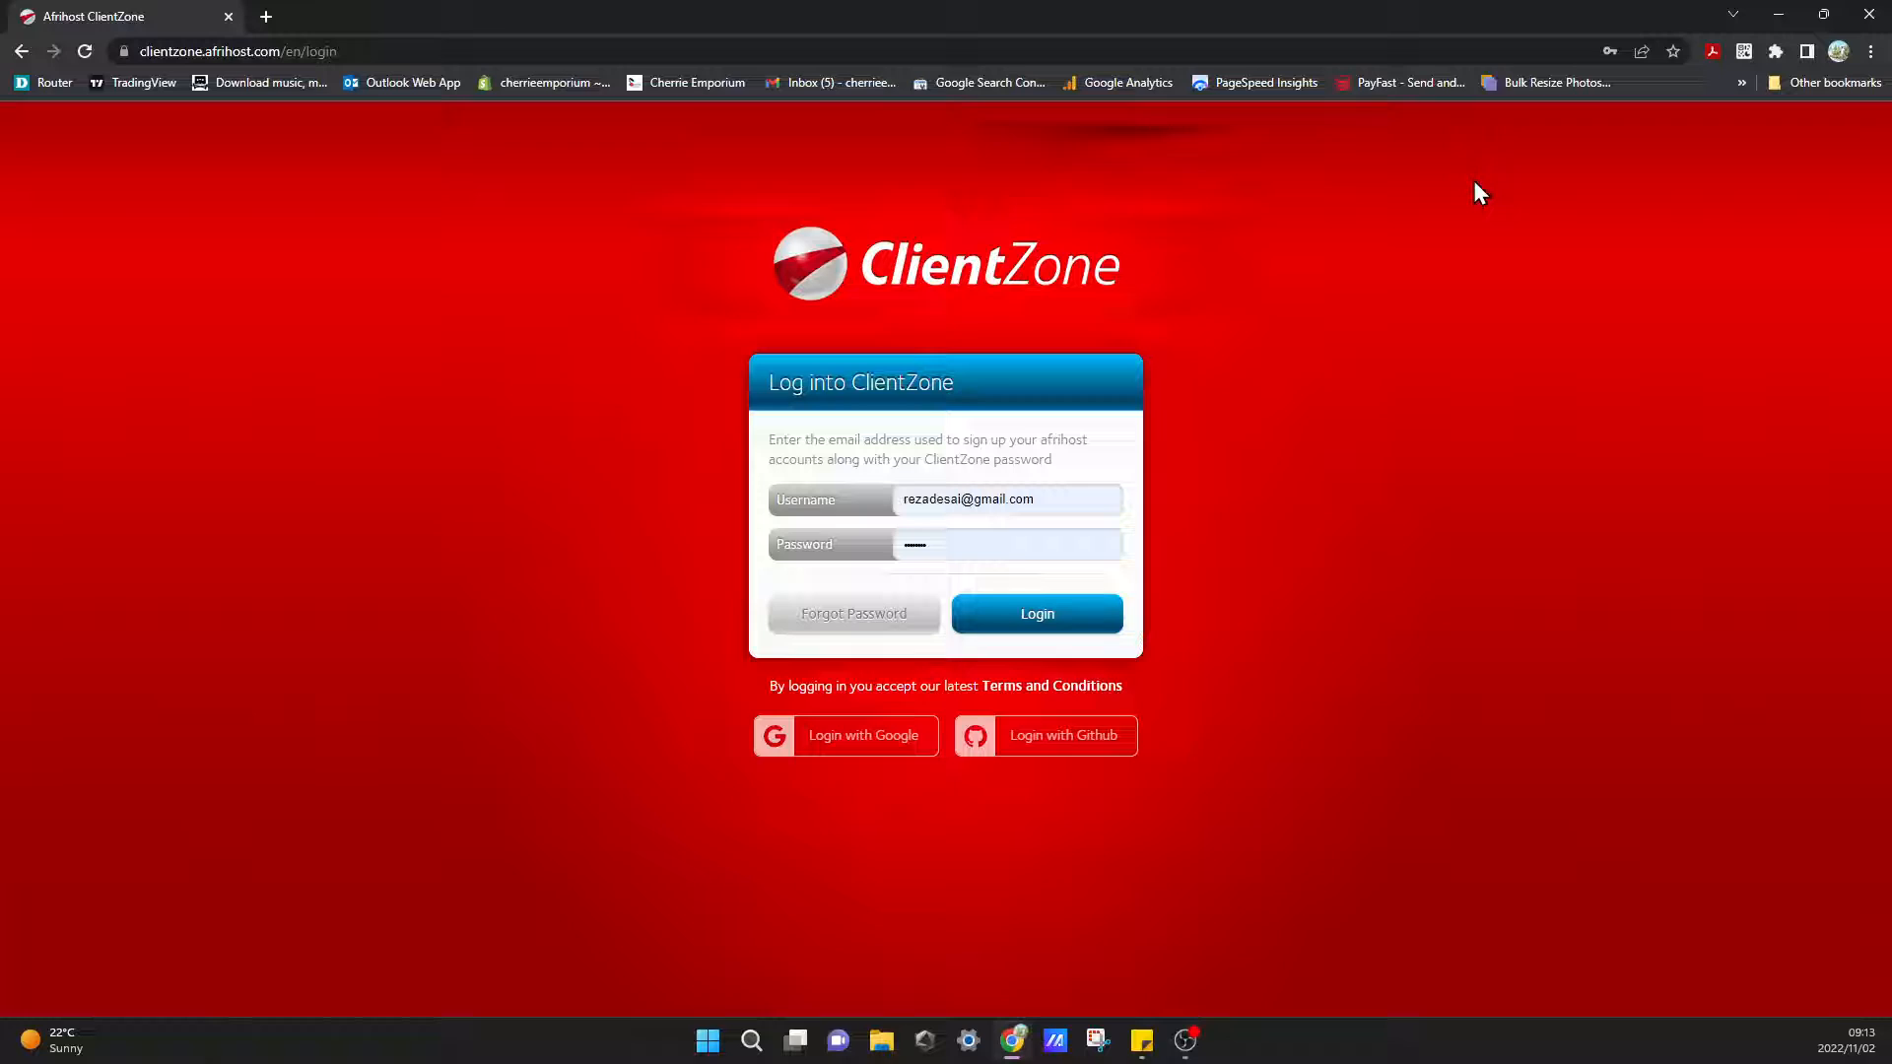
pyautogui.moveTo(1104, 583)
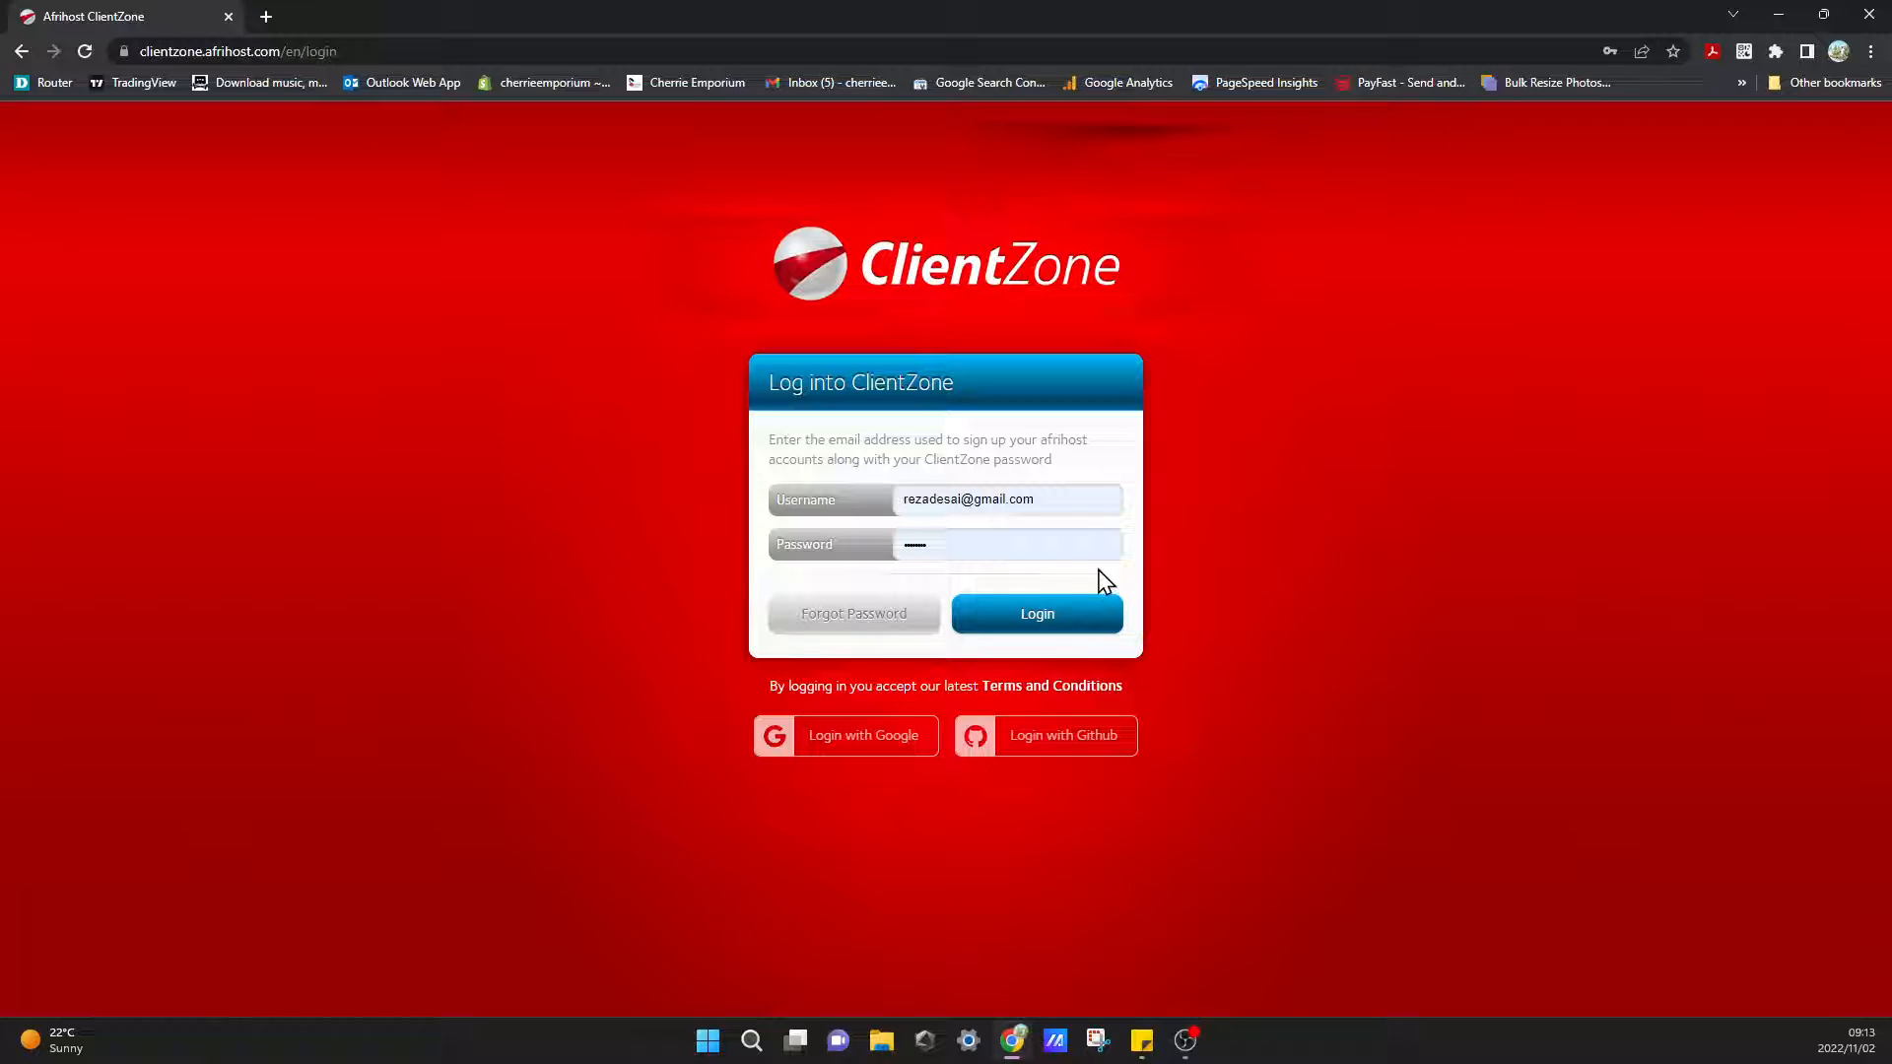
pyautogui.click(1035, 613)
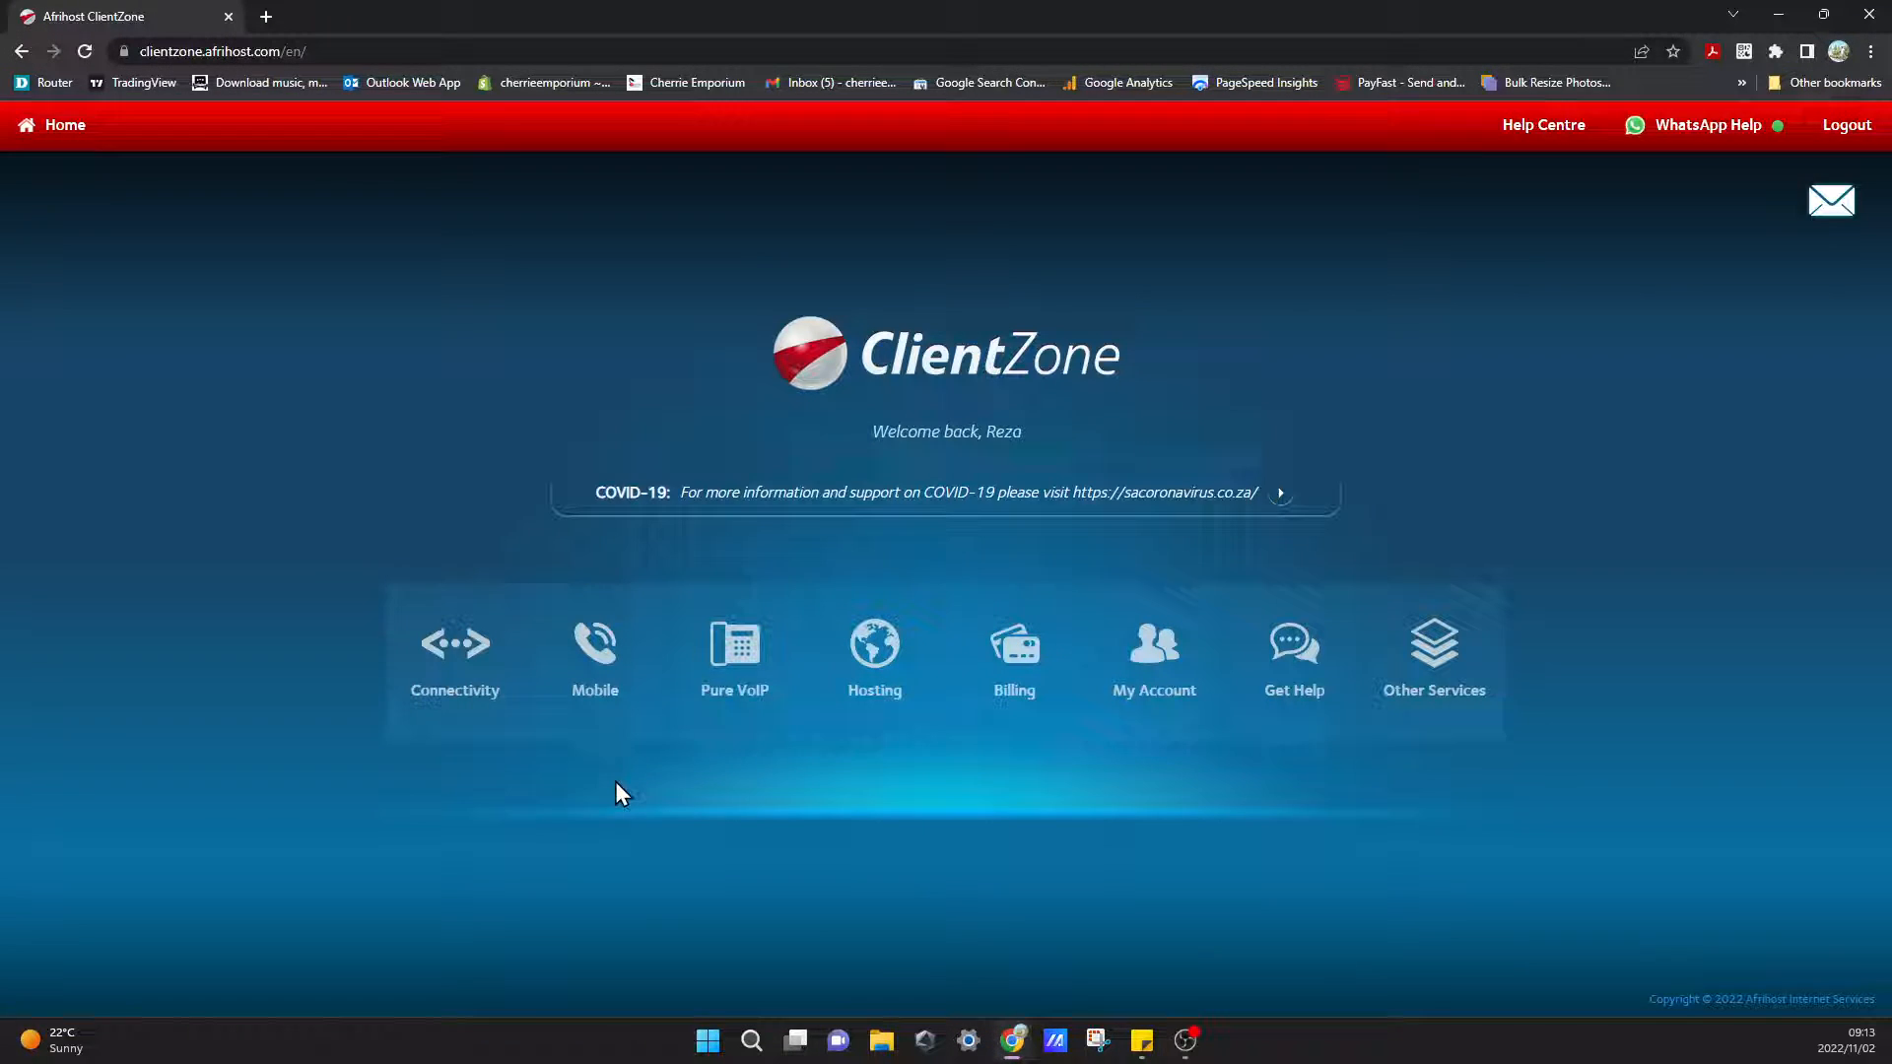
pyautogui.moveTo(1370, 1046)
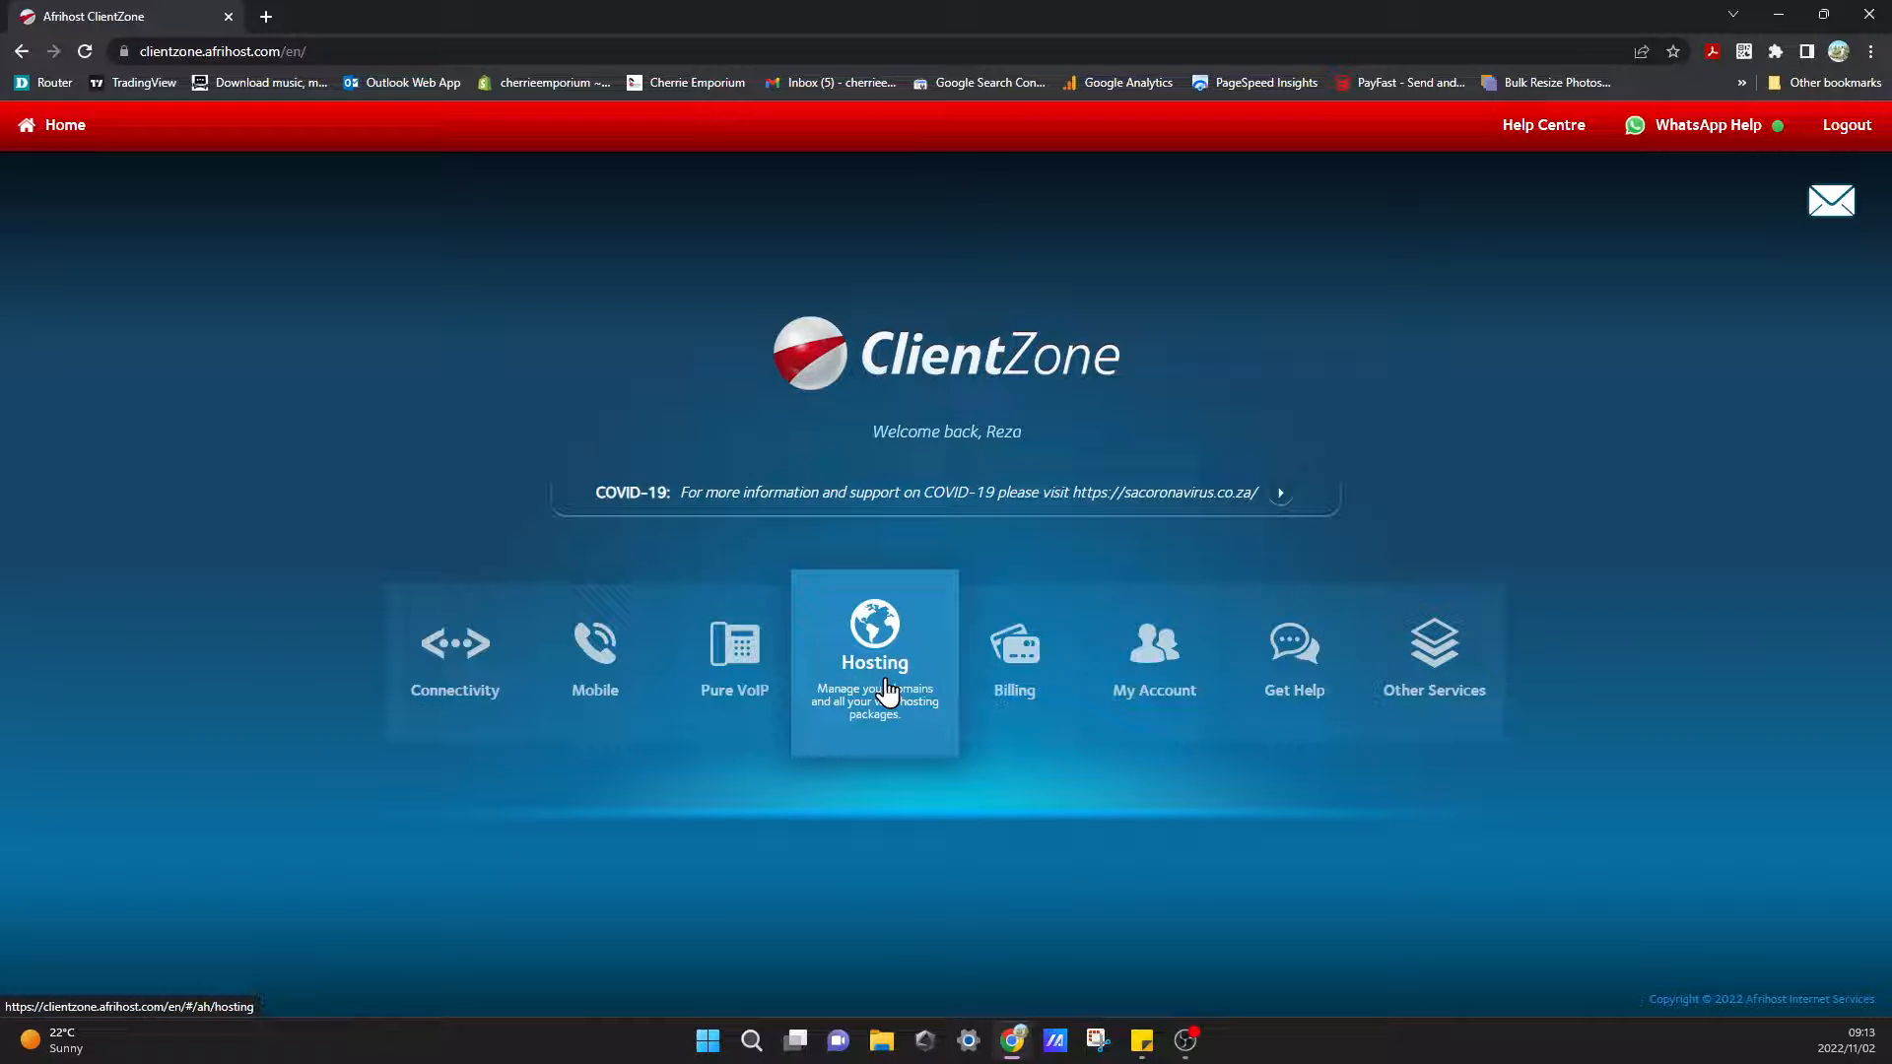
# From Hosting, log into the Website Manager cPanel for dubaivisasouthafrica.co.za.
pyautogui.click(873, 662)
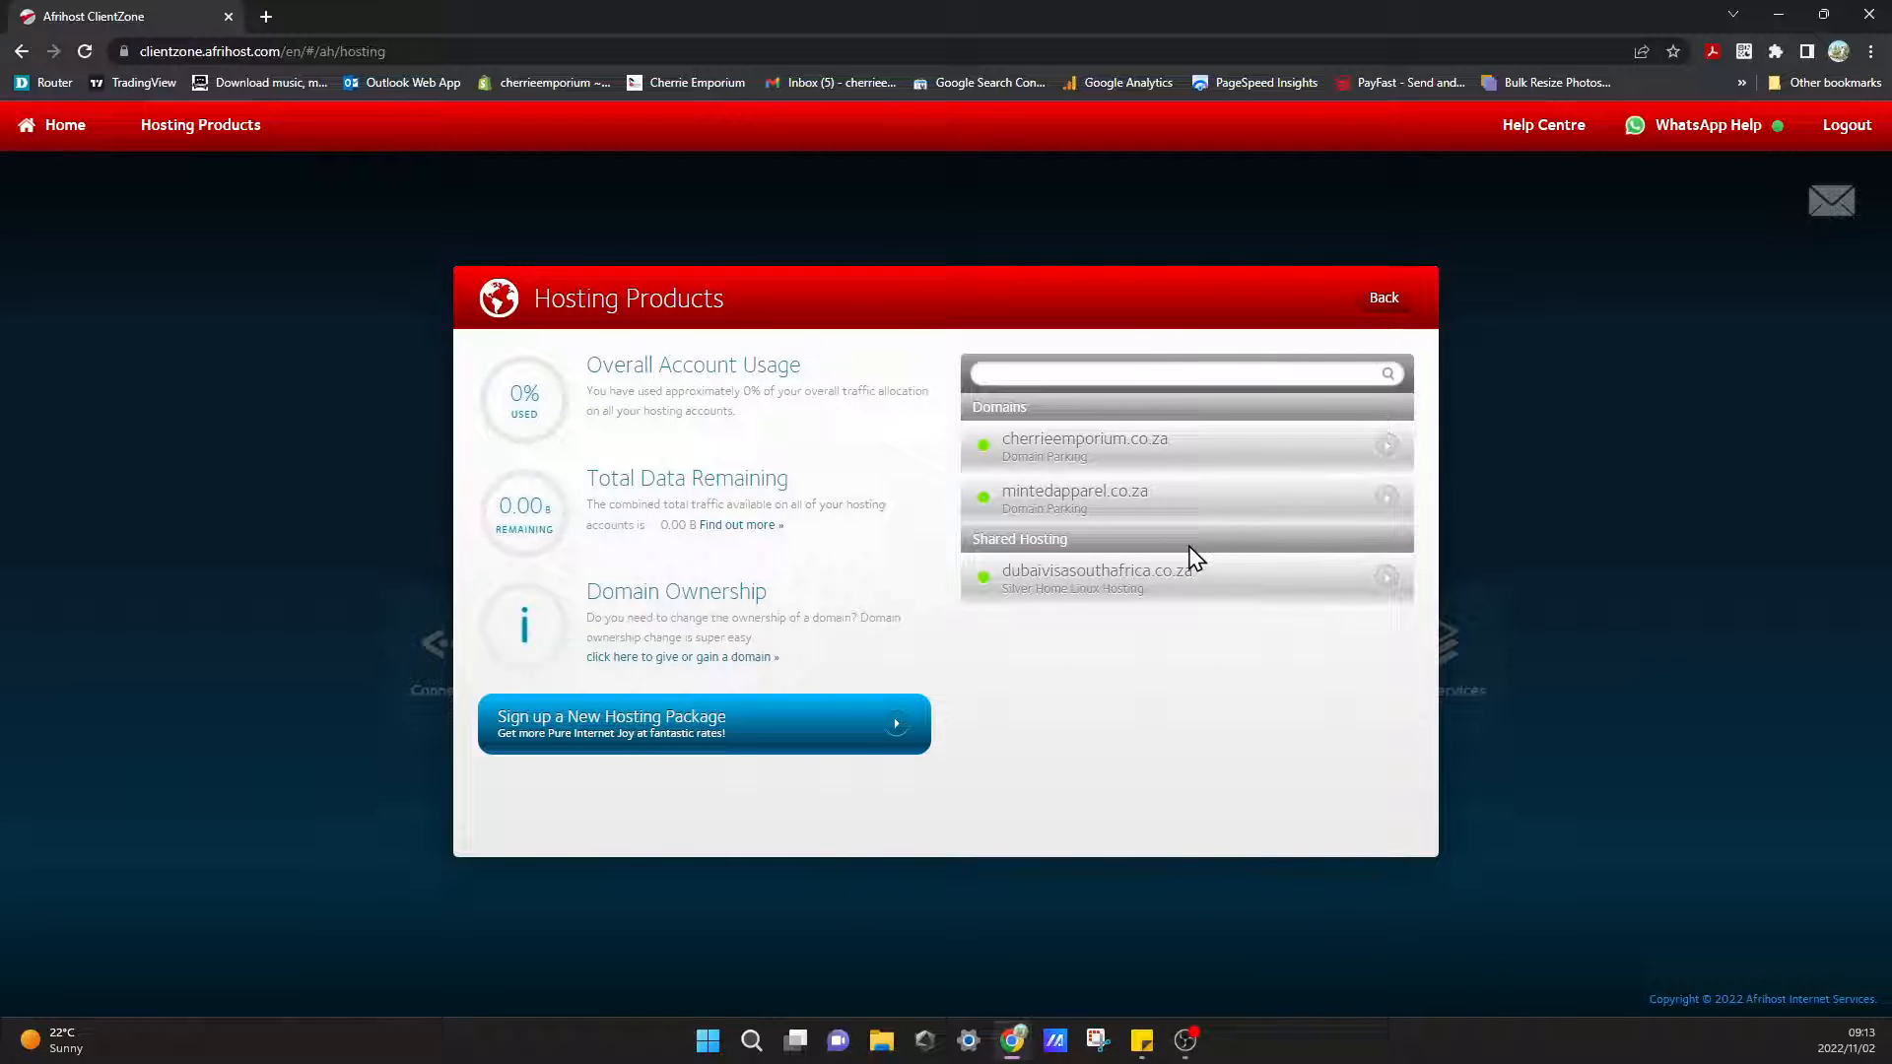
pyautogui.moveTo(1181, 640)
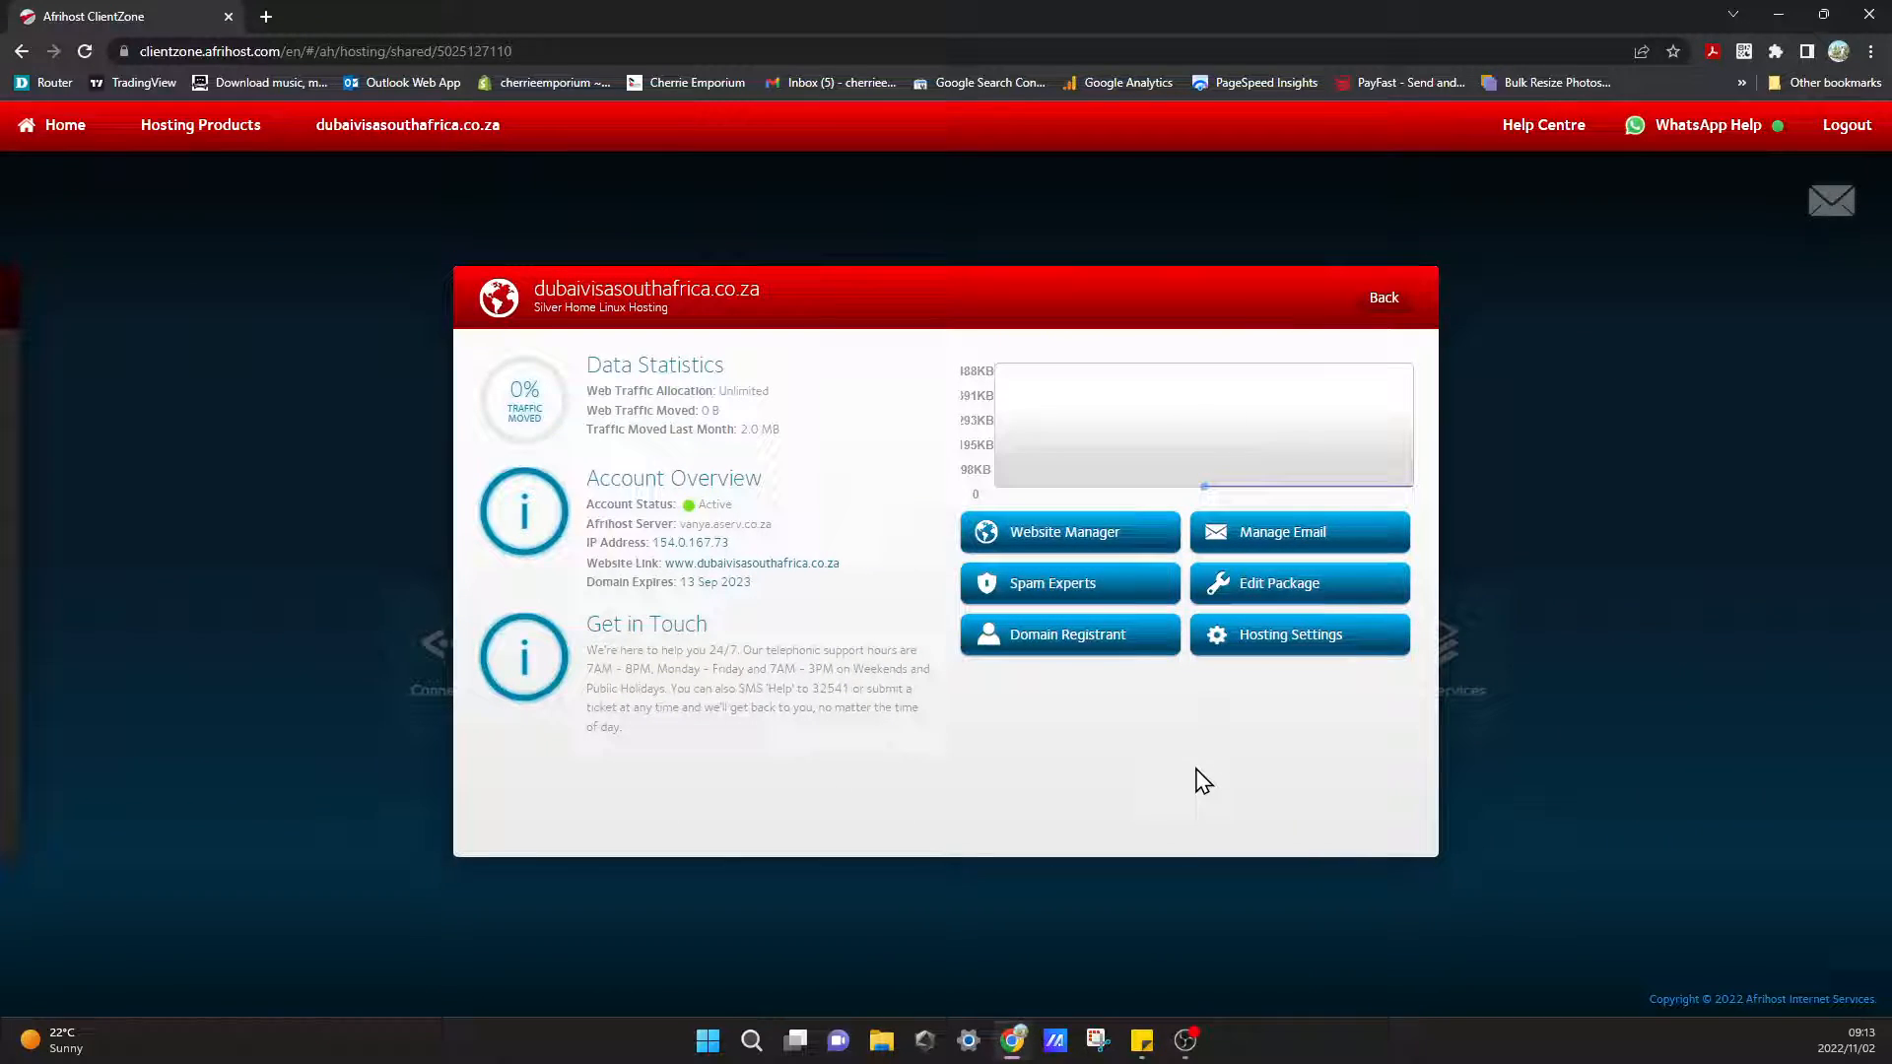
pyautogui.moveTo(786, 351)
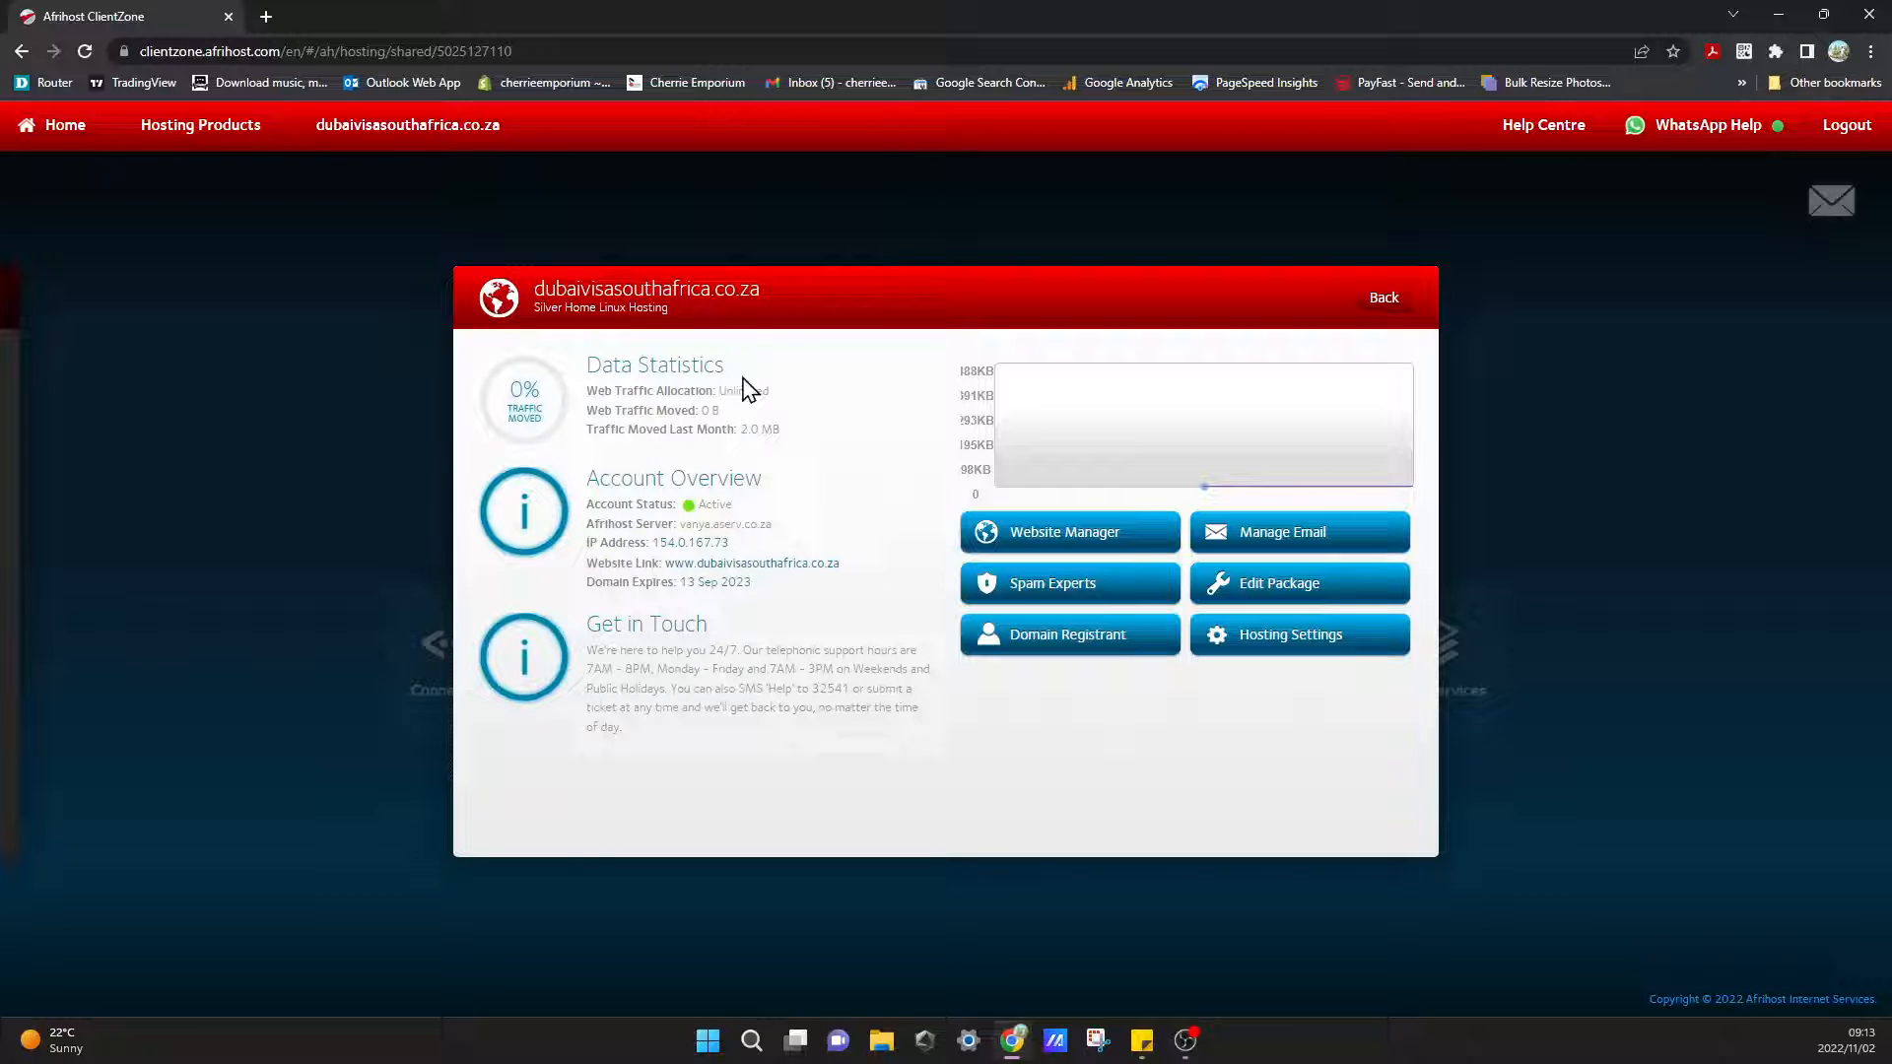
pyautogui.moveTo(805, 751)
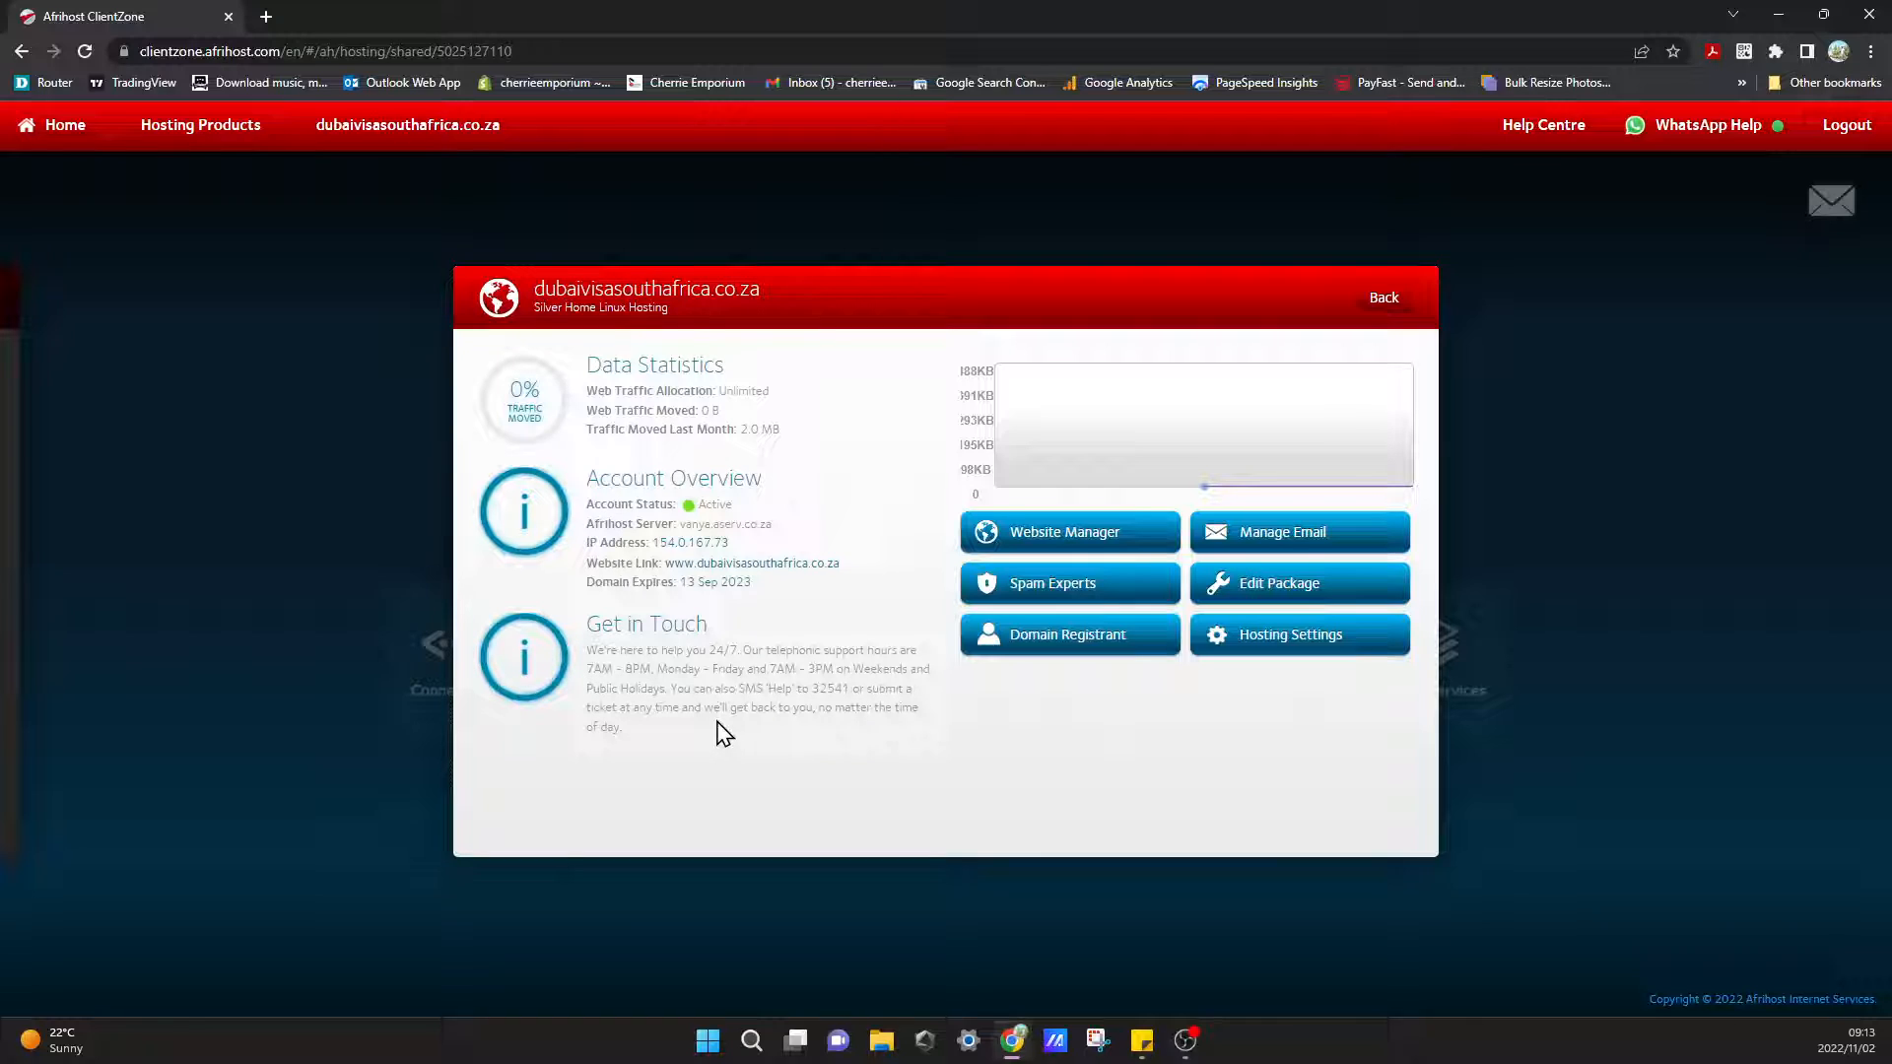
pyautogui.moveTo(745, 733)
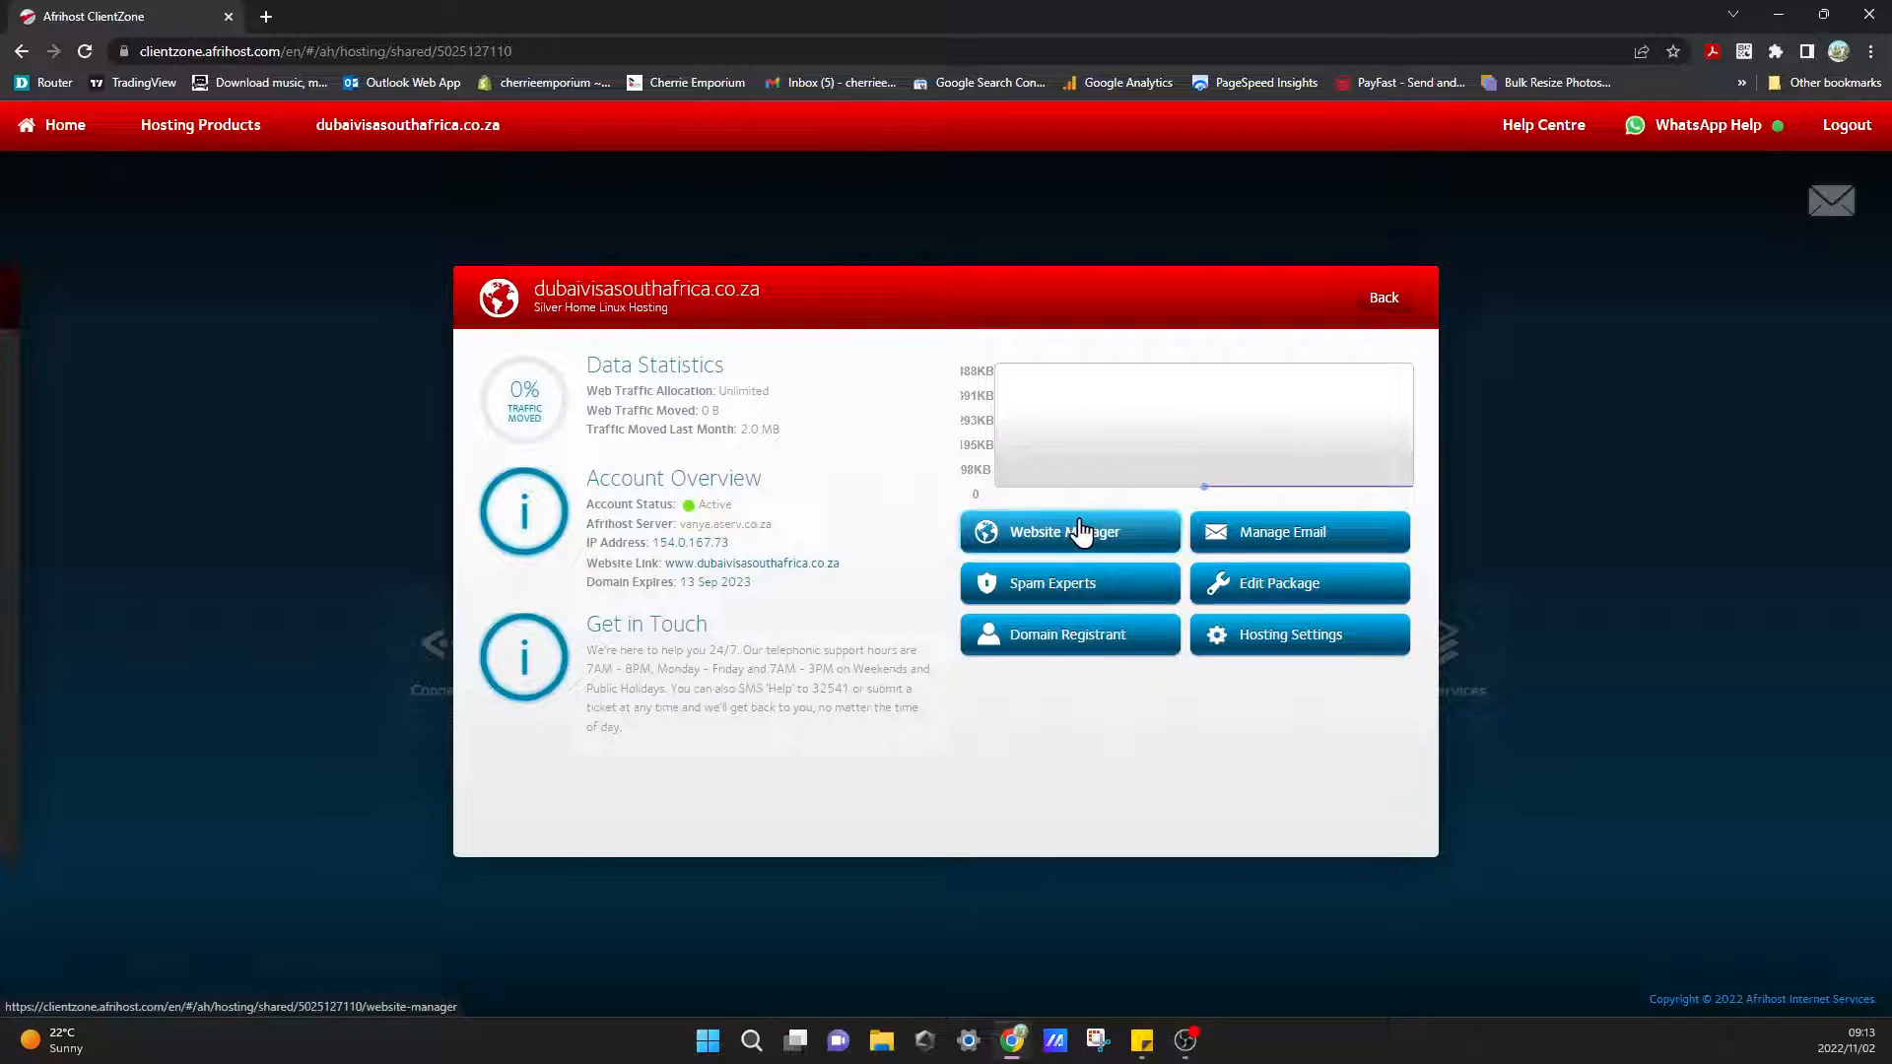
pyautogui.moveTo(1096, 536)
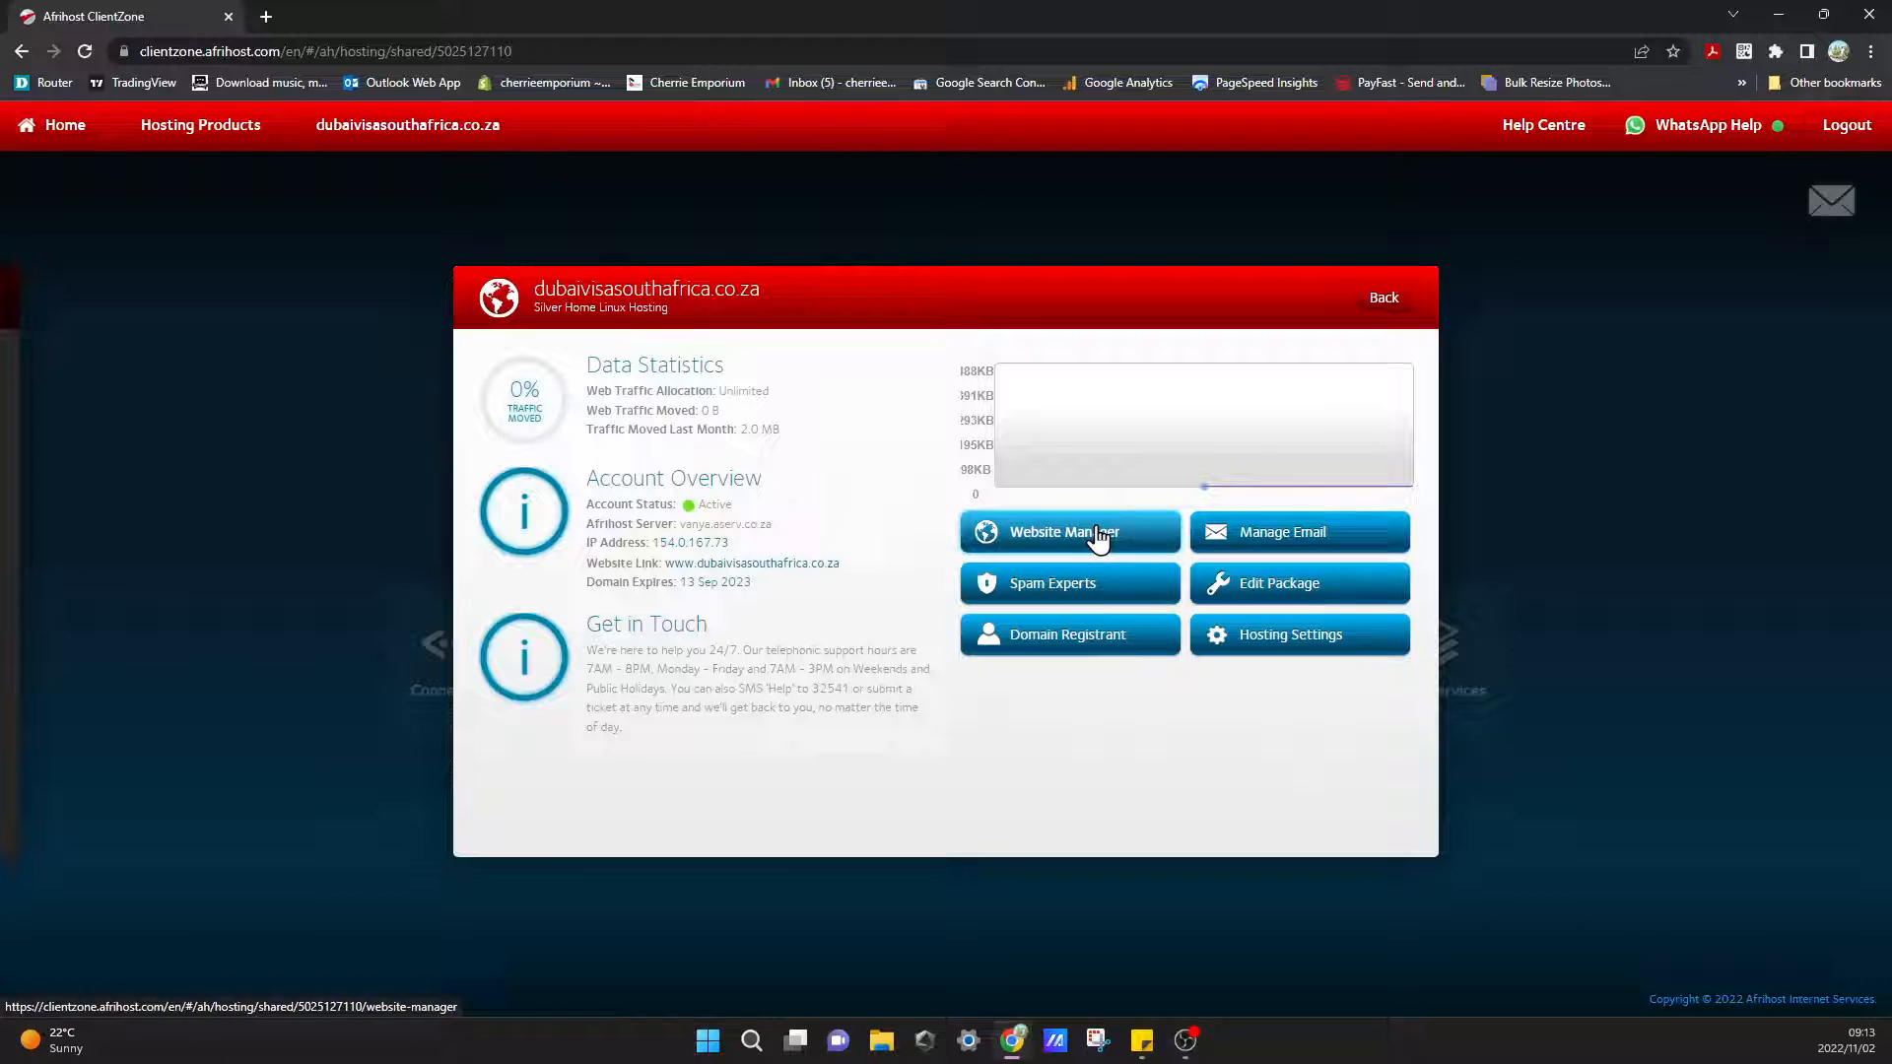
pyautogui.click(1064, 532)
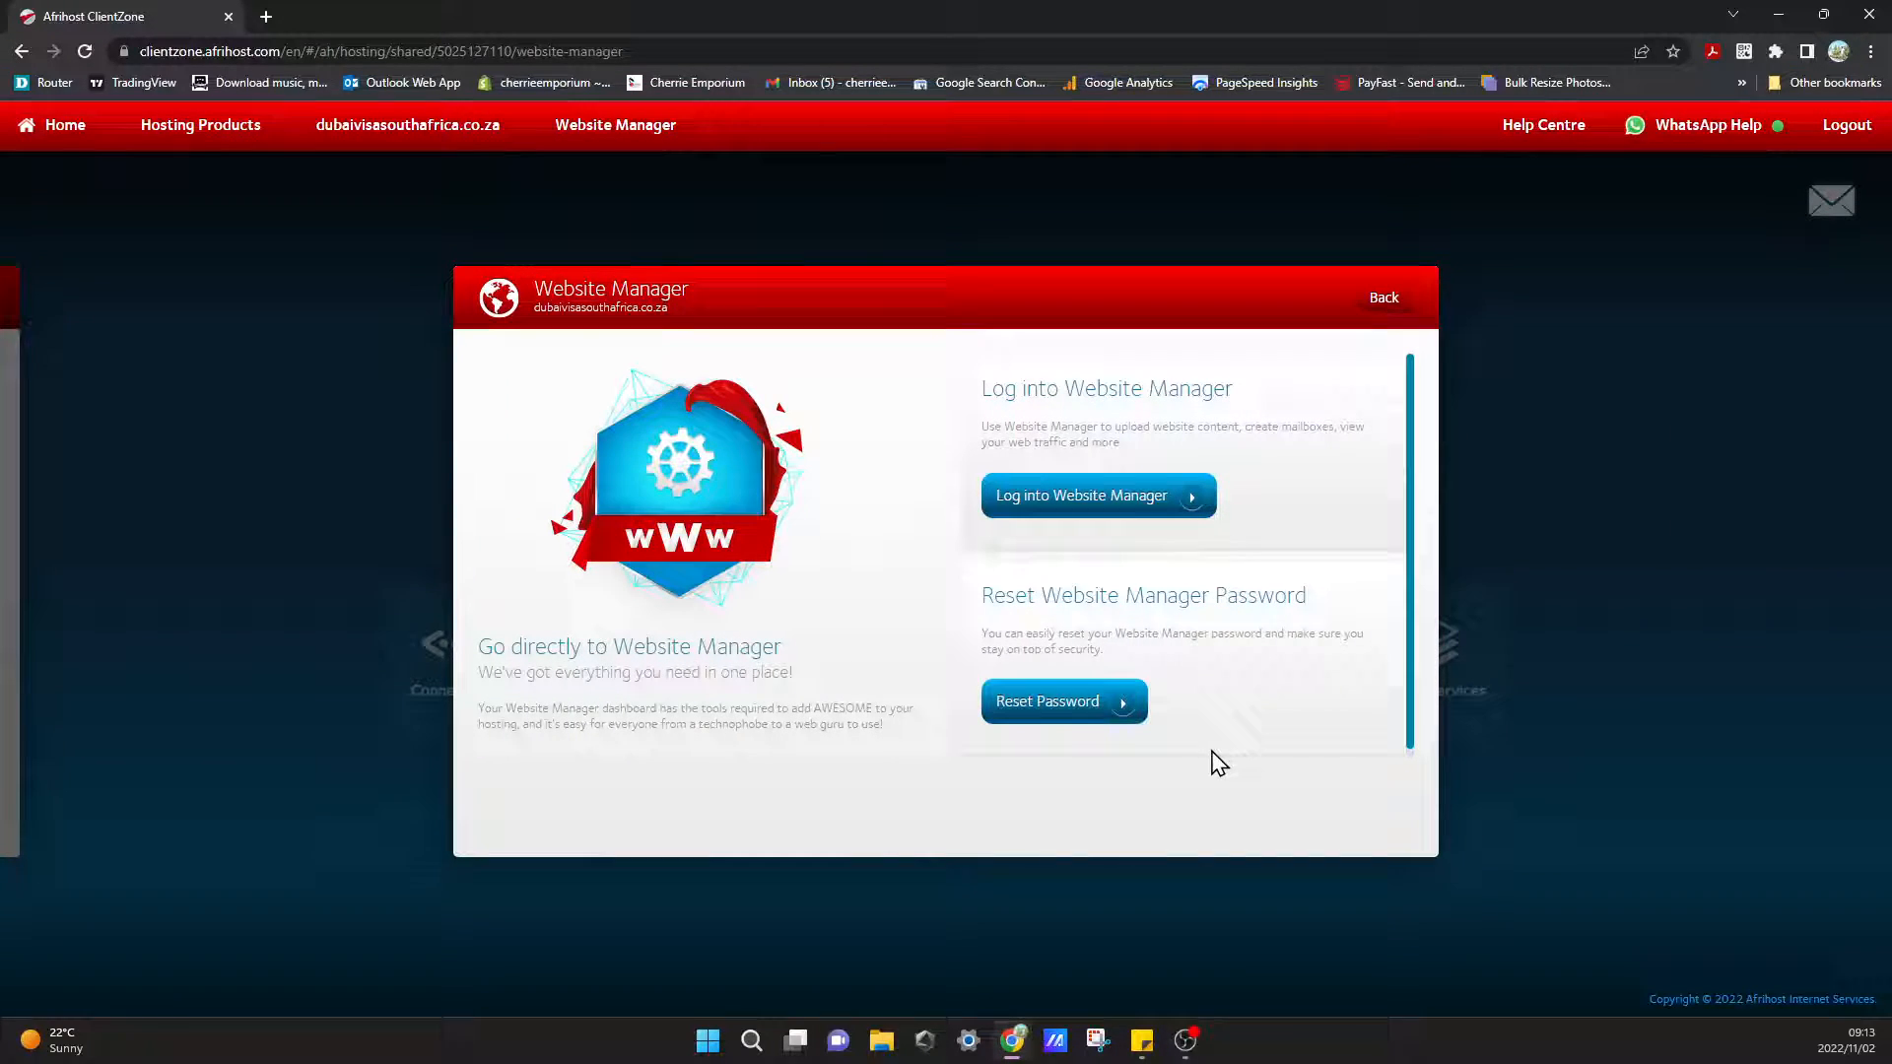
pyautogui.moveTo(1147, 504)
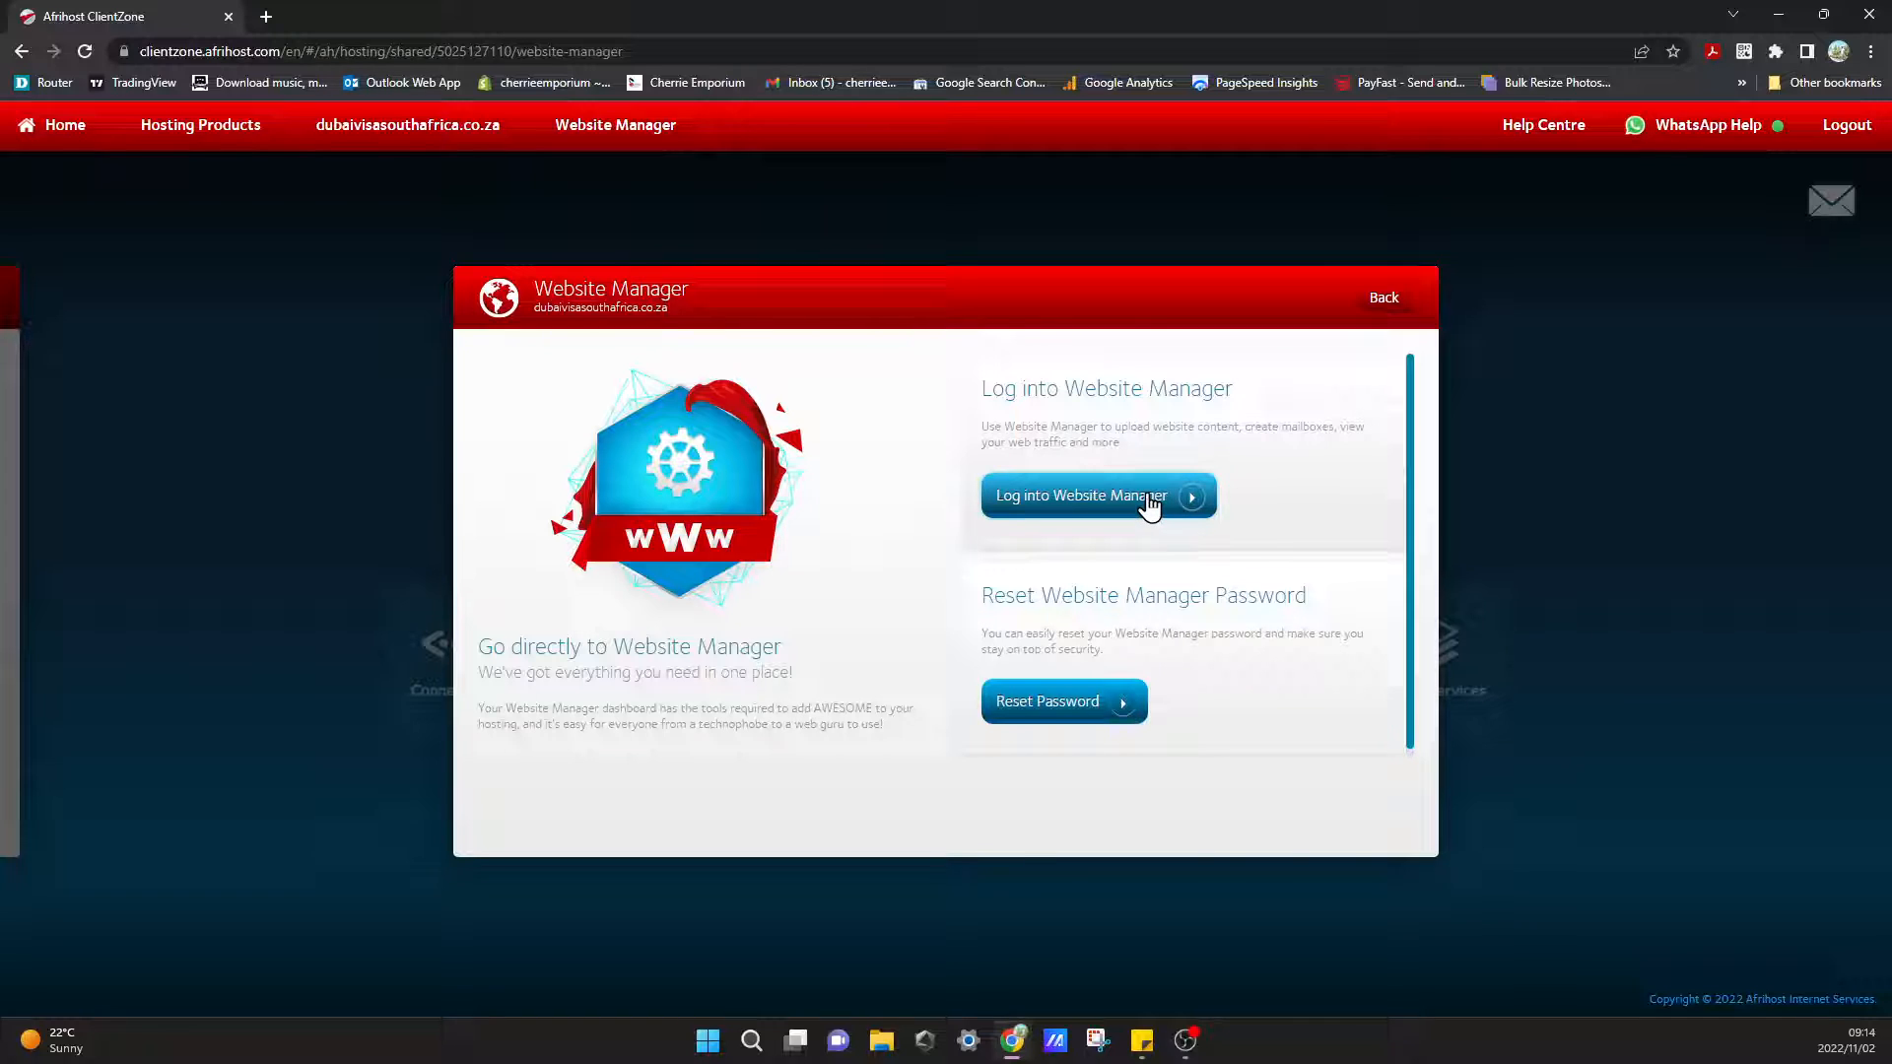
pyautogui.click(1098, 497)
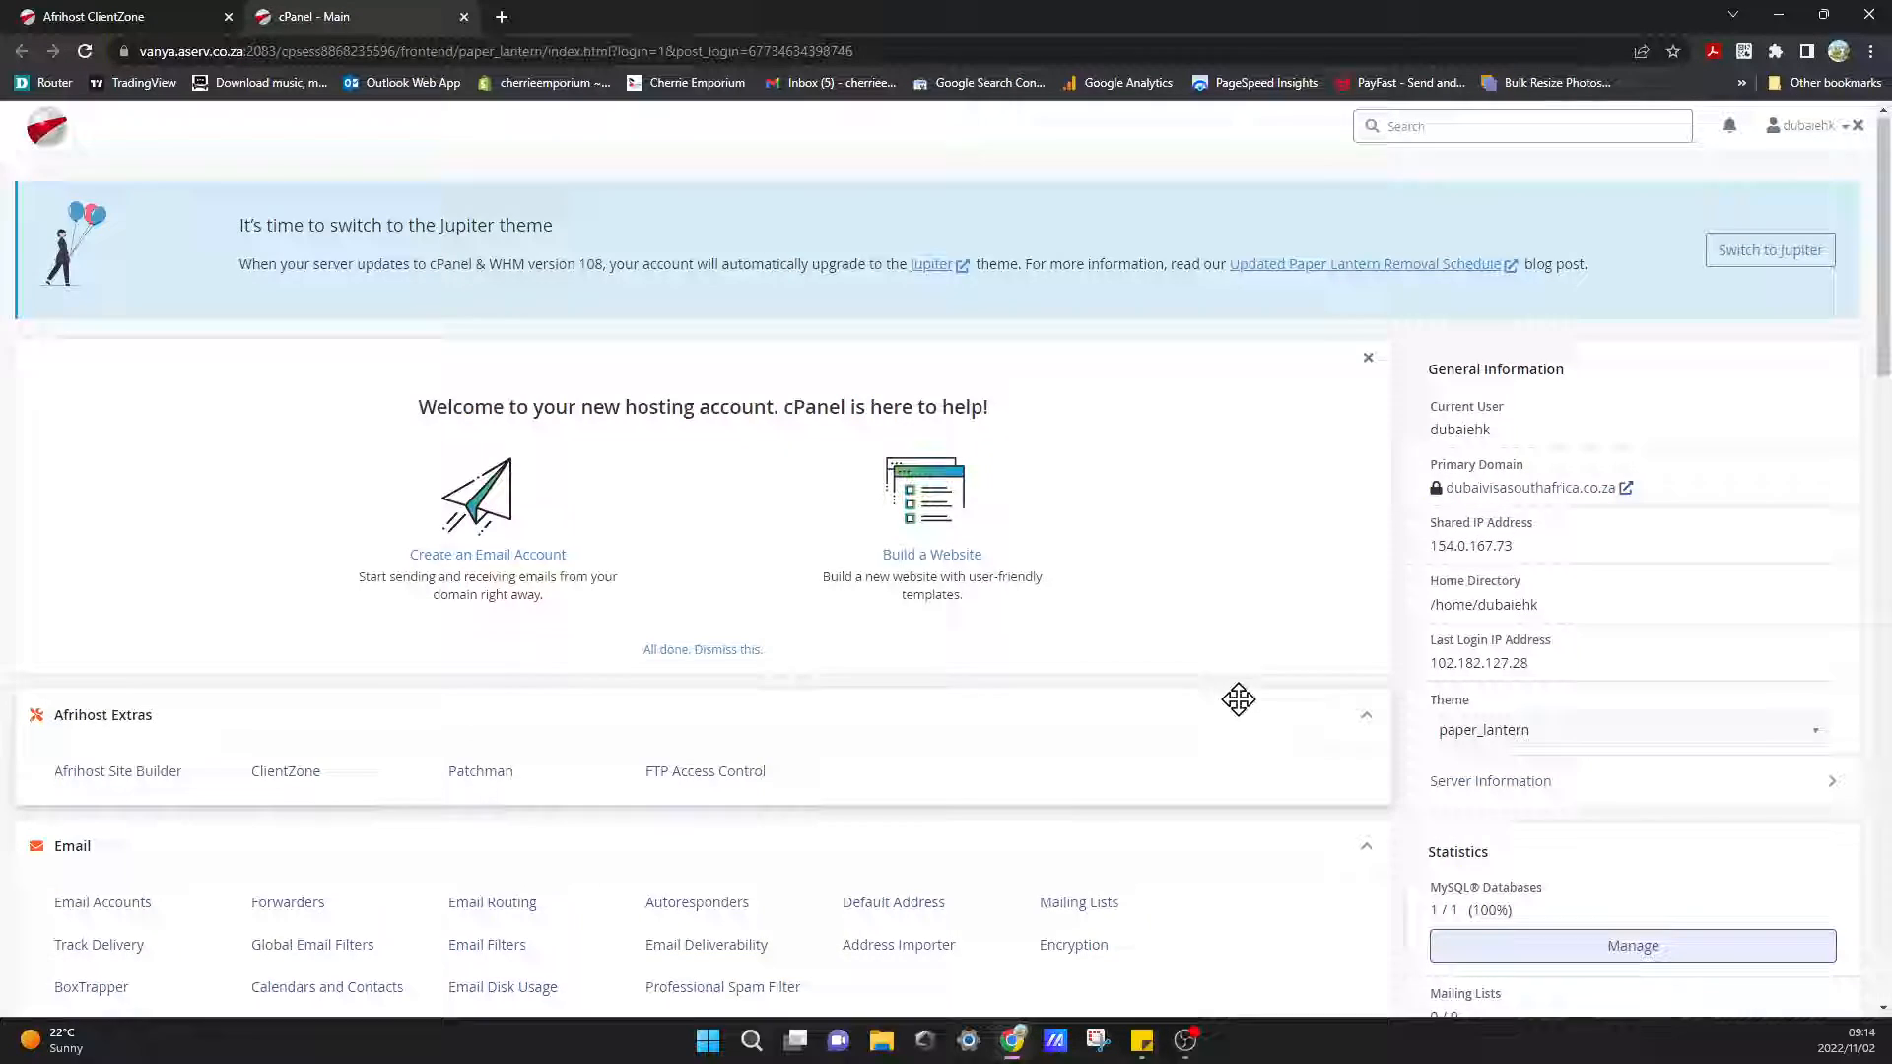
# Launch Softaculous Apps Installer from cPanel's Software section.
pyautogui.scroll(-3)
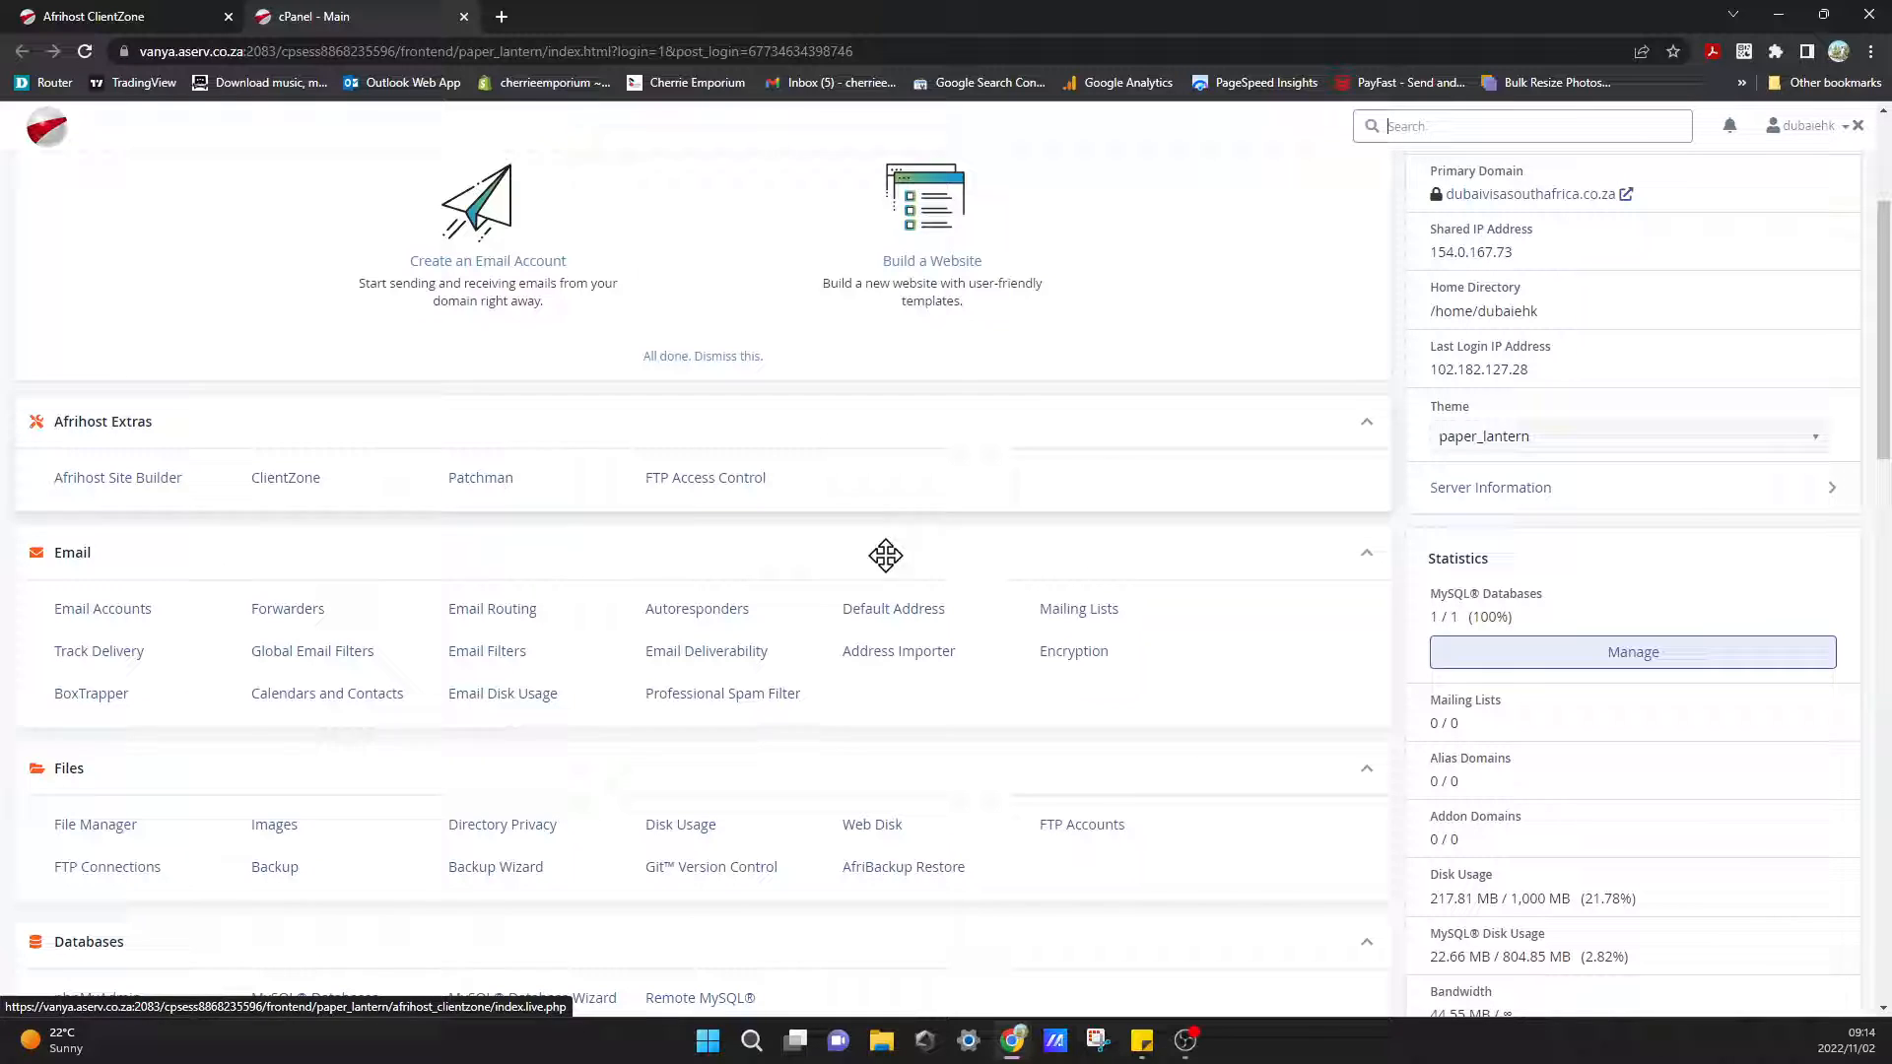
pyautogui.moveTo(213, 576)
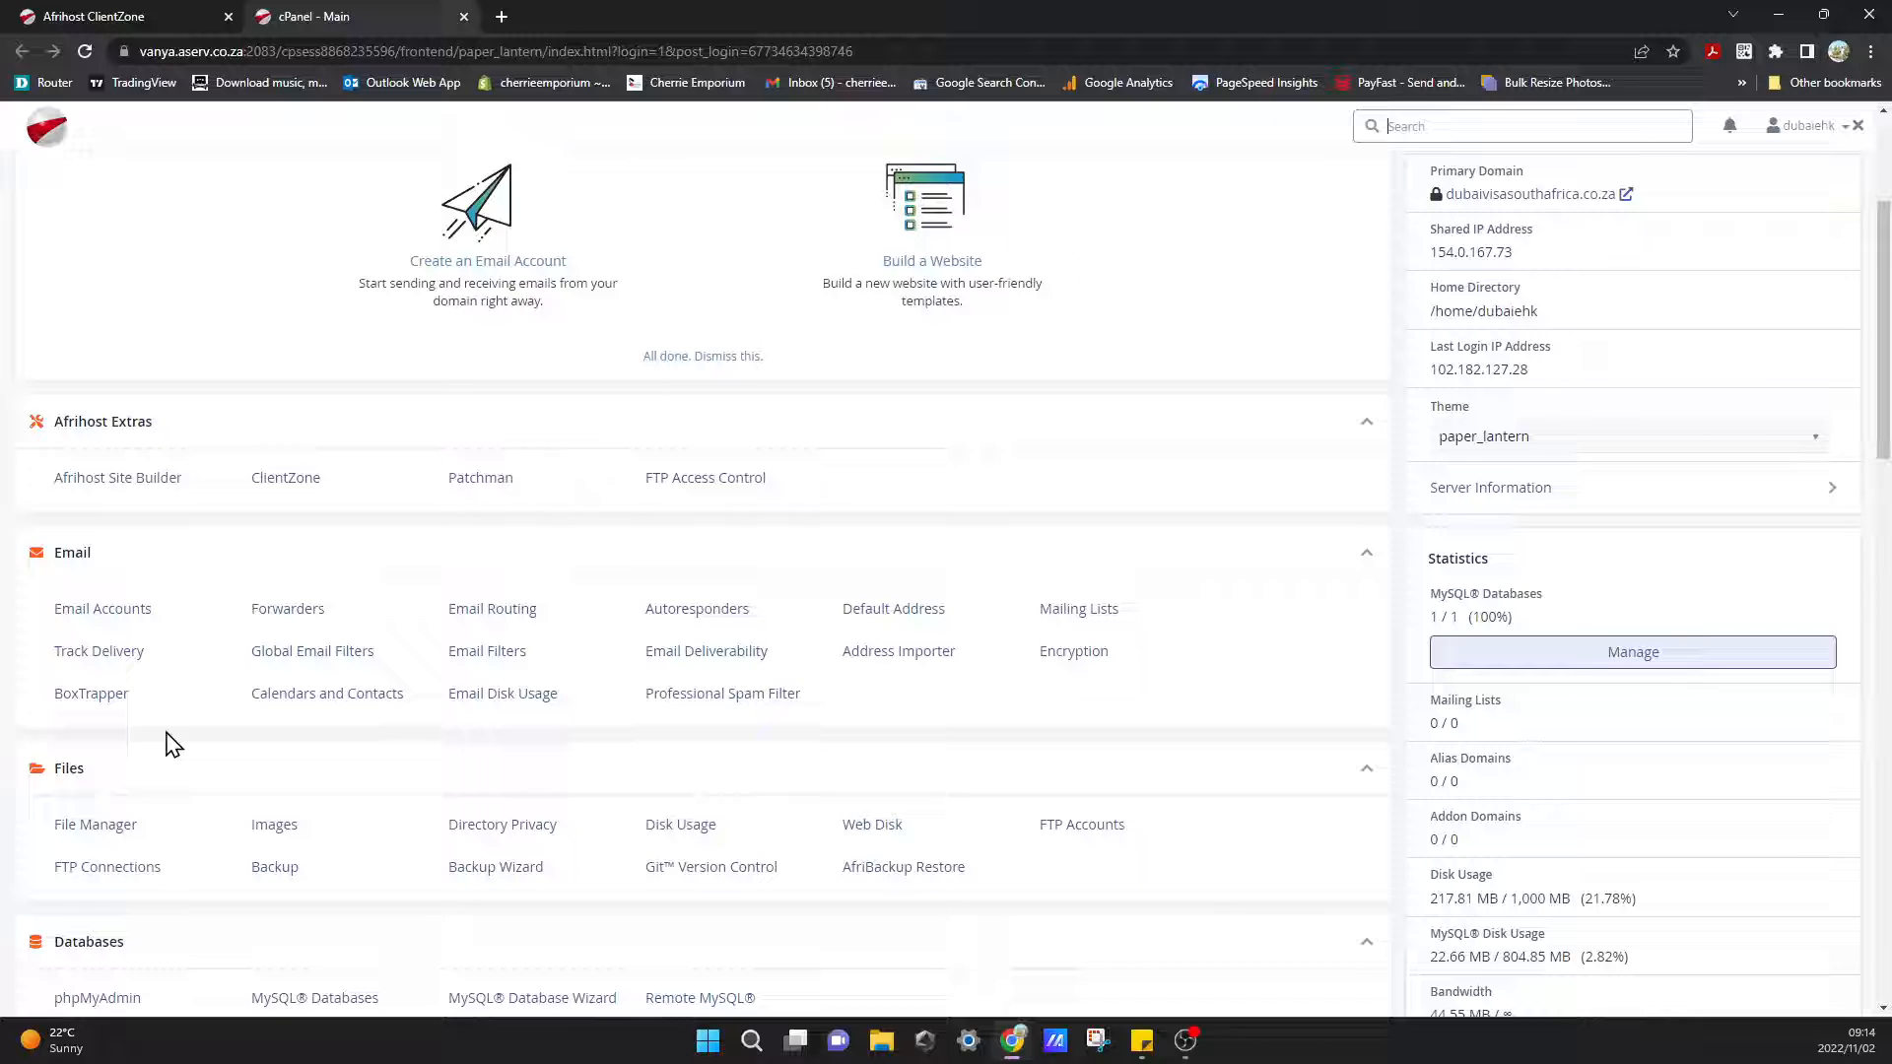
pyautogui.scroll(-3)
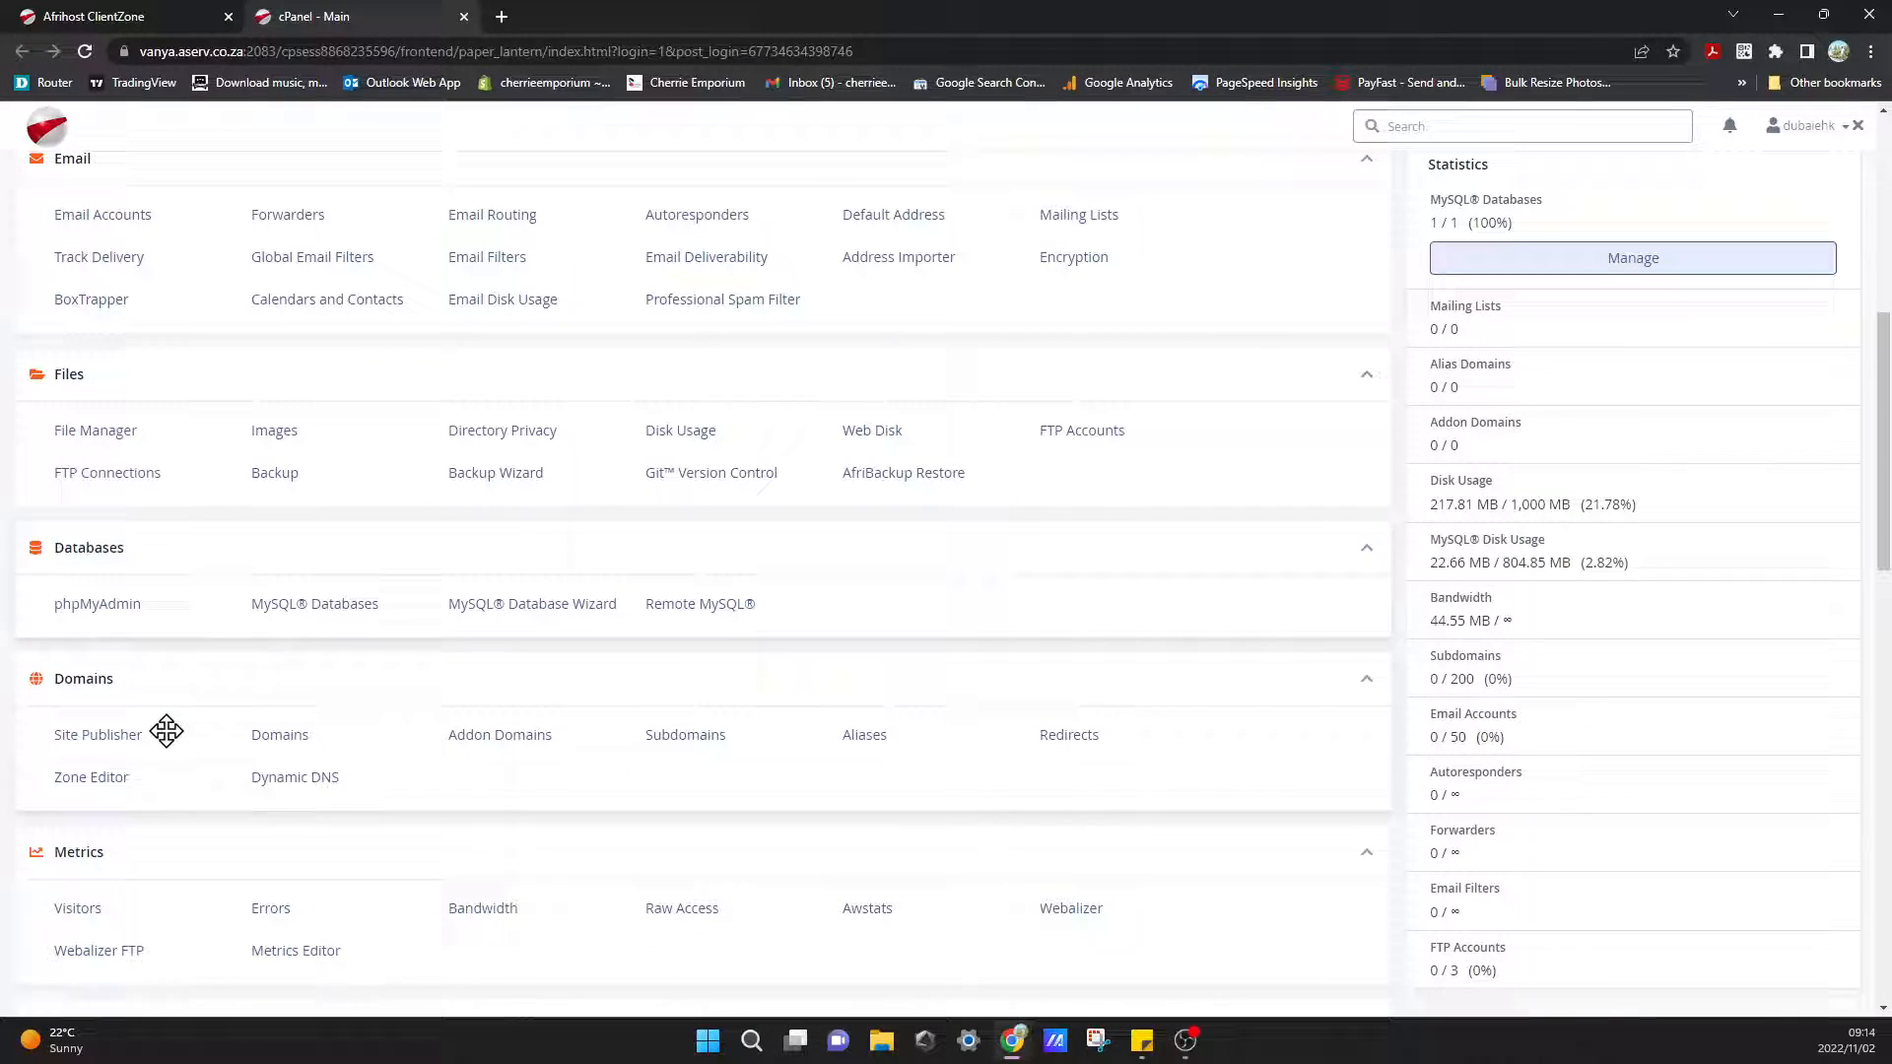
pyautogui.scroll(-3)
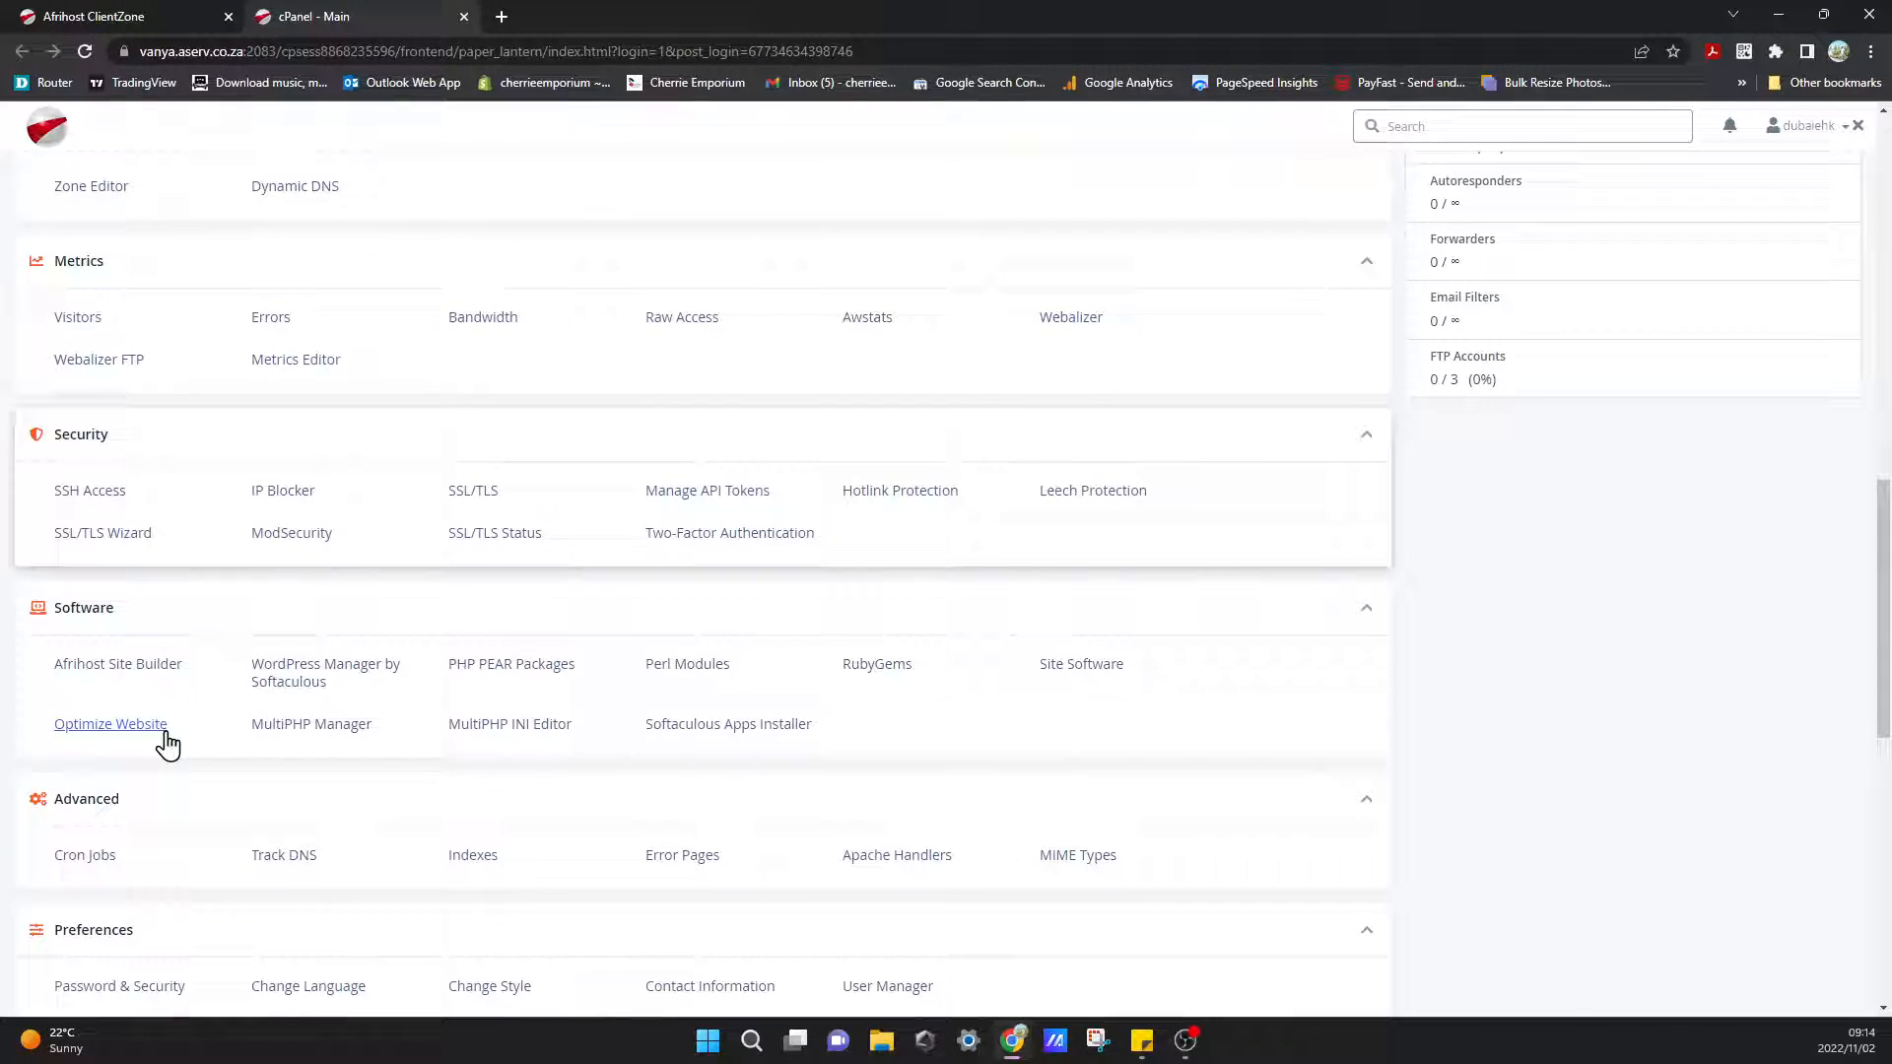
pyautogui.scroll(-3)
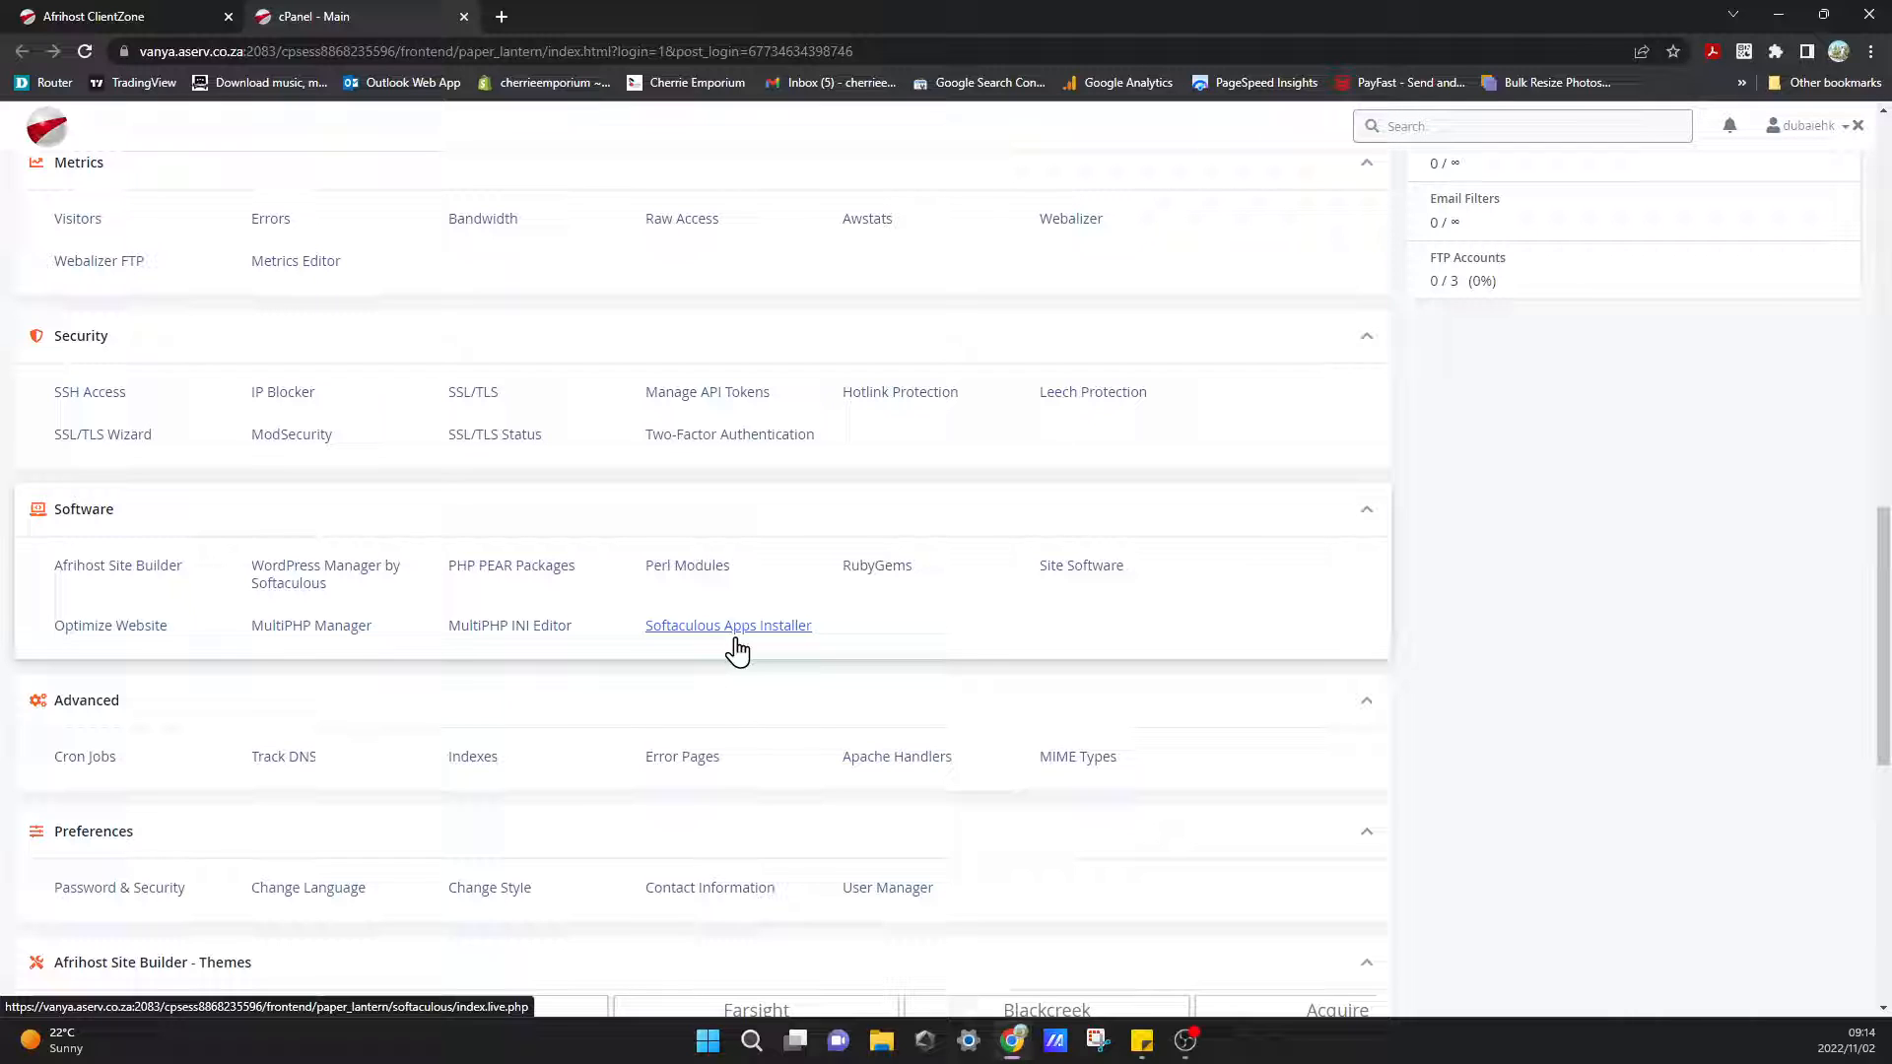
pyautogui.click(727, 625)
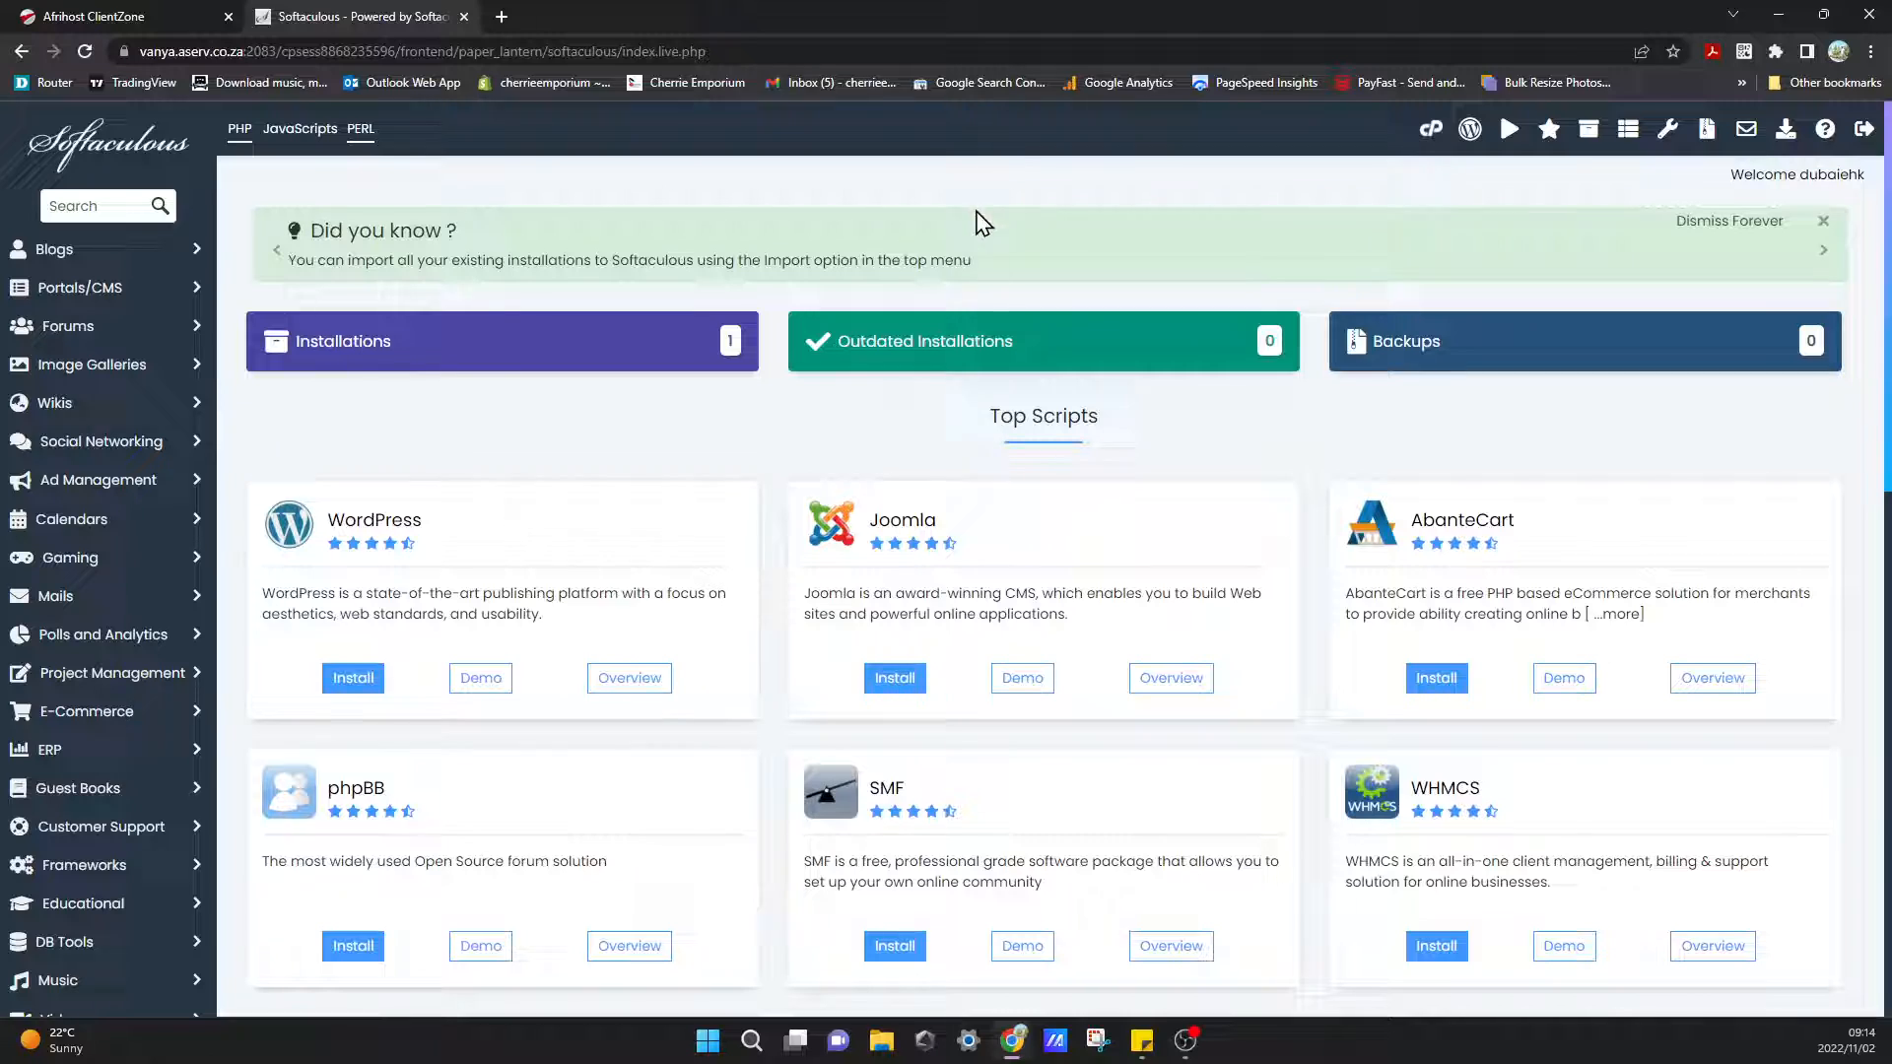
pyautogui.moveTo(759, 524)
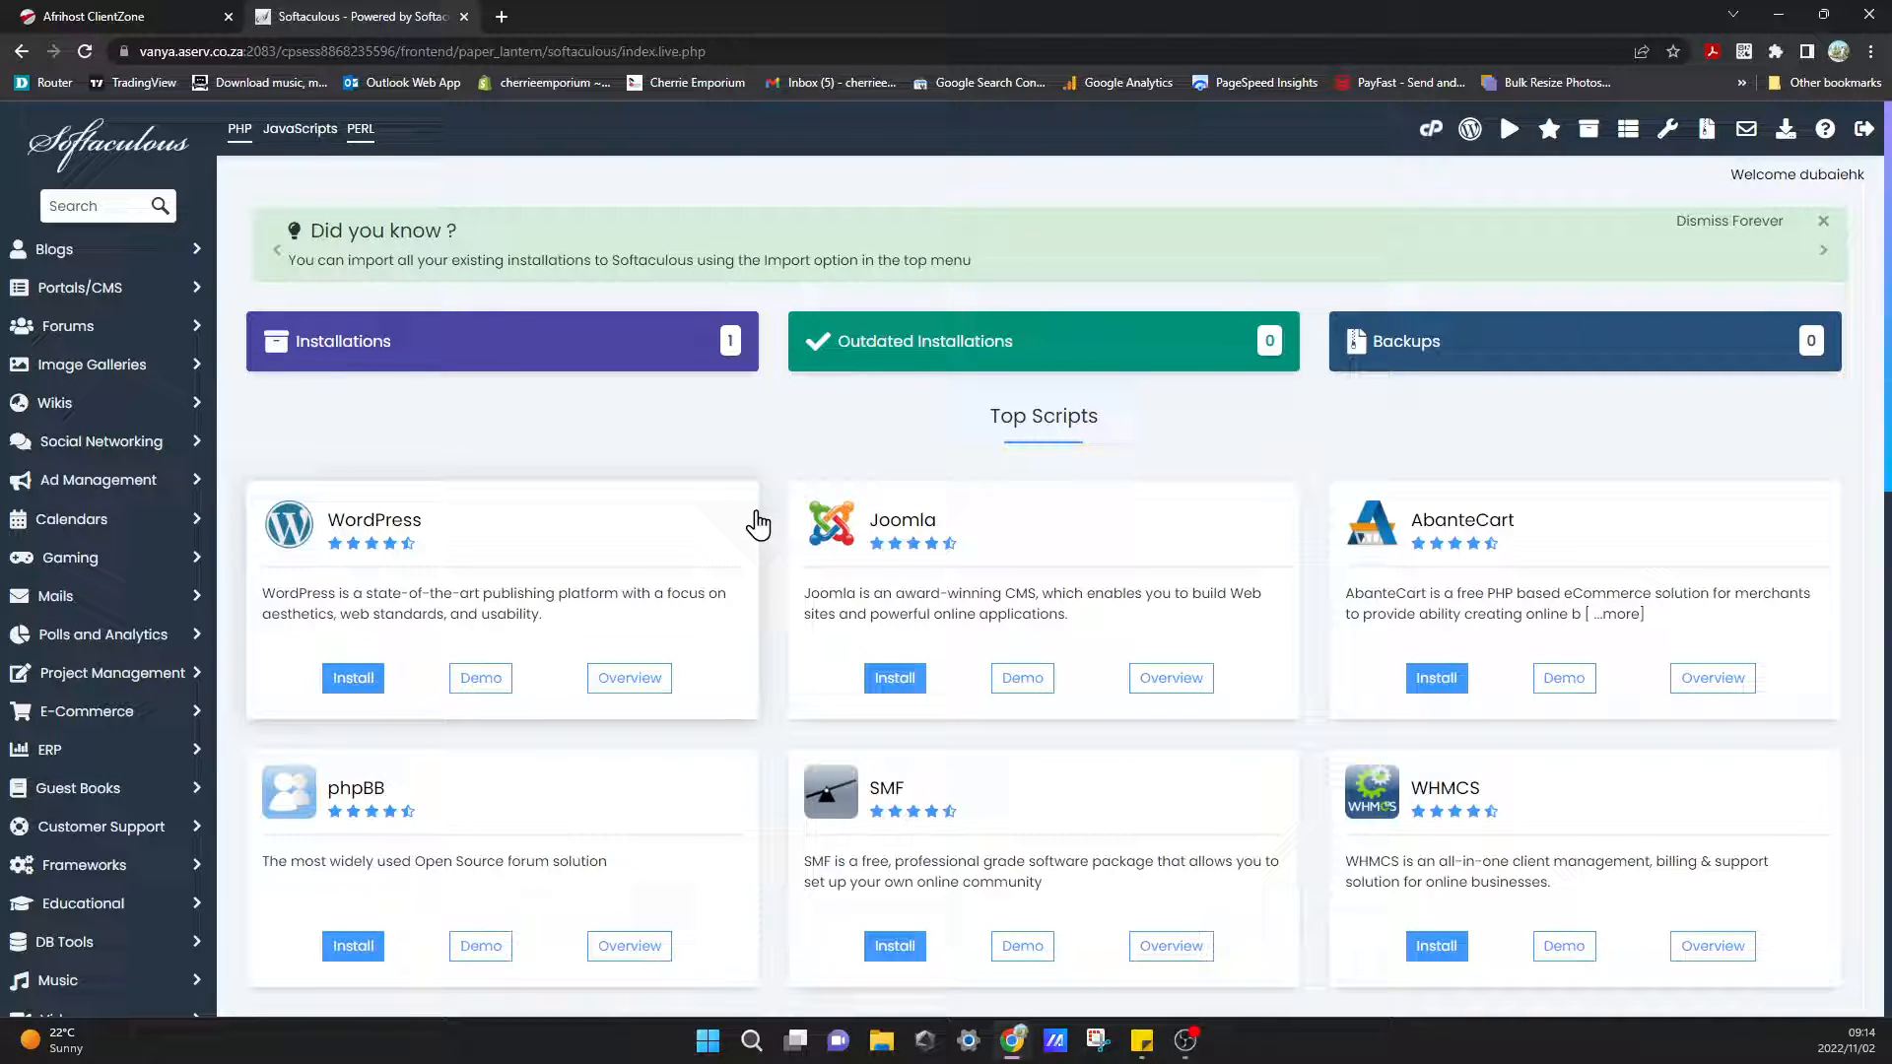
pyautogui.moveTo(287, 698)
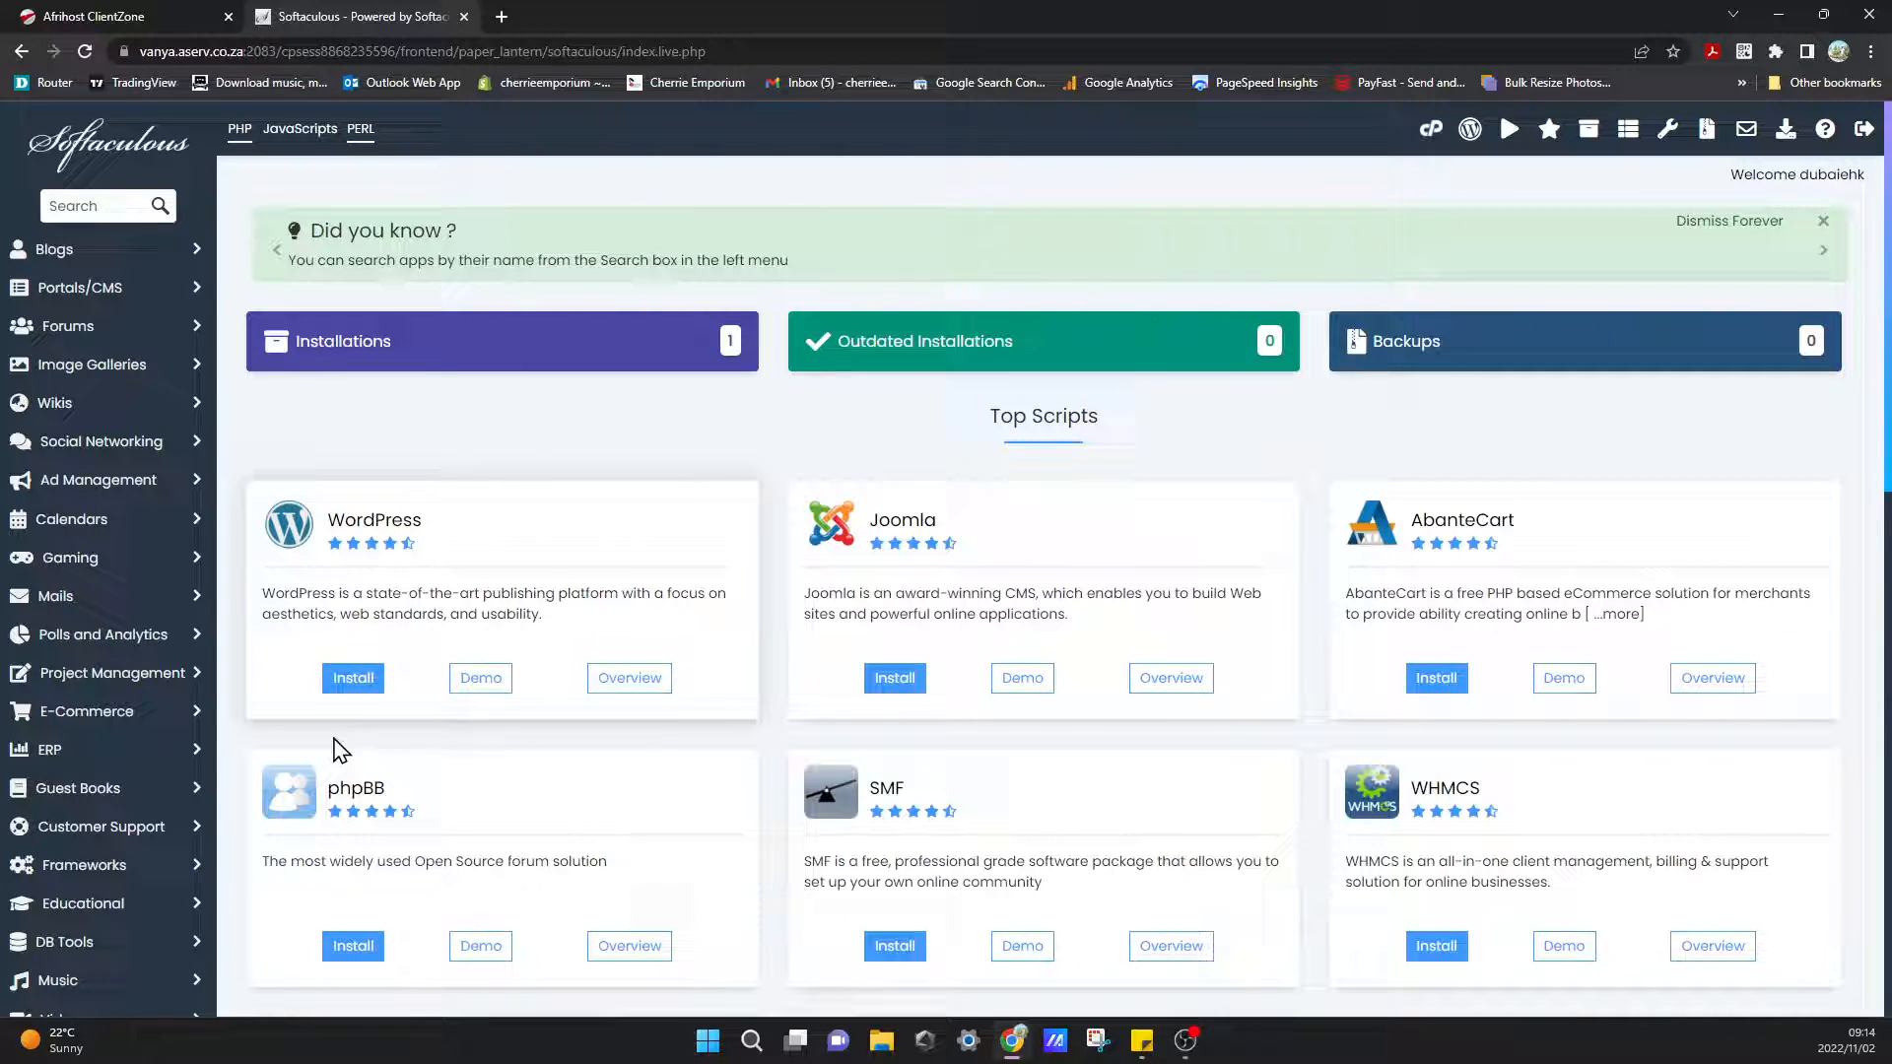
pyautogui.moveTo(396, 729)
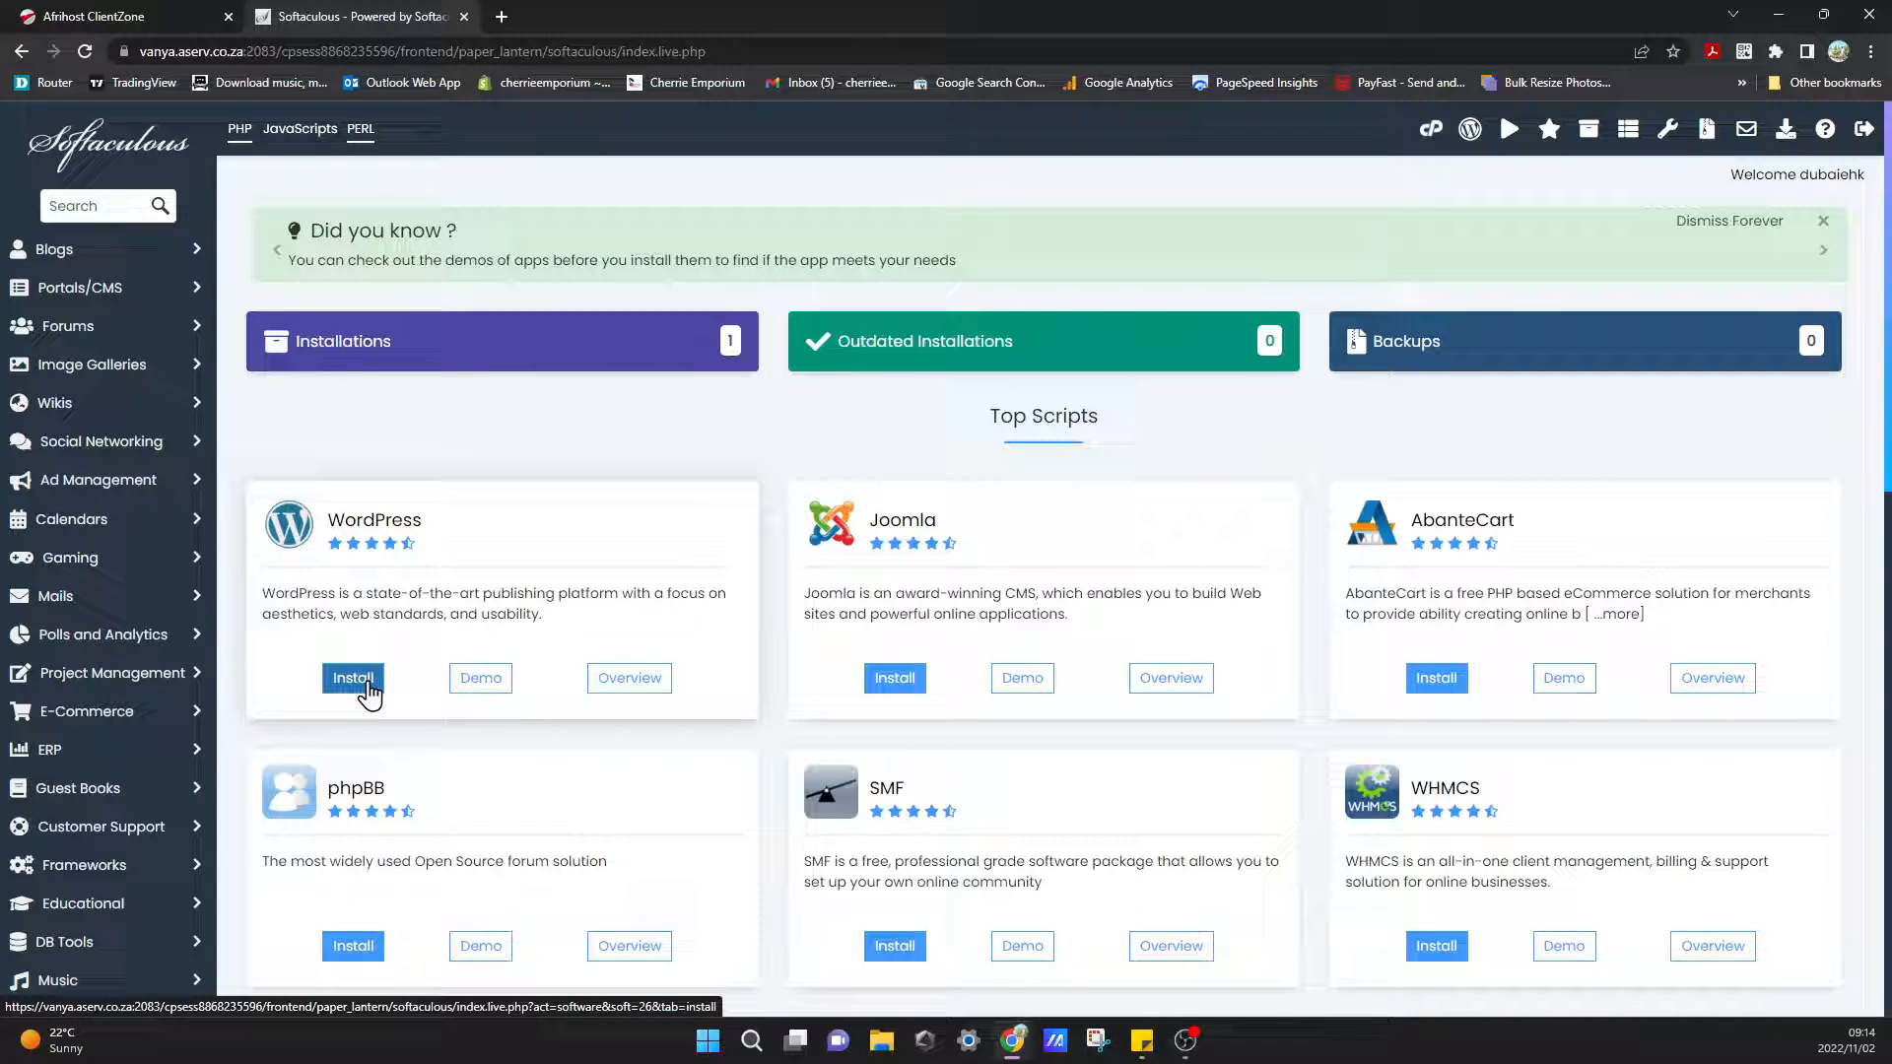
pyautogui.moveTo(332, 700)
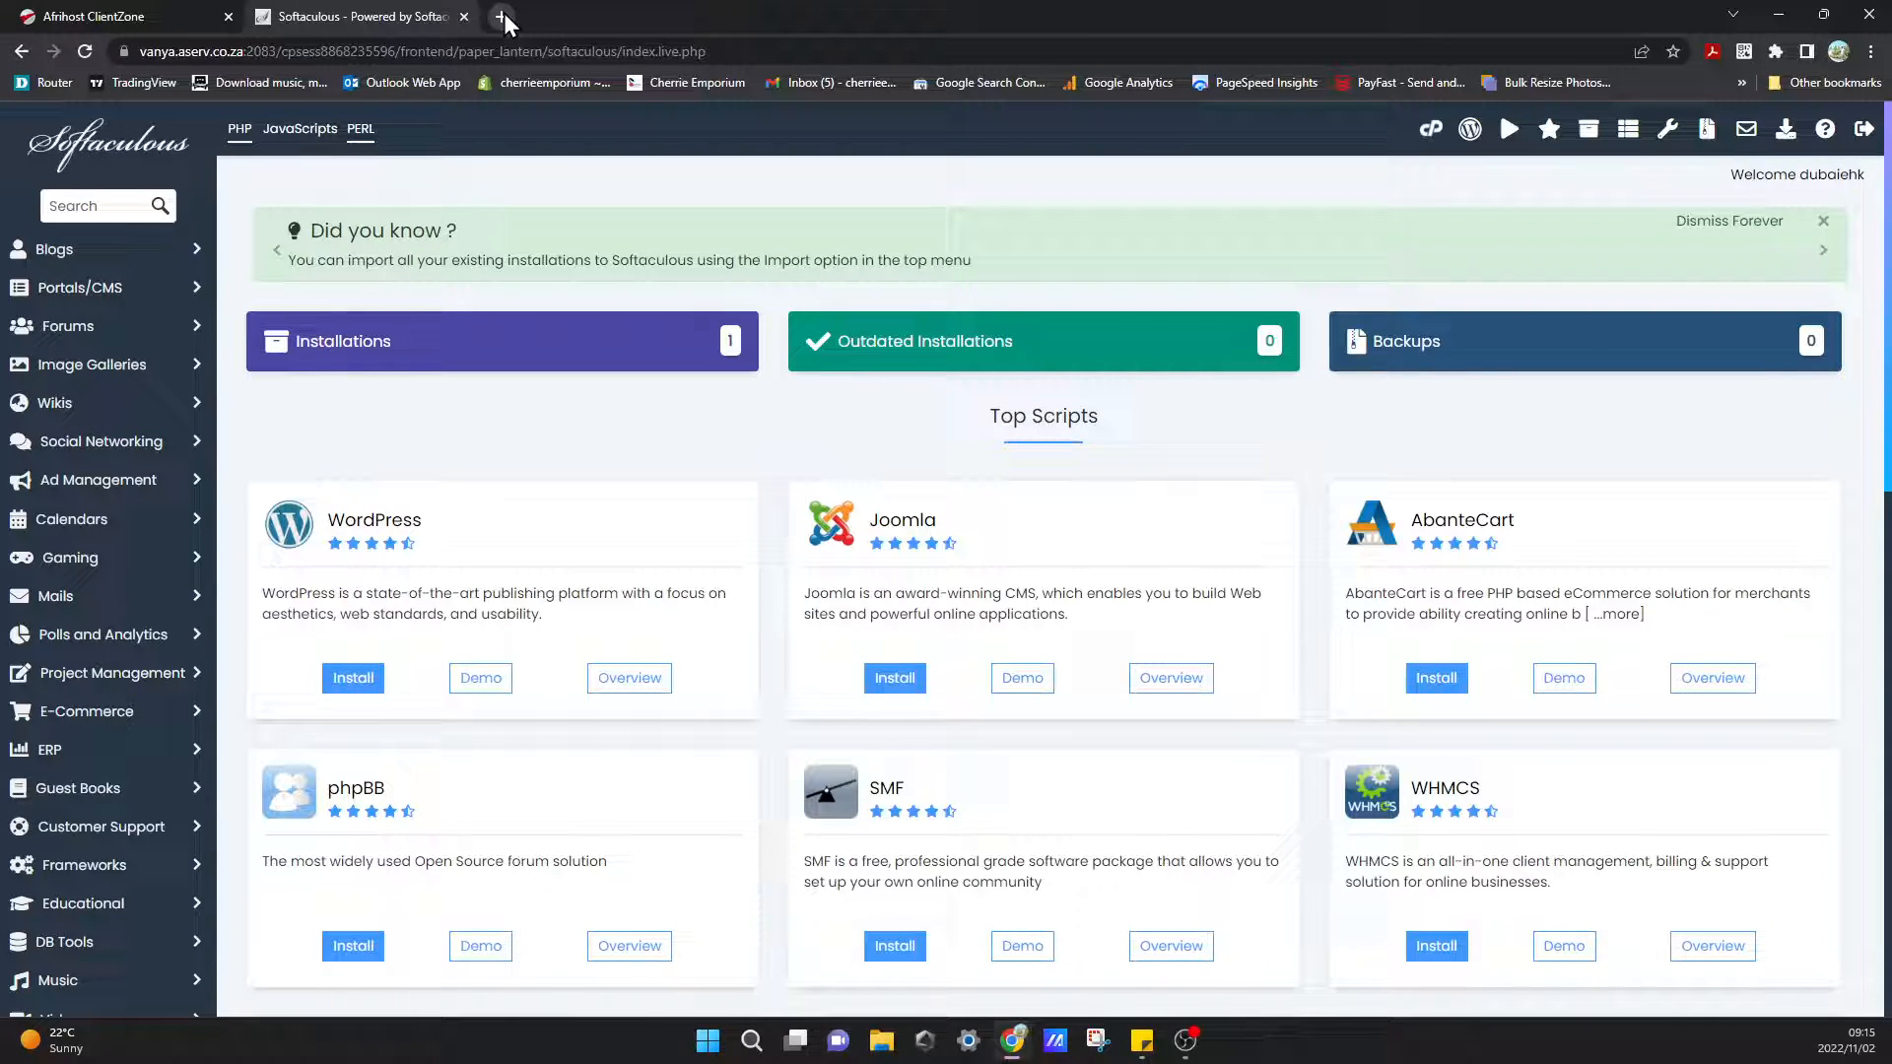
pyautogui.moveTo(499, 18)
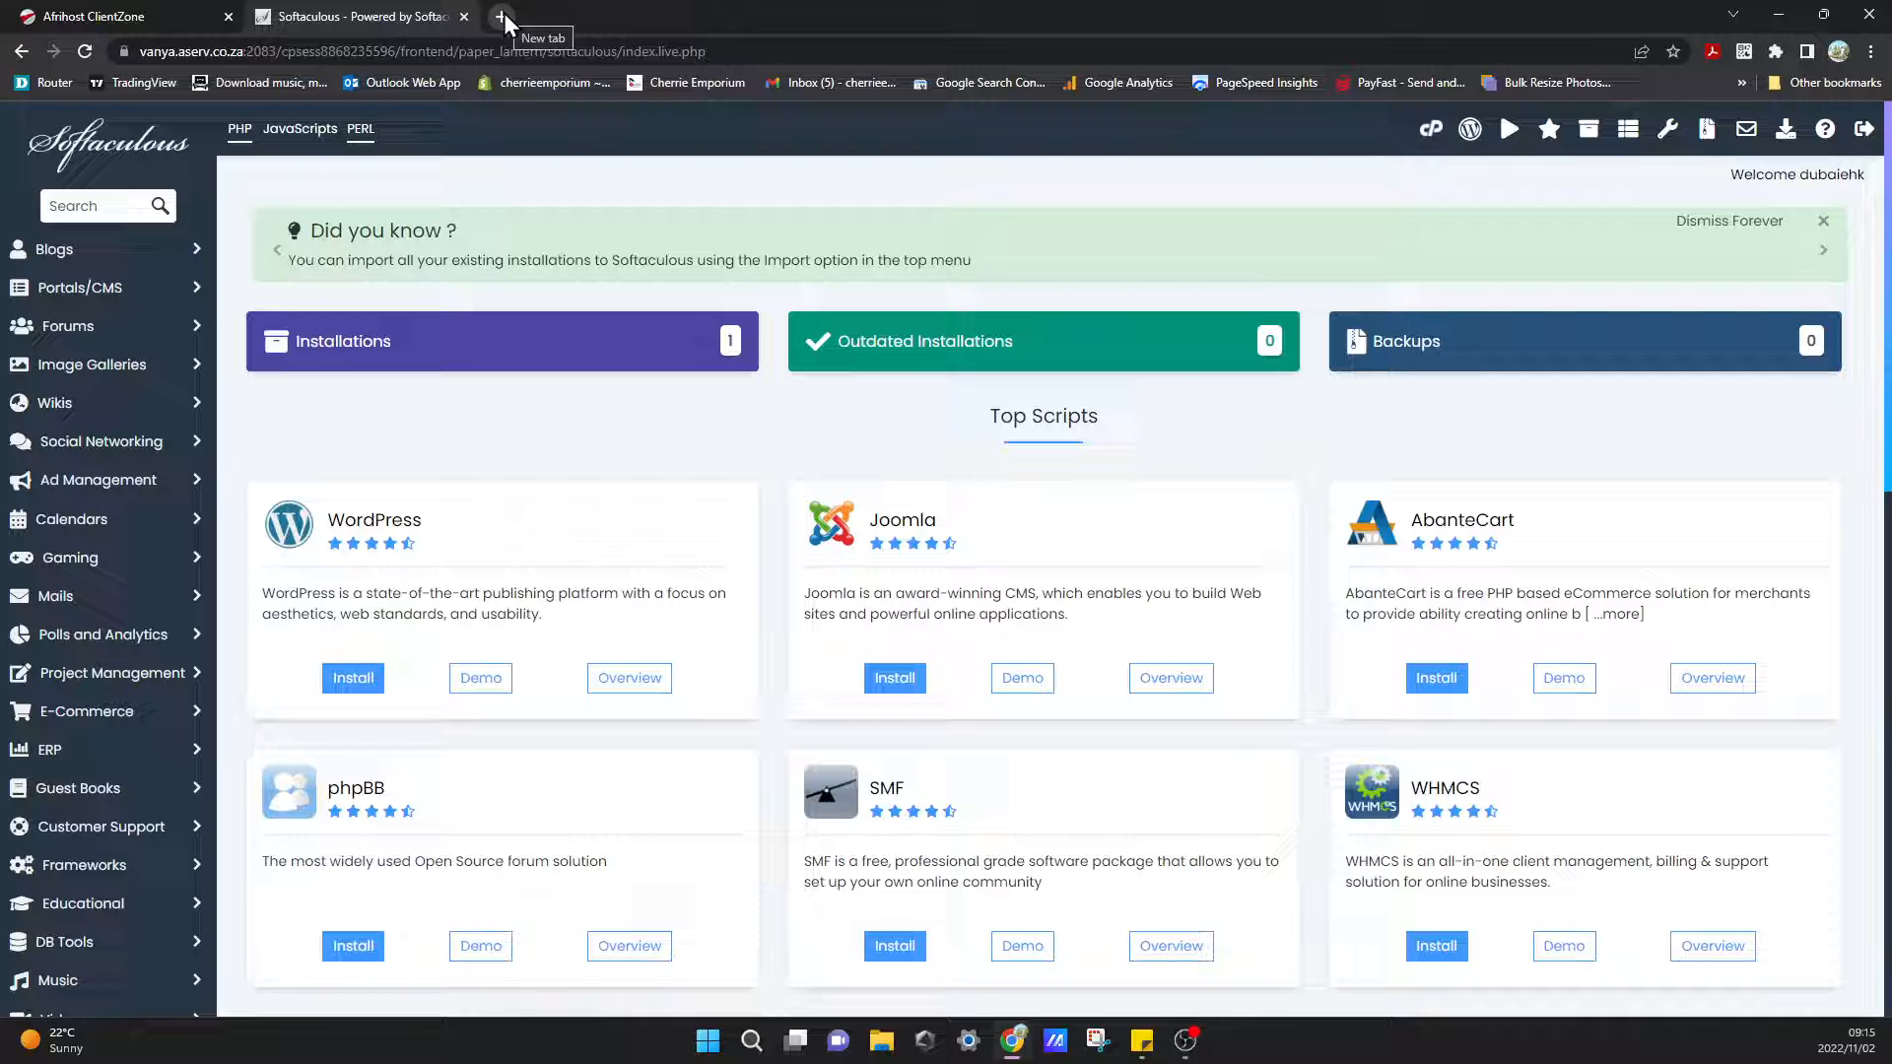
# Load dubaivisasouthafrica.co.za in a new tab and reveal the extra bookmarks.
pyautogui.click(499, 16)
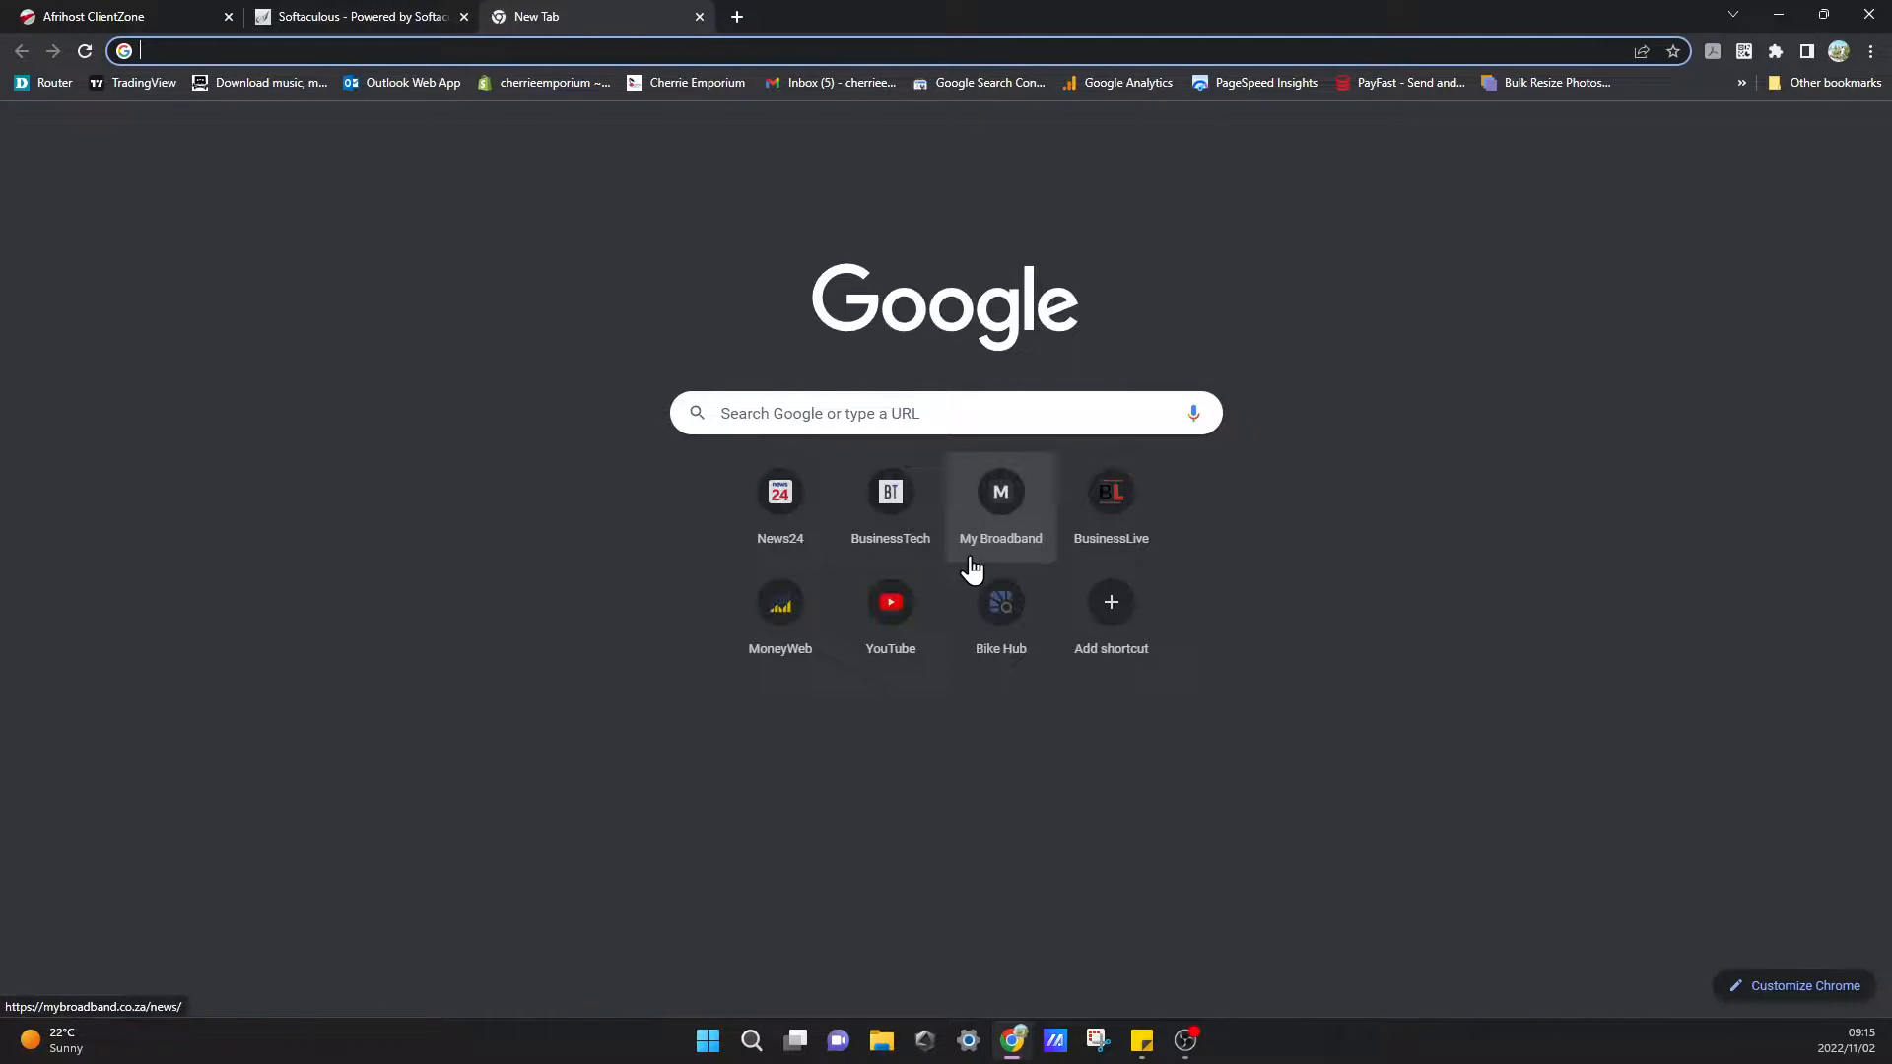
pyautogui.moveTo(1677, 125)
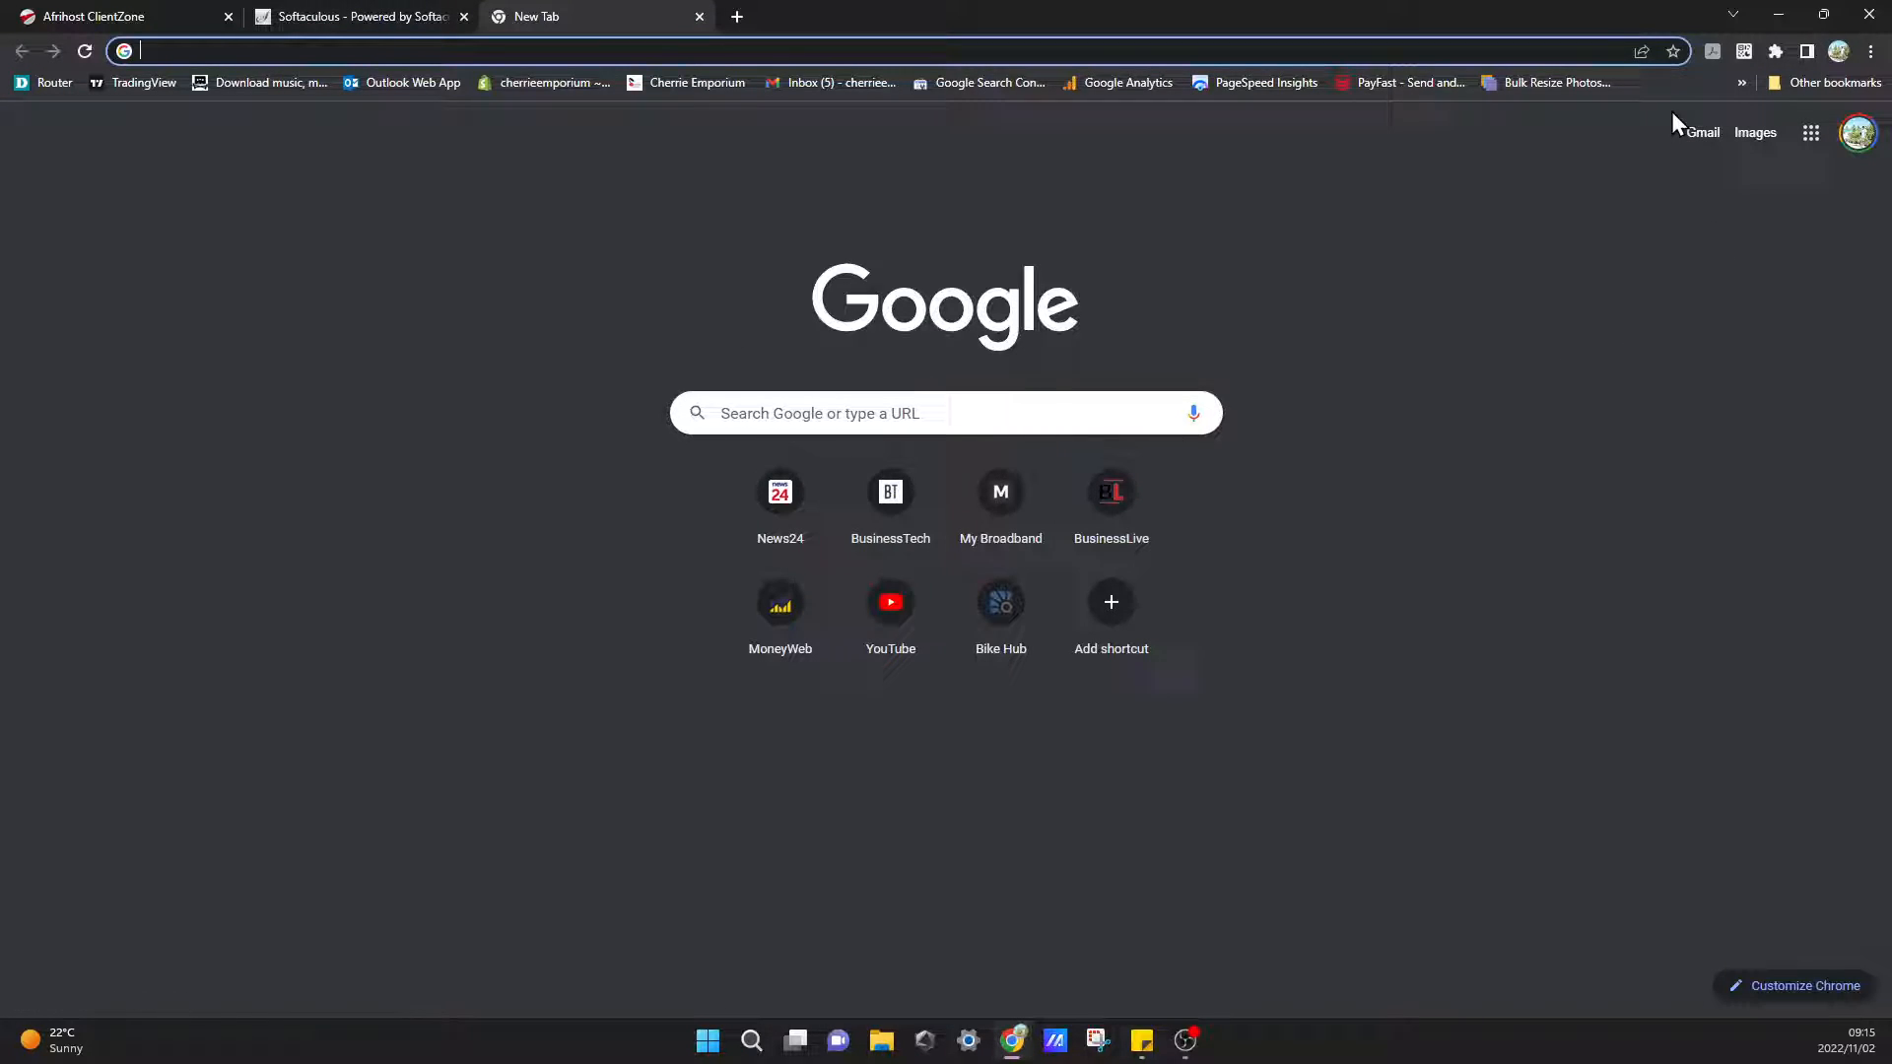
pyautogui.write('dubaivisasouthafrica.co.za')
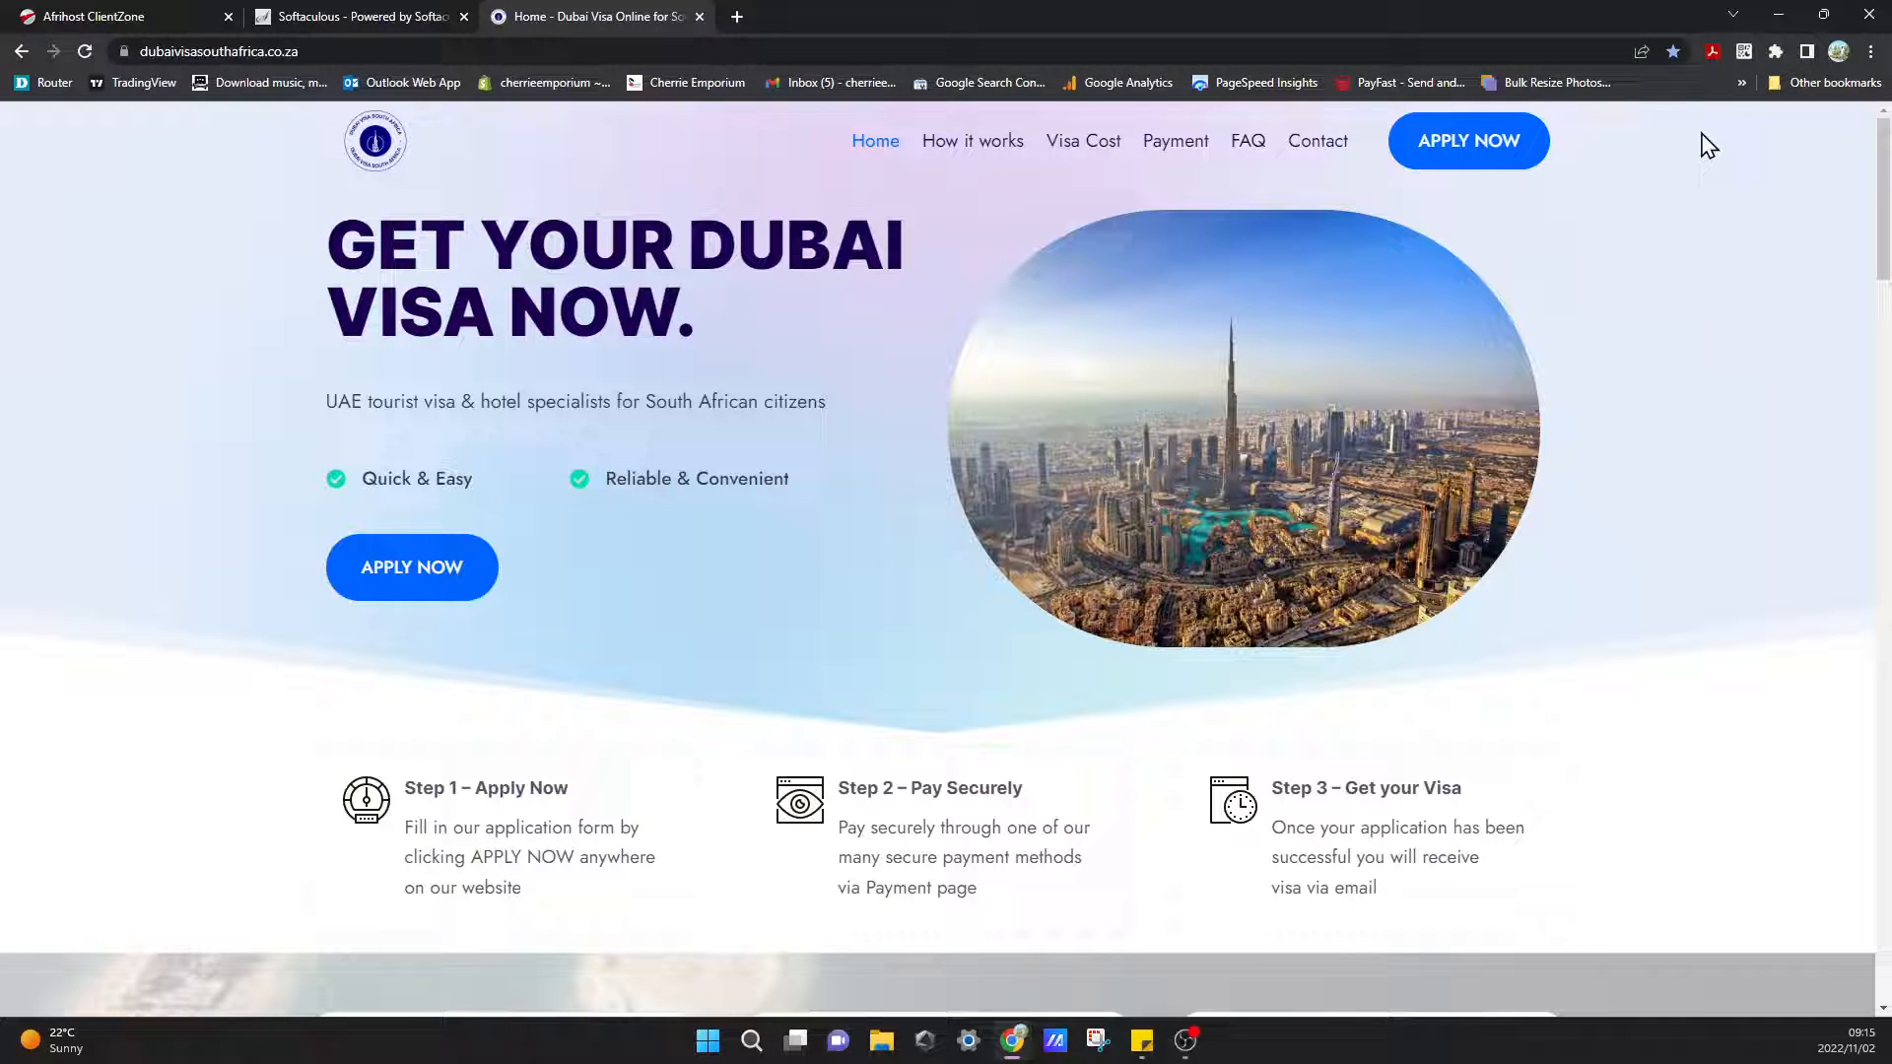
pyautogui.click(1741, 82)
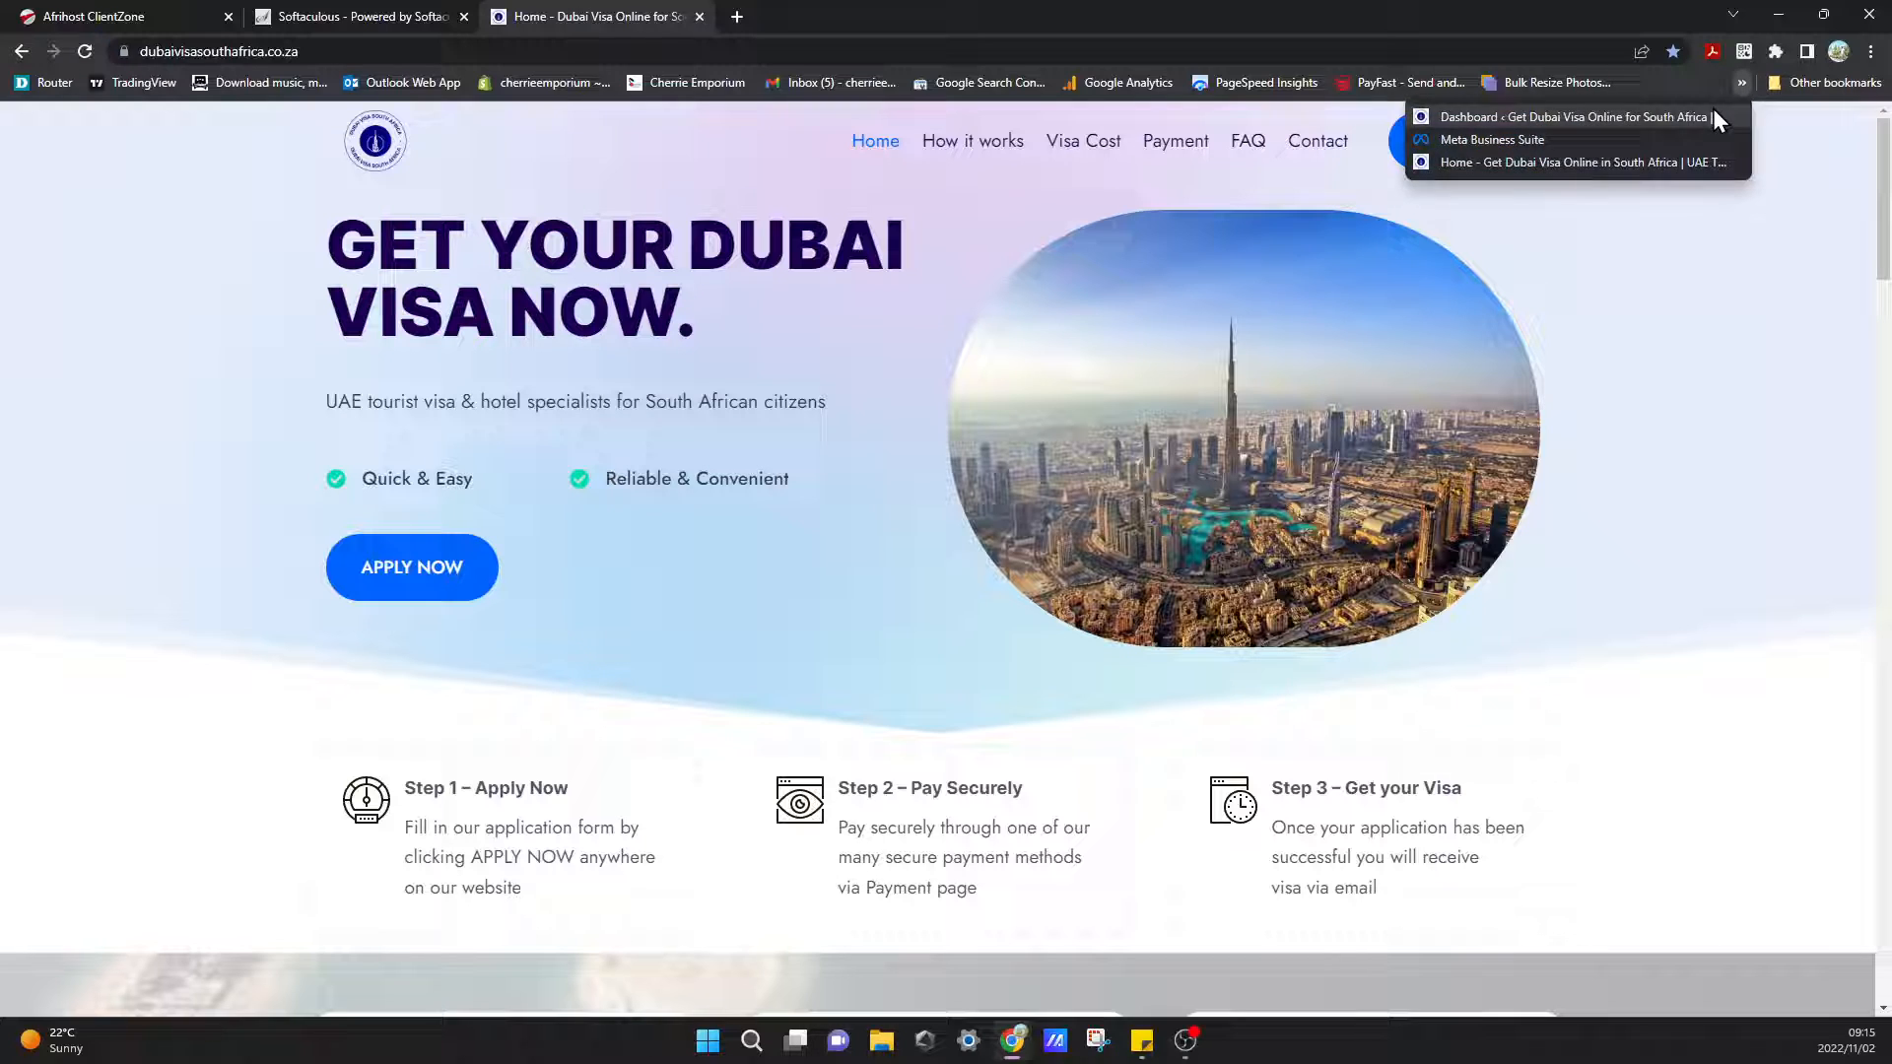
# Go to the site's admin login via the Dashboard bookmark and log in with autofilled credentials.
pyautogui.click(1571, 116)
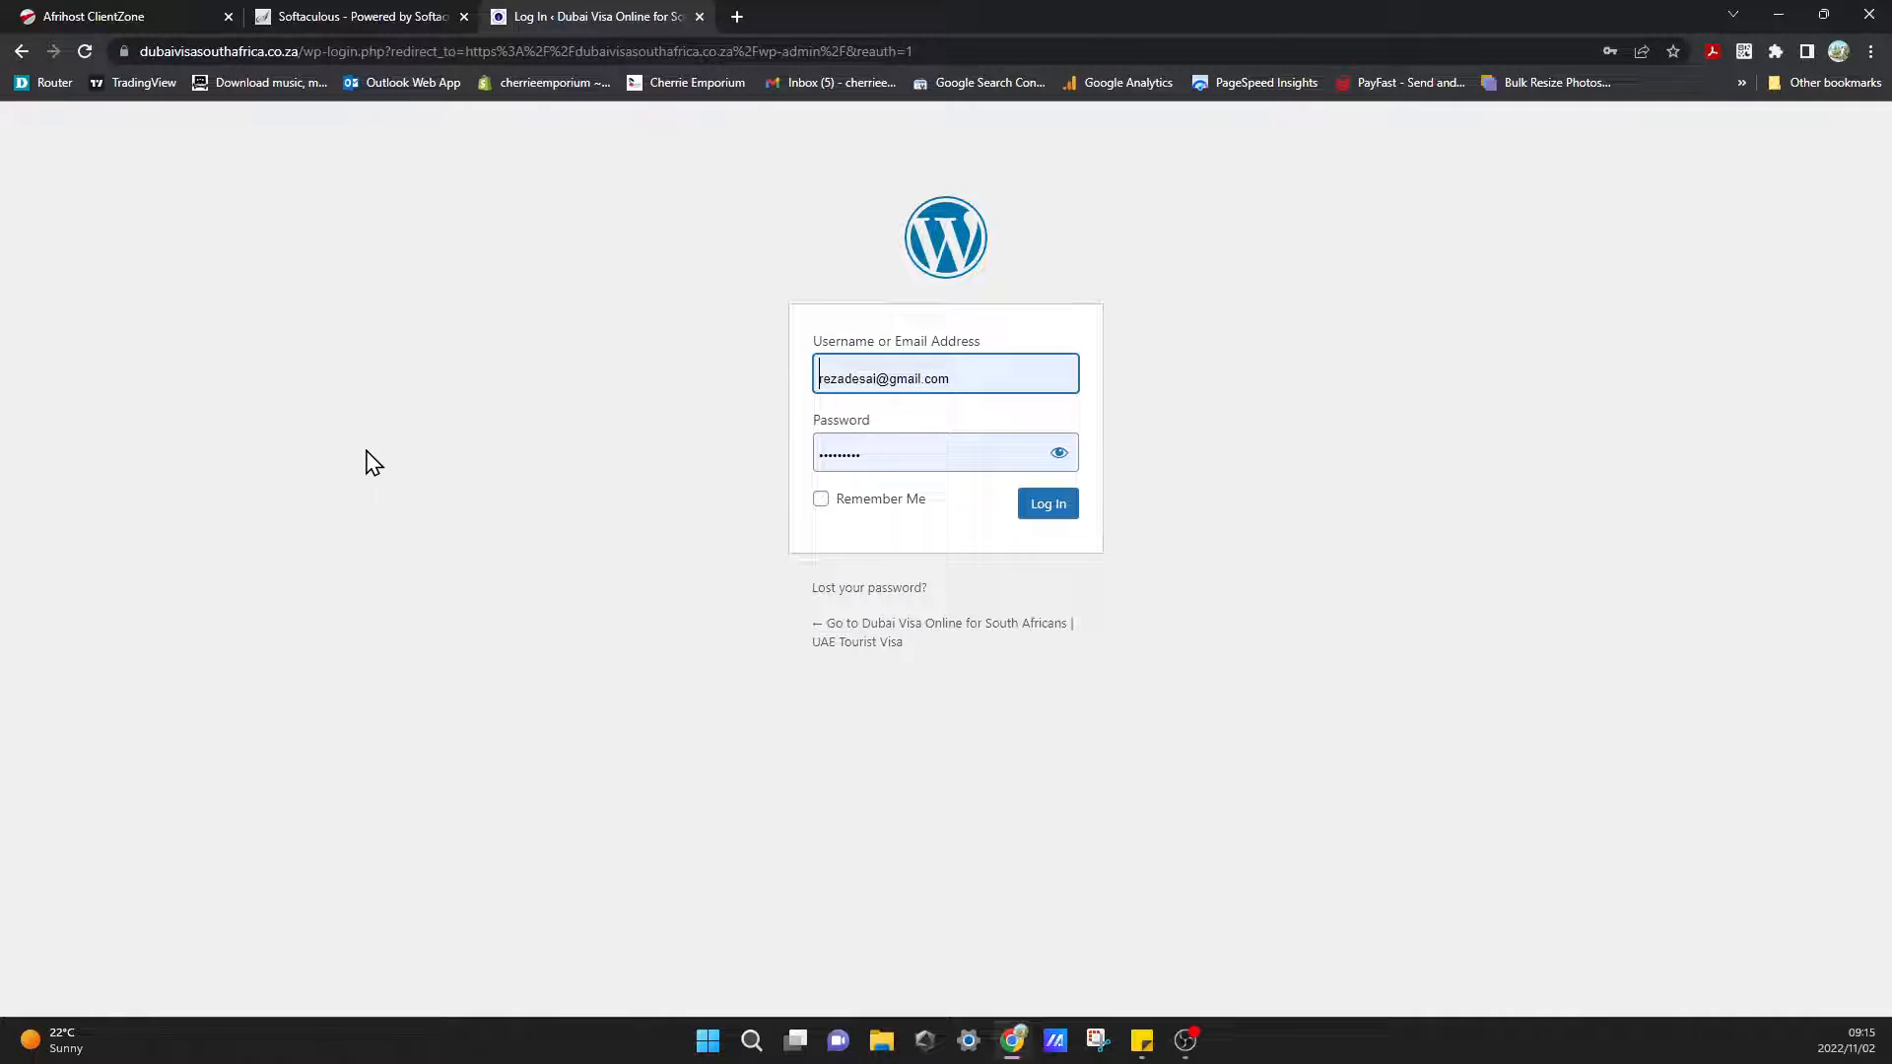
pyautogui.moveTo(469, 388)
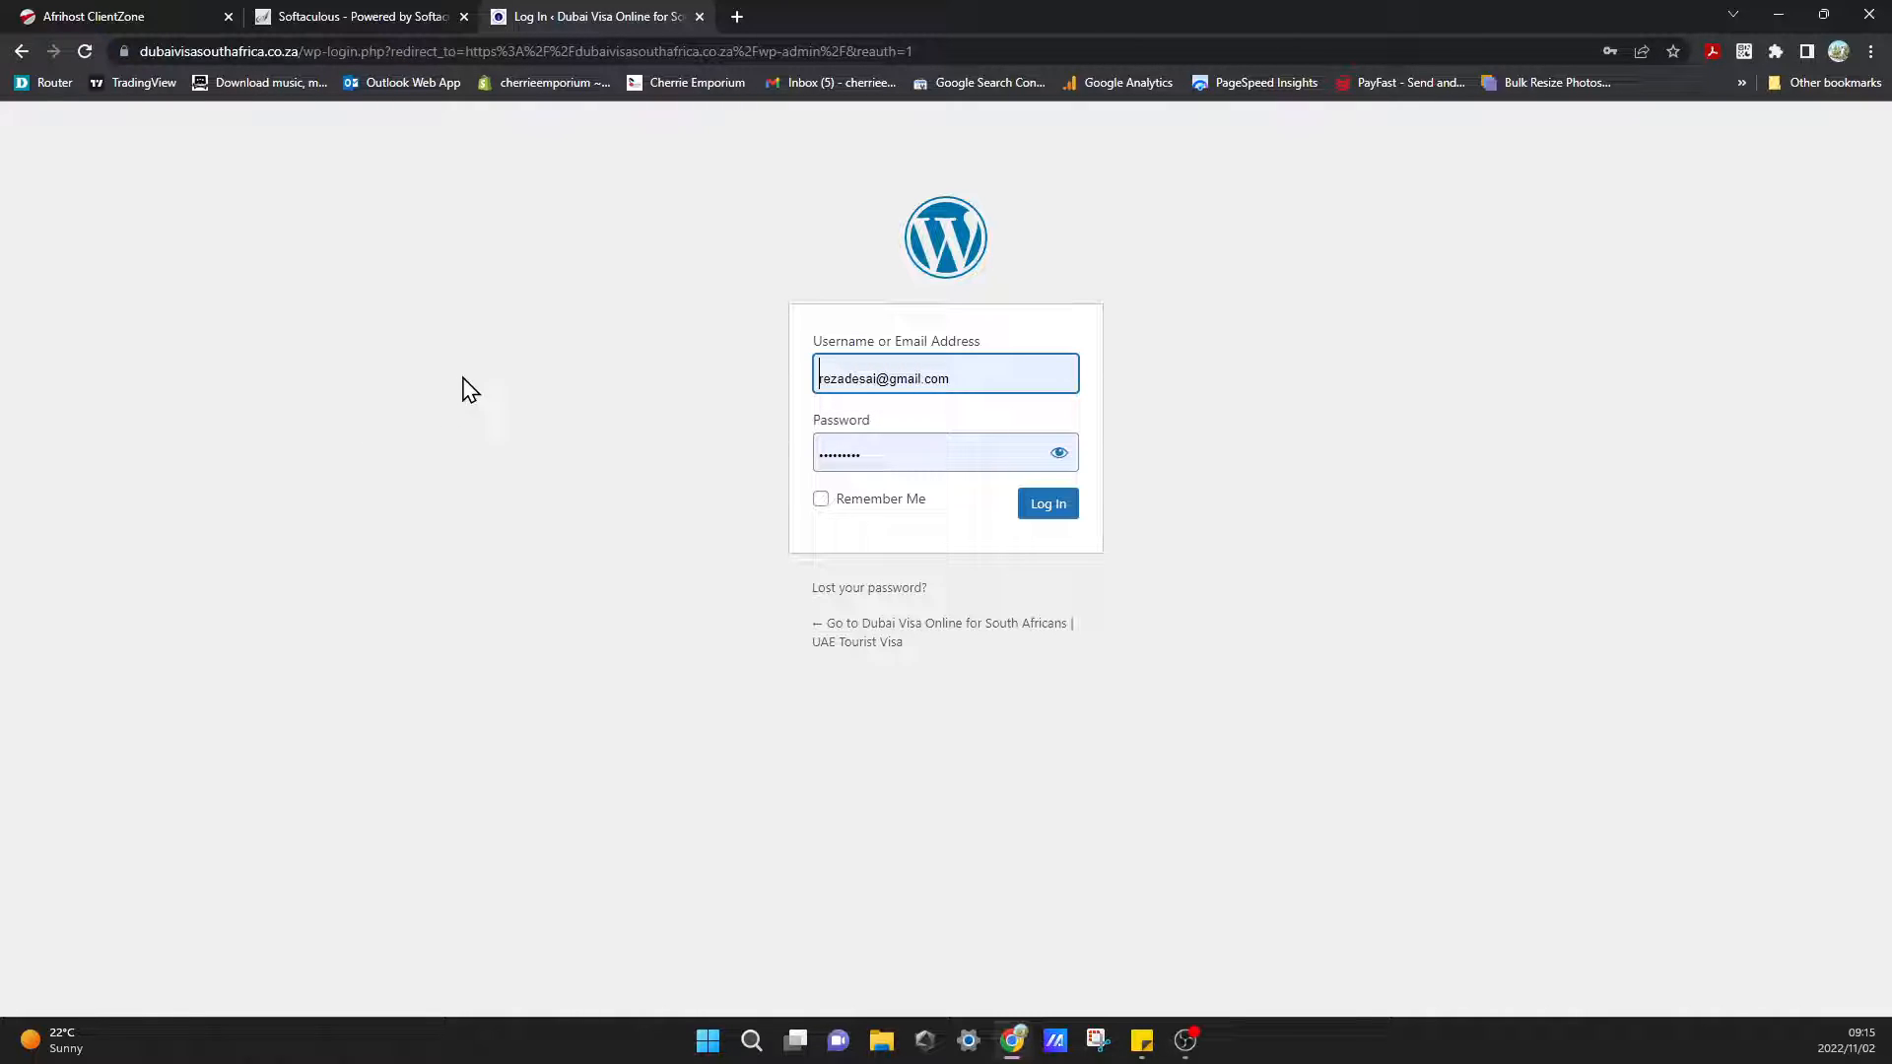
pyautogui.moveTo(1561, 213)
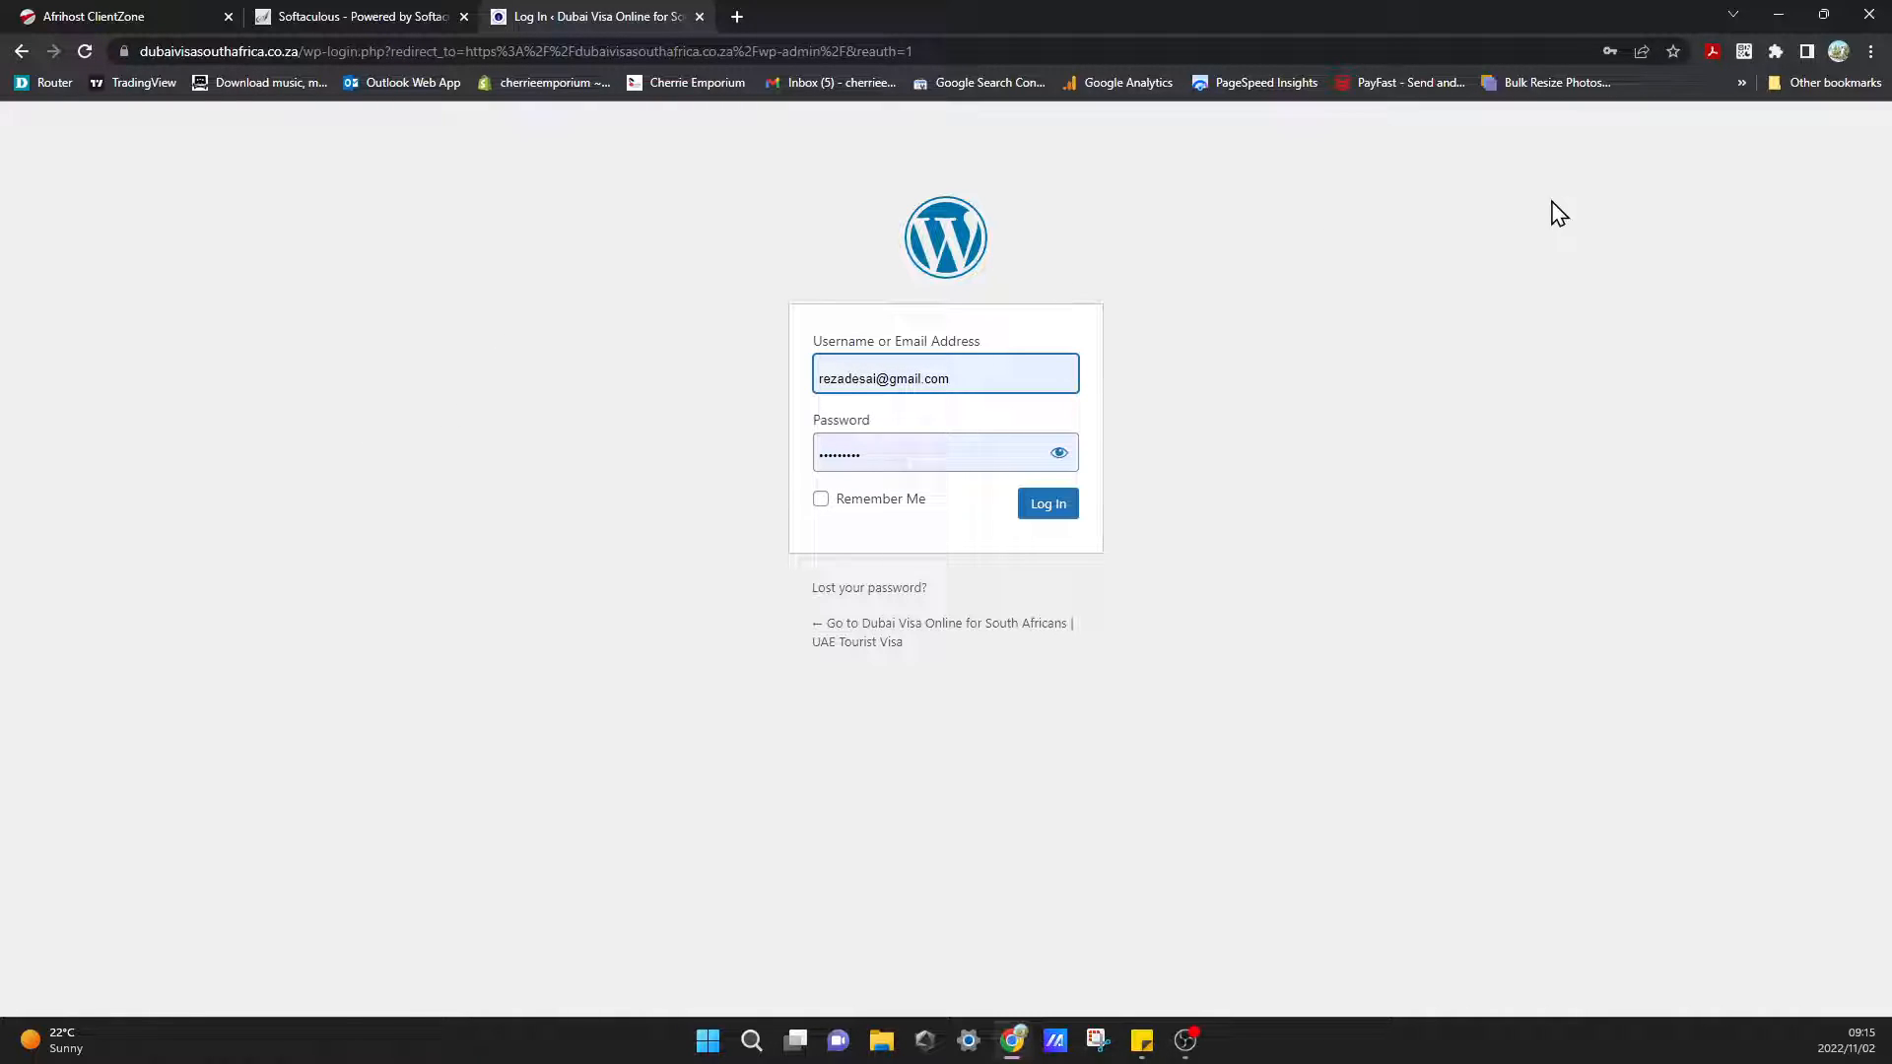
pyautogui.click(1045, 503)
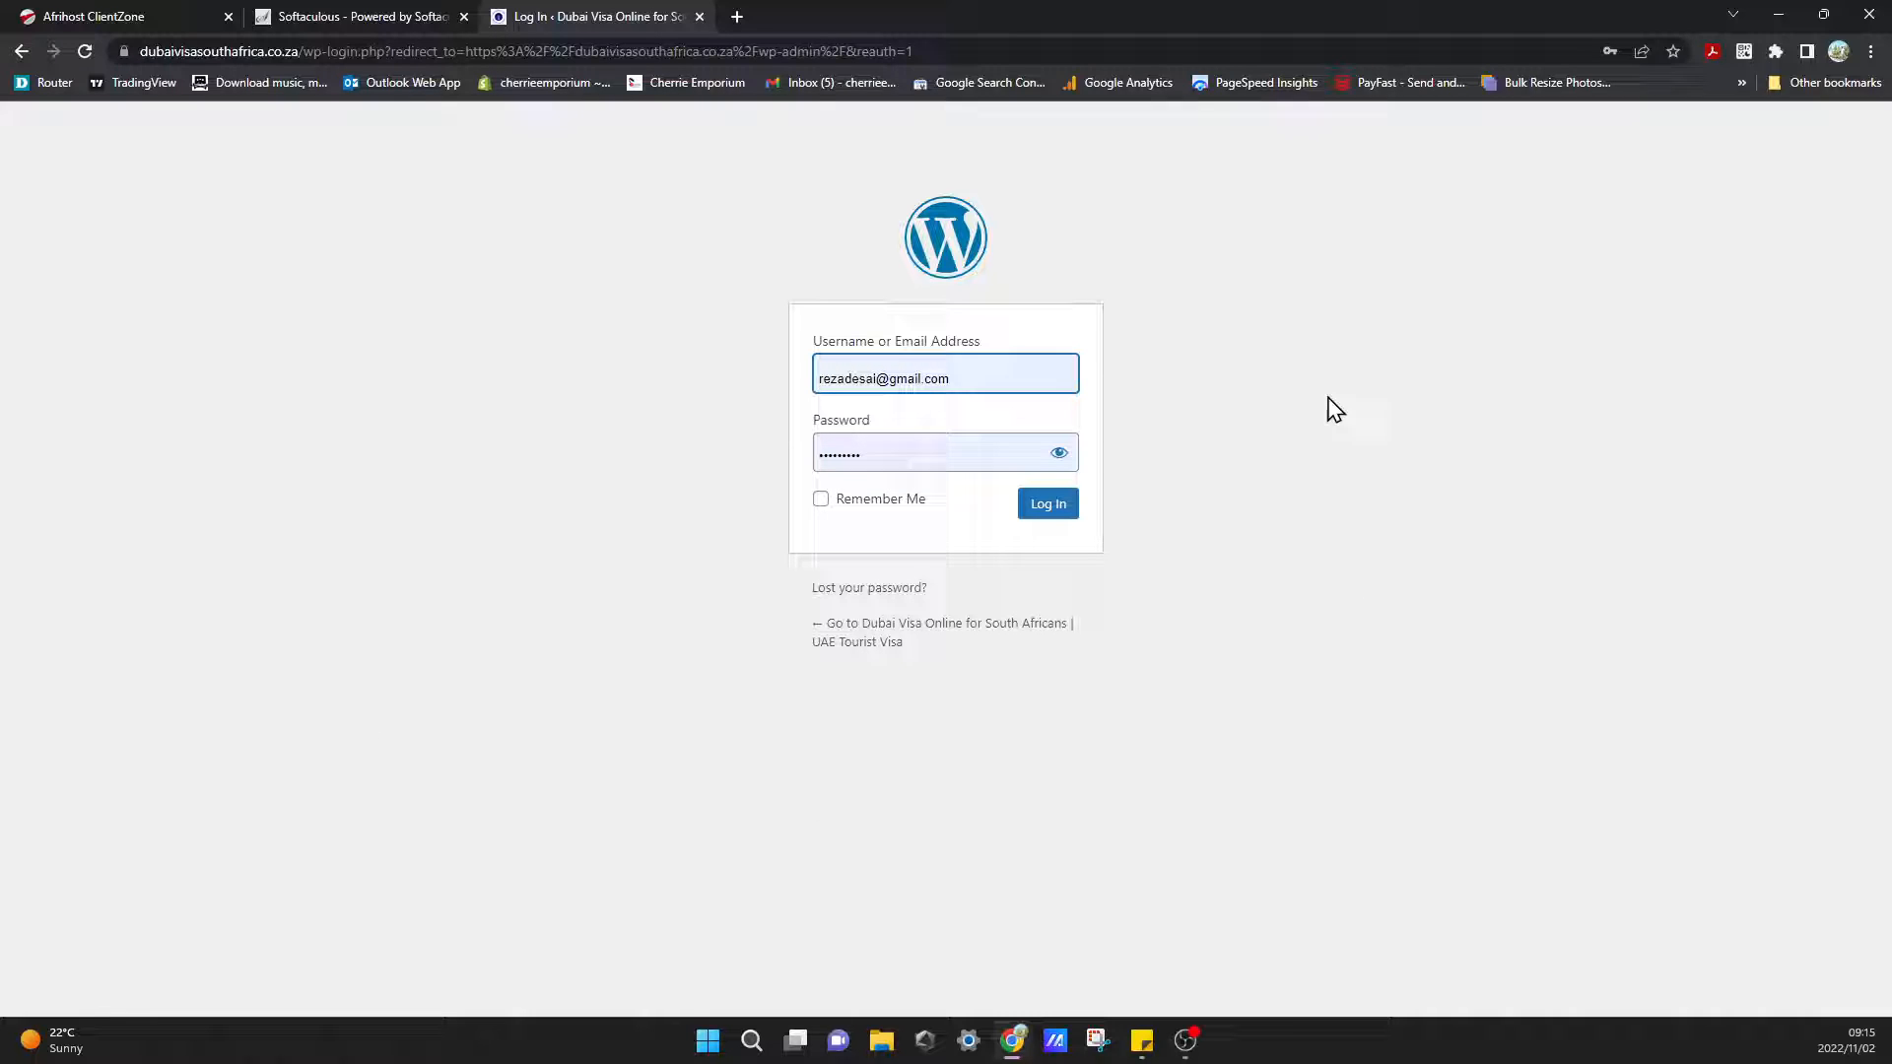
pyautogui.moveTo(1136, 311)
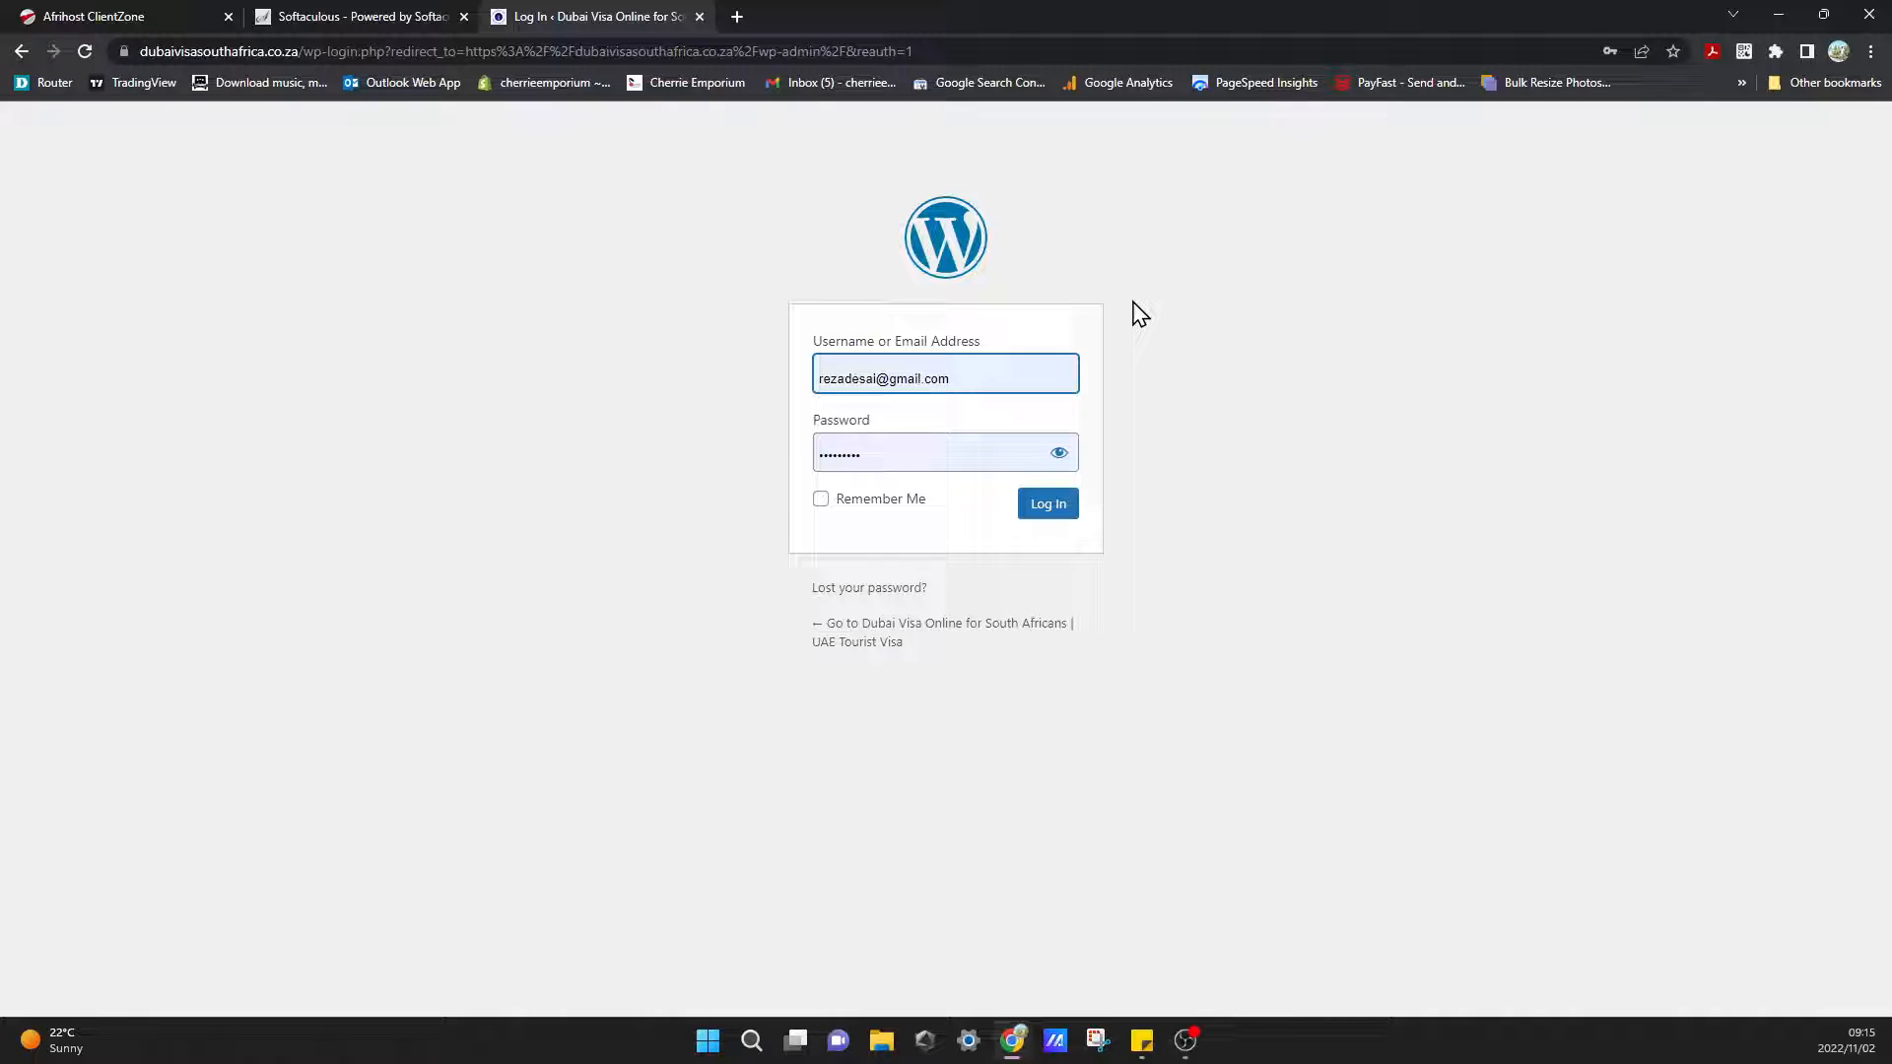
pyautogui.moveTo(1322, 456)
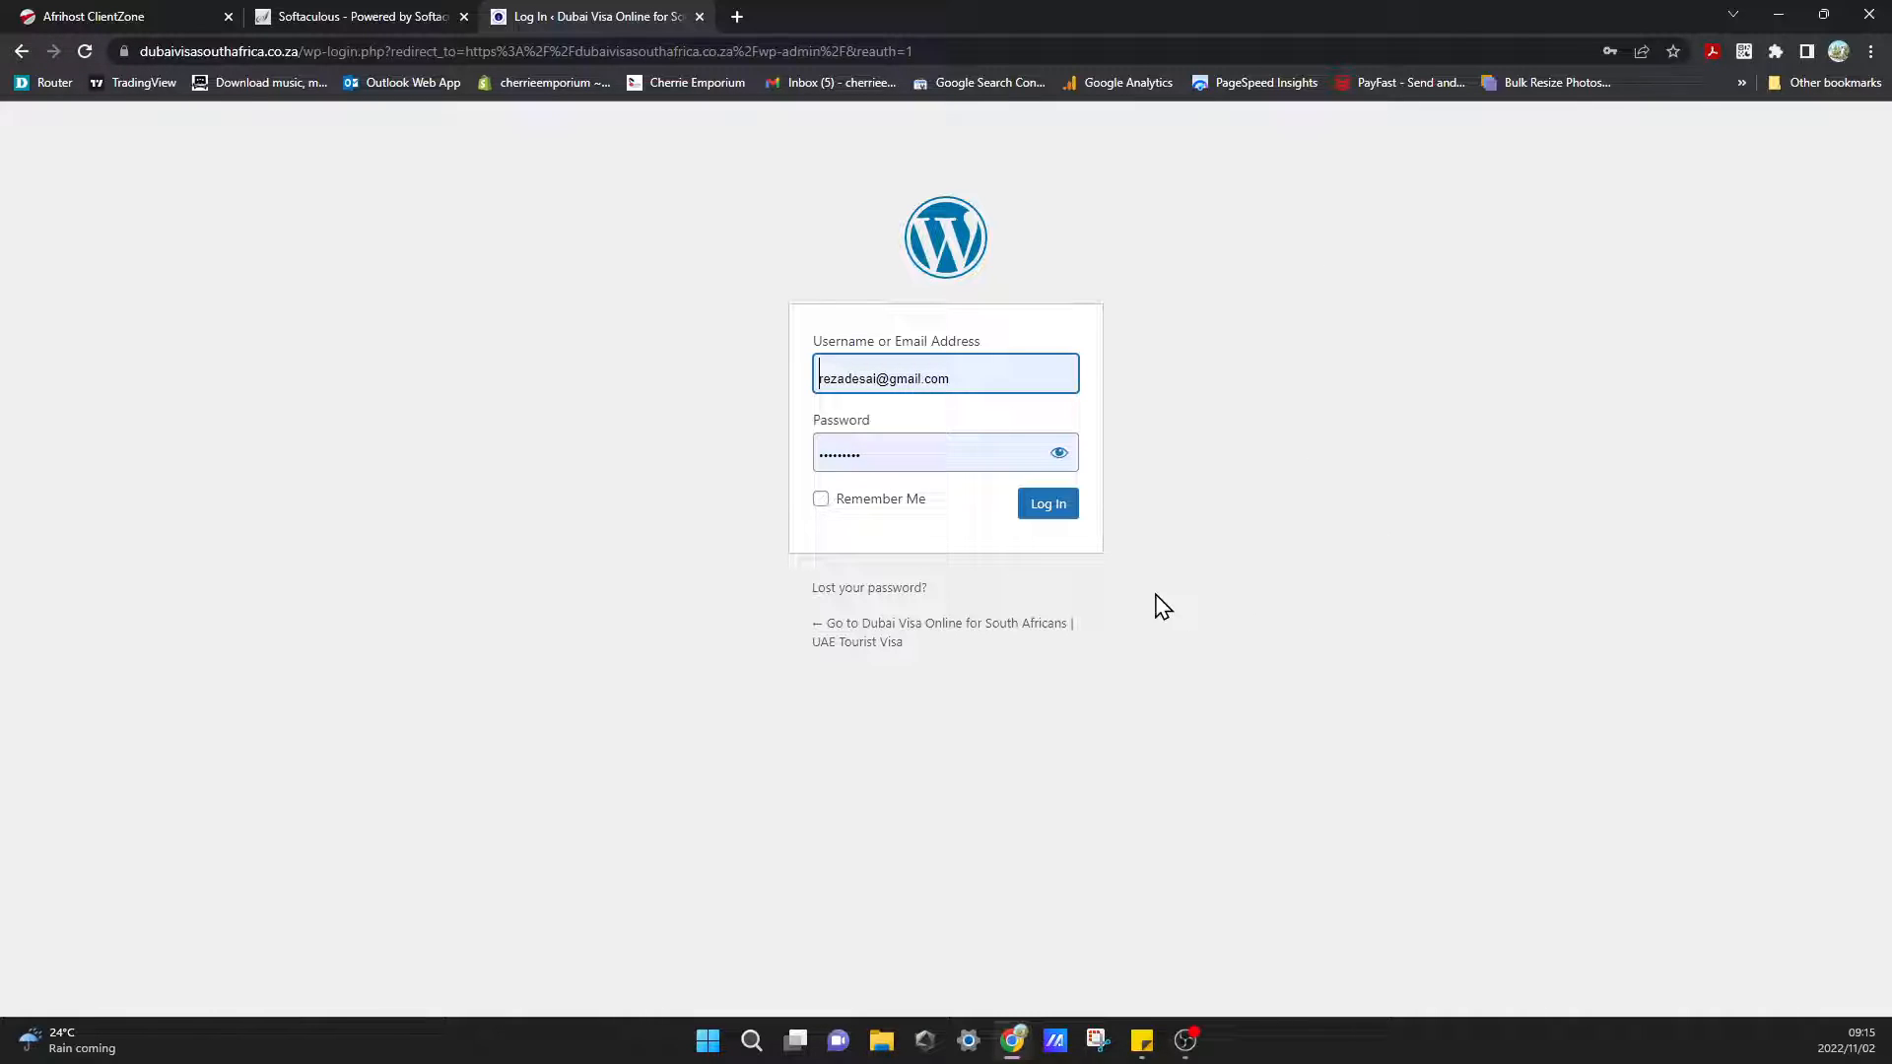
pyautogui.click(1046, 502)
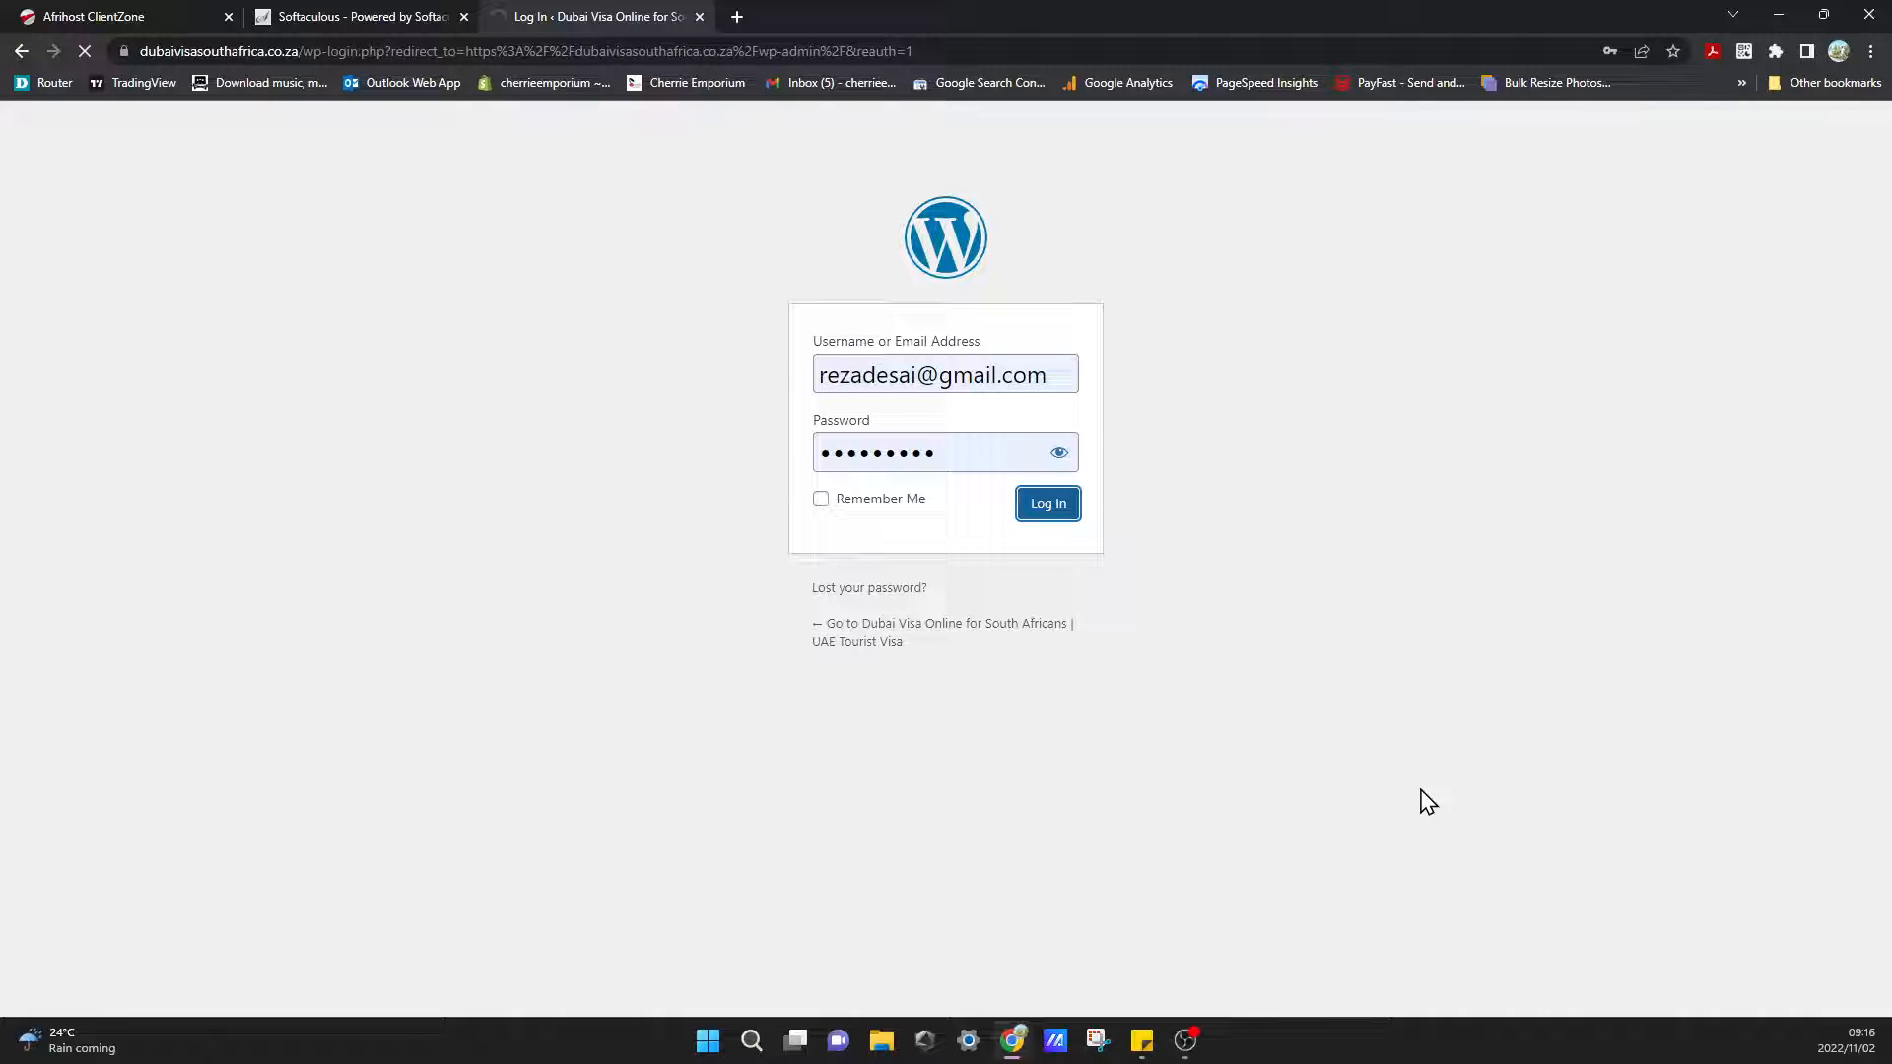
pyautogui.click(1047, 503)
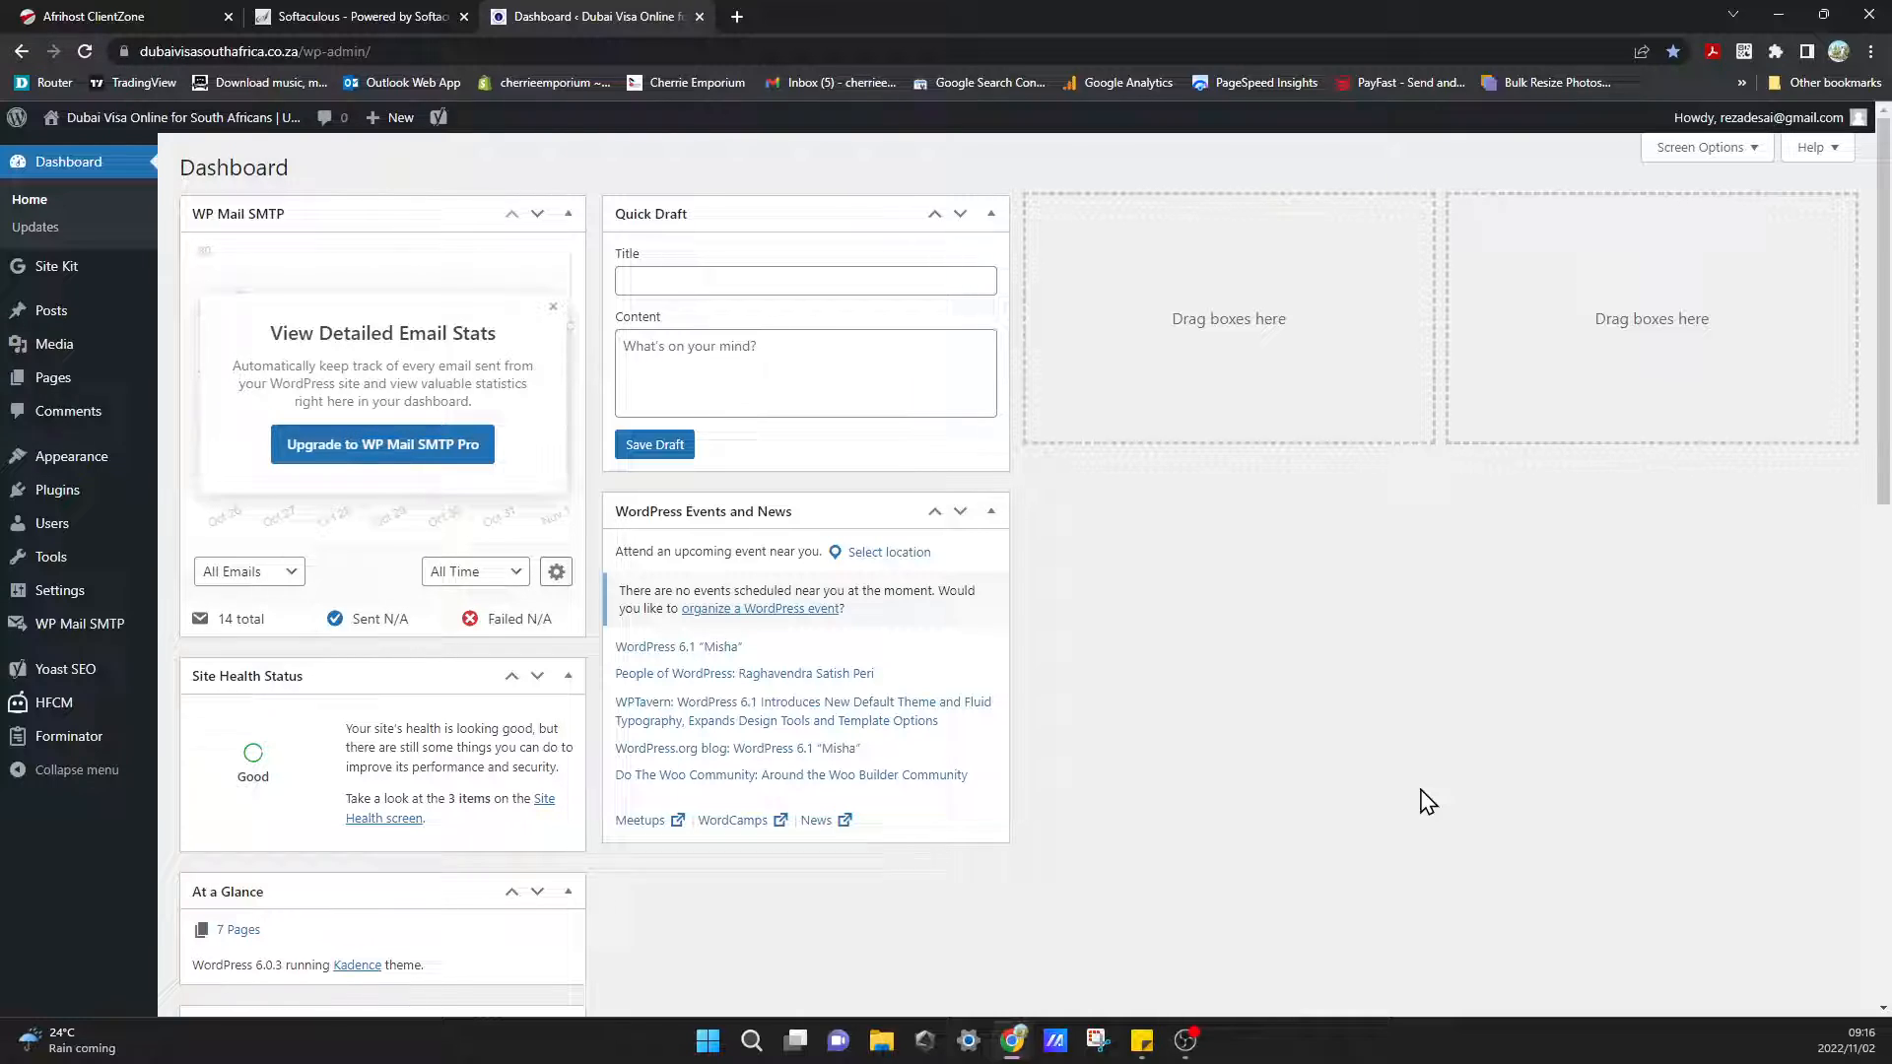
pyautogui.moveTo(1431, 840)
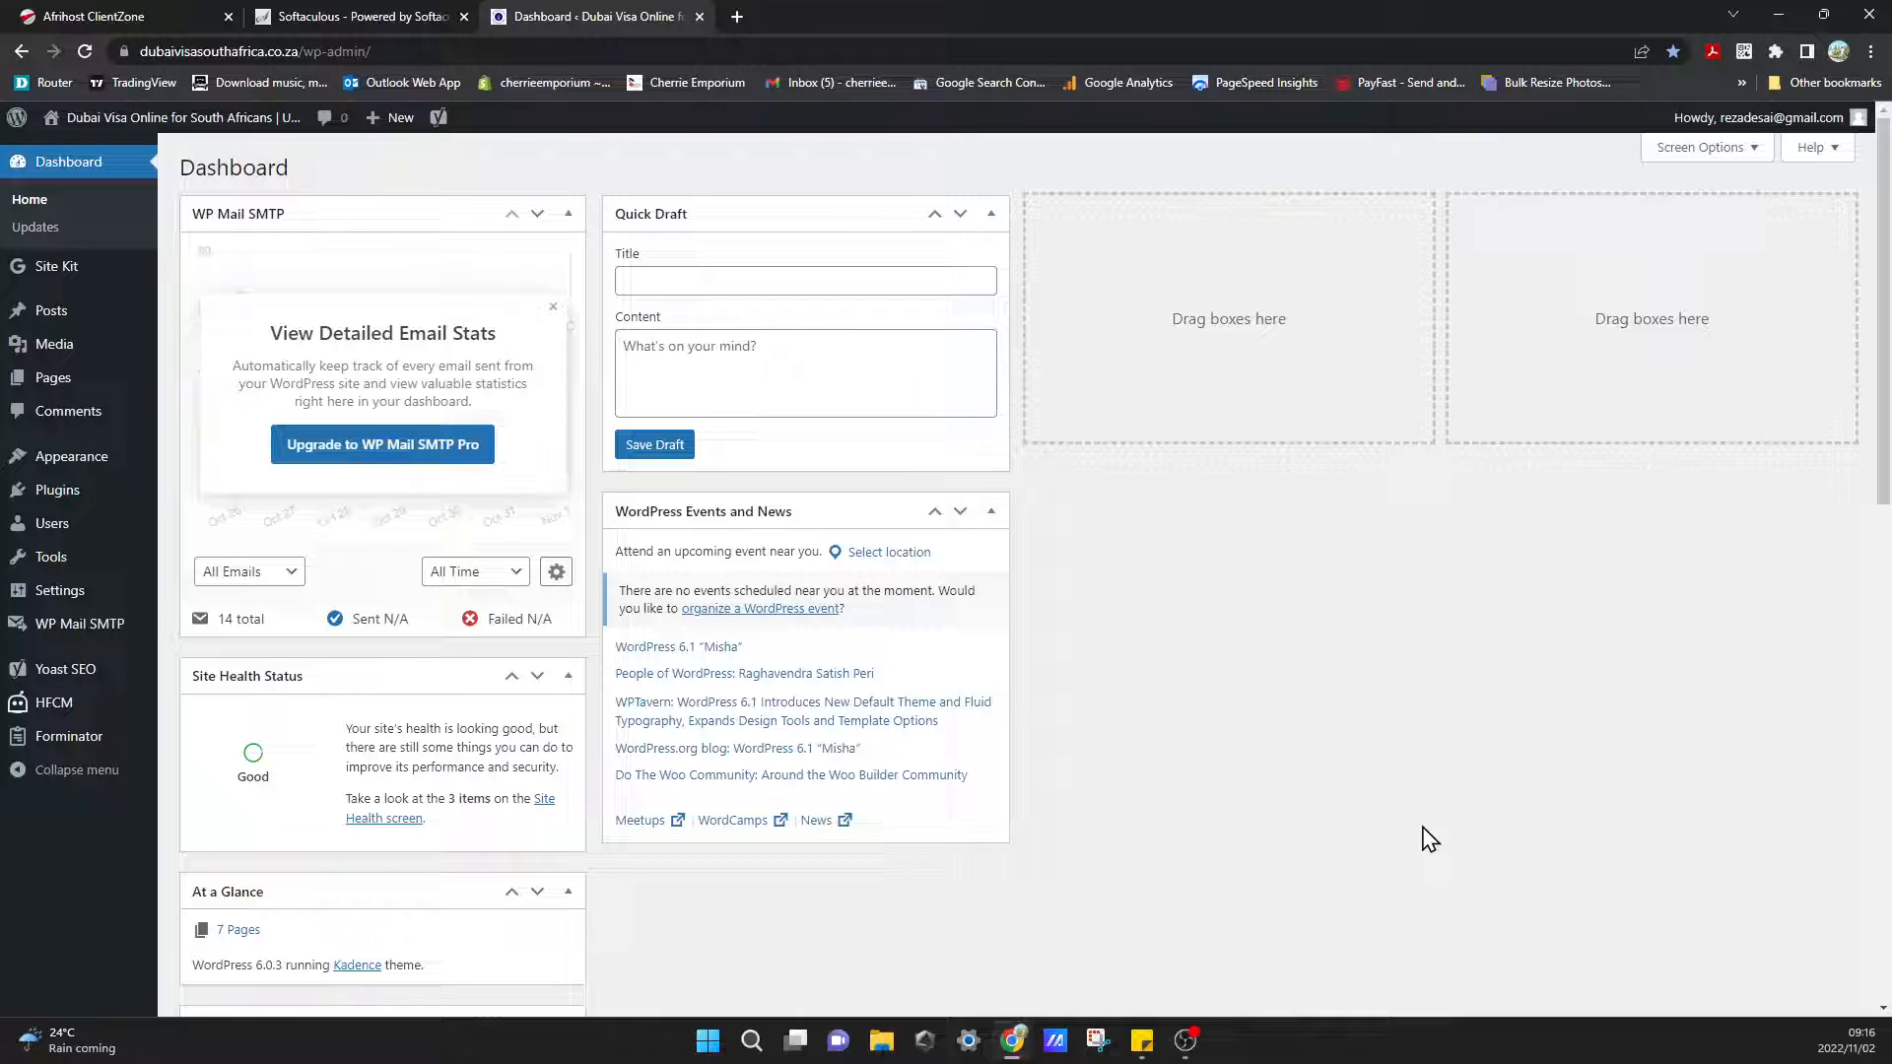
pyautogui.moveTo(1411, 769)
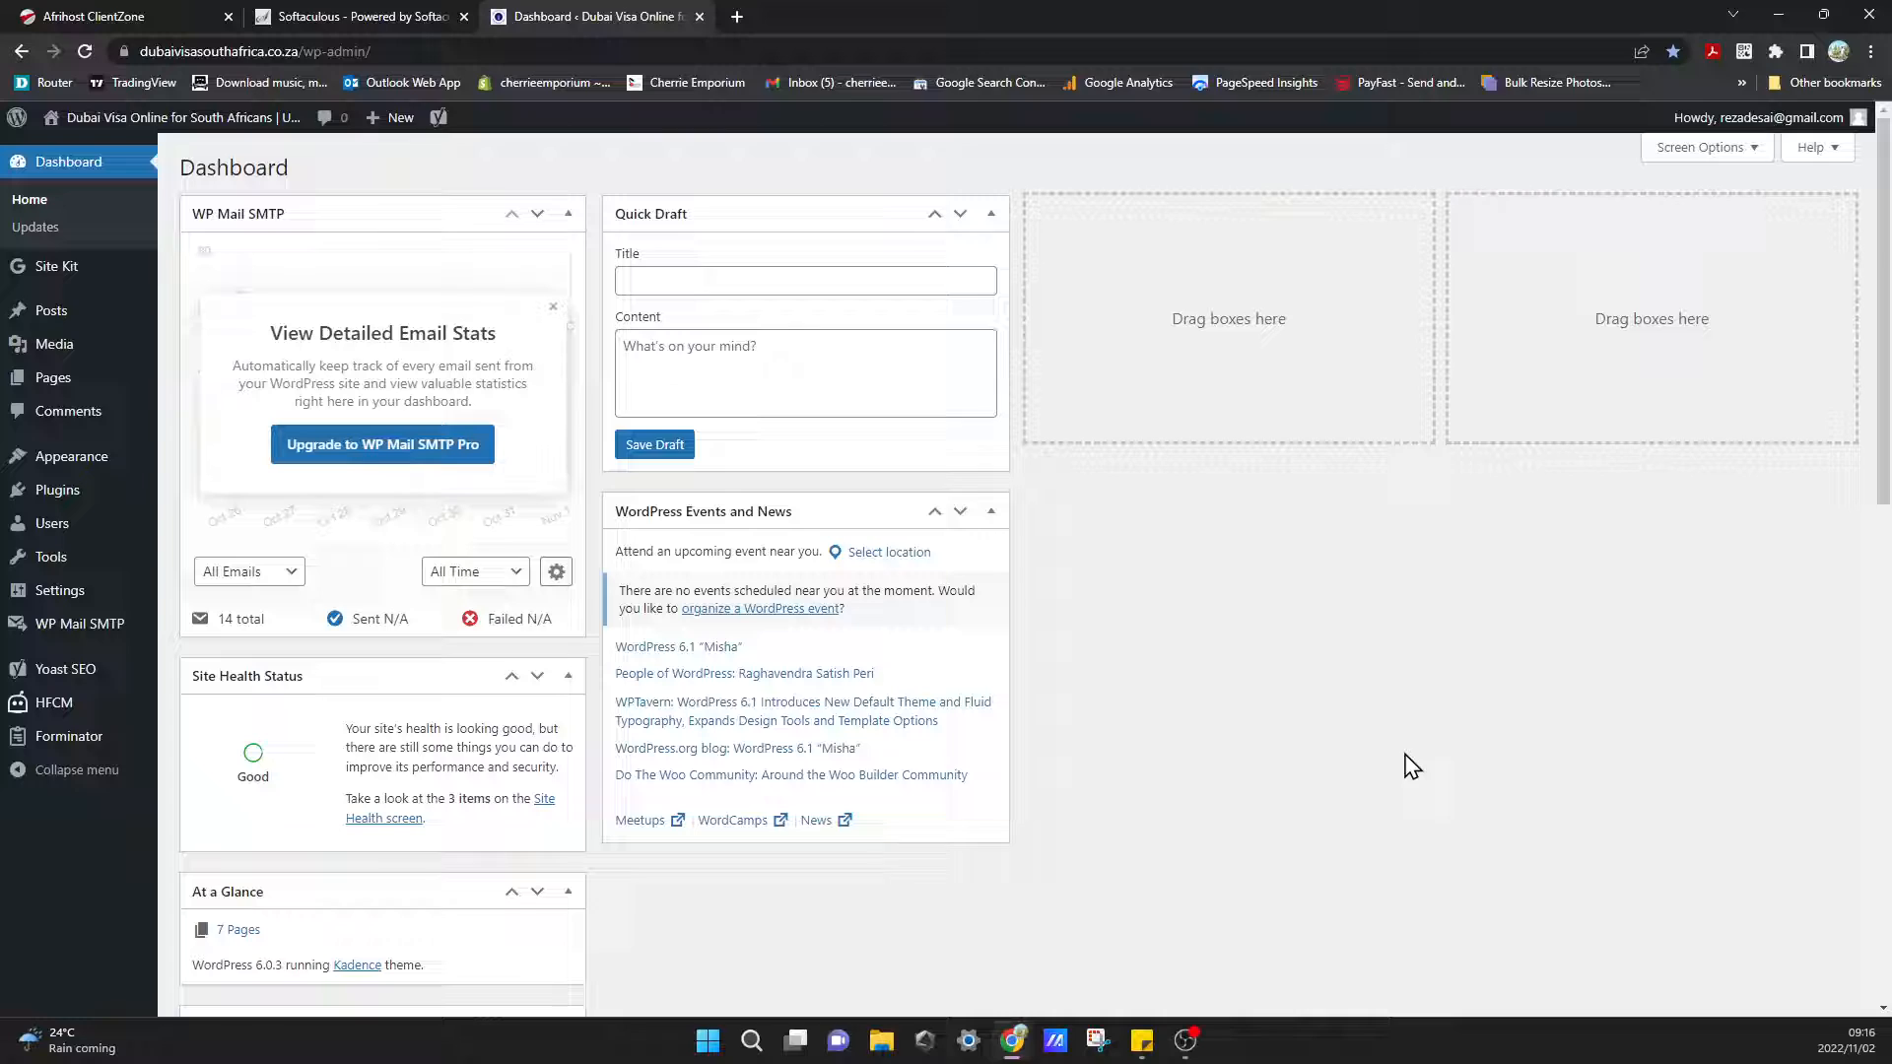
pyautogui.moveTo(1389, 767)
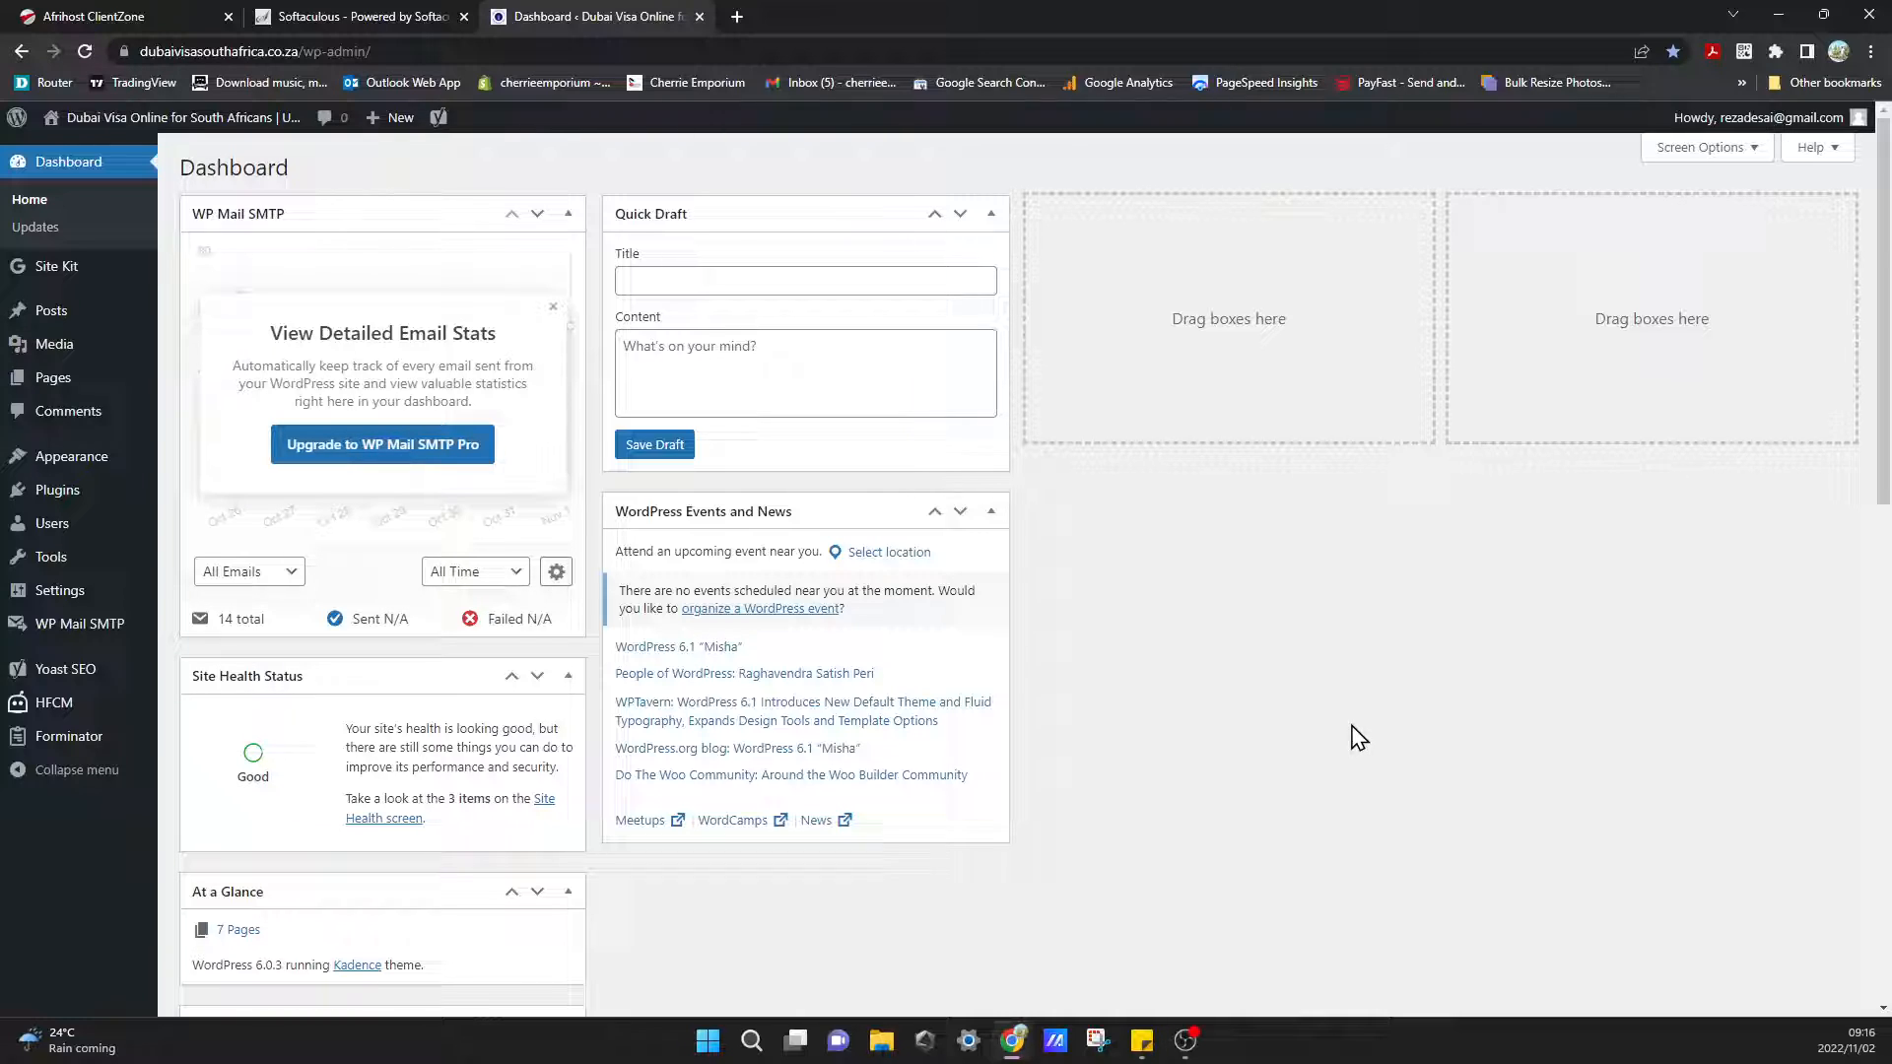
pyautogui.moveTo(128, 238)
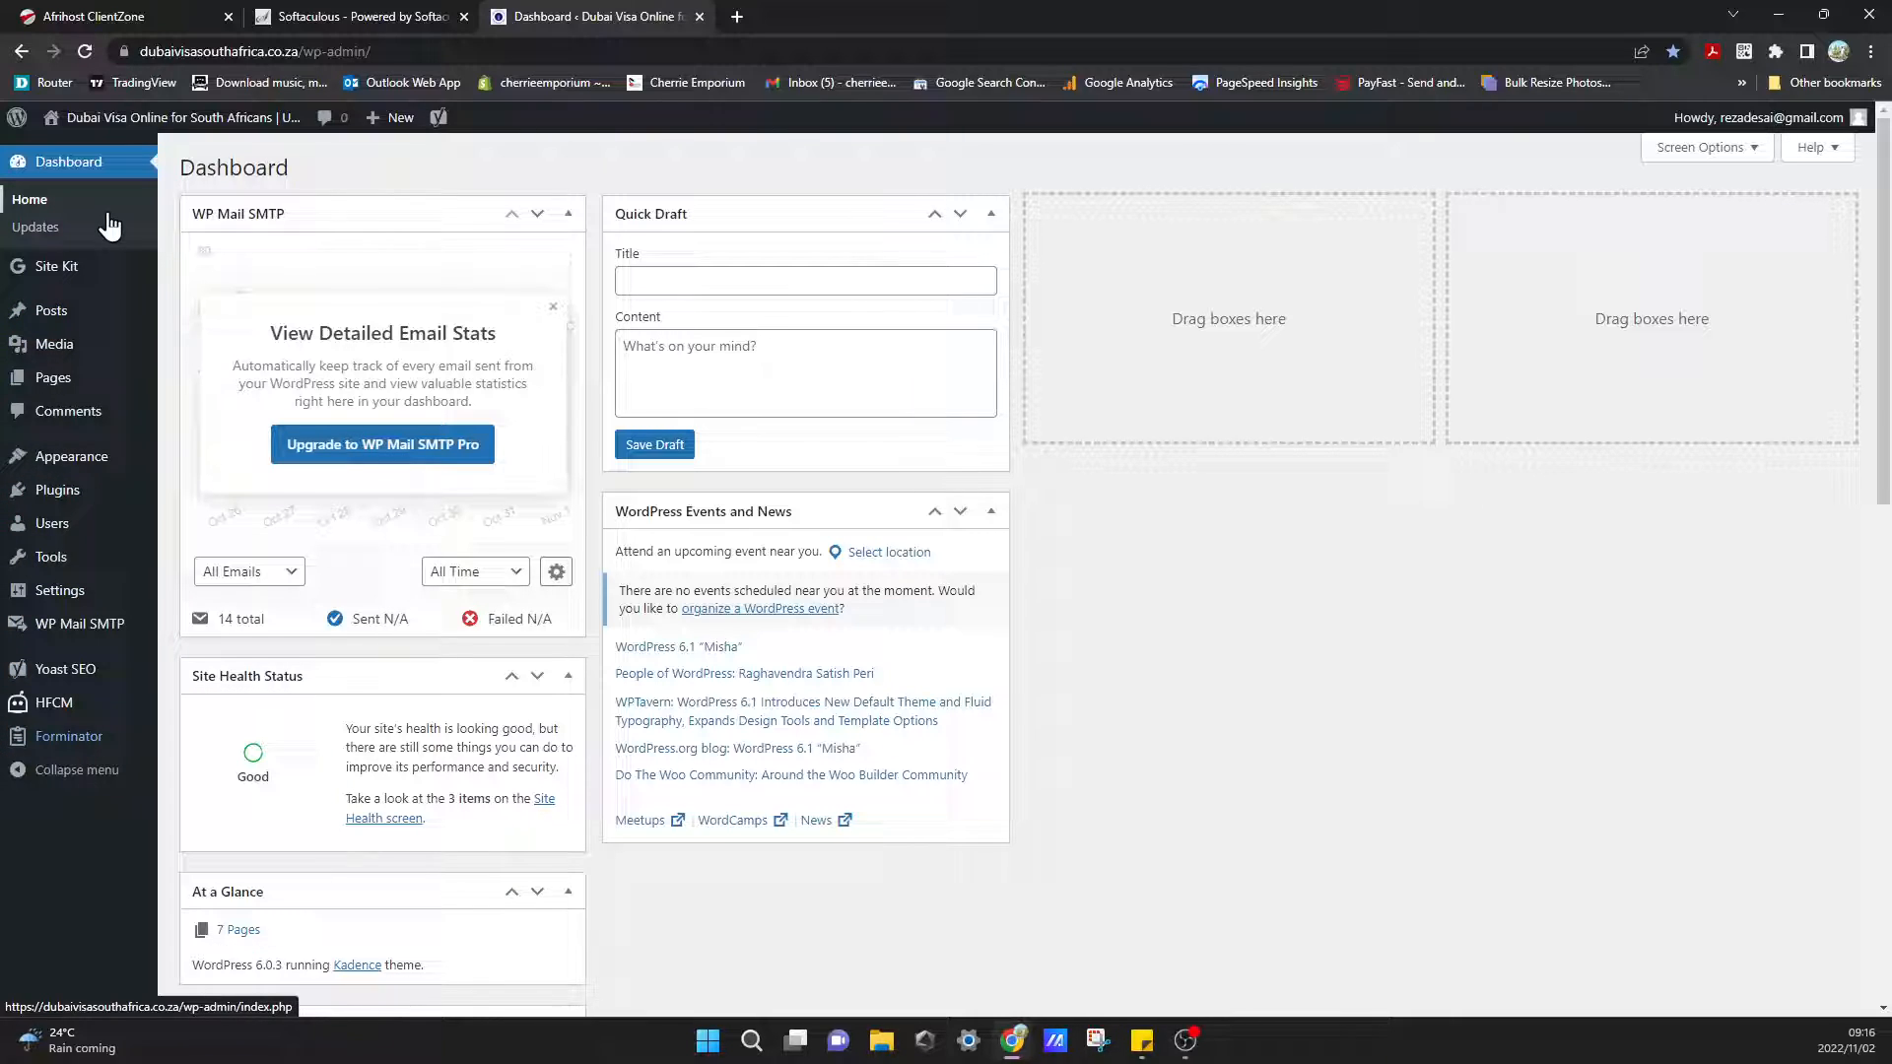
pyautogui.moveTo(51, 522)
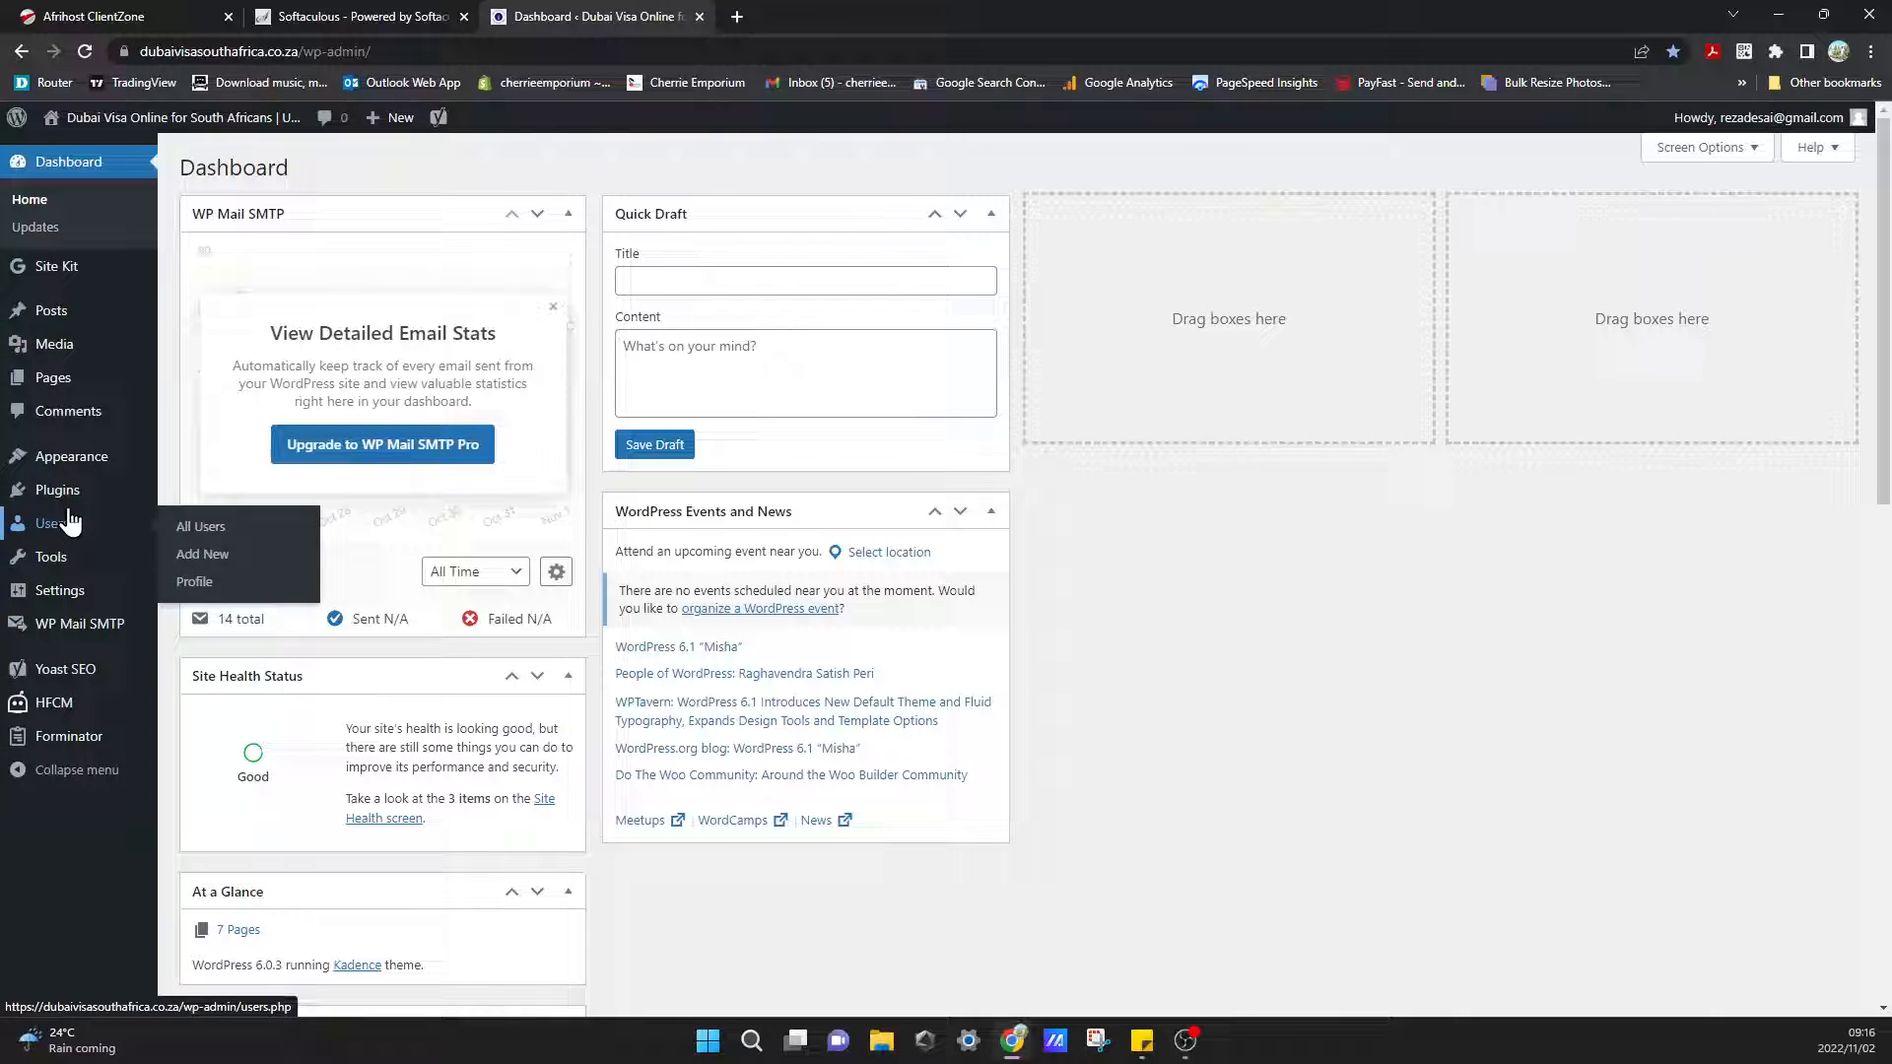
# Open General Settings from the WordPress admin menu.
pyautogui.click(59, 589)
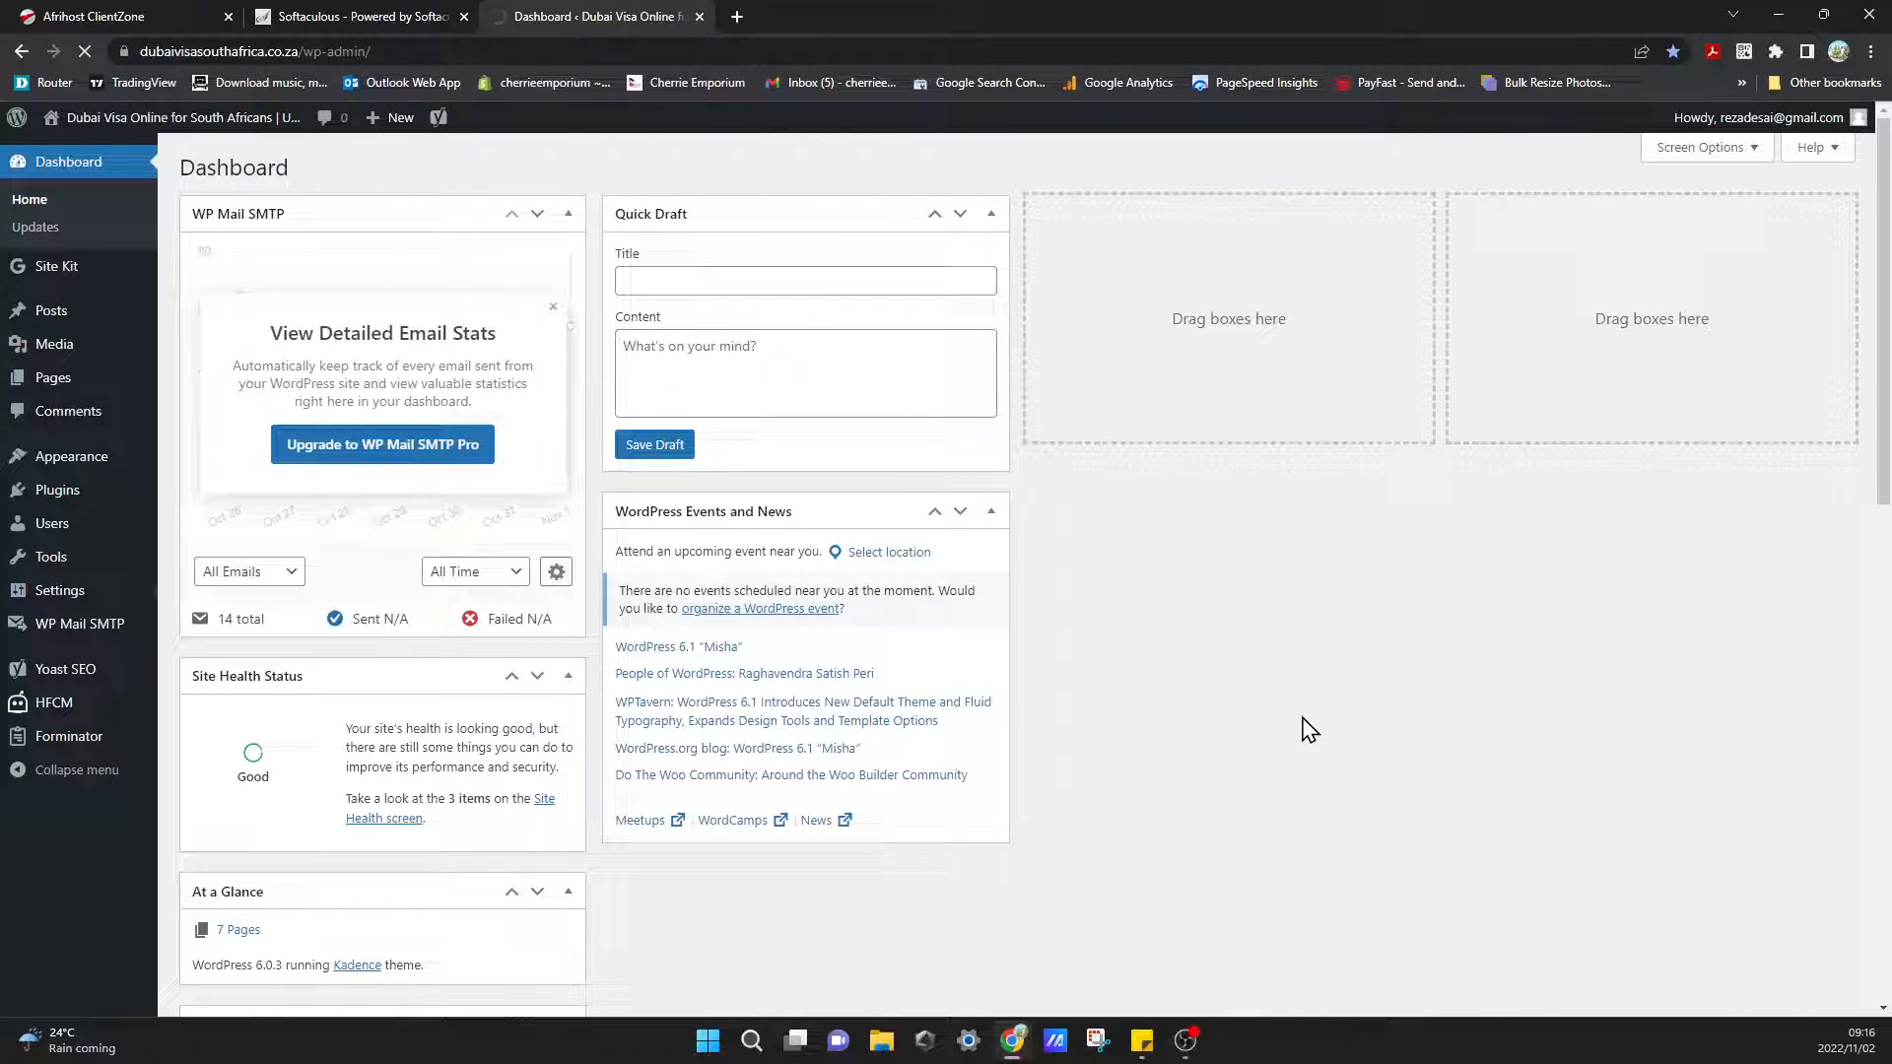
pyautogui.moveTo(1259, 755)
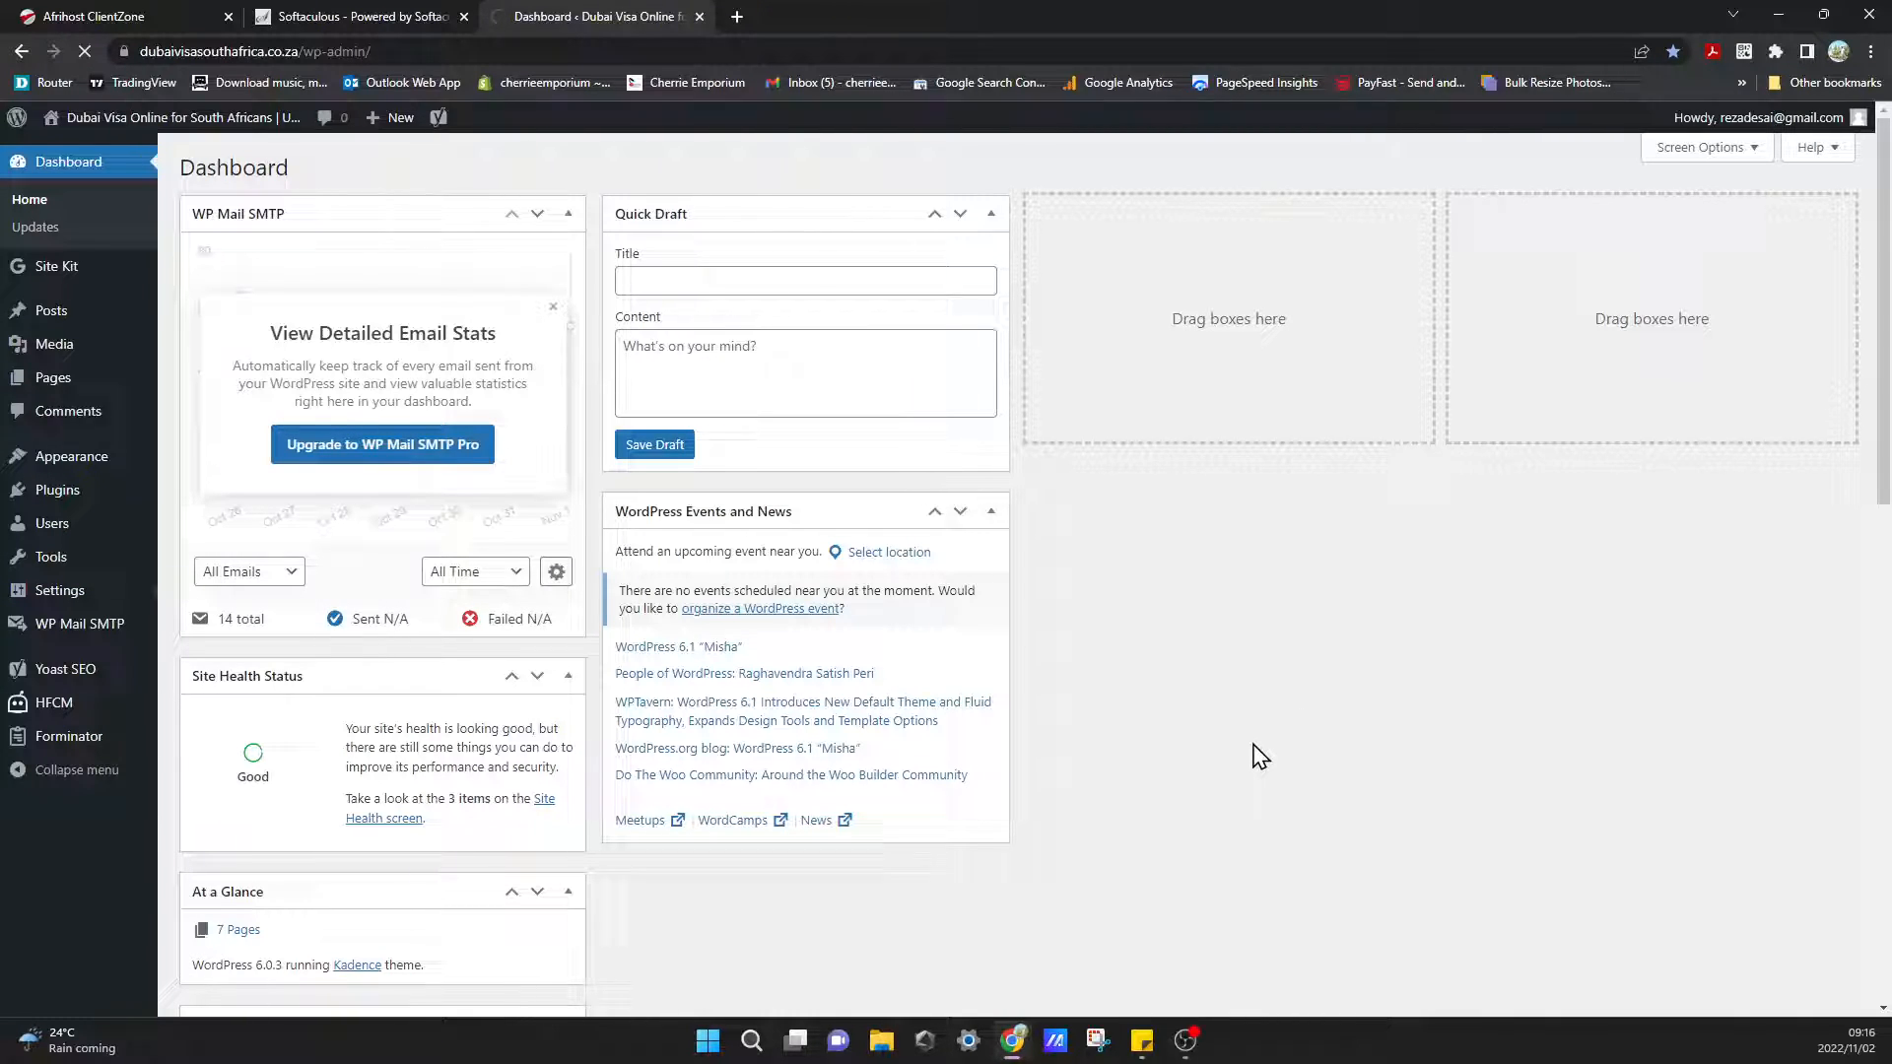
pyautogui.click(59, 589)
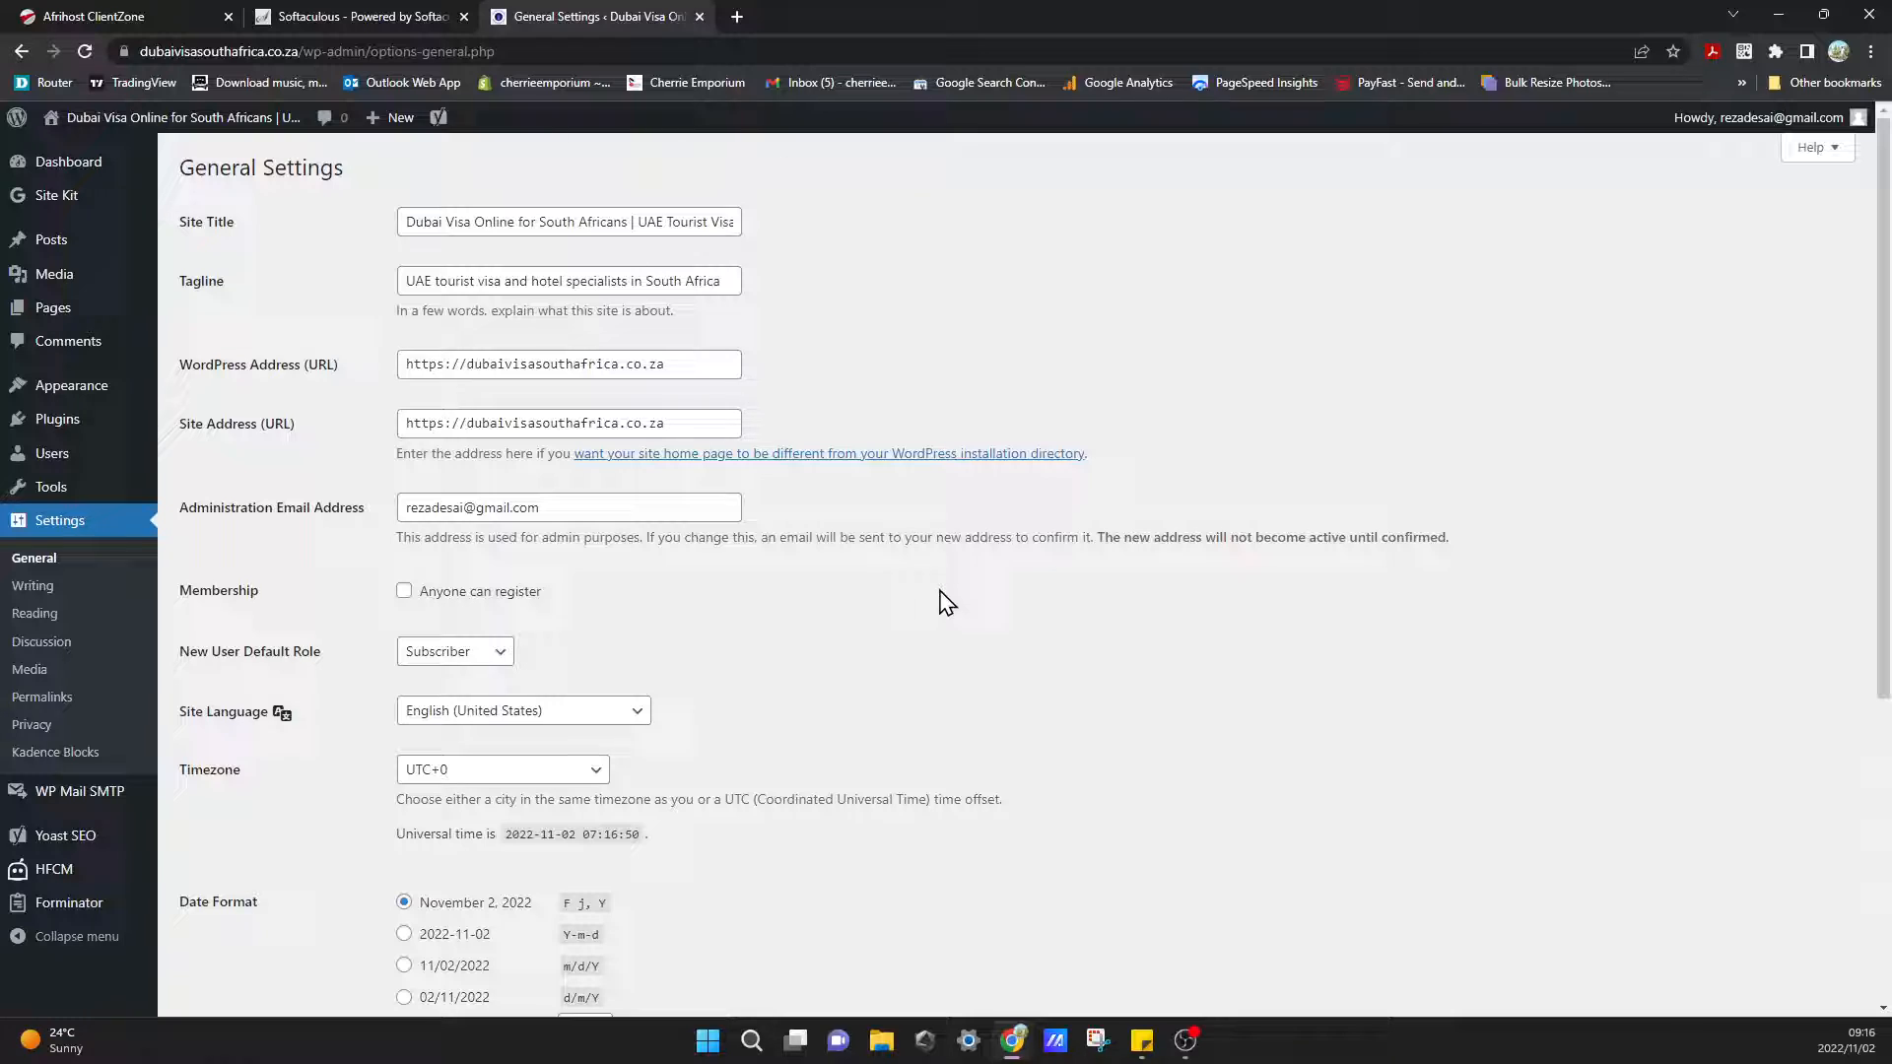
# Review the General Settings page, then return to the WordPress admin Dashboard showing Site Health Good.
pyautogui.scroll(-3)
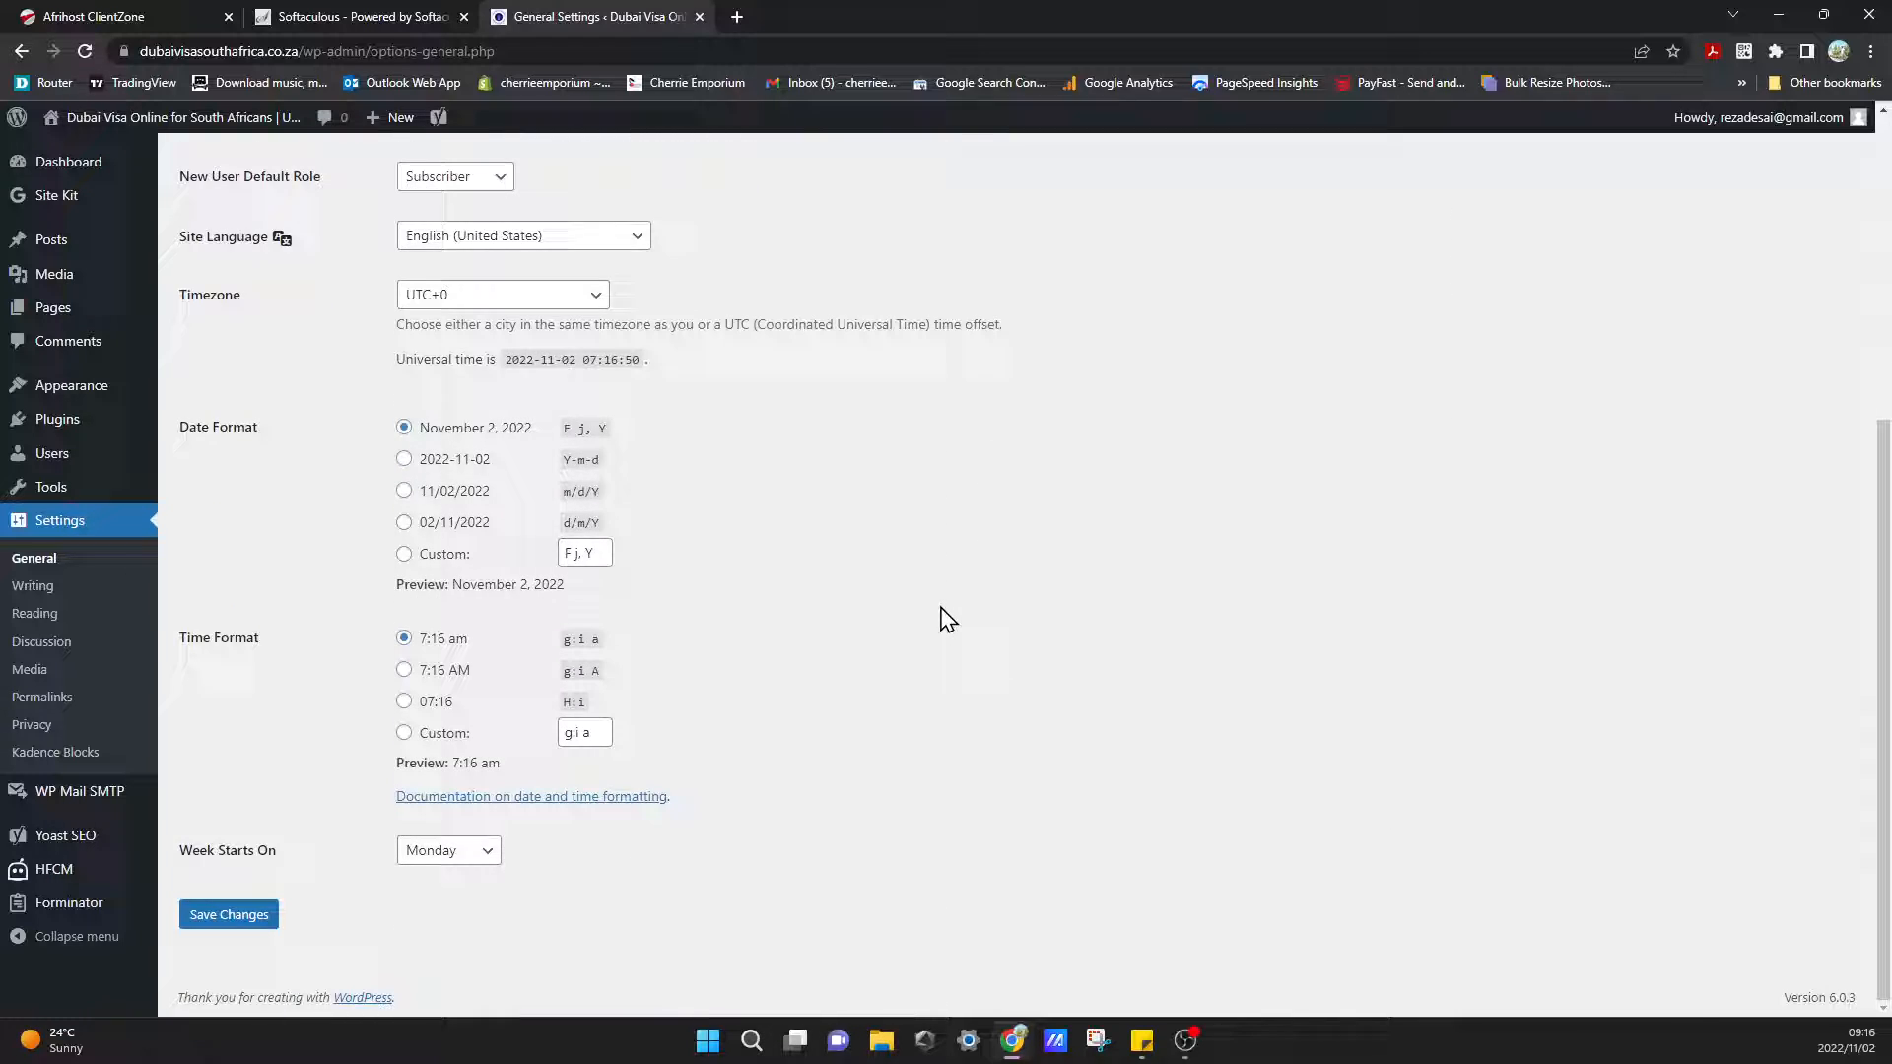
pyautogui.scroll(3)
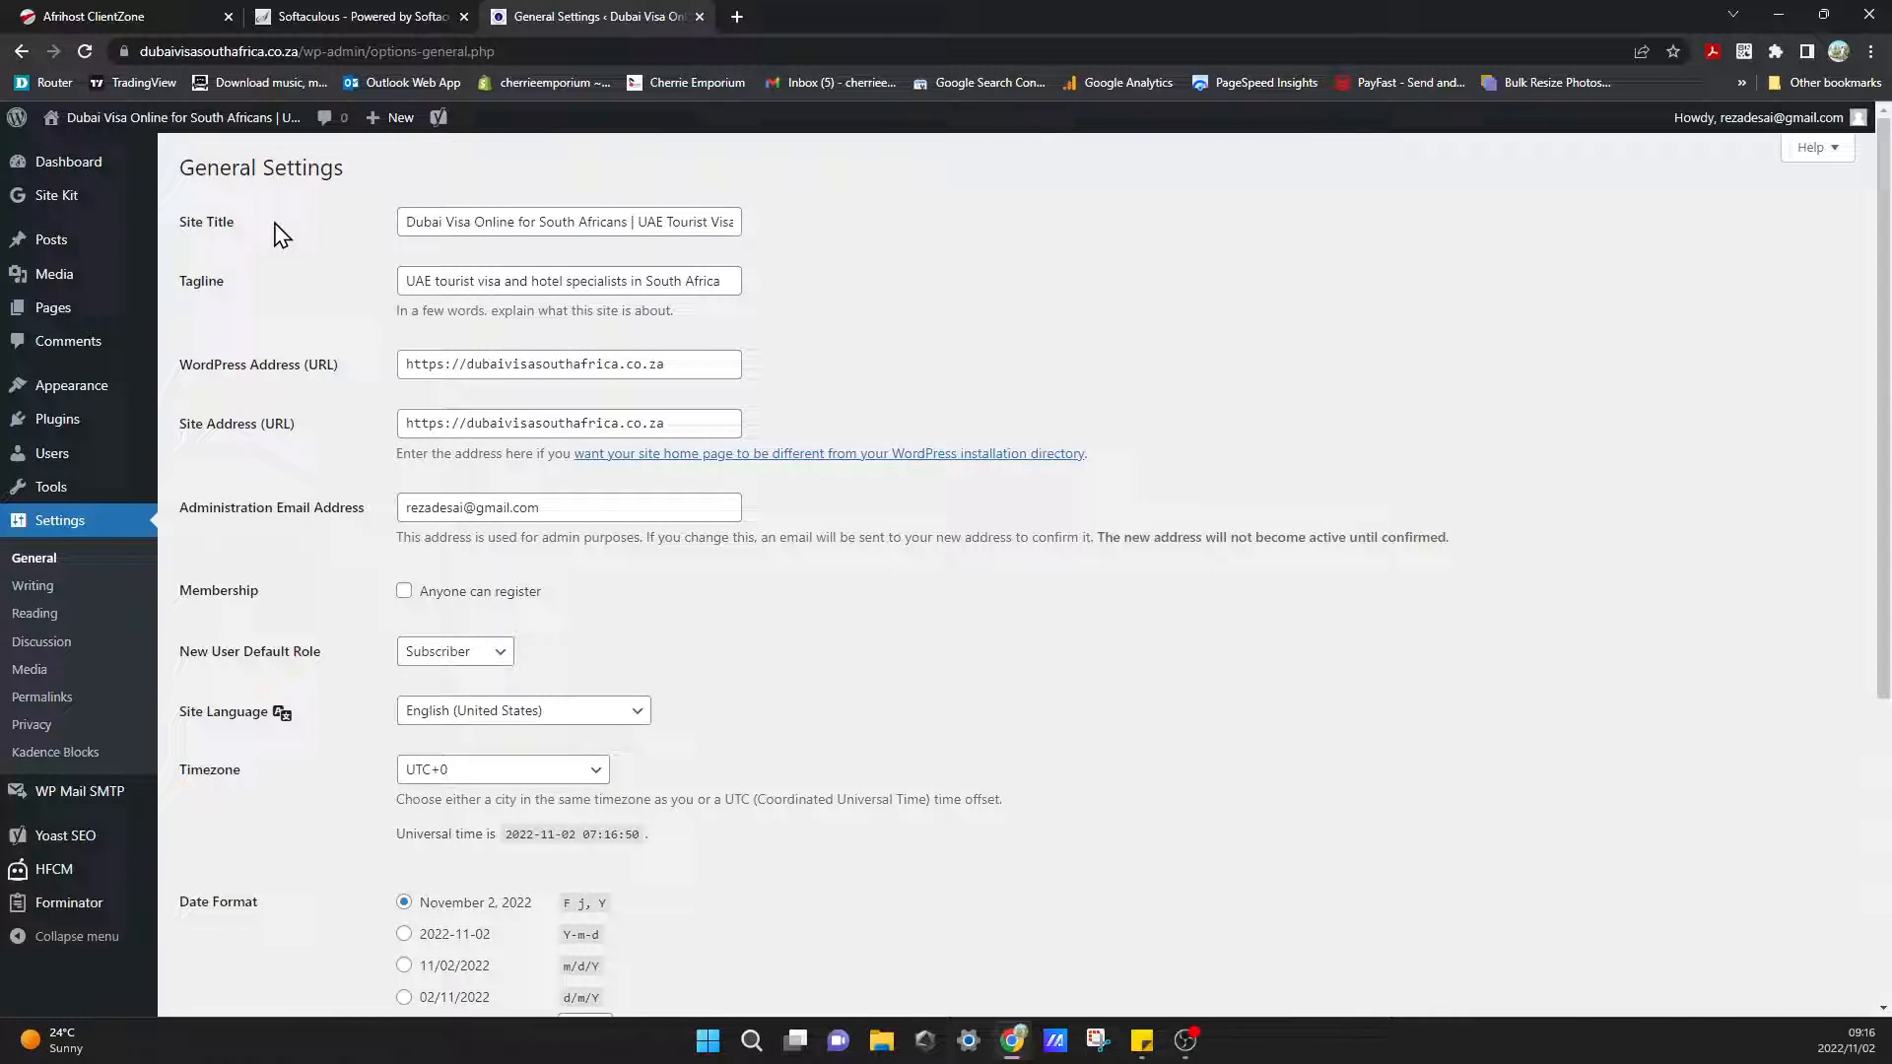
pyautogui.scroll(-3)
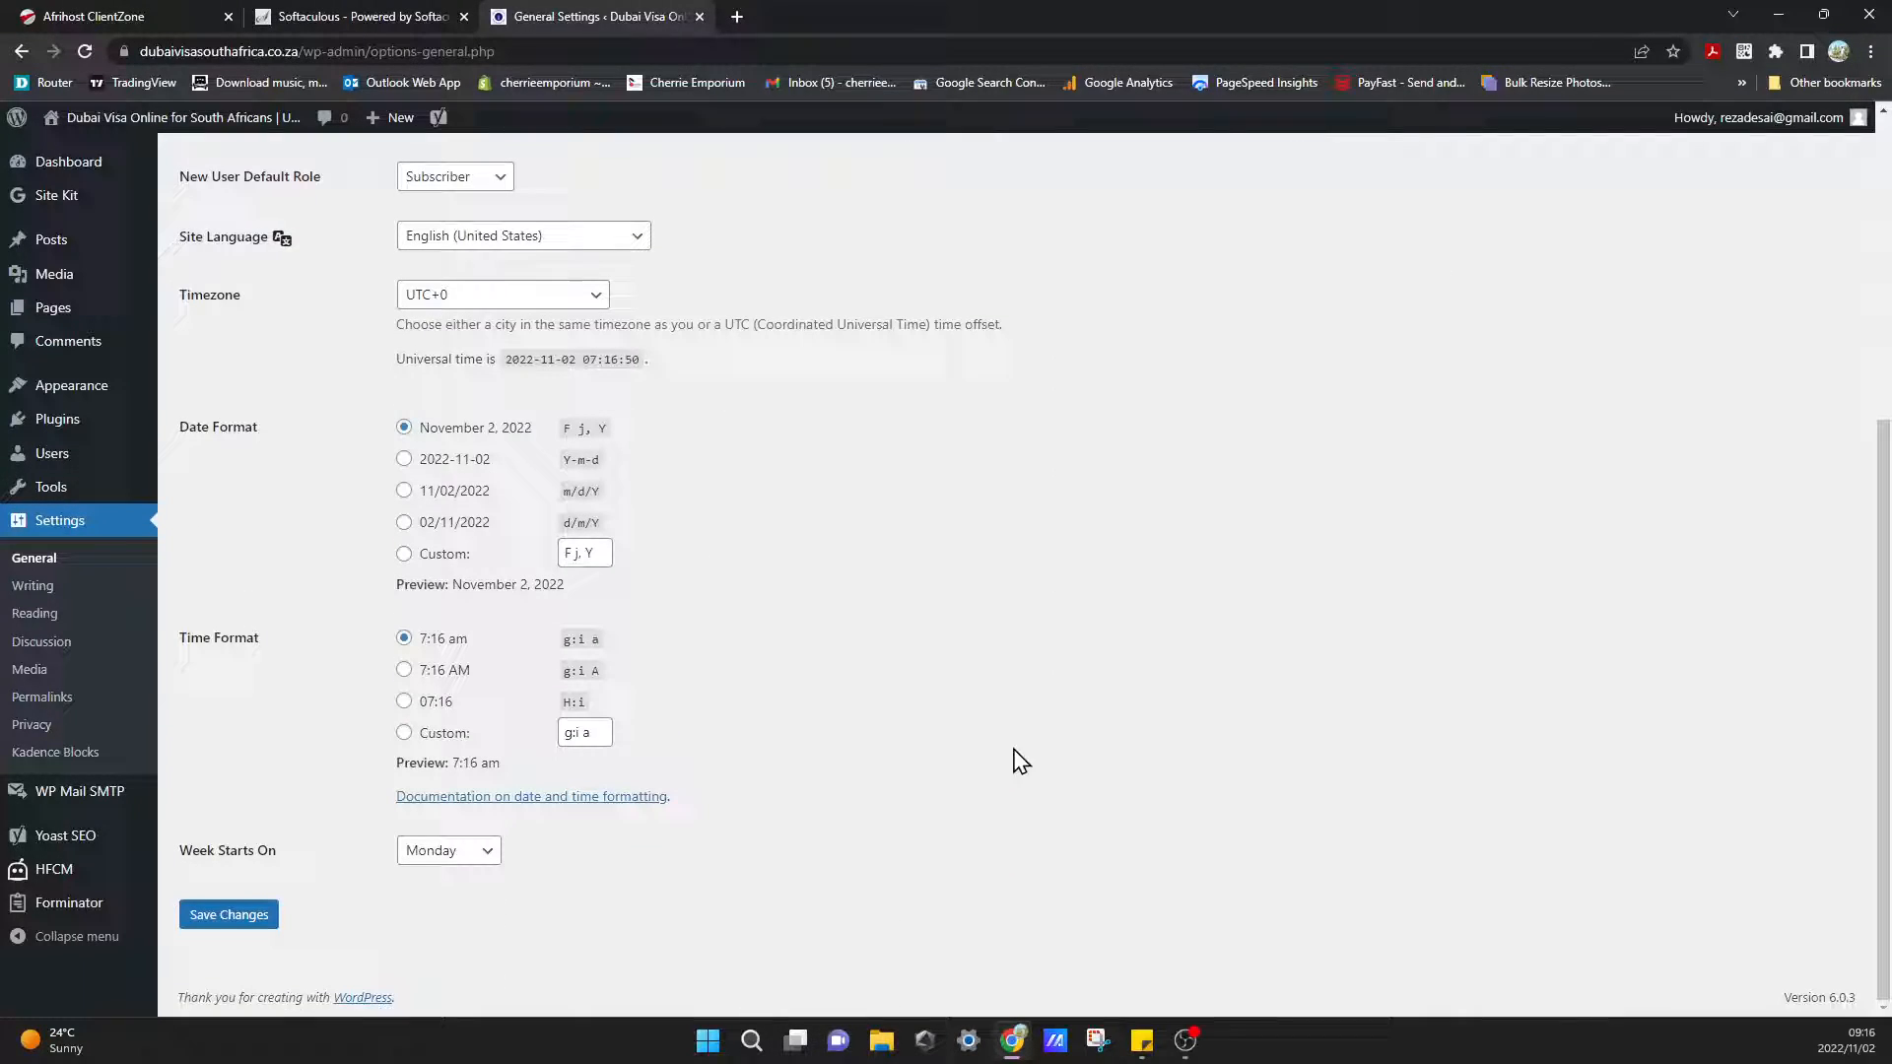
pyautogui.moveTo(81, 352)
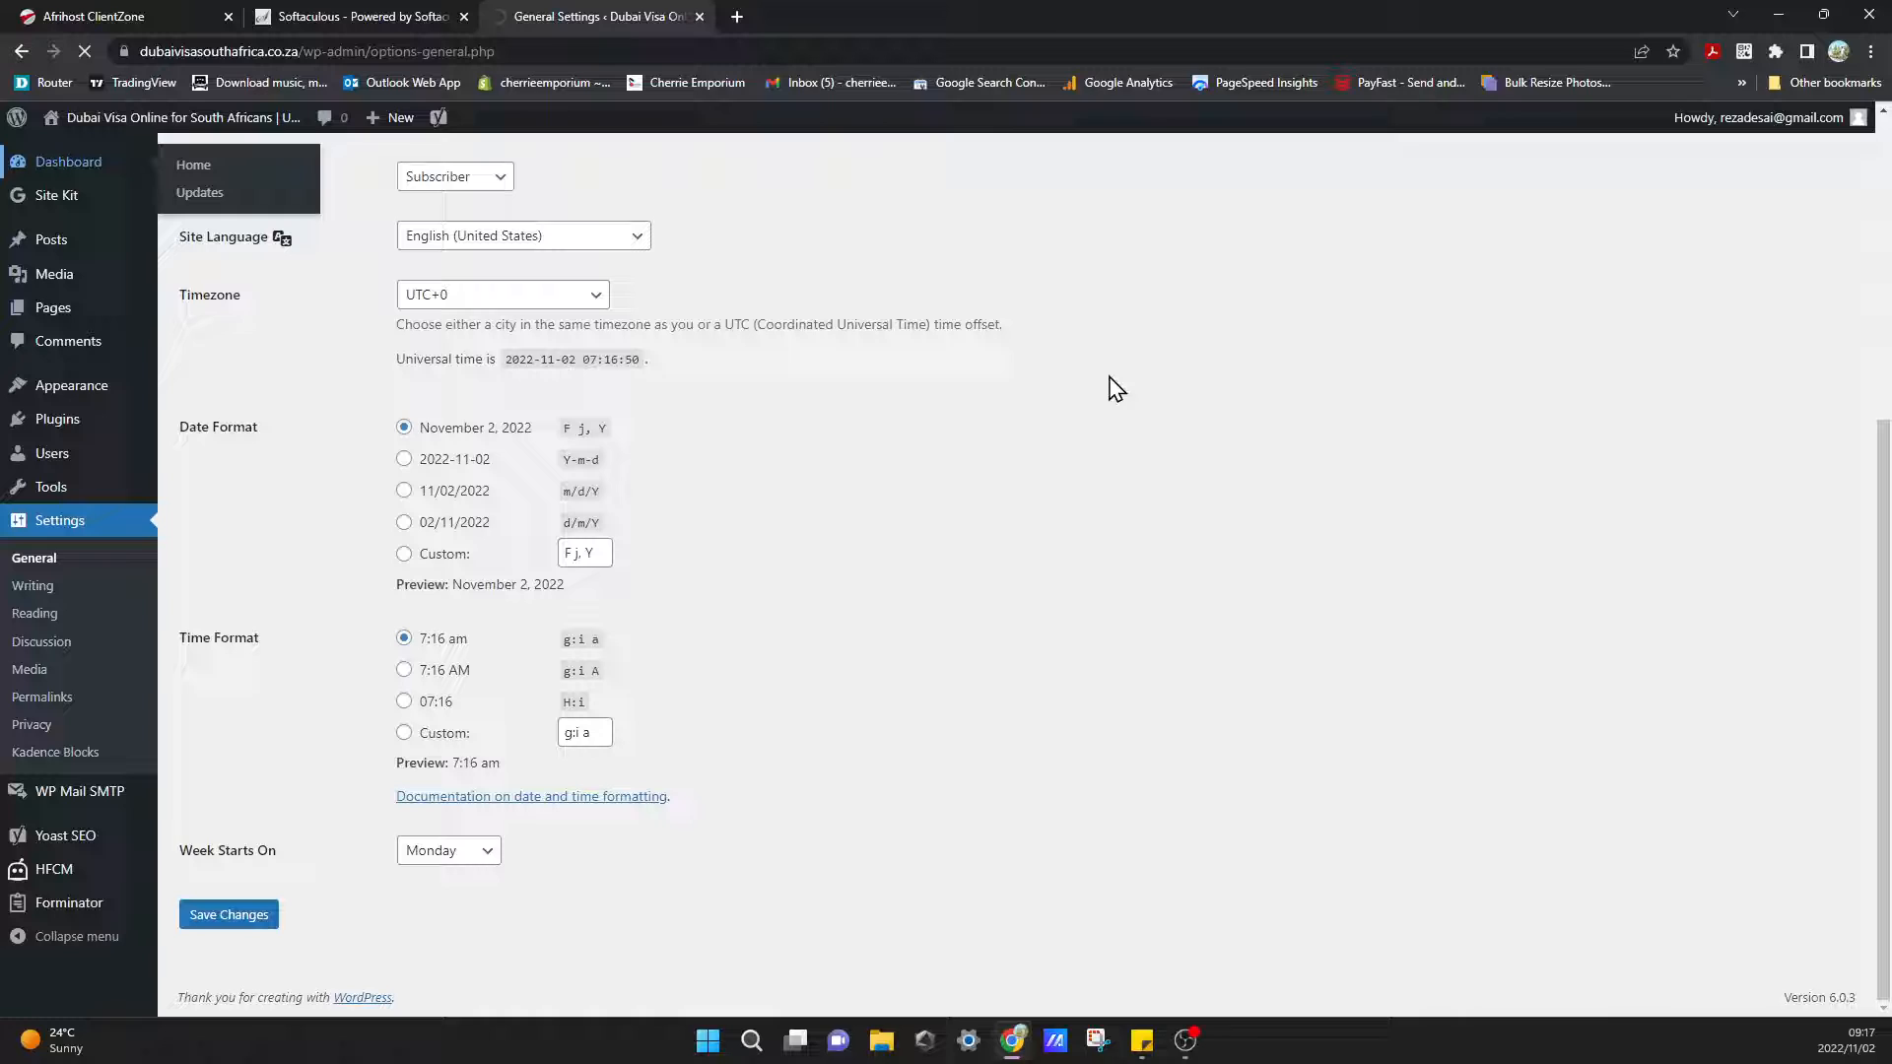
pyautogui.click(69, 159)
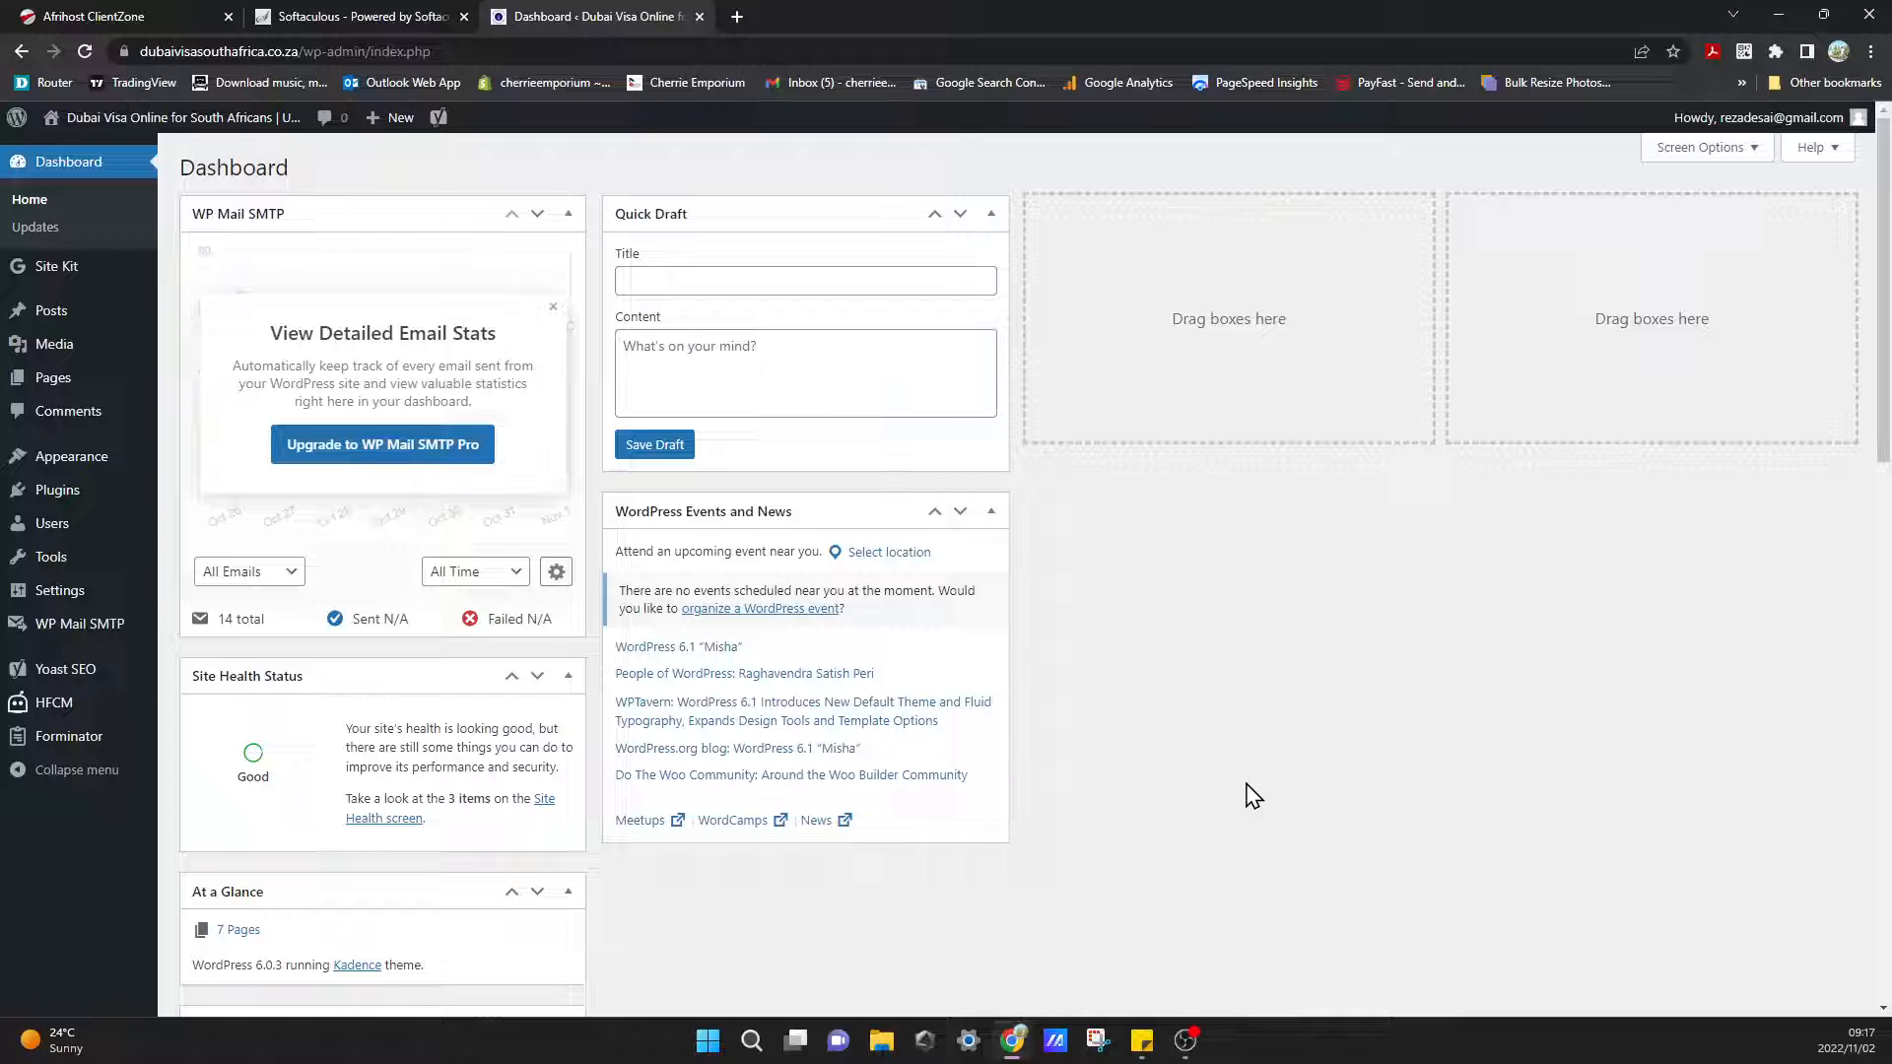
pyautogui.moveTo(1242, 808)
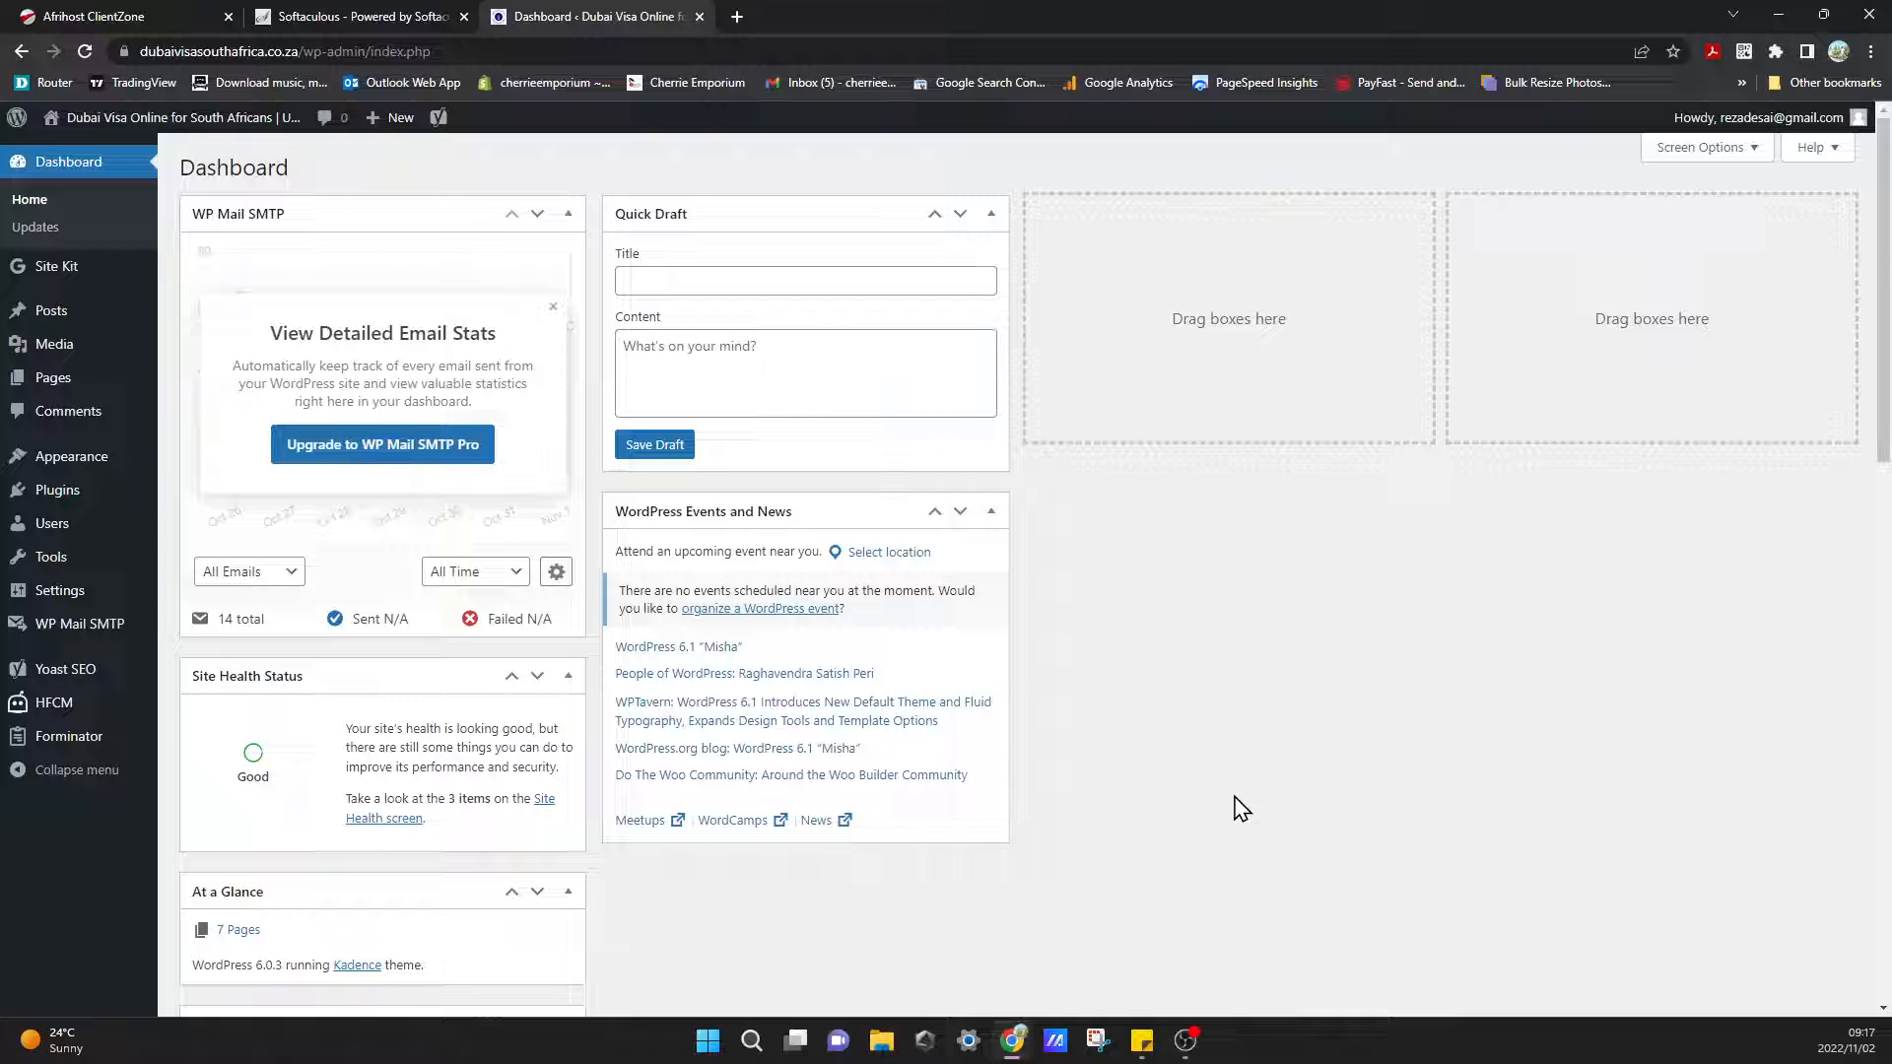